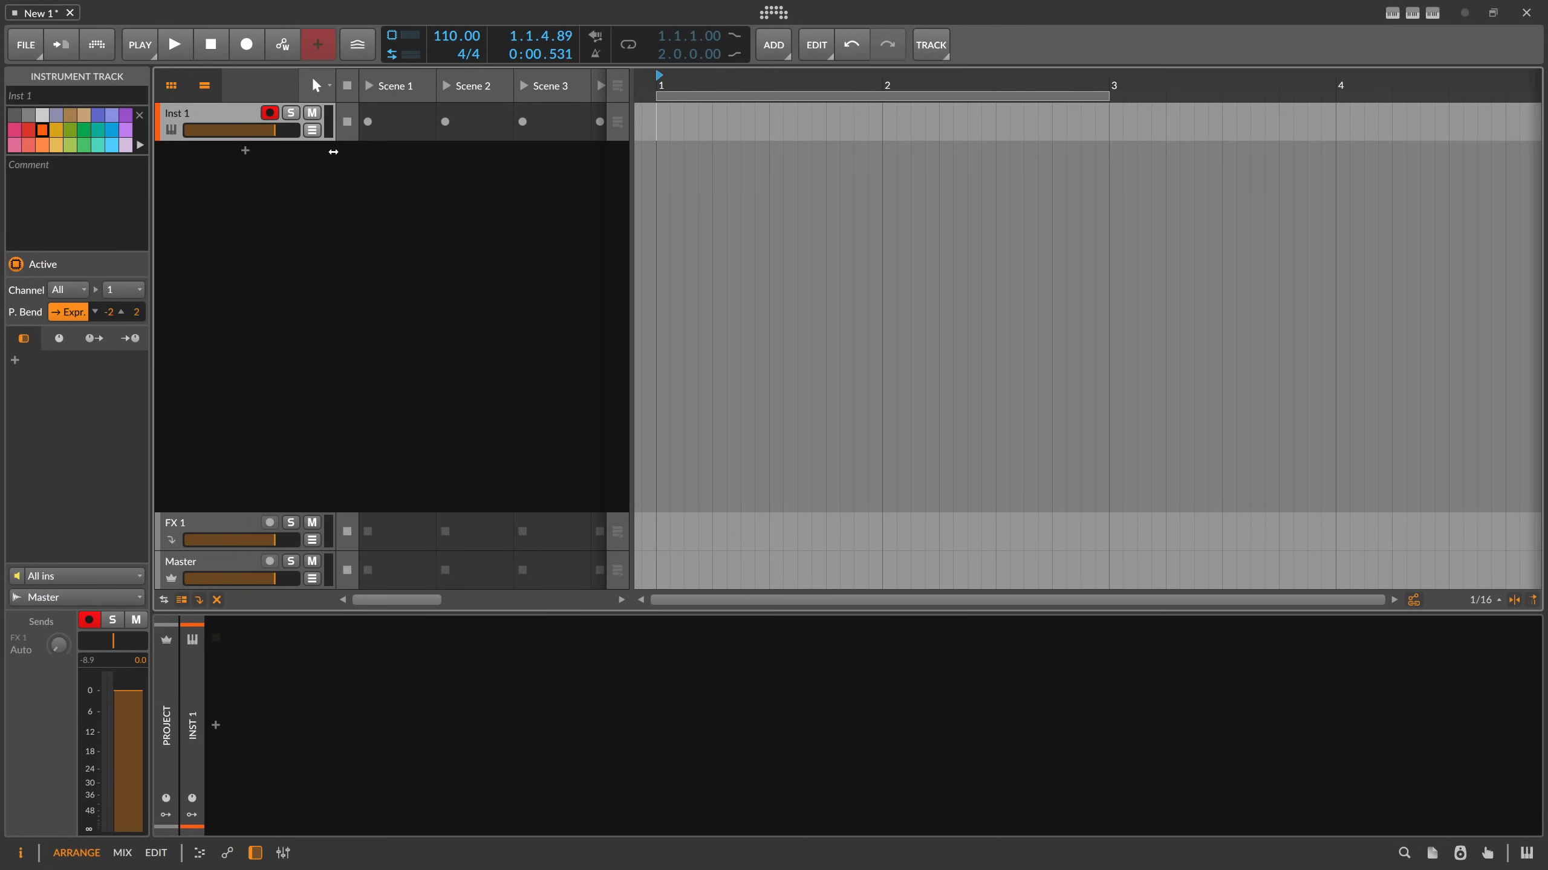
mouse_move(170, 152)
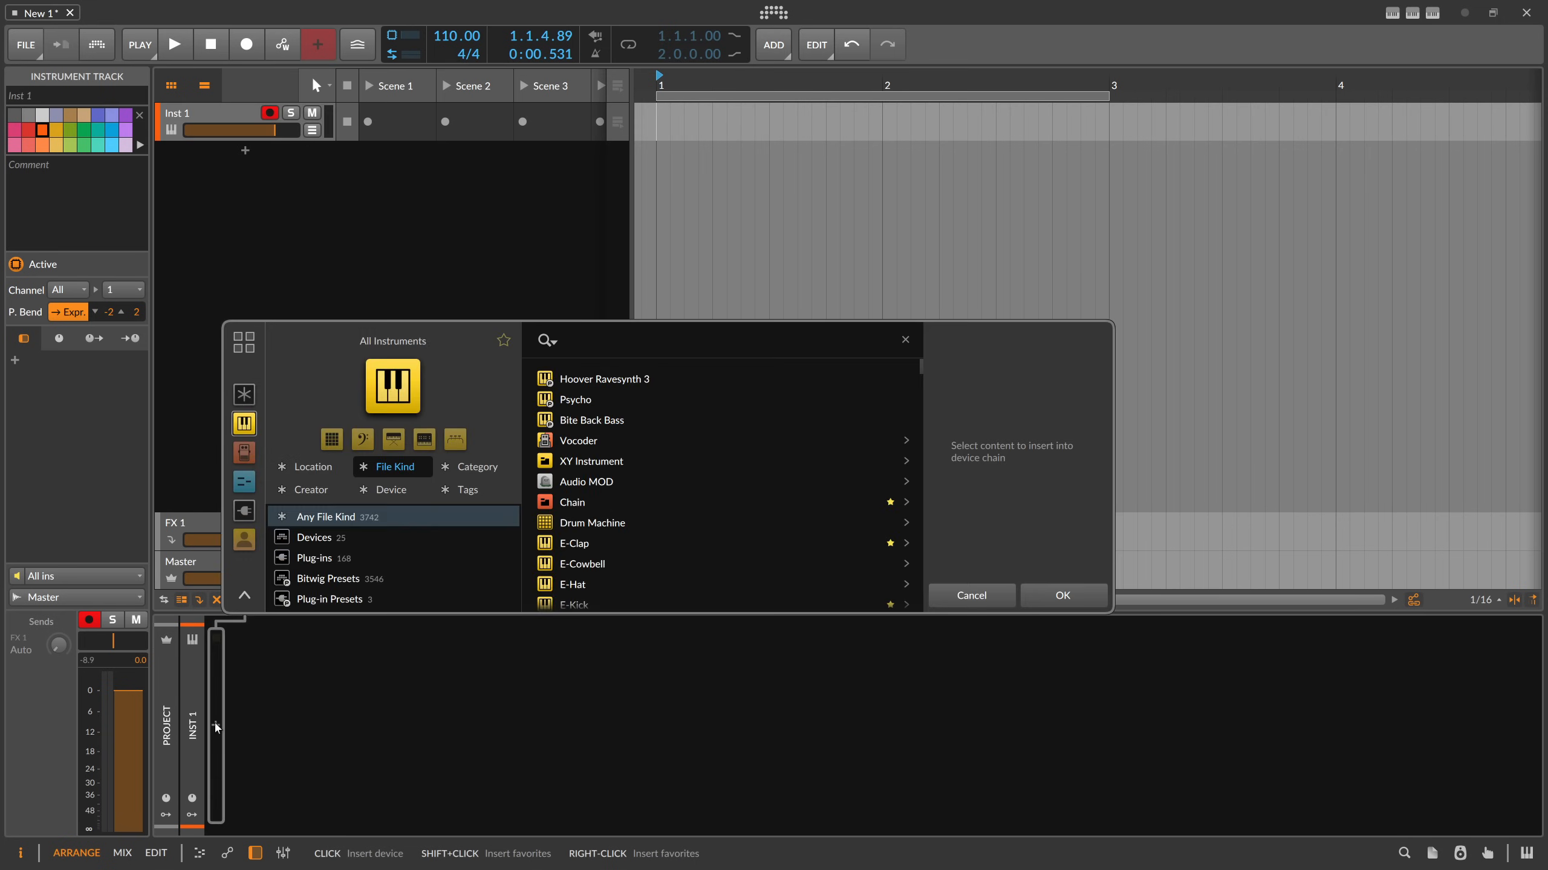
Find Poly Grid with the 'poly grd' browser search and insert it on the track
type("poly grd")
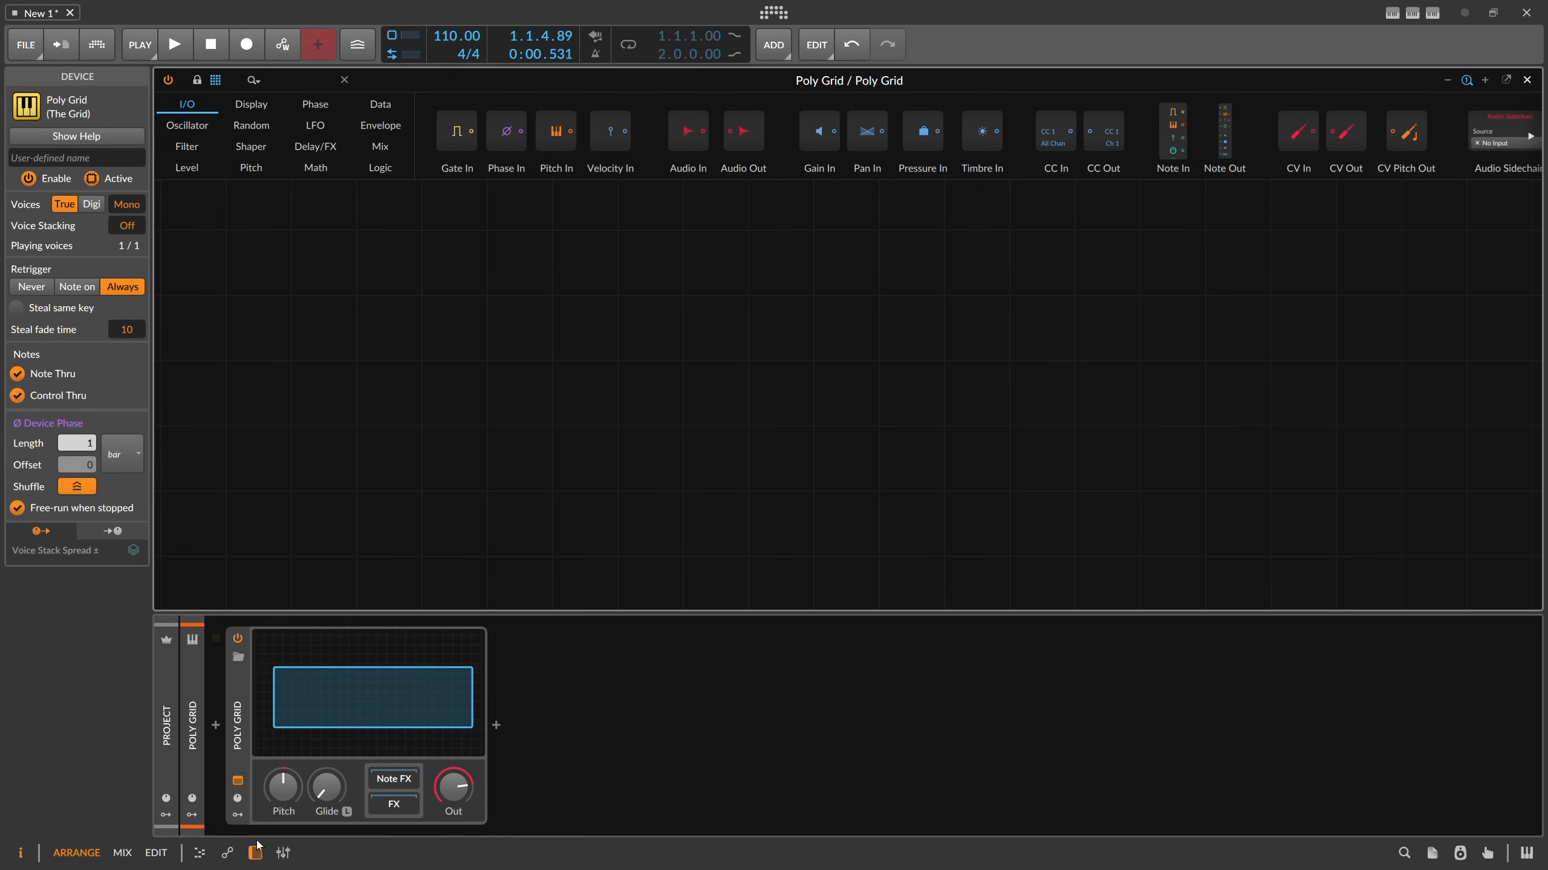
Chain Sine, AD, Amplify at 50% and Audio Out modules in series
left_click(252, 79)
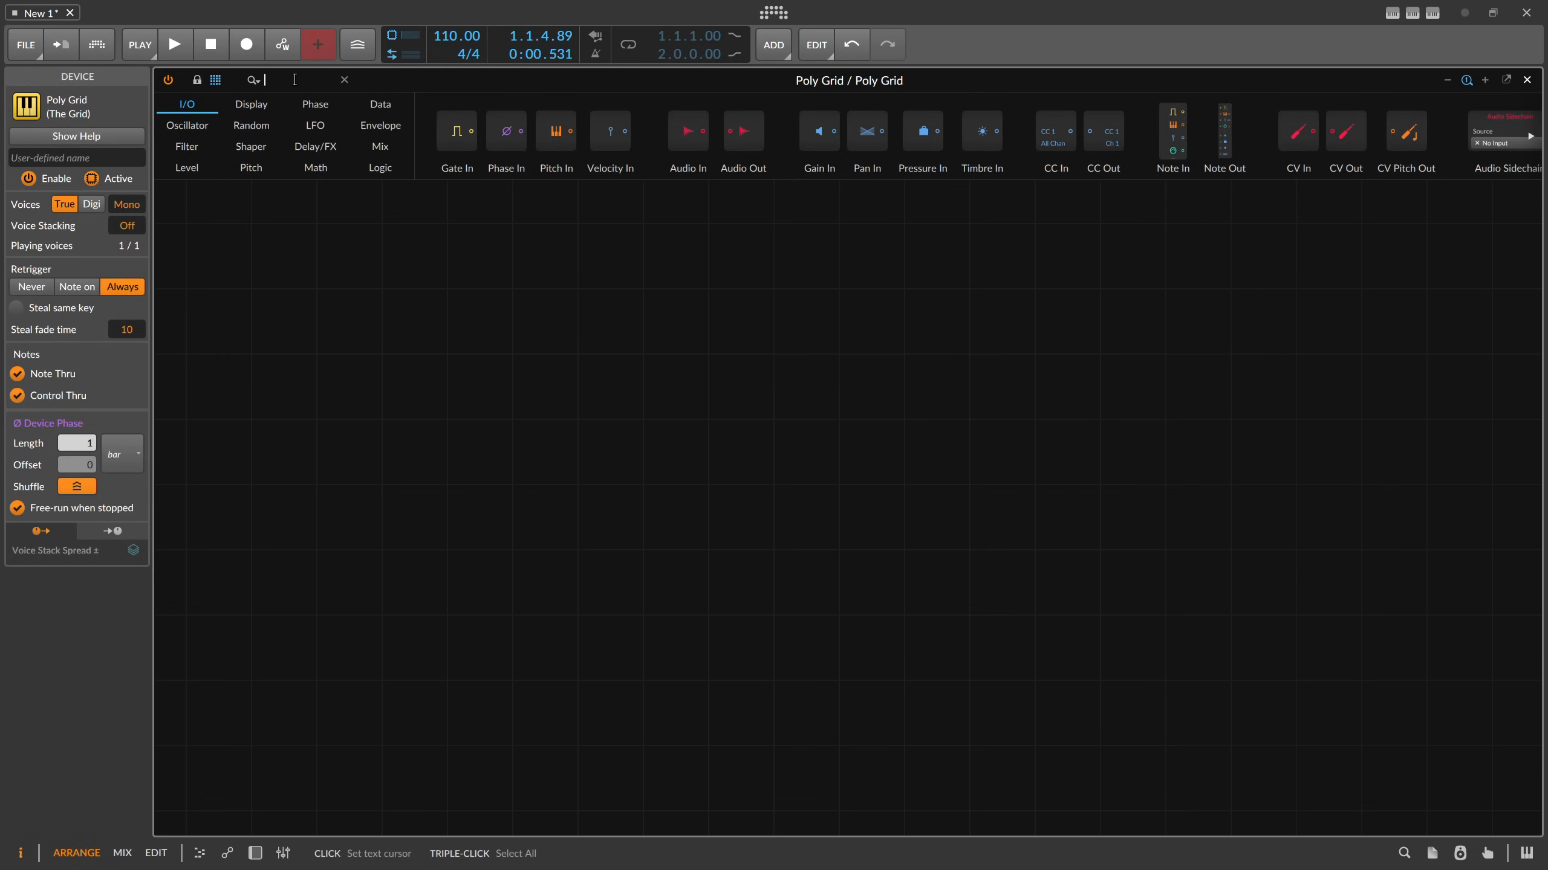
type("sine")
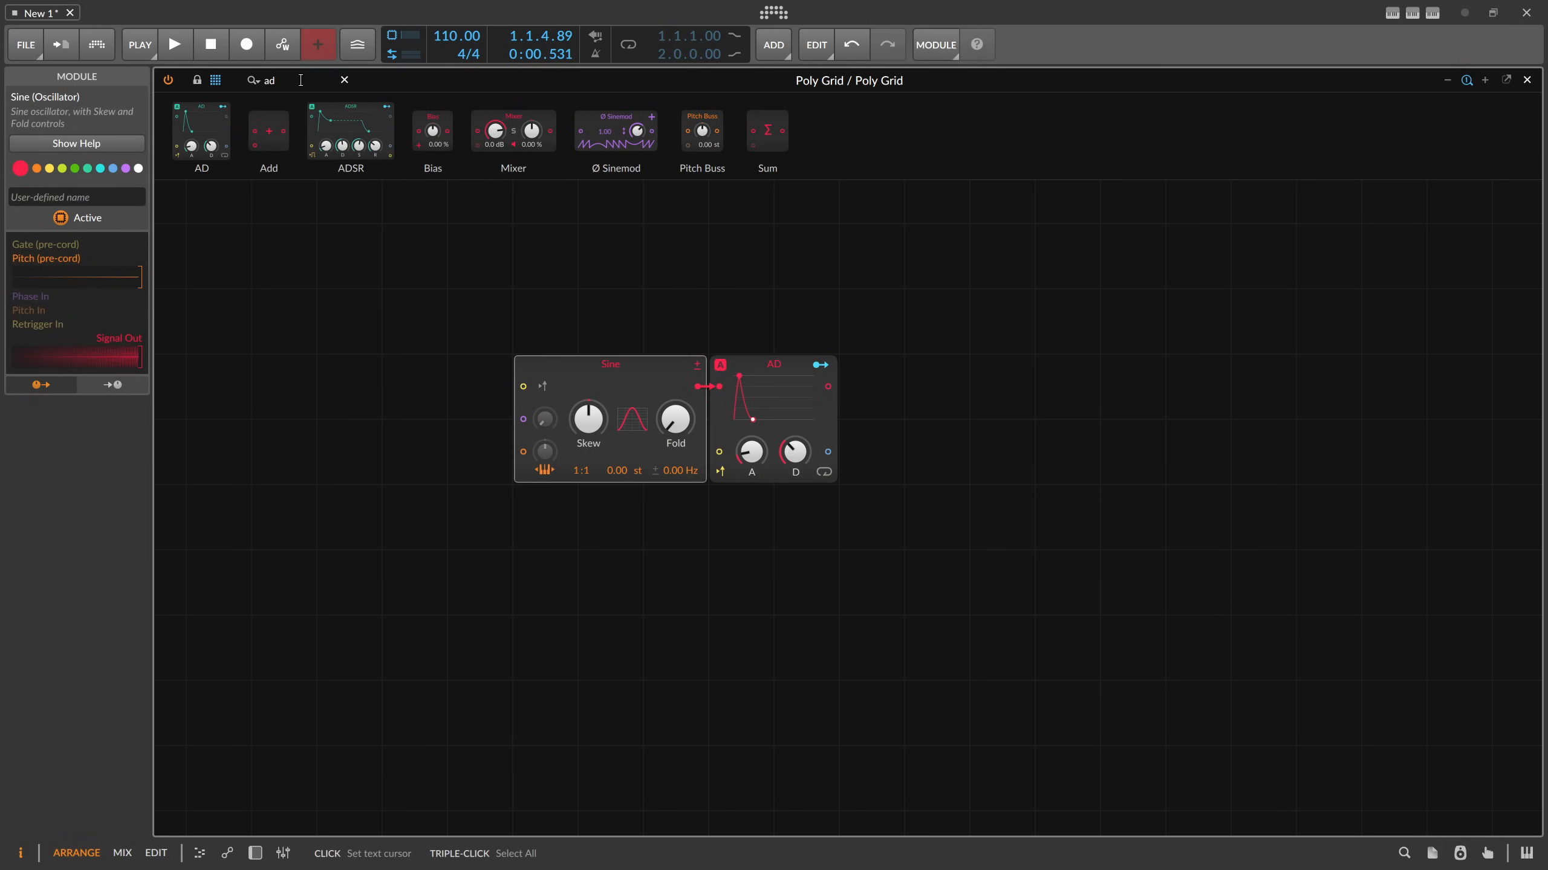
type("out")
type("5")
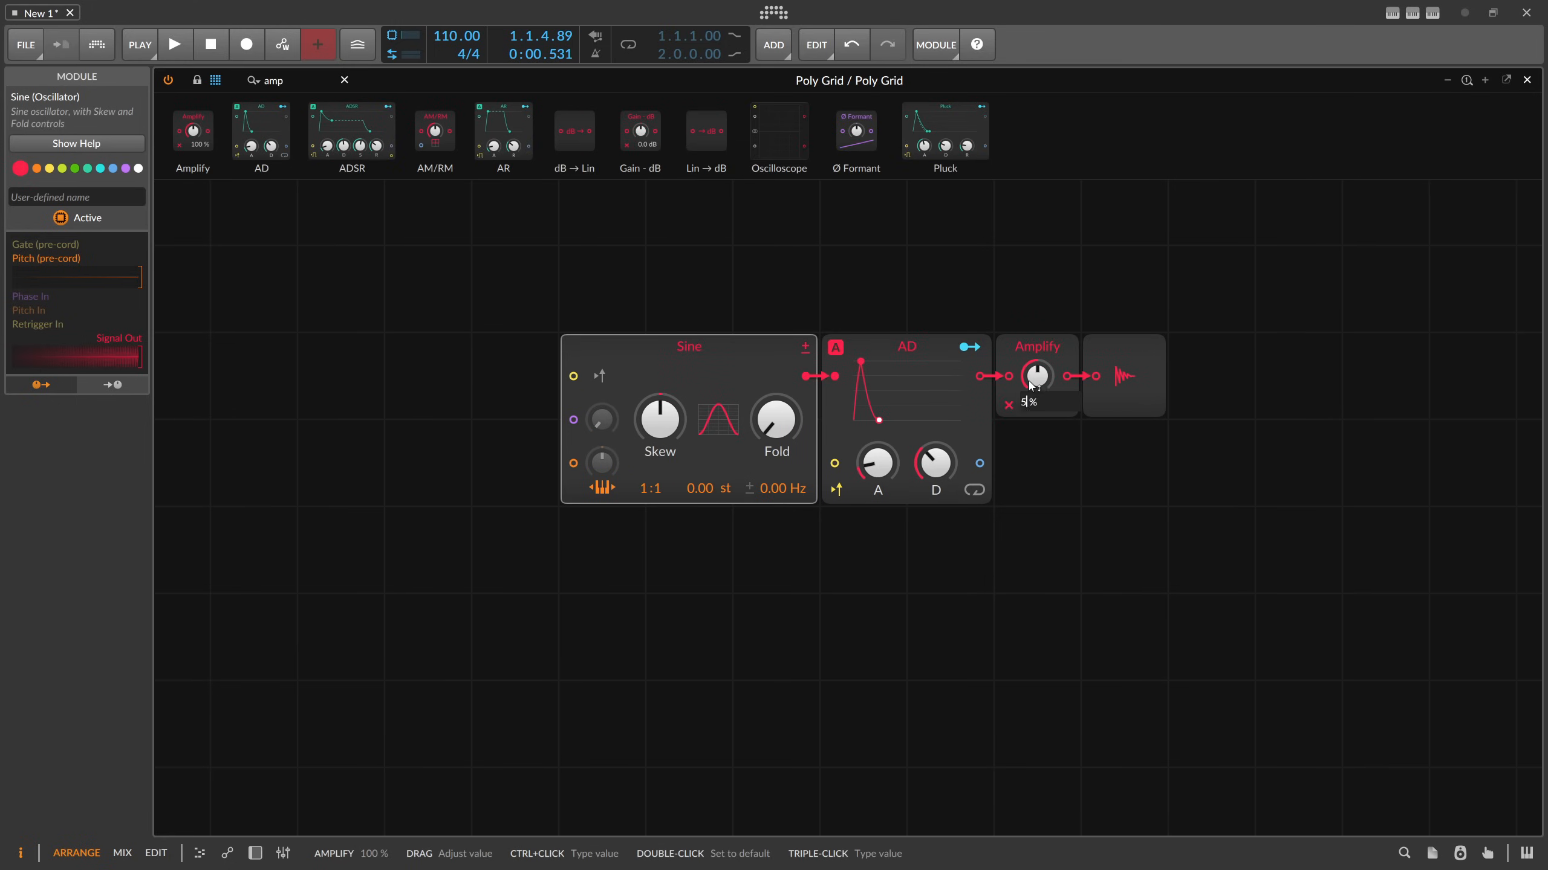
key("enter")
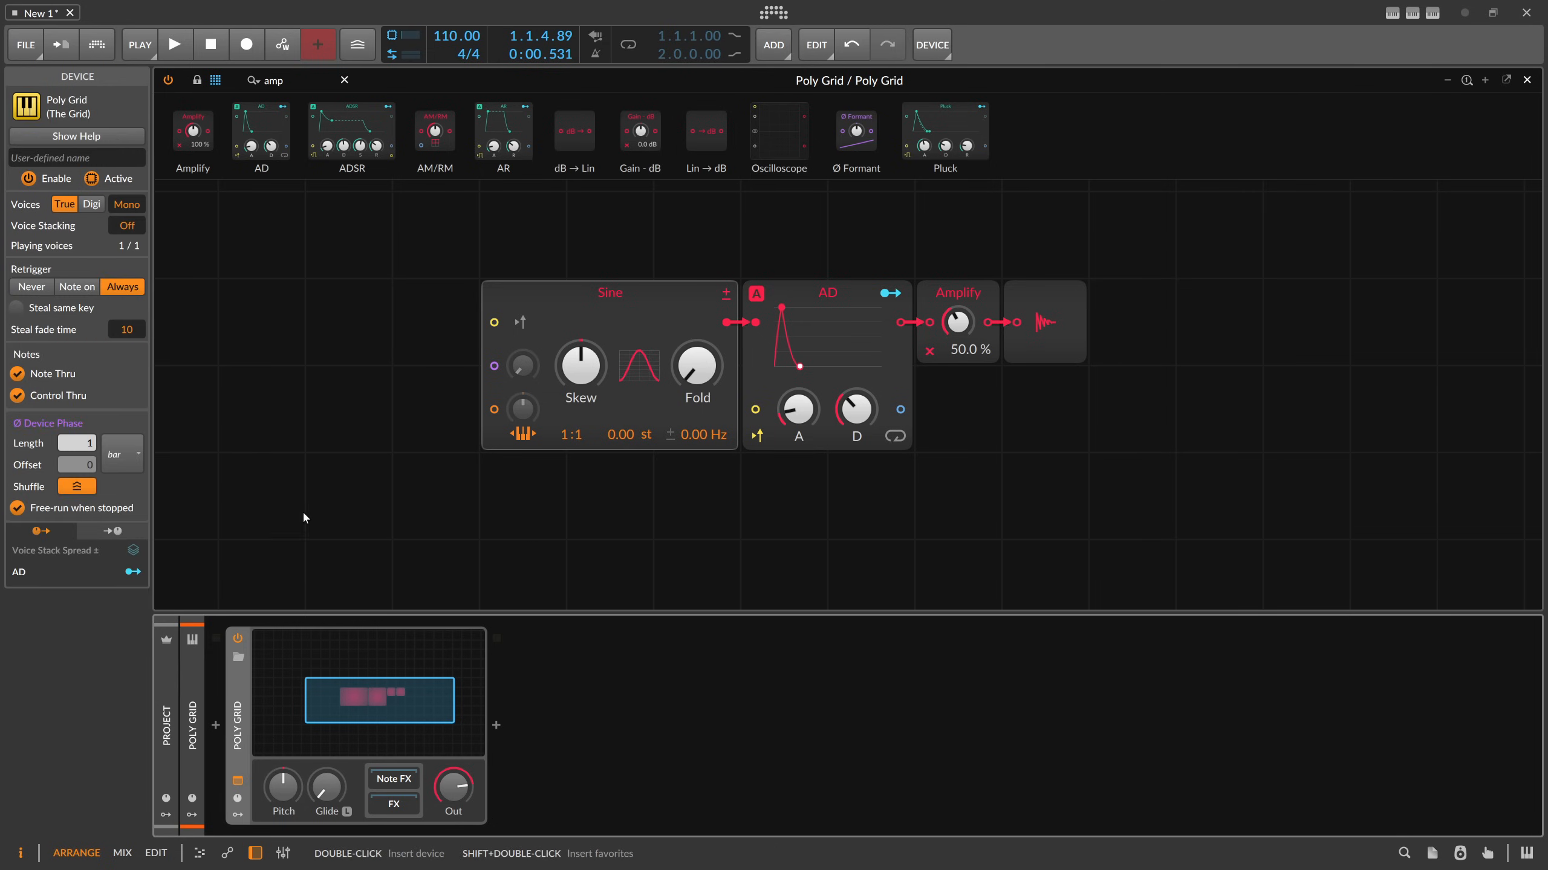
Set the Poly Grid's Voice Stacking field to 16 voices per note
left_click(125, 225)
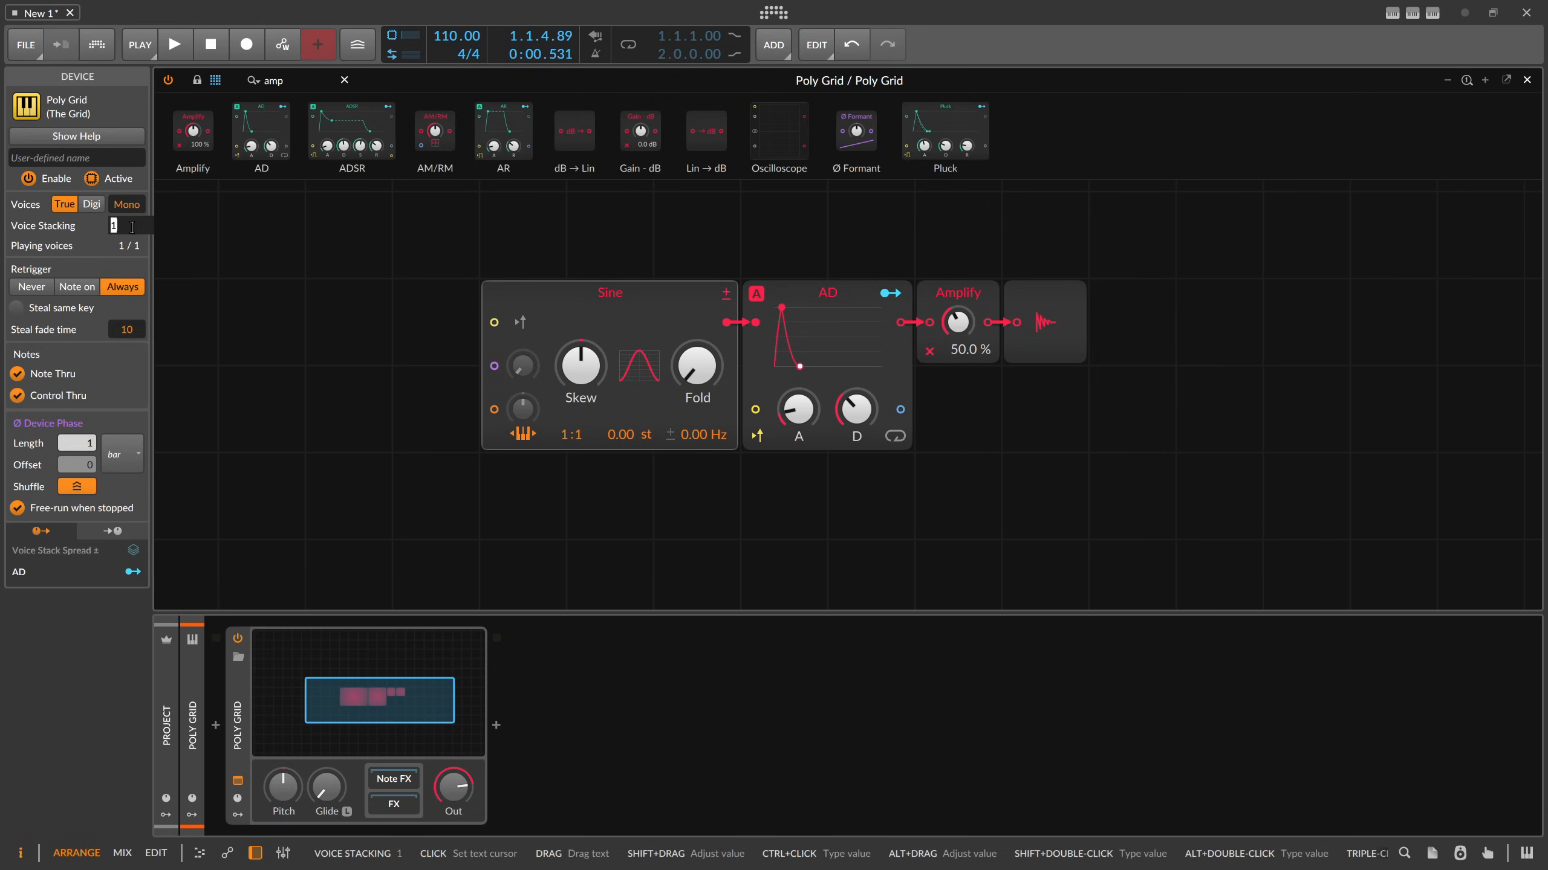
type("16")
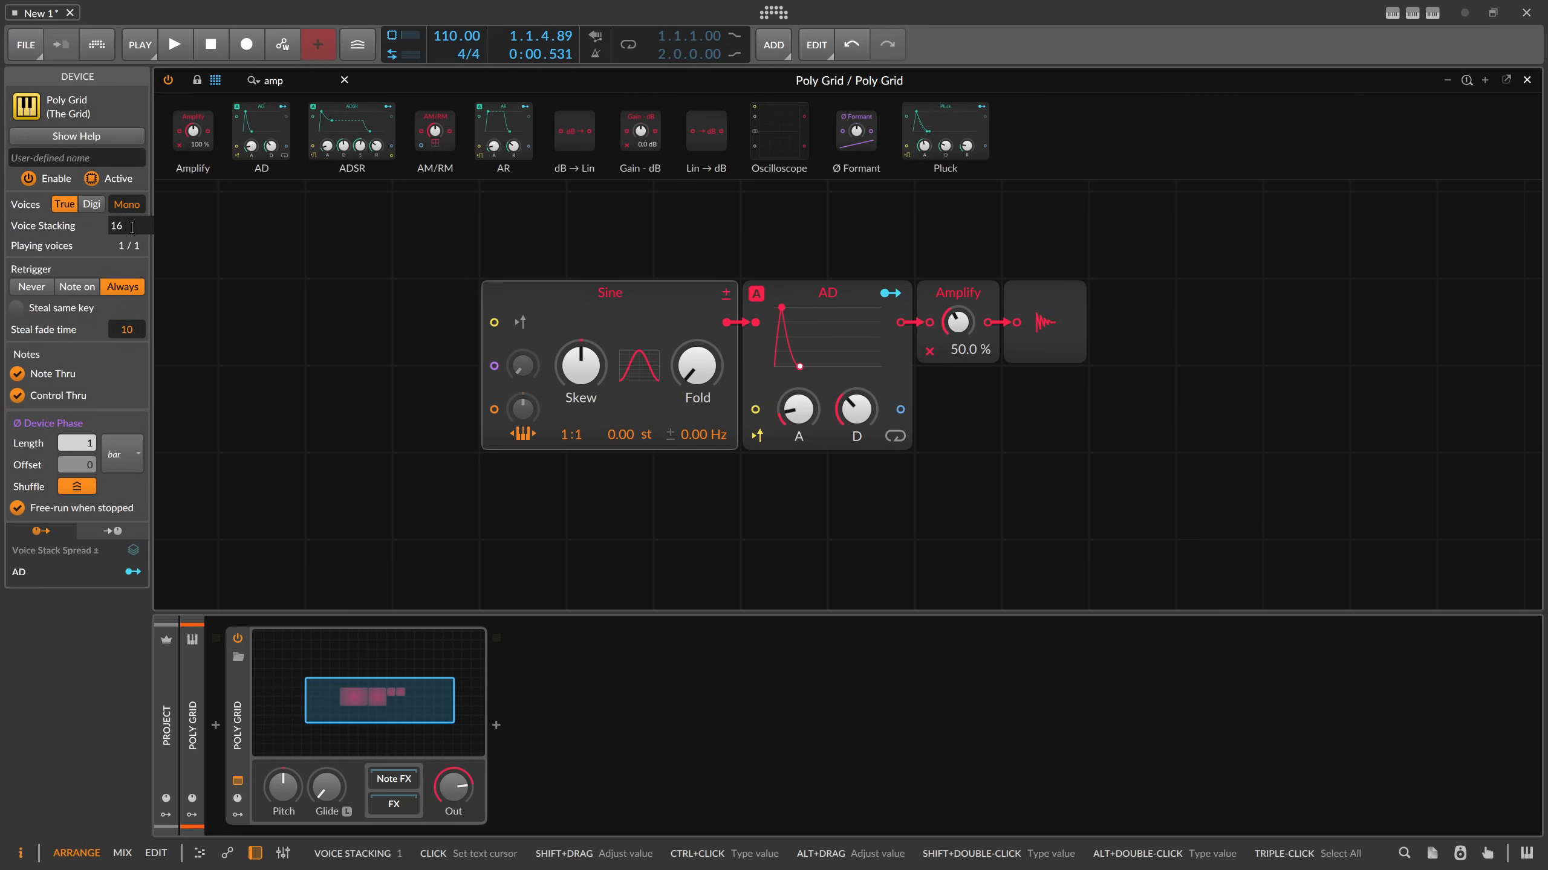
left_click(116, 224)
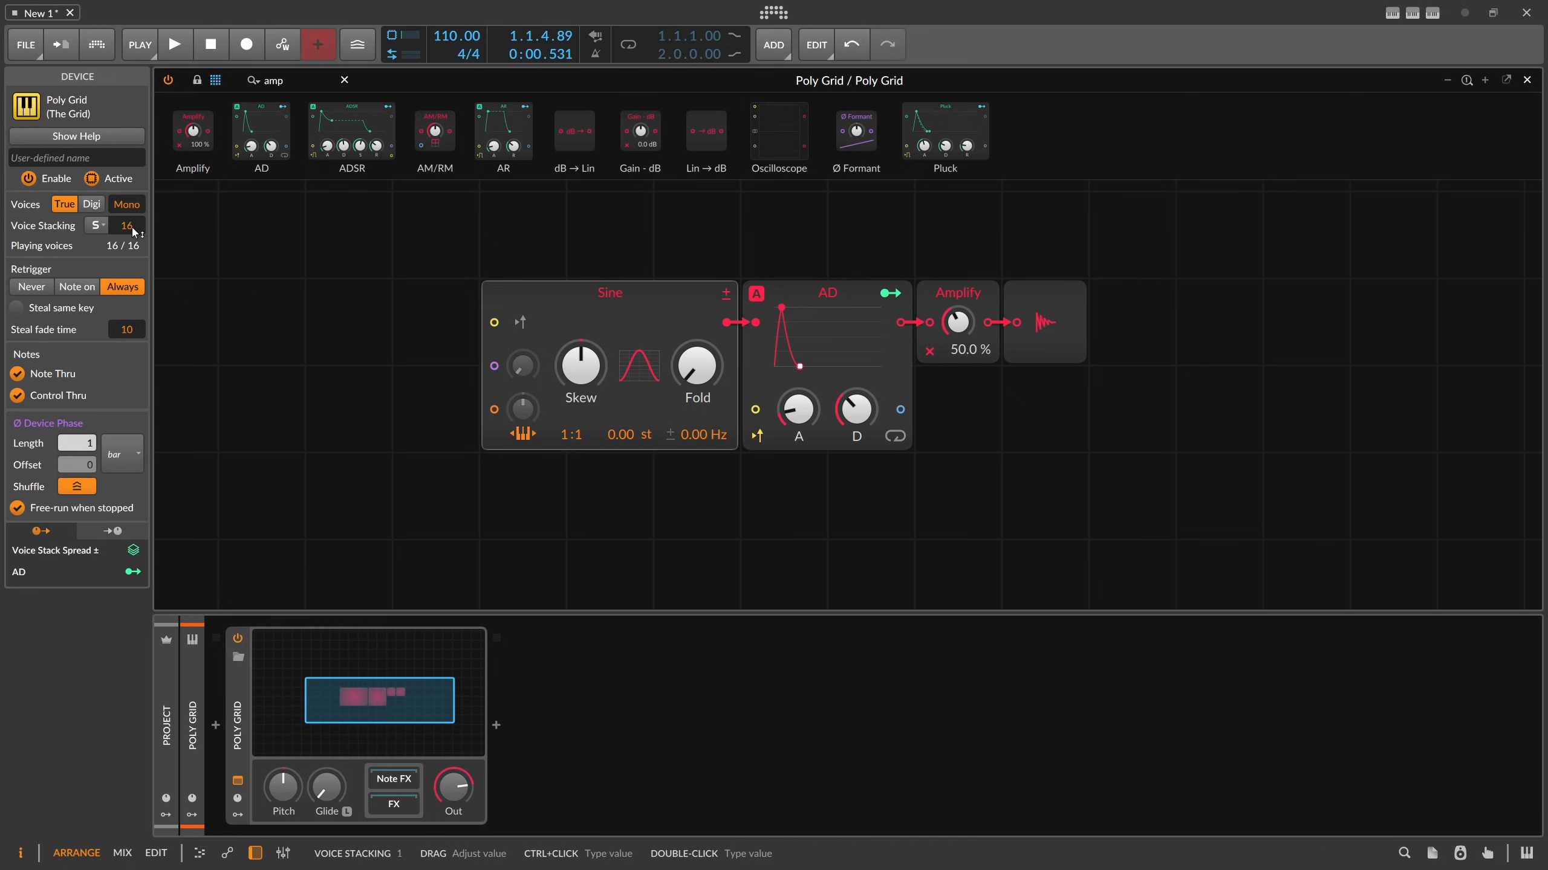
mouse_move(350, 333)
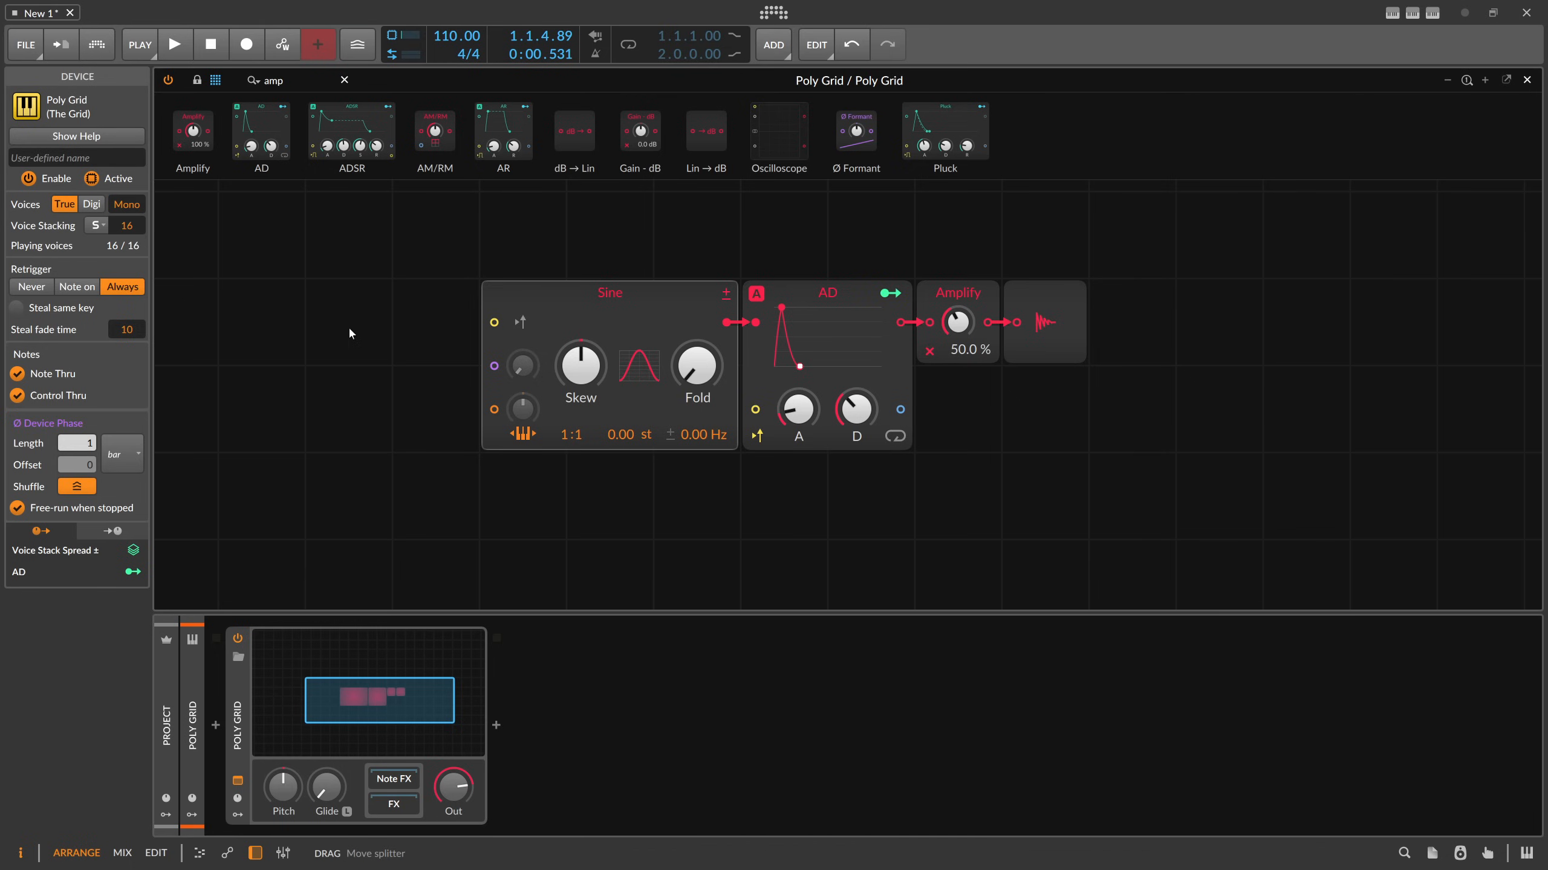
left_click(608, 292)
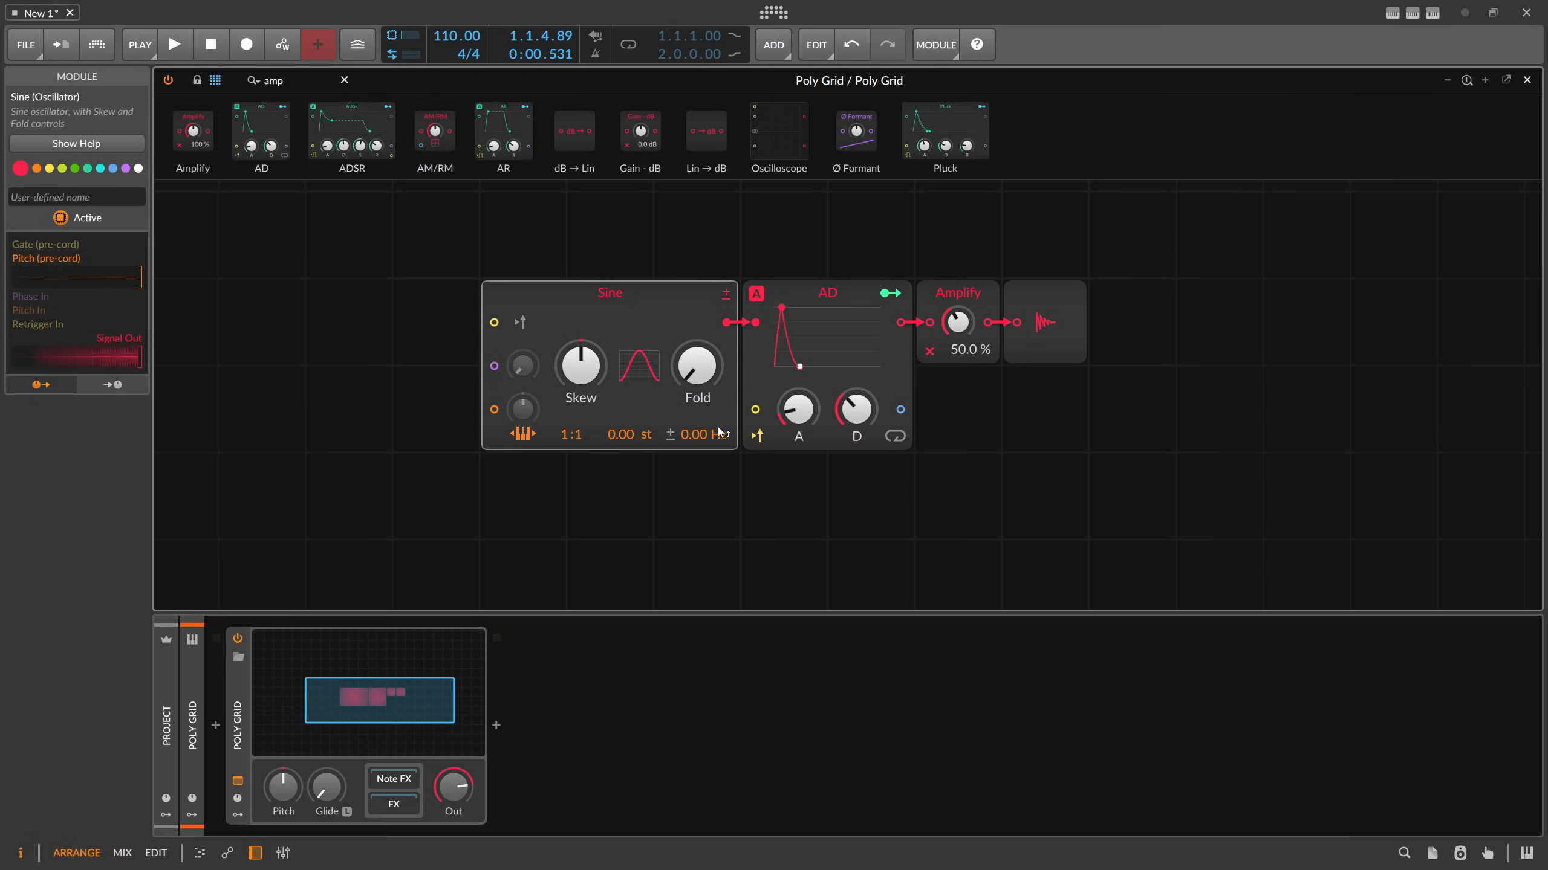
mouse_move(706, 341)
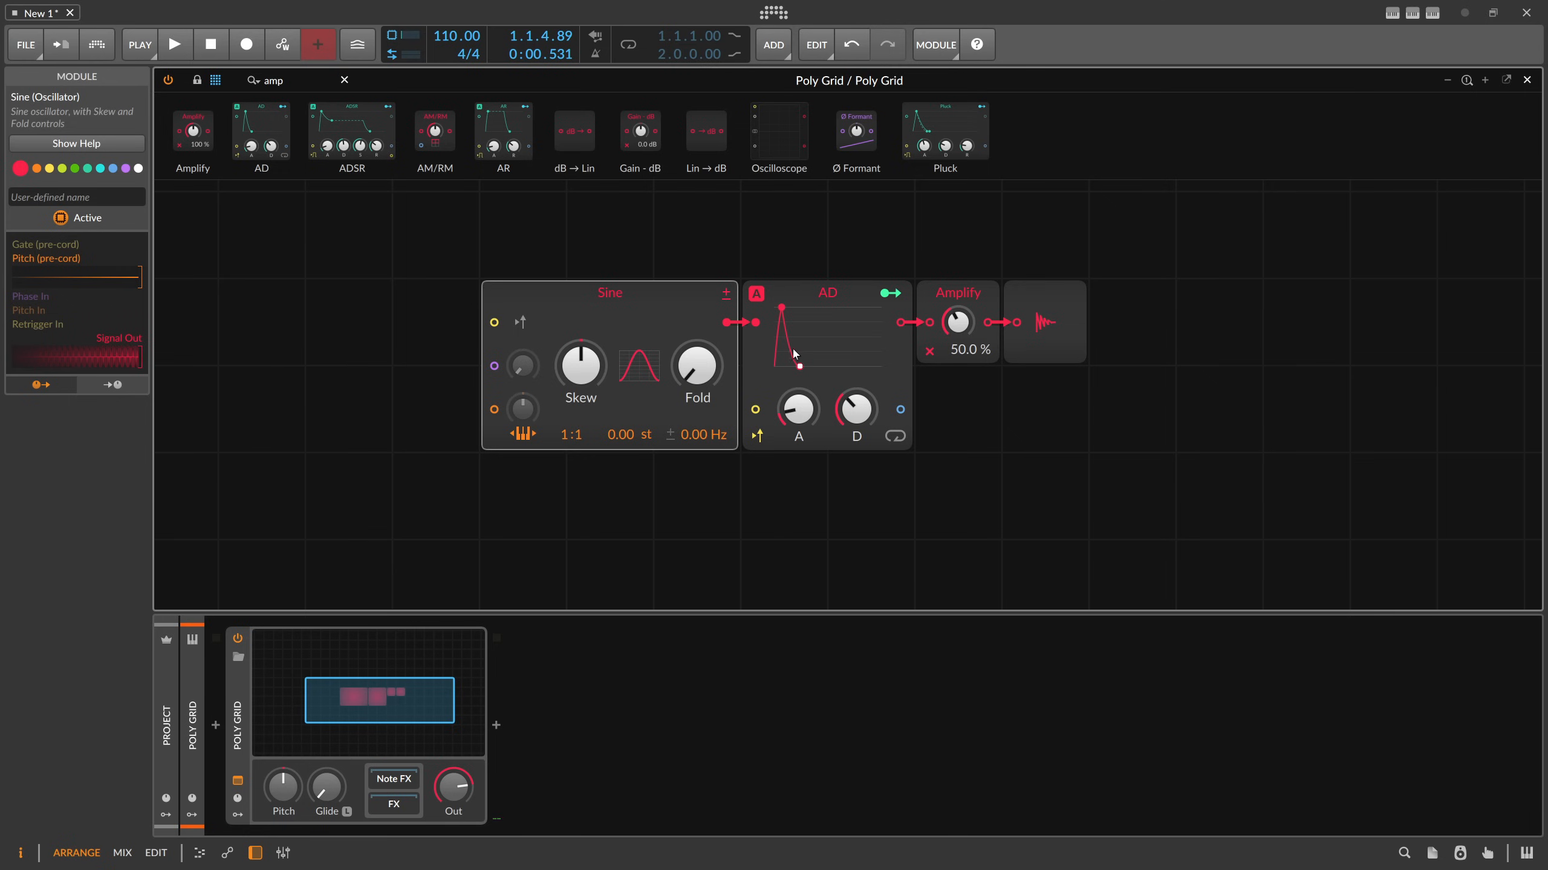
mouse_move(632, 341)
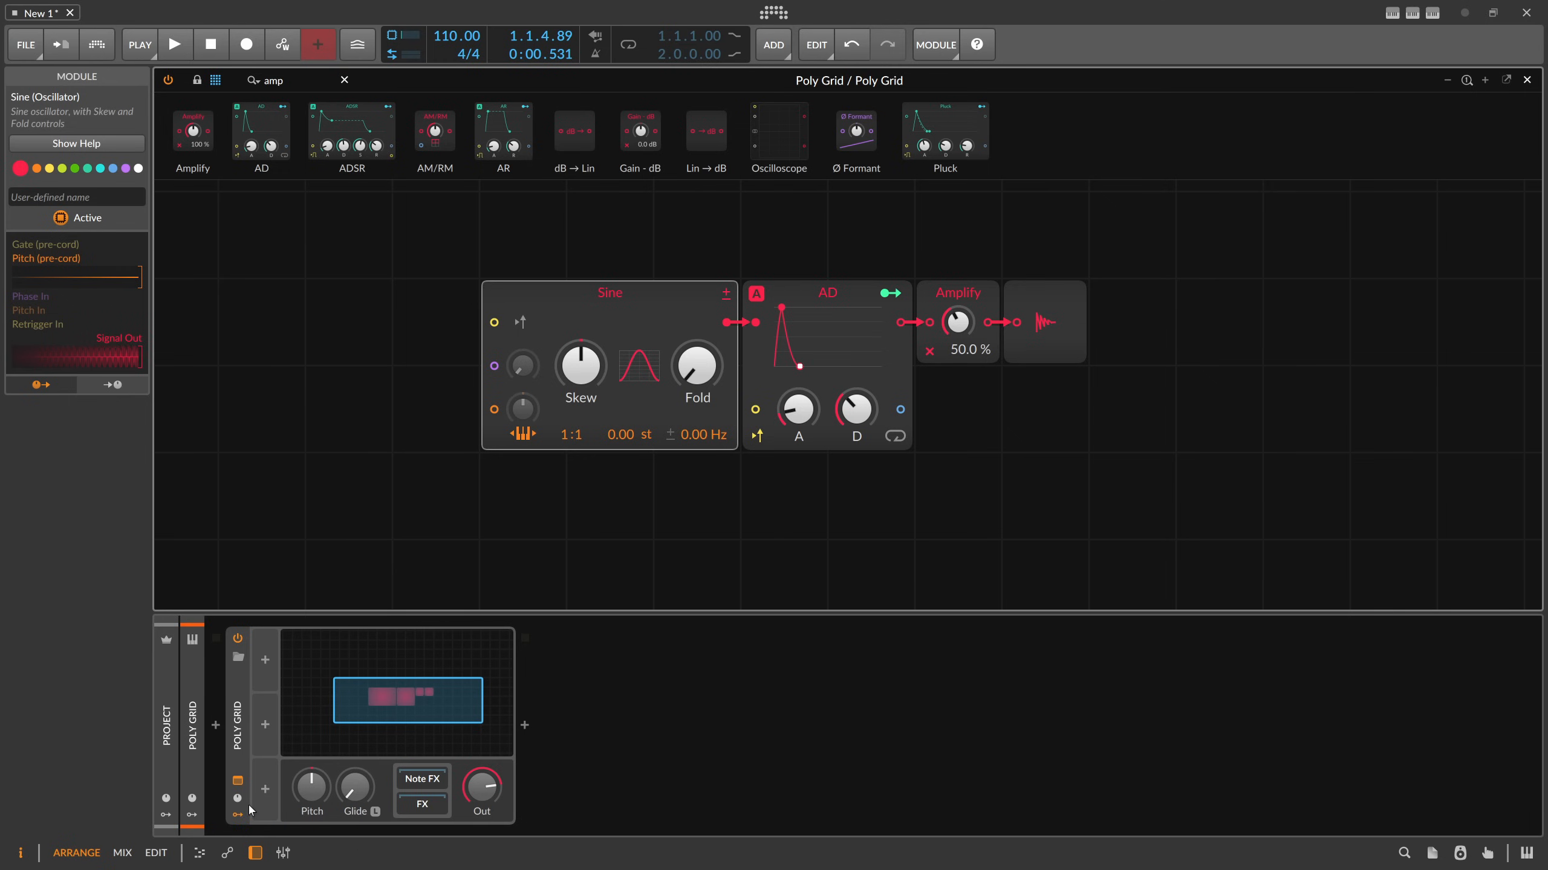
Insert a Steps modulator, draw varying step heights, and play then stop the transport
left_click(265, 660)
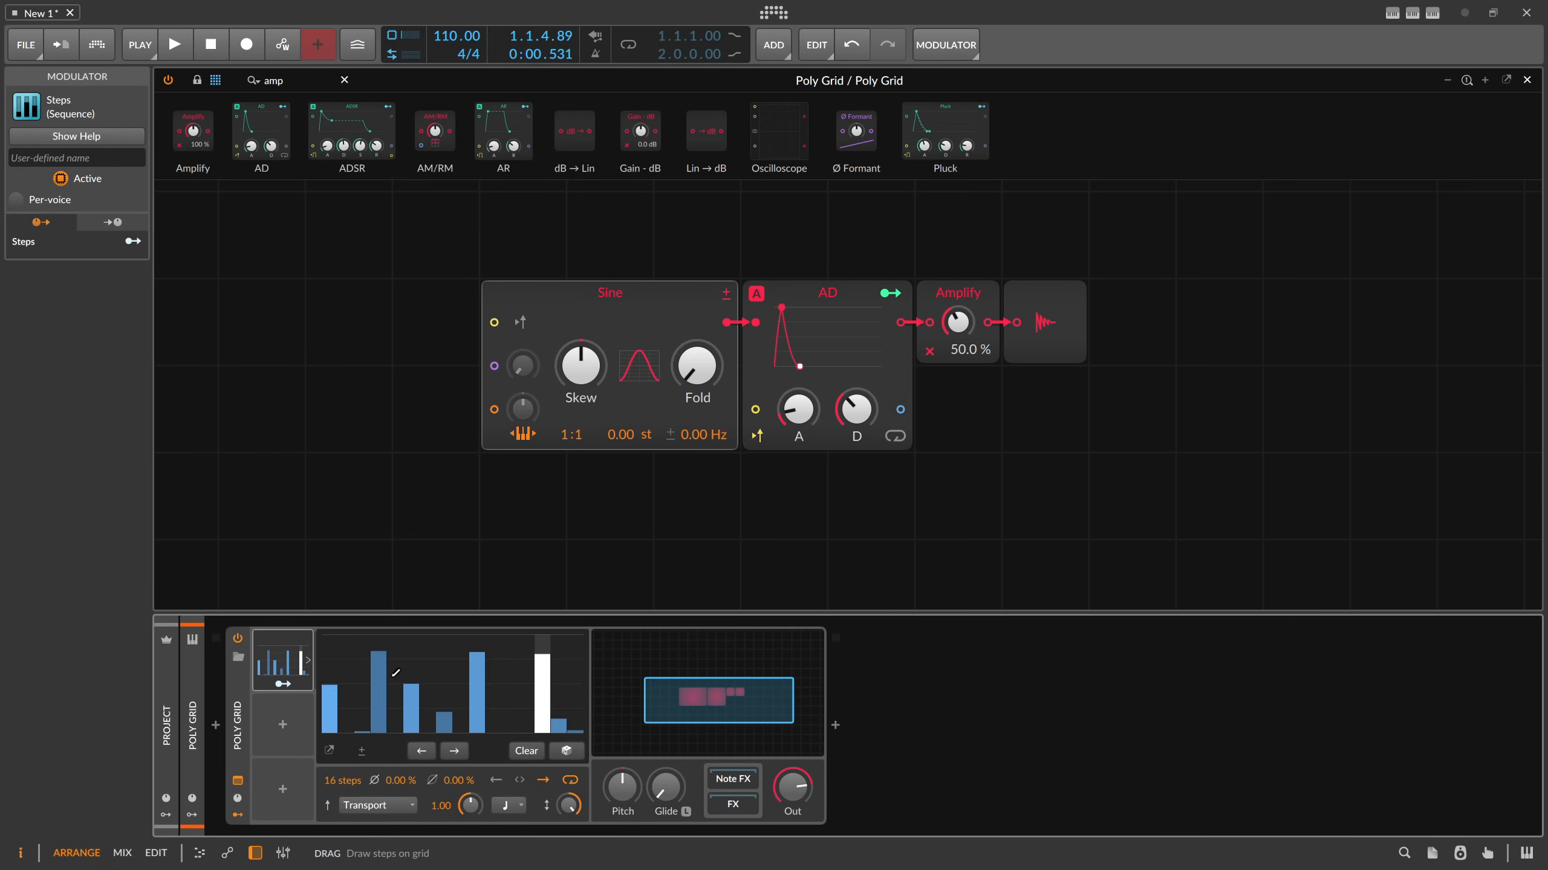
mouse_move(344, 781)
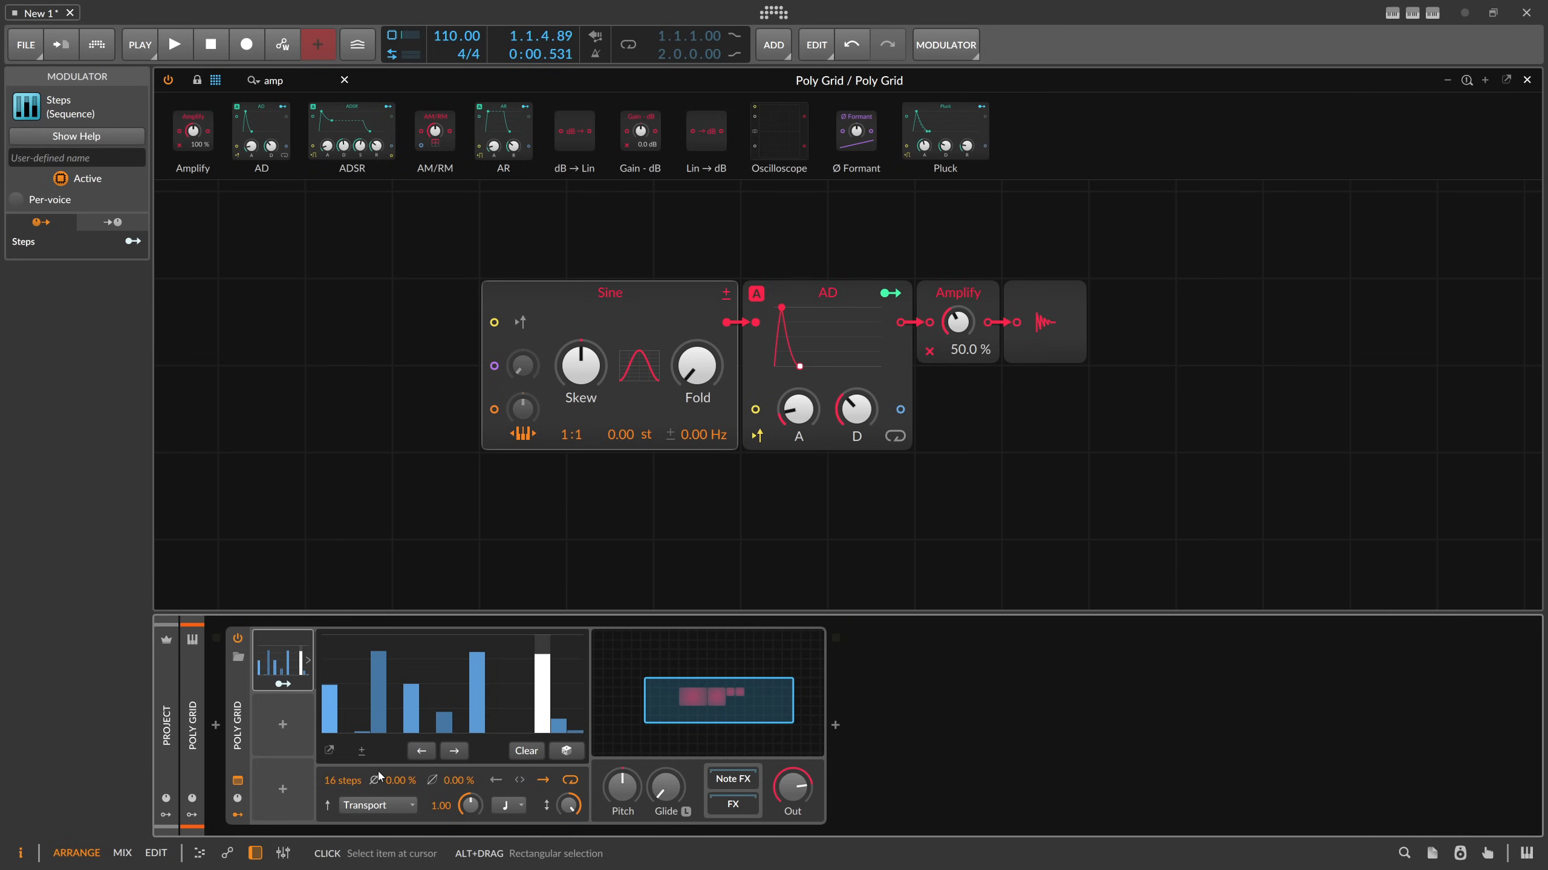
left_click(505, 804)
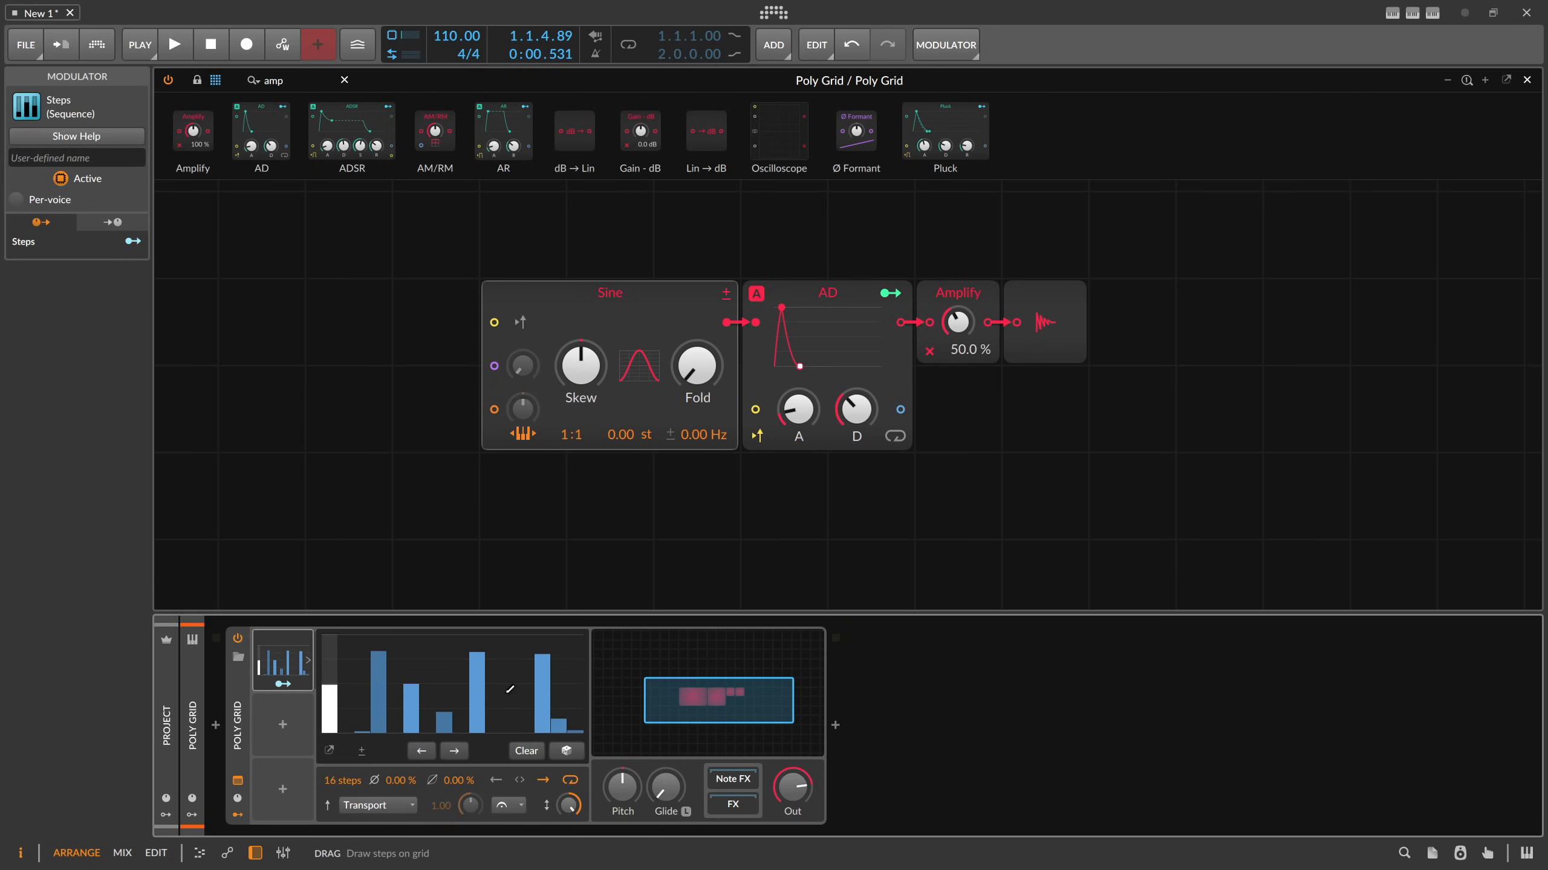
left_click(175, 44)
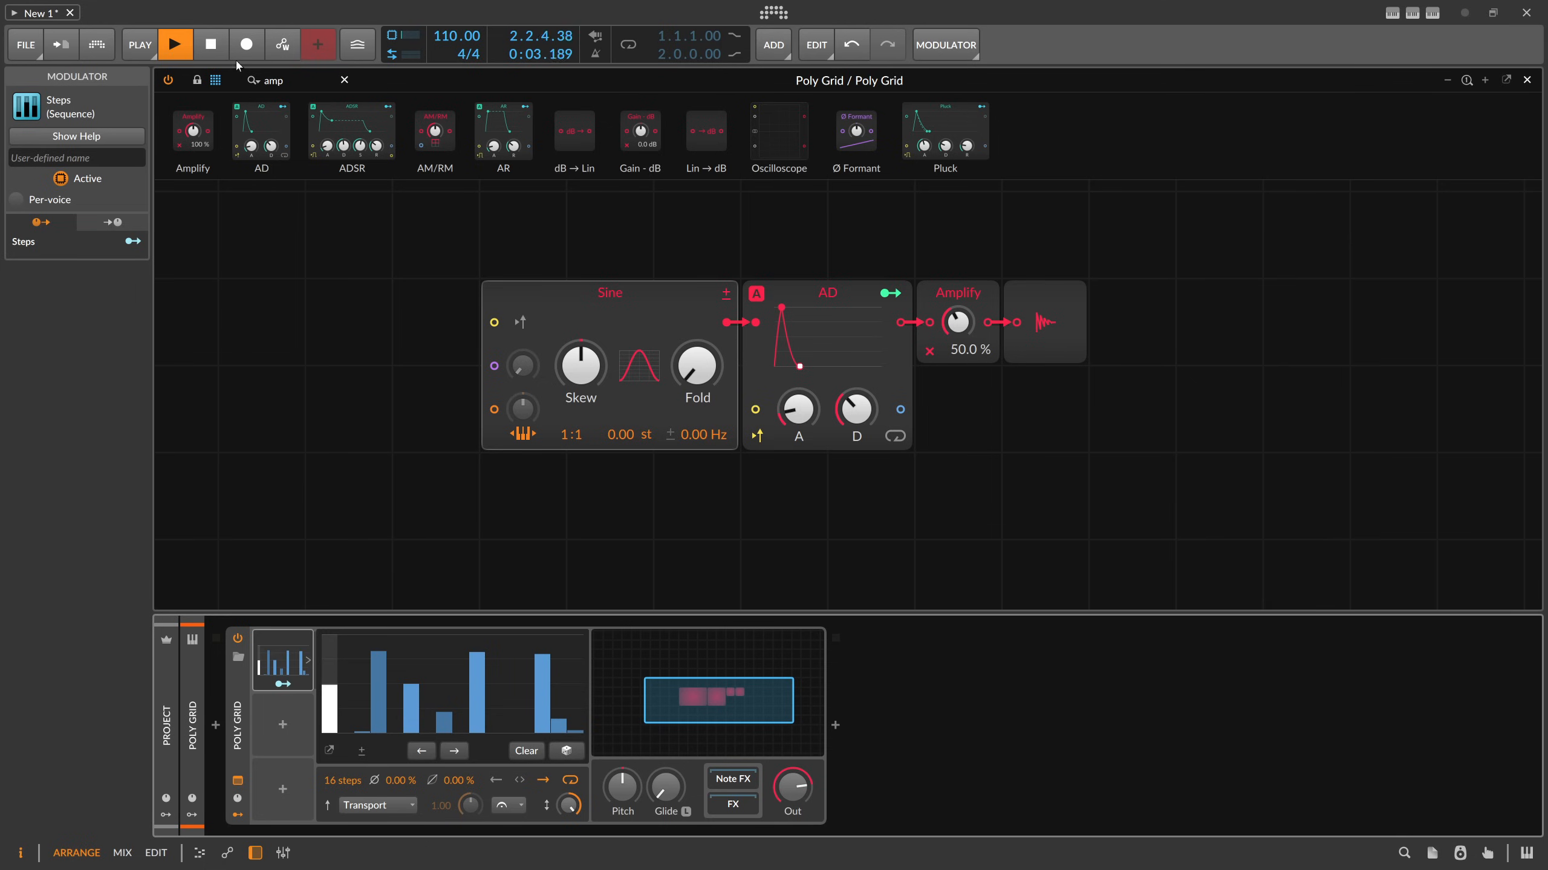
left_click(211, 44)
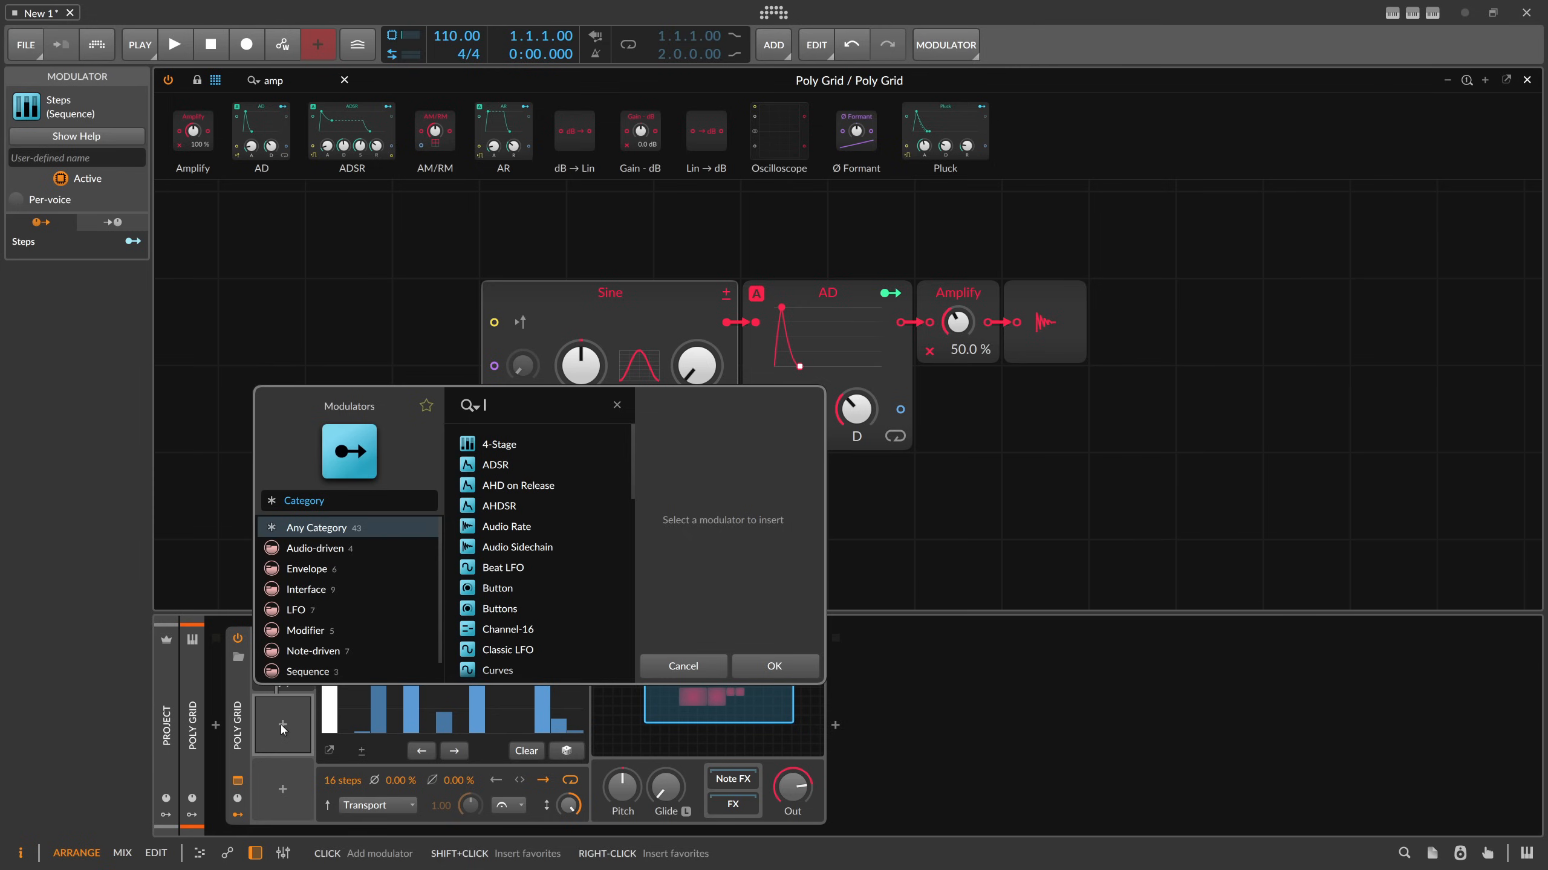
Dismiss the modulator browser and enable Per-voice on the Steps modulator
left_click(681, 665)
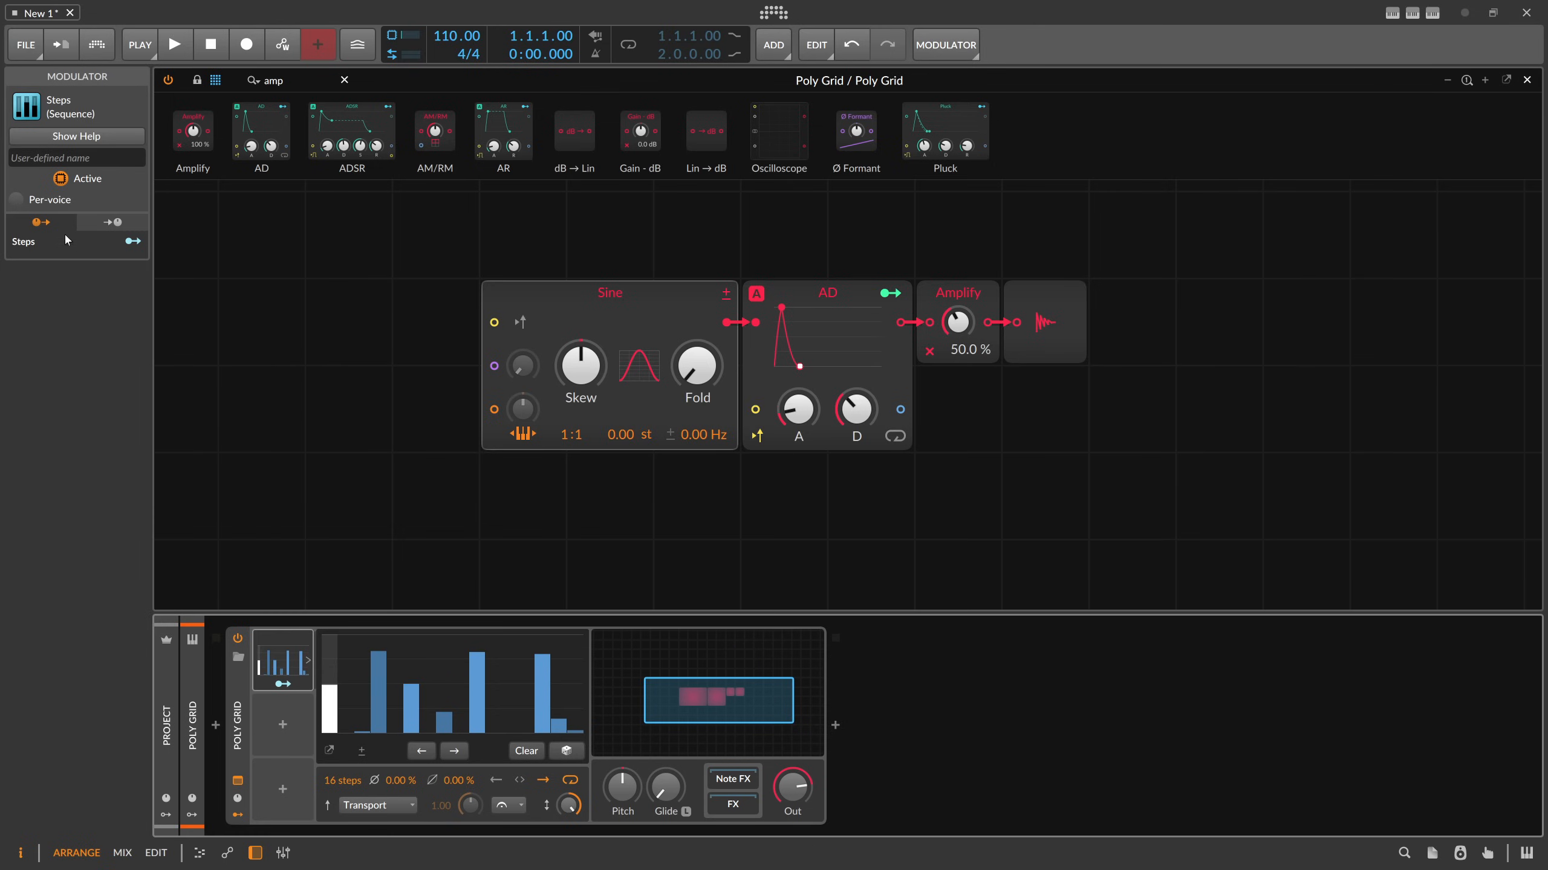
left_click(17, 200)
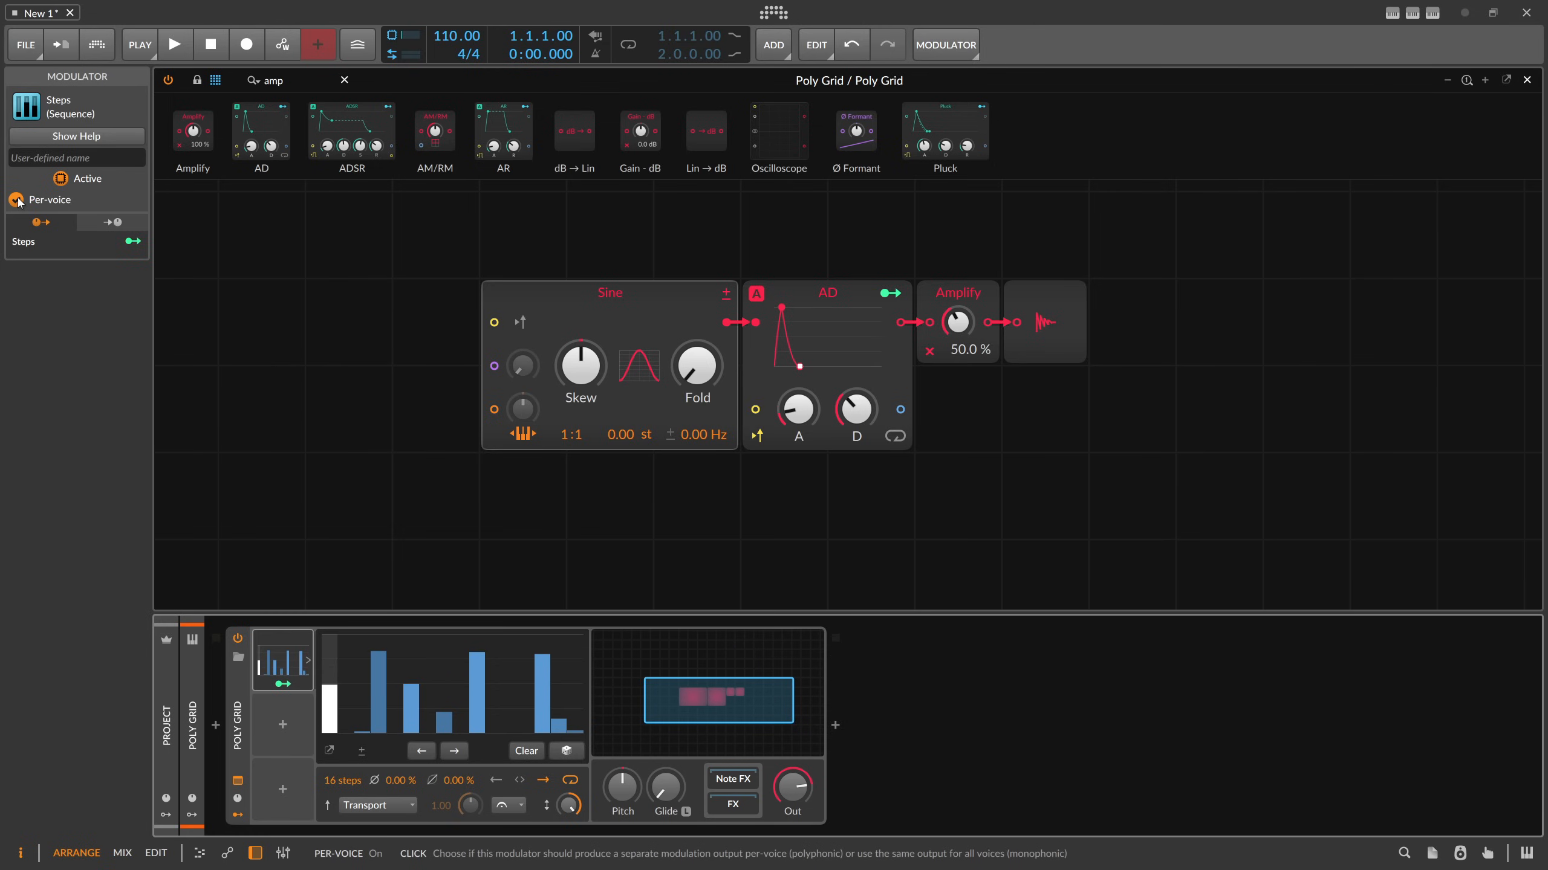
mouse_move(50, 199)
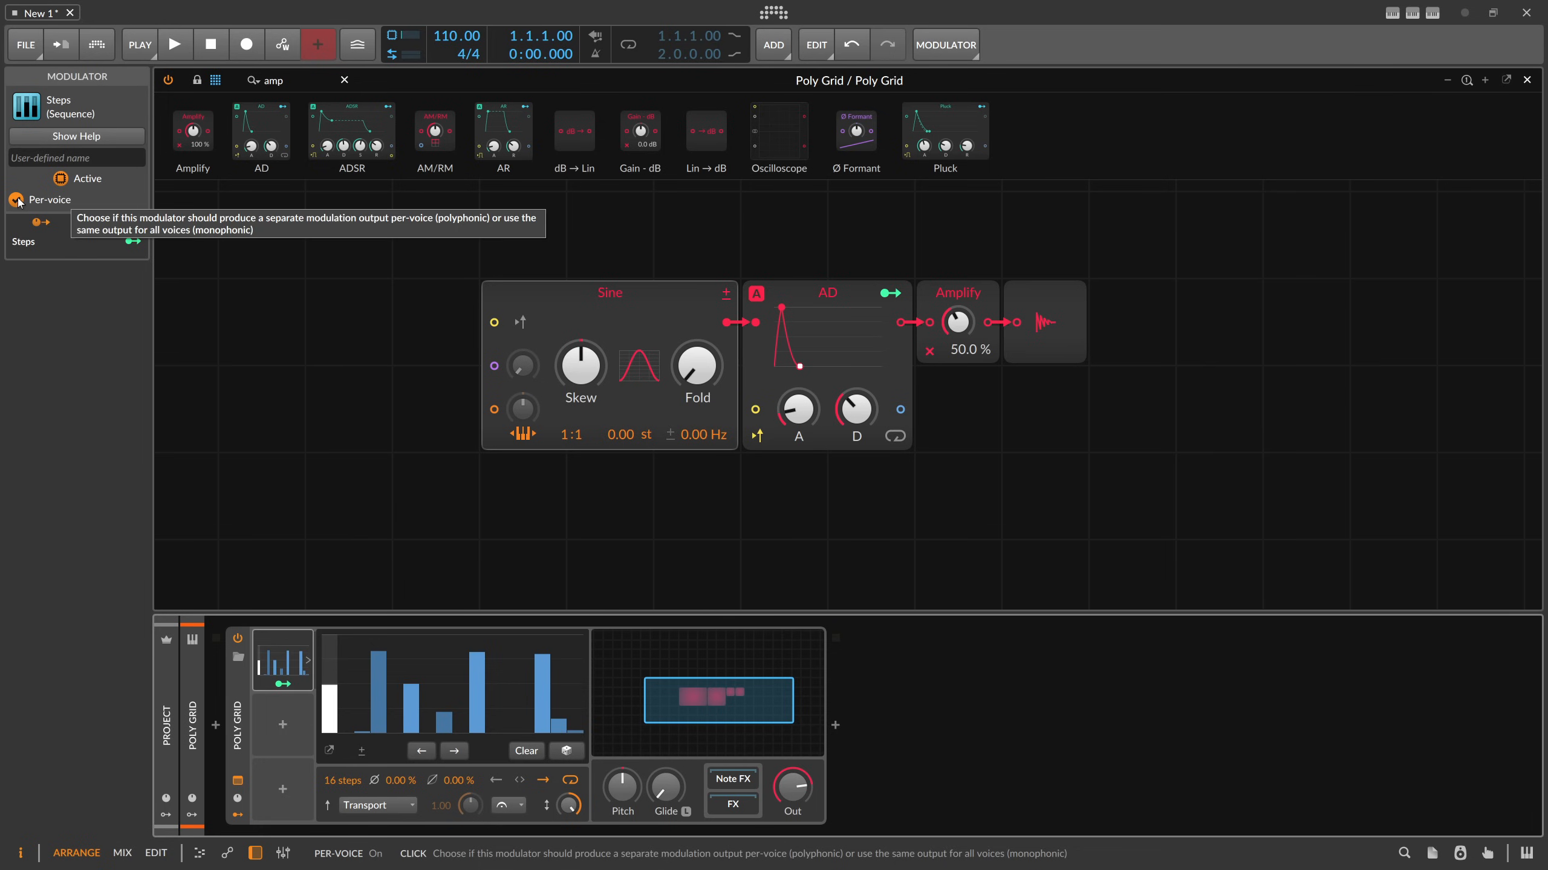
left_click(17, 199)
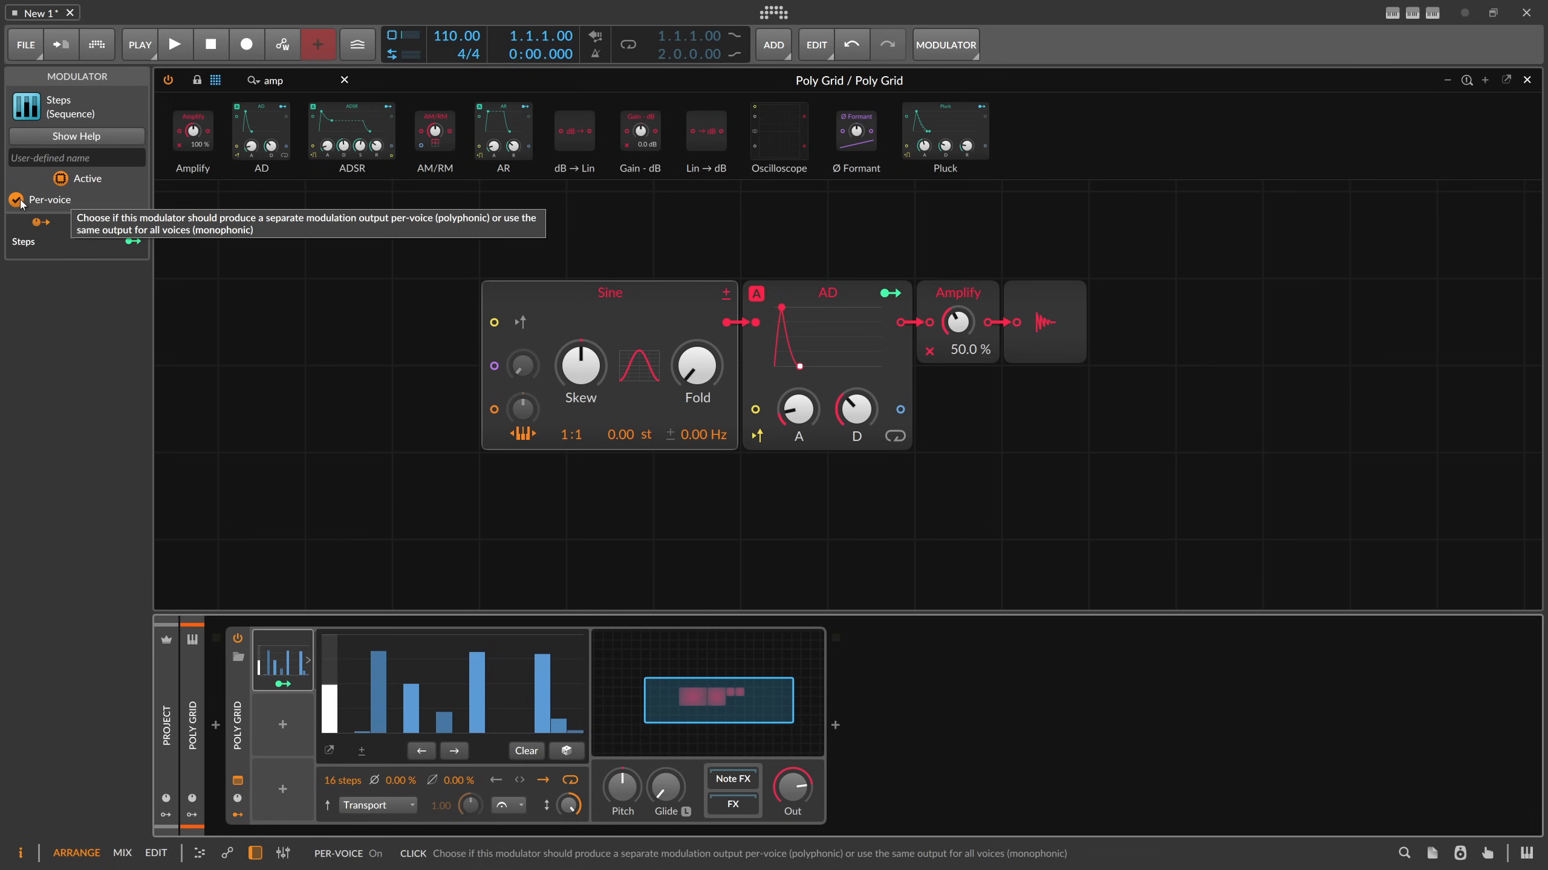
Add a Stack Spread modulator, clear the Steps pattern, and draw a rising ramp
left_click(283, 726)
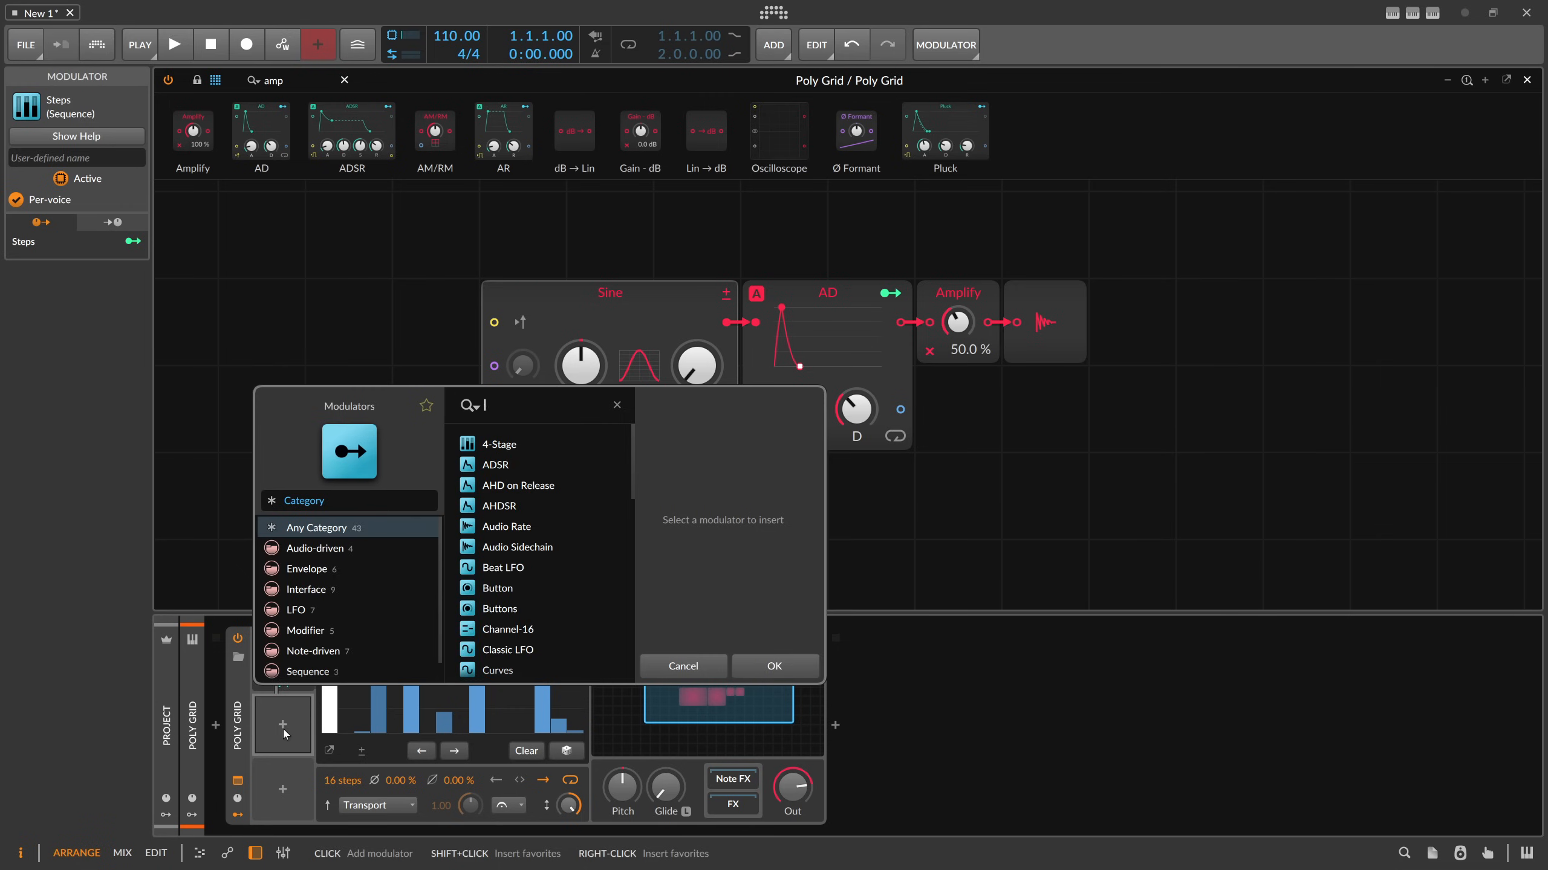
type("stack")
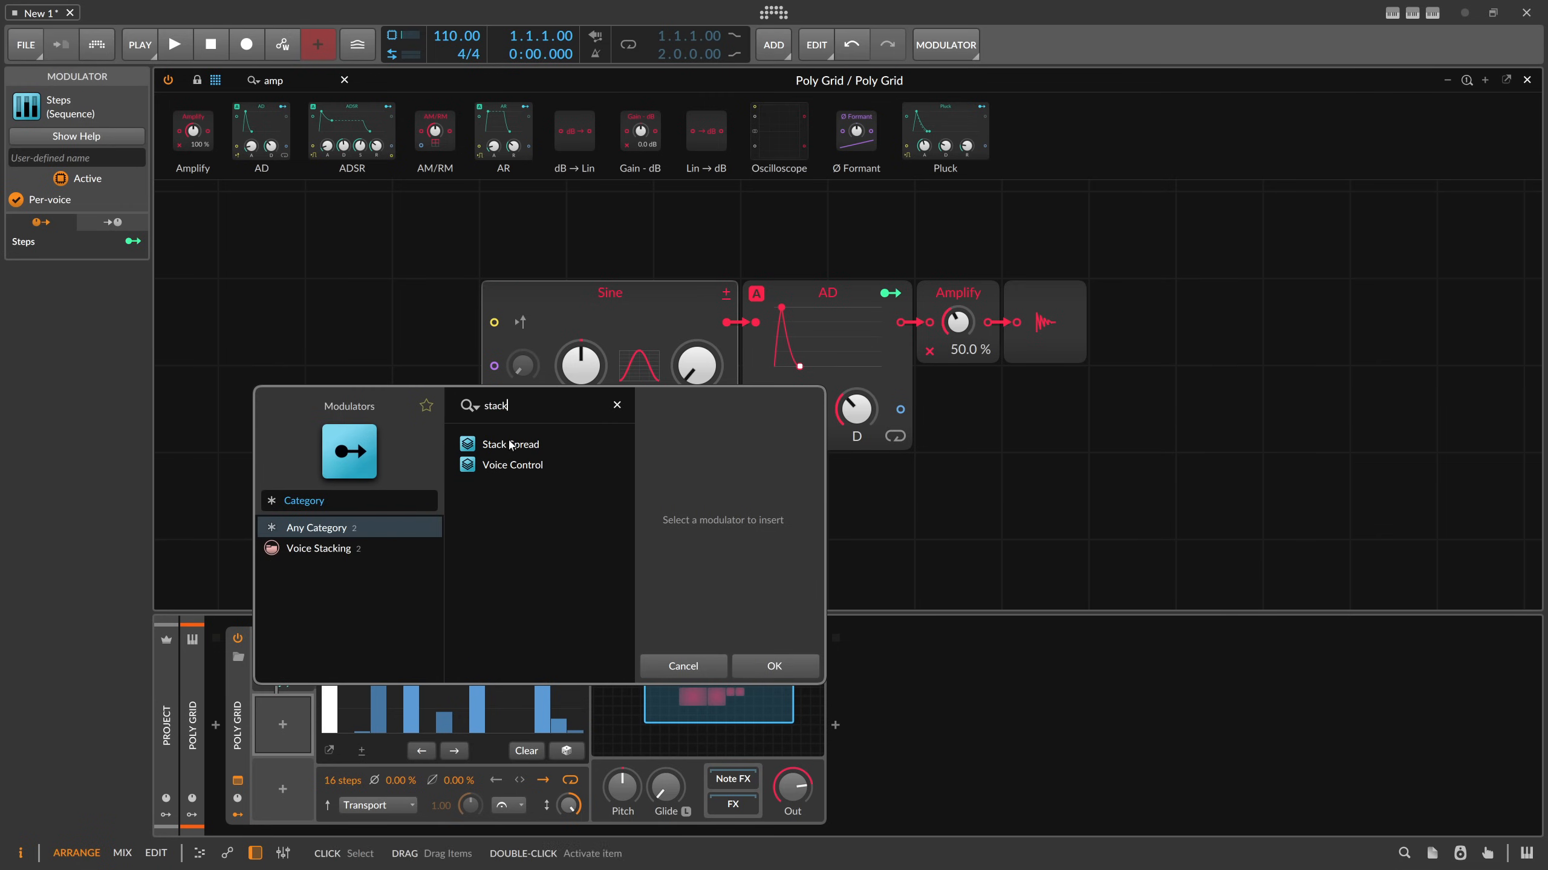
double_click(513, 443)
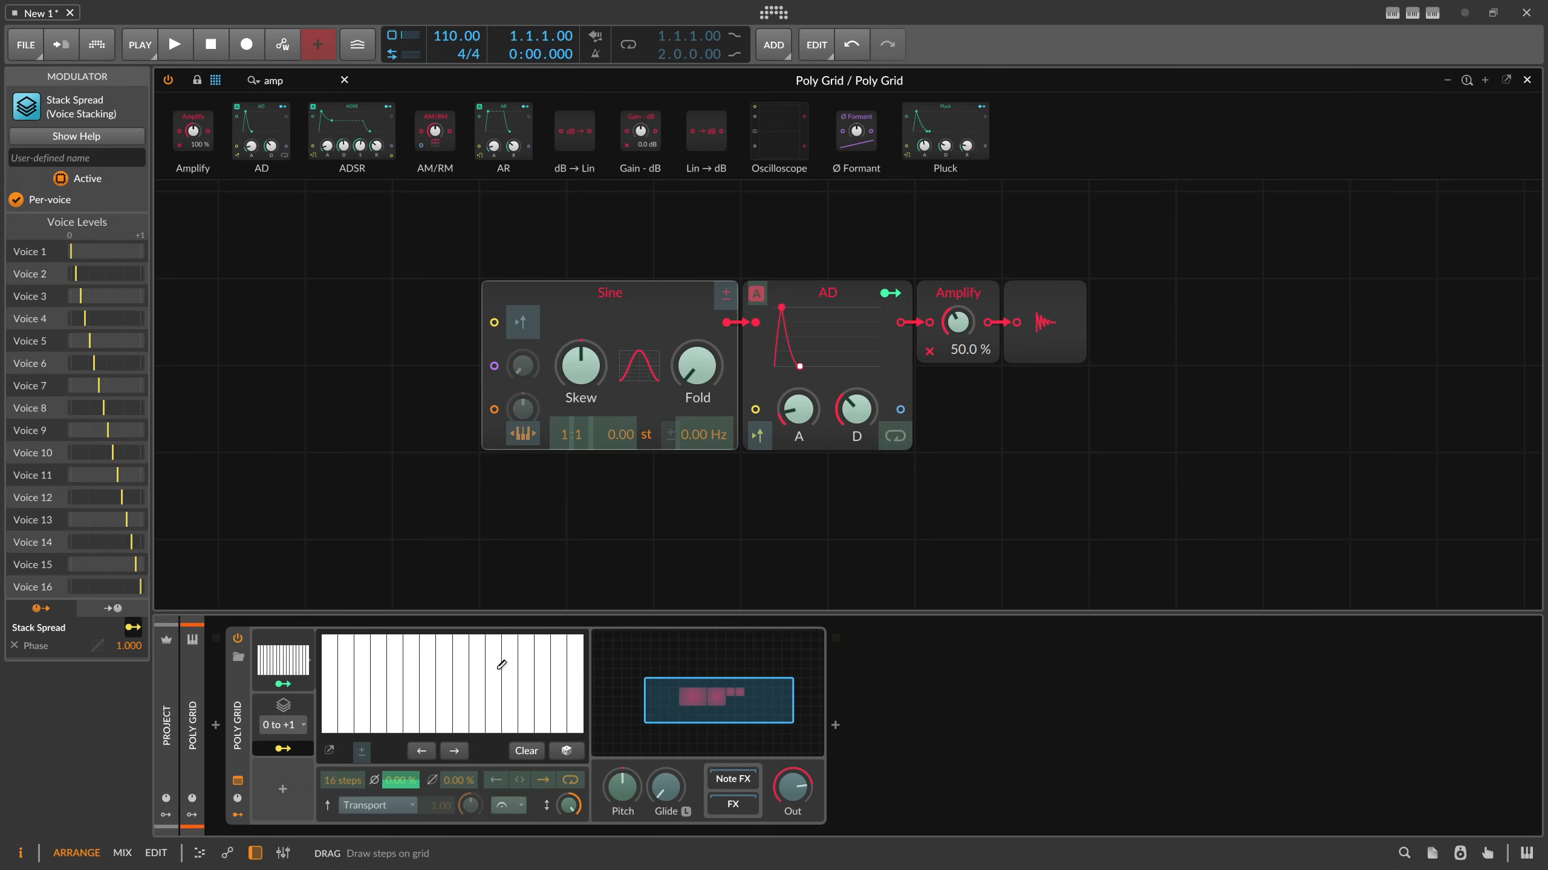
mouse_move(343, 677)
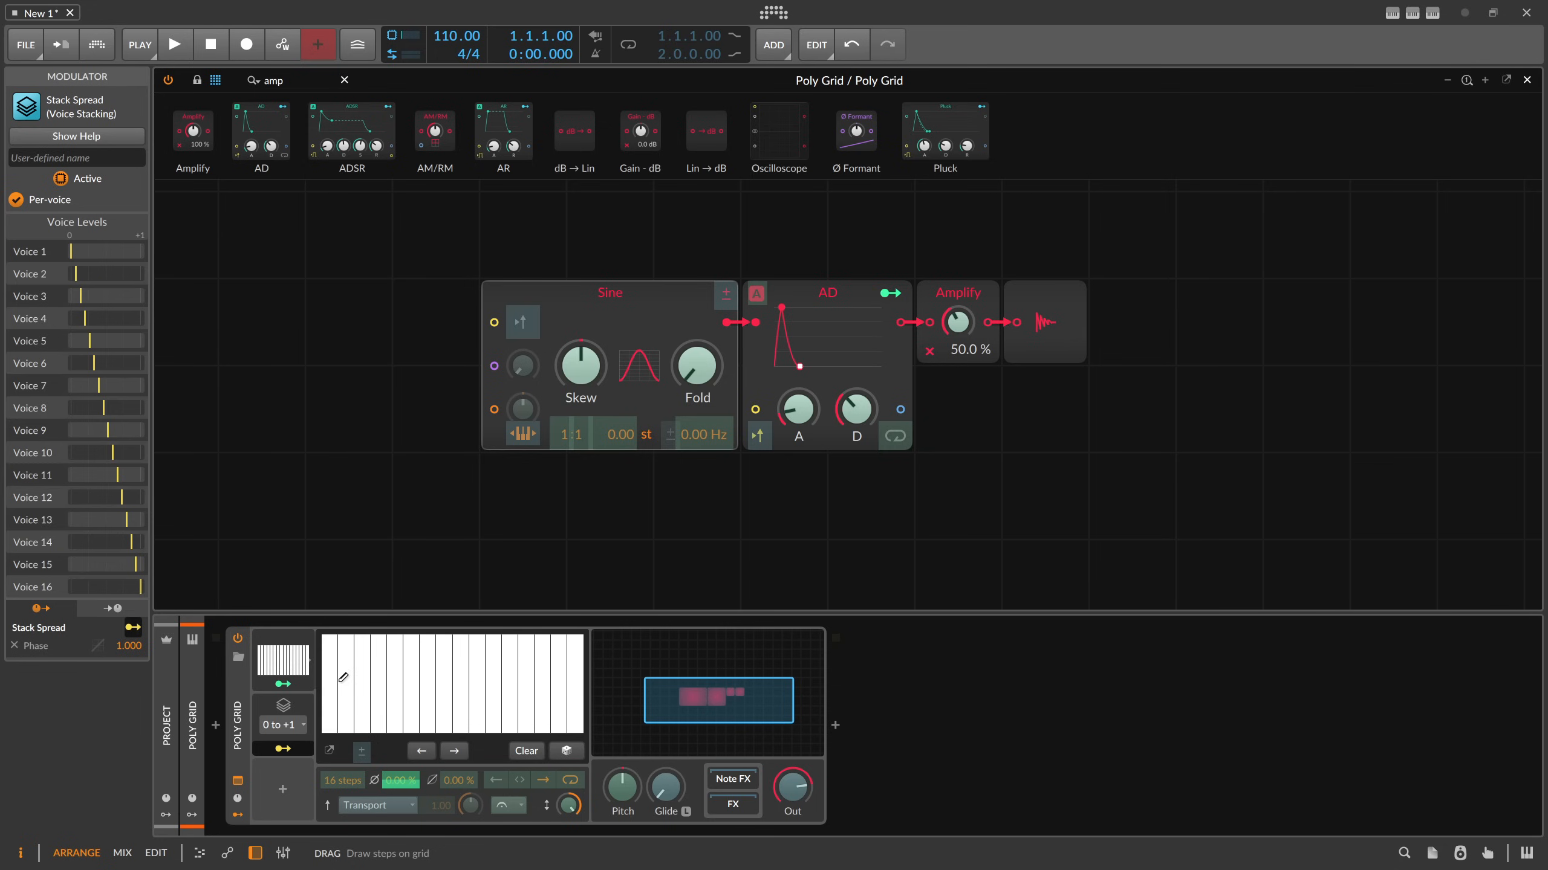
mouse_move(348, 706)
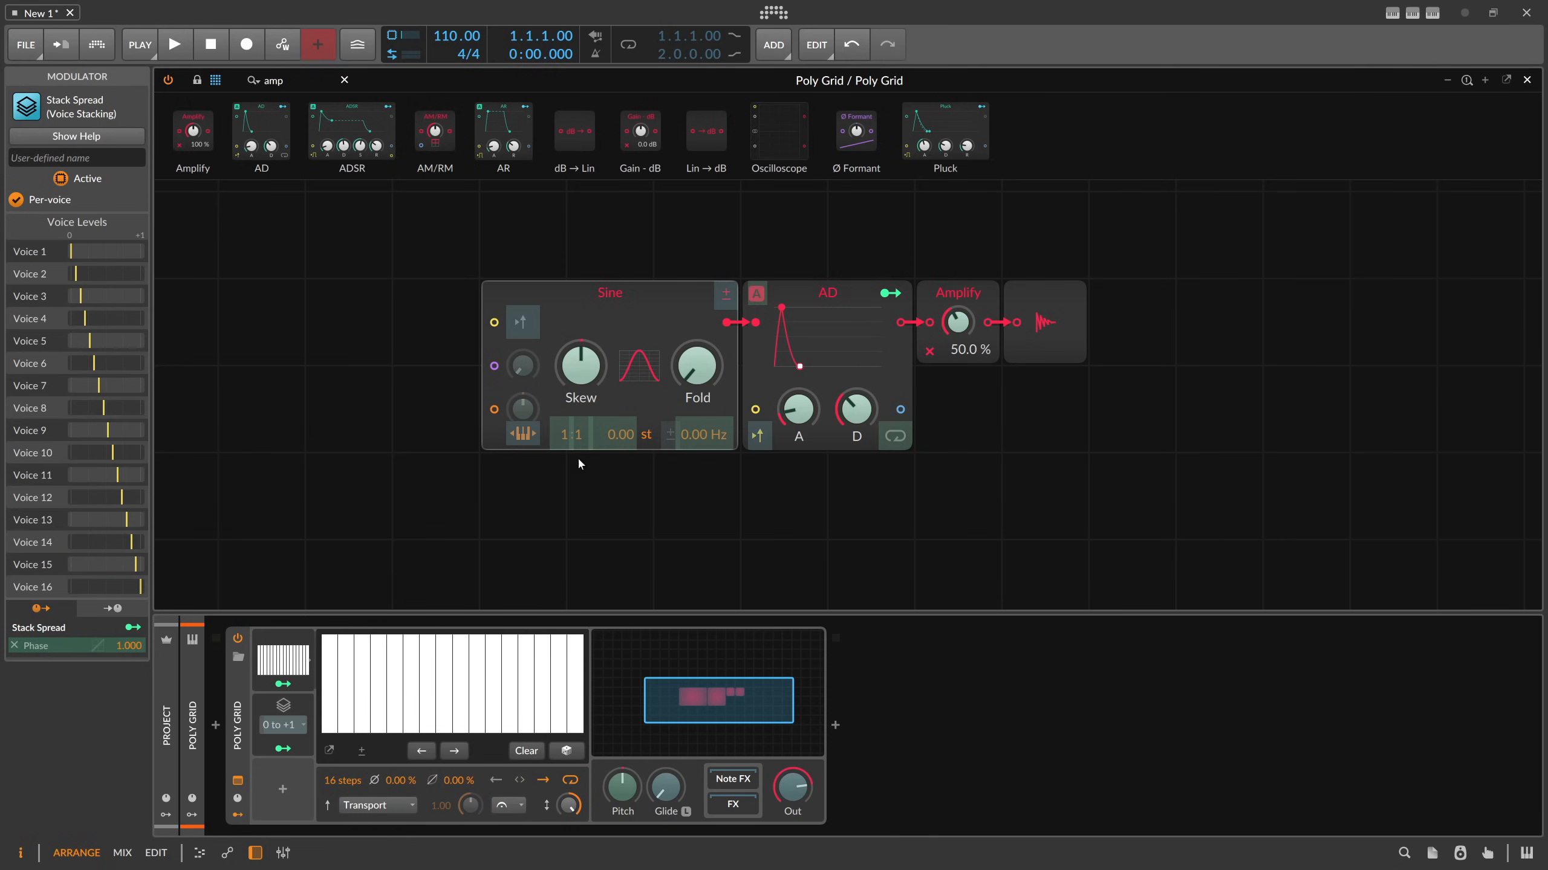
mouse_move(578, 434)
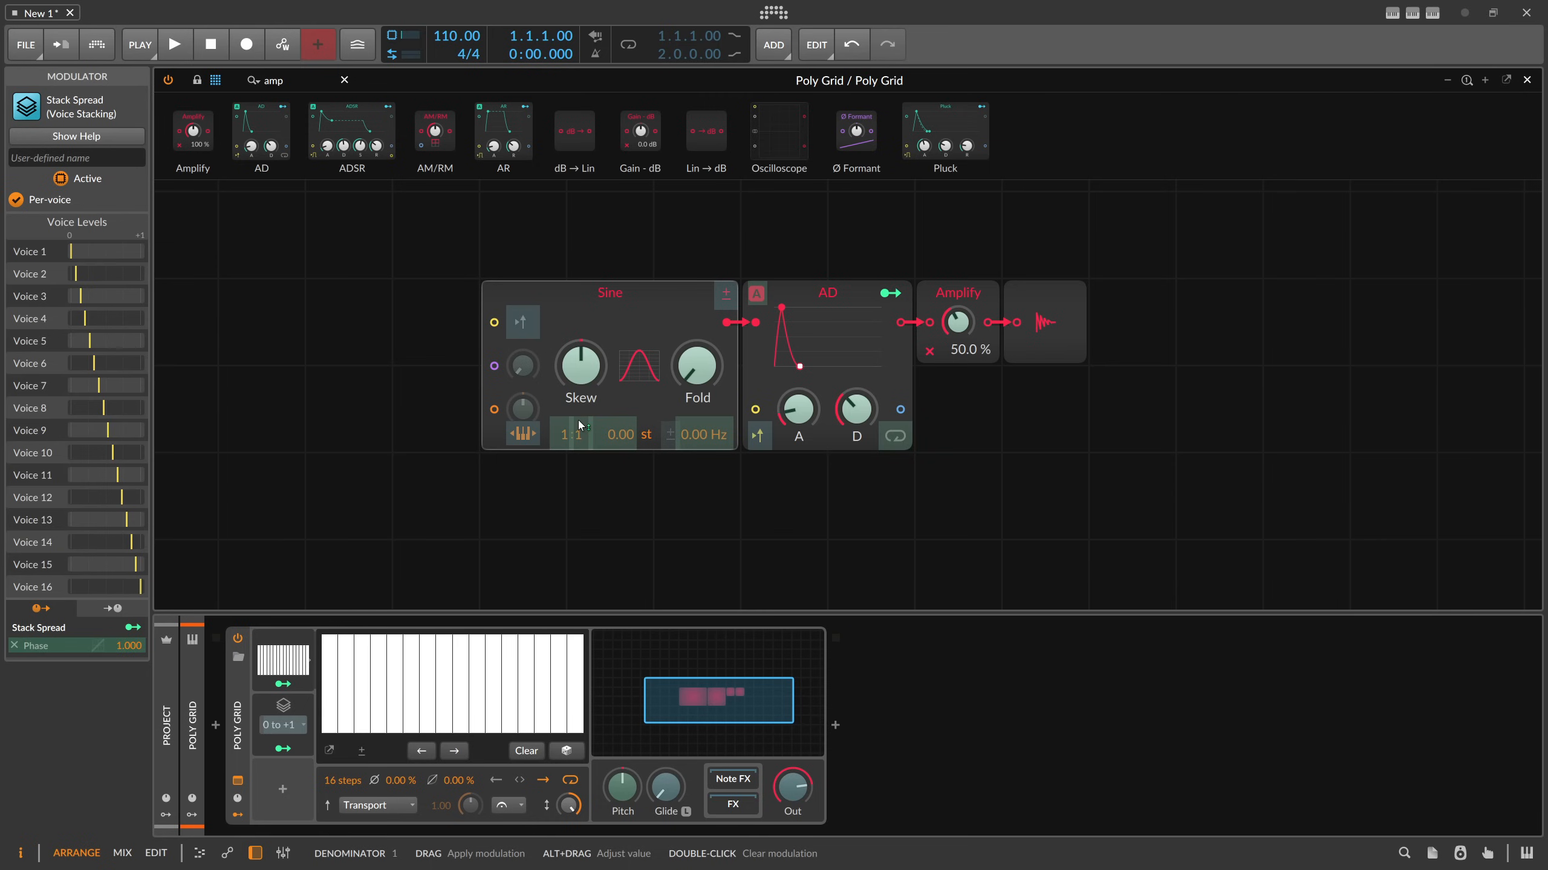
mouse_move(415, 469)
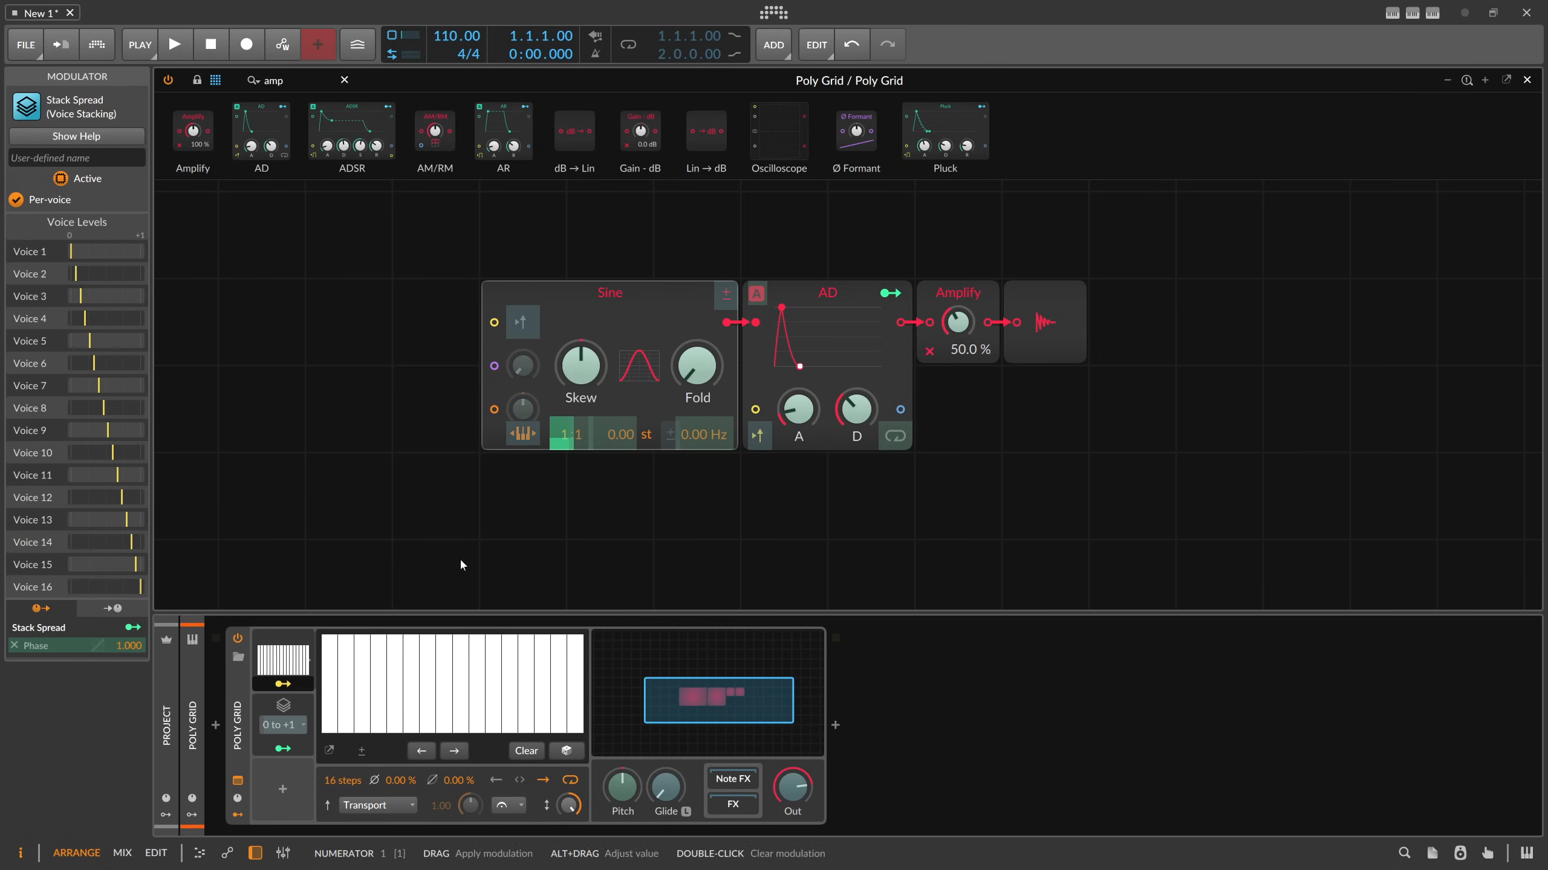
left_click(526, 750)
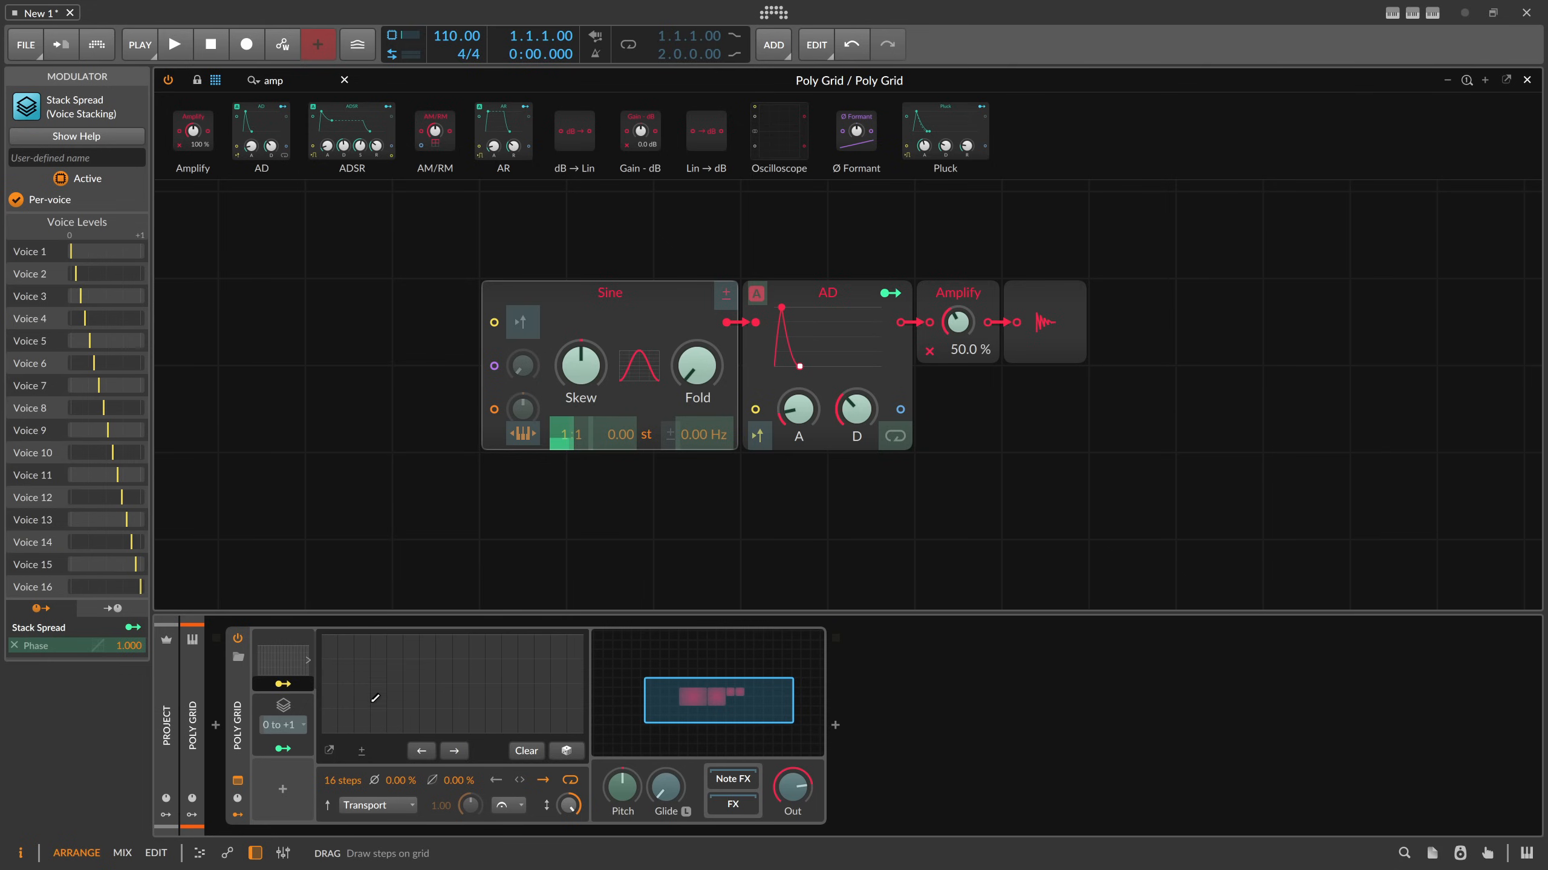
left_click_drag(336, 716, 479, 682)
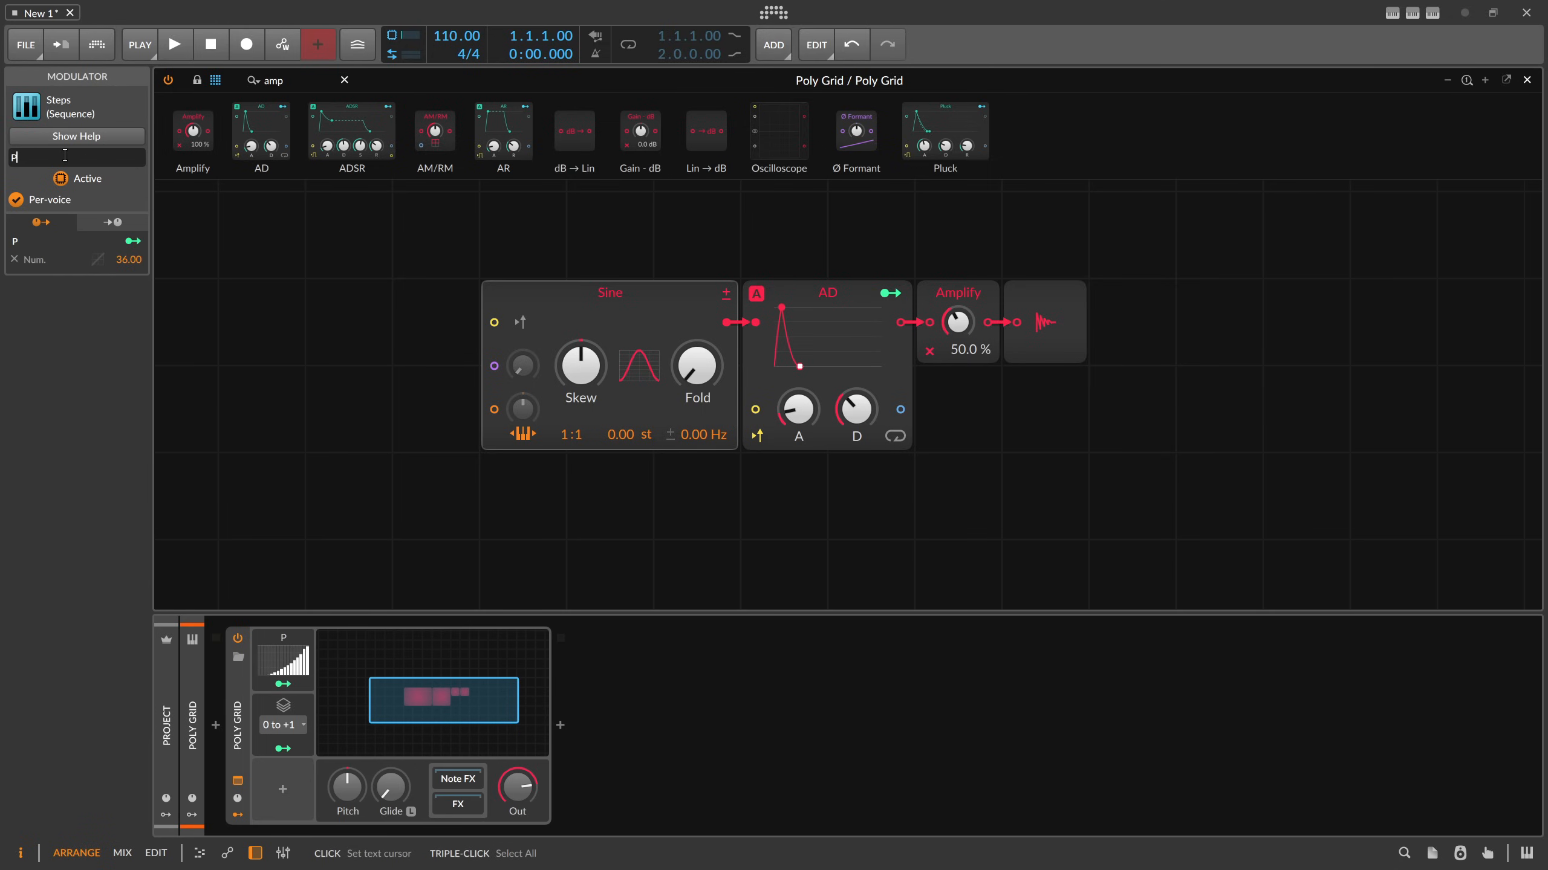
Rename the modulator 'Pitch / Ratio' and draw a falling Volume step pattern for Amplify
type("Pitch / ra")
type("Volume")
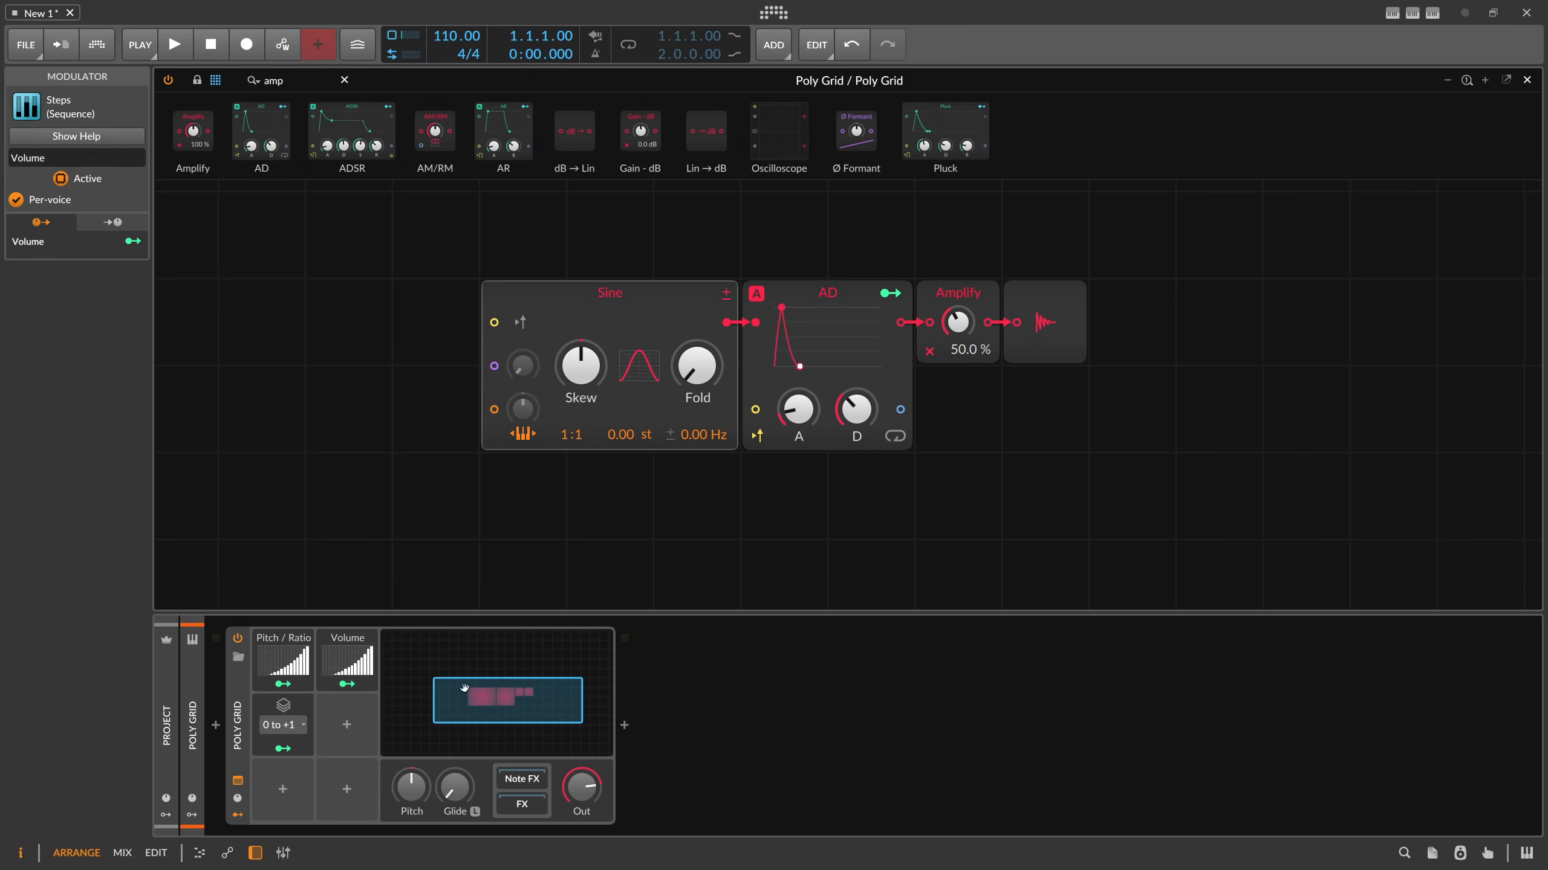
mouse_move(346, 684)
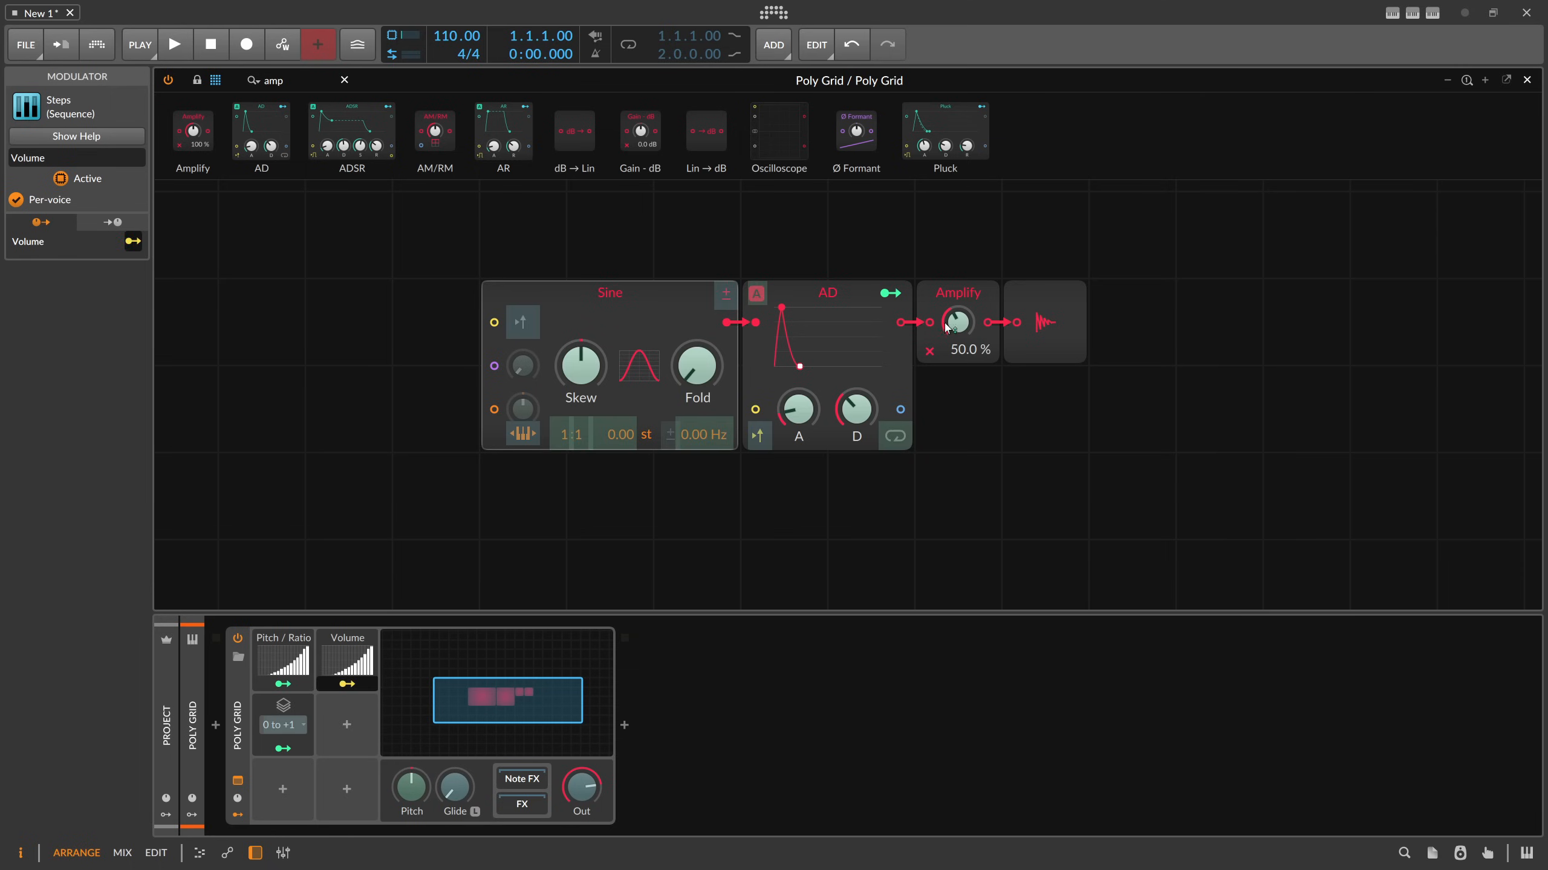
mouse_move(958, 323)
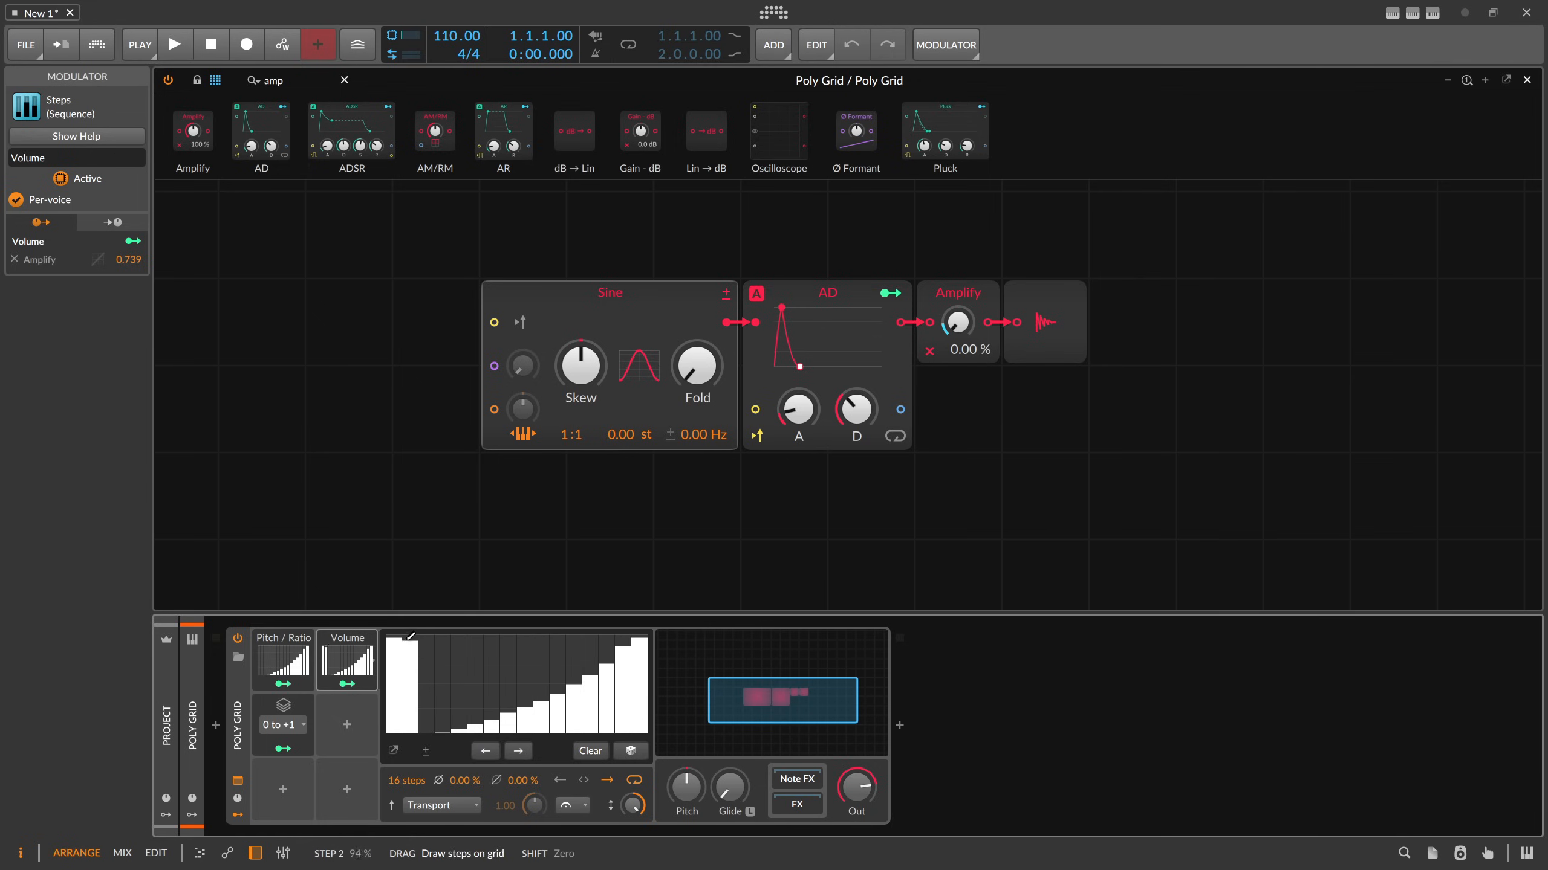
left_click_drag(390, 661, 508, 701)
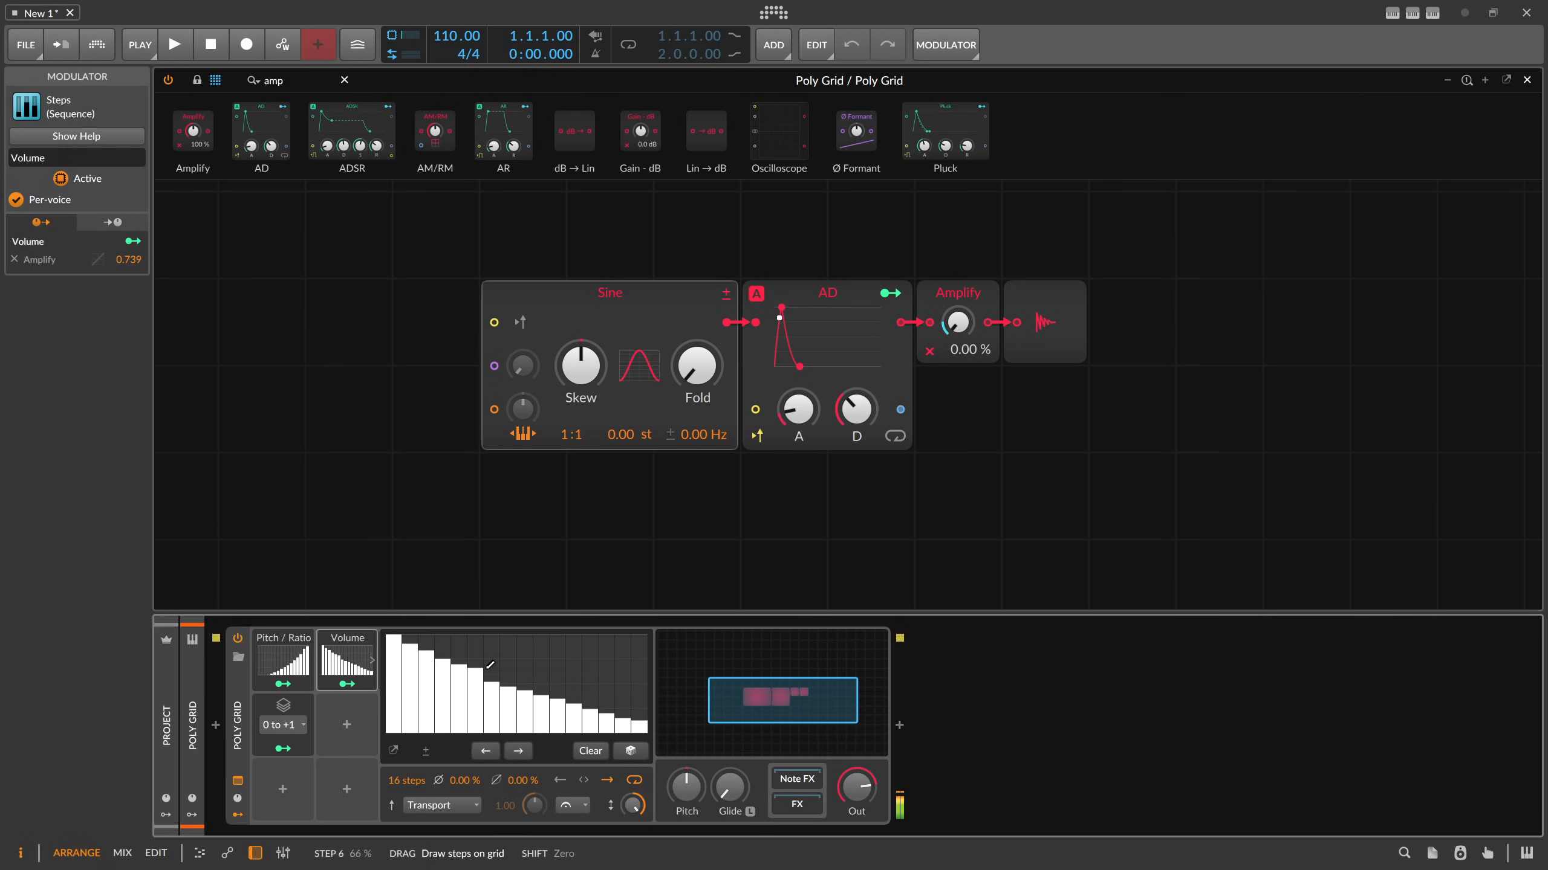
left_click_drag(469, 663, 652, 719)
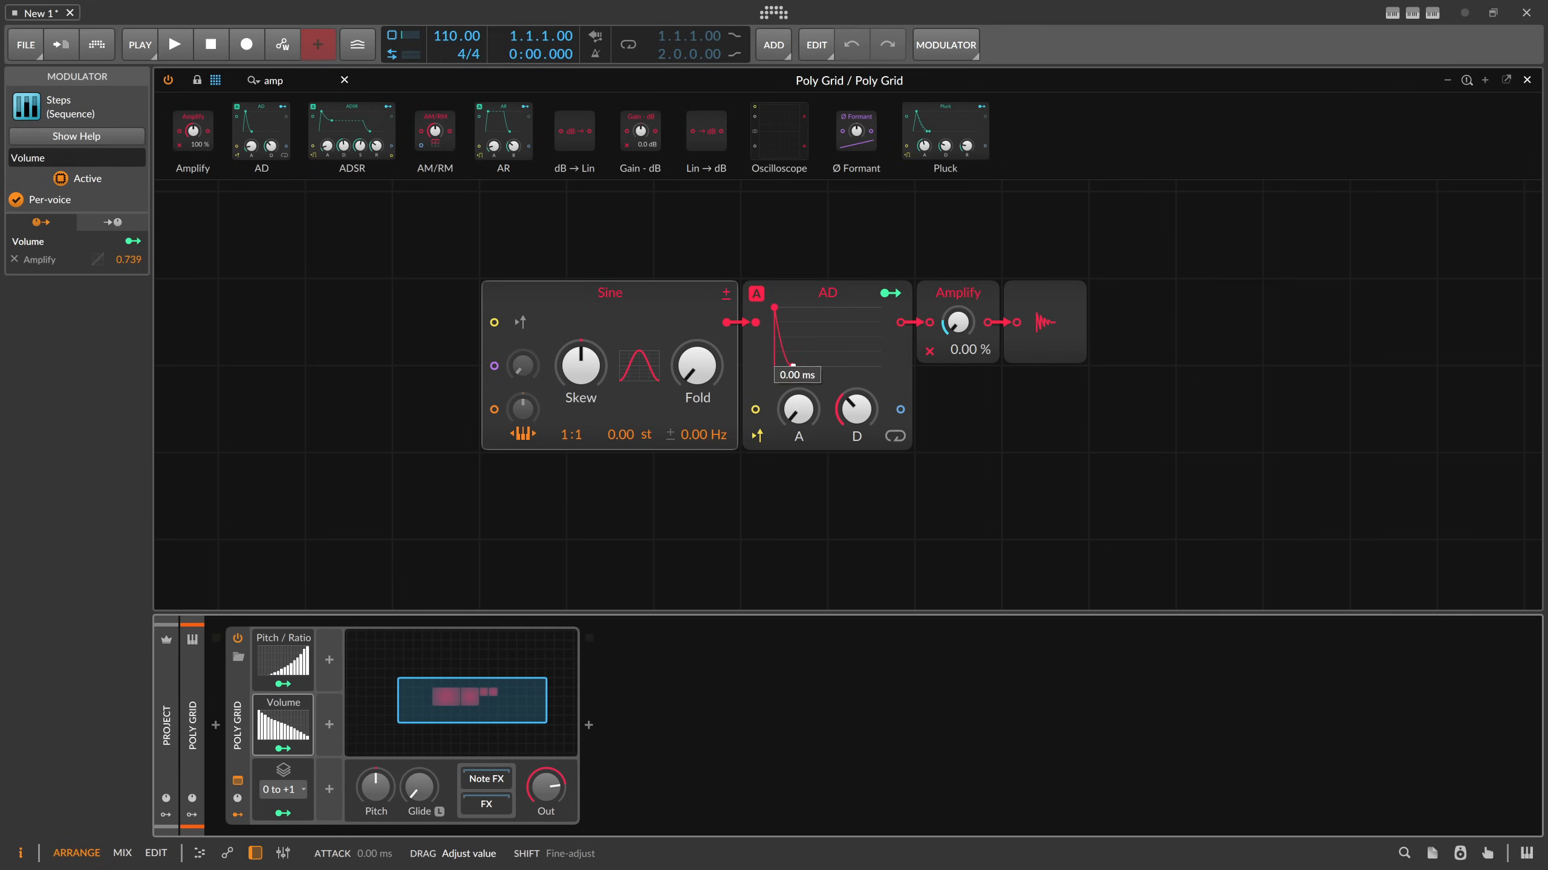
Drag the AD envelope's attack and decay handles to shorten the envelope
left_click_drag(855, 408, 855, 385)
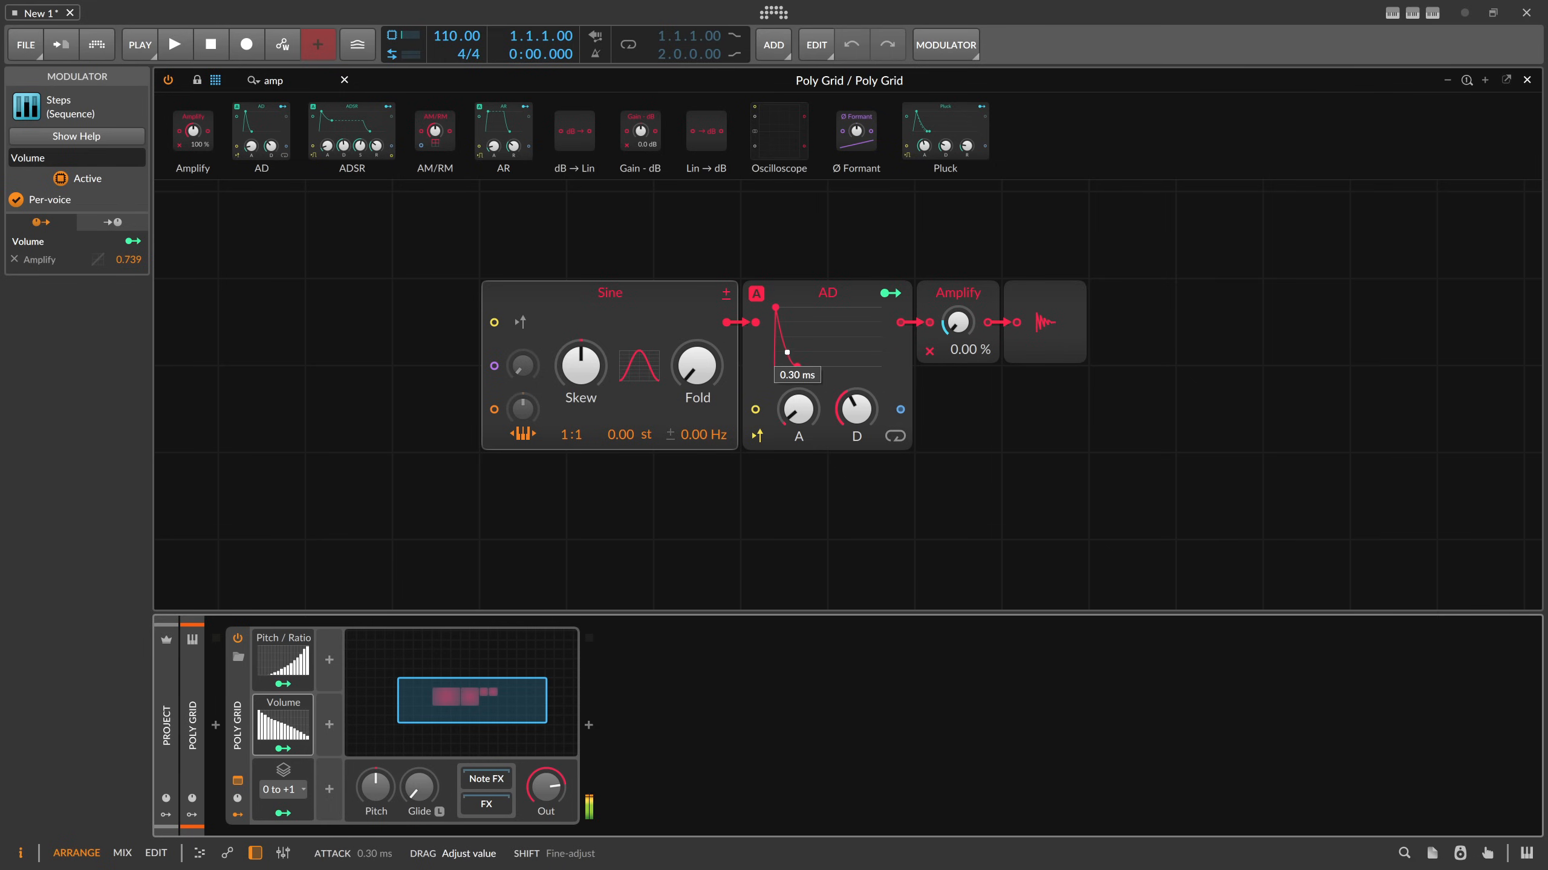
left_click_drag(855, 409, 854, 345)
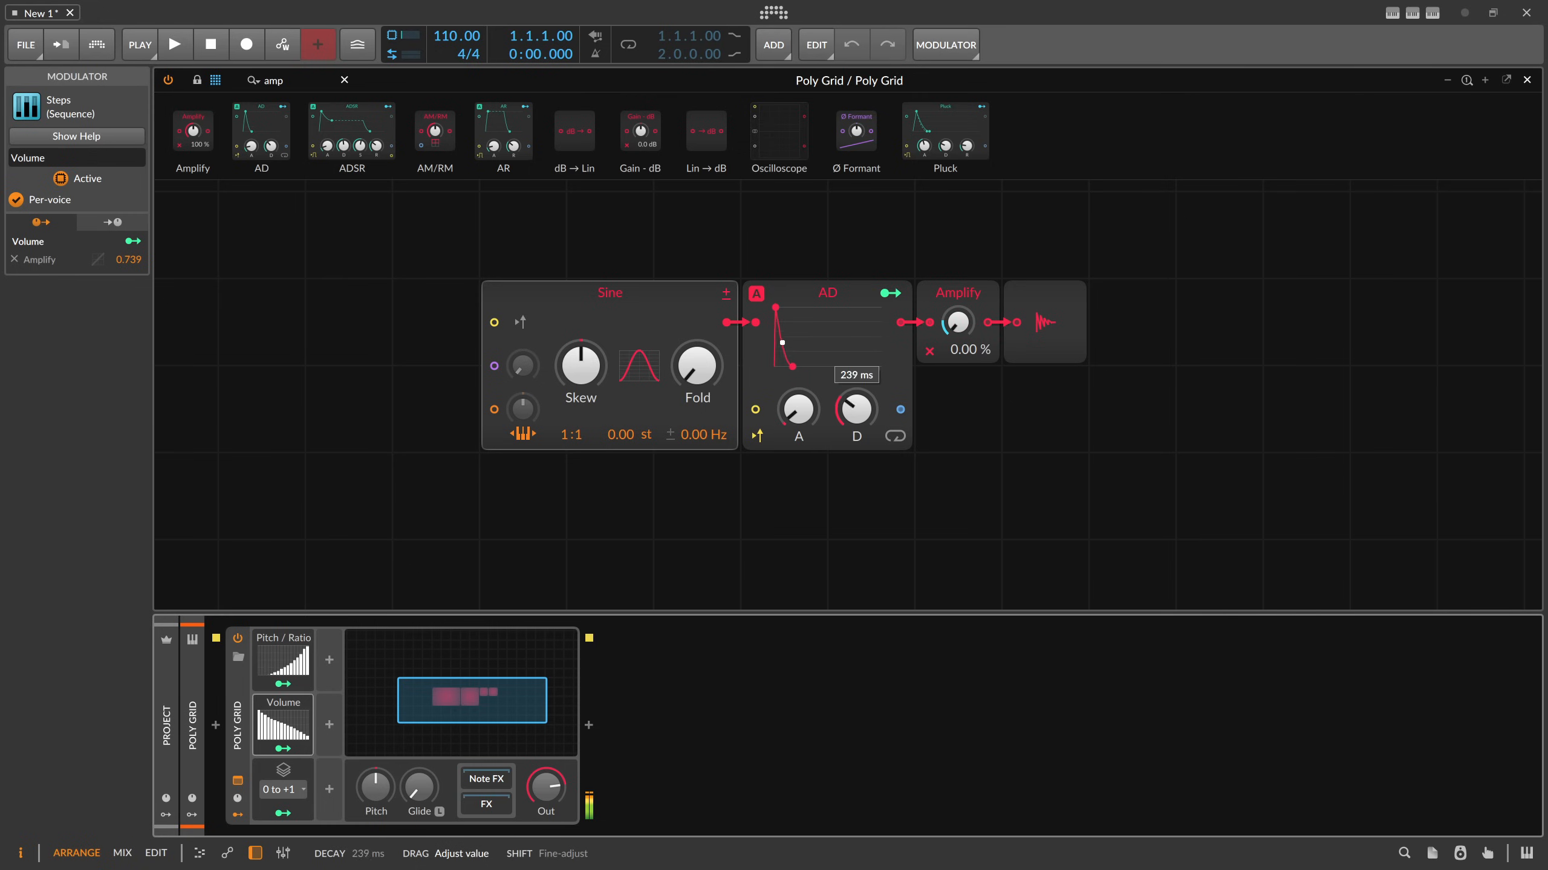
left_click_drag(854, 409, 855, 375)
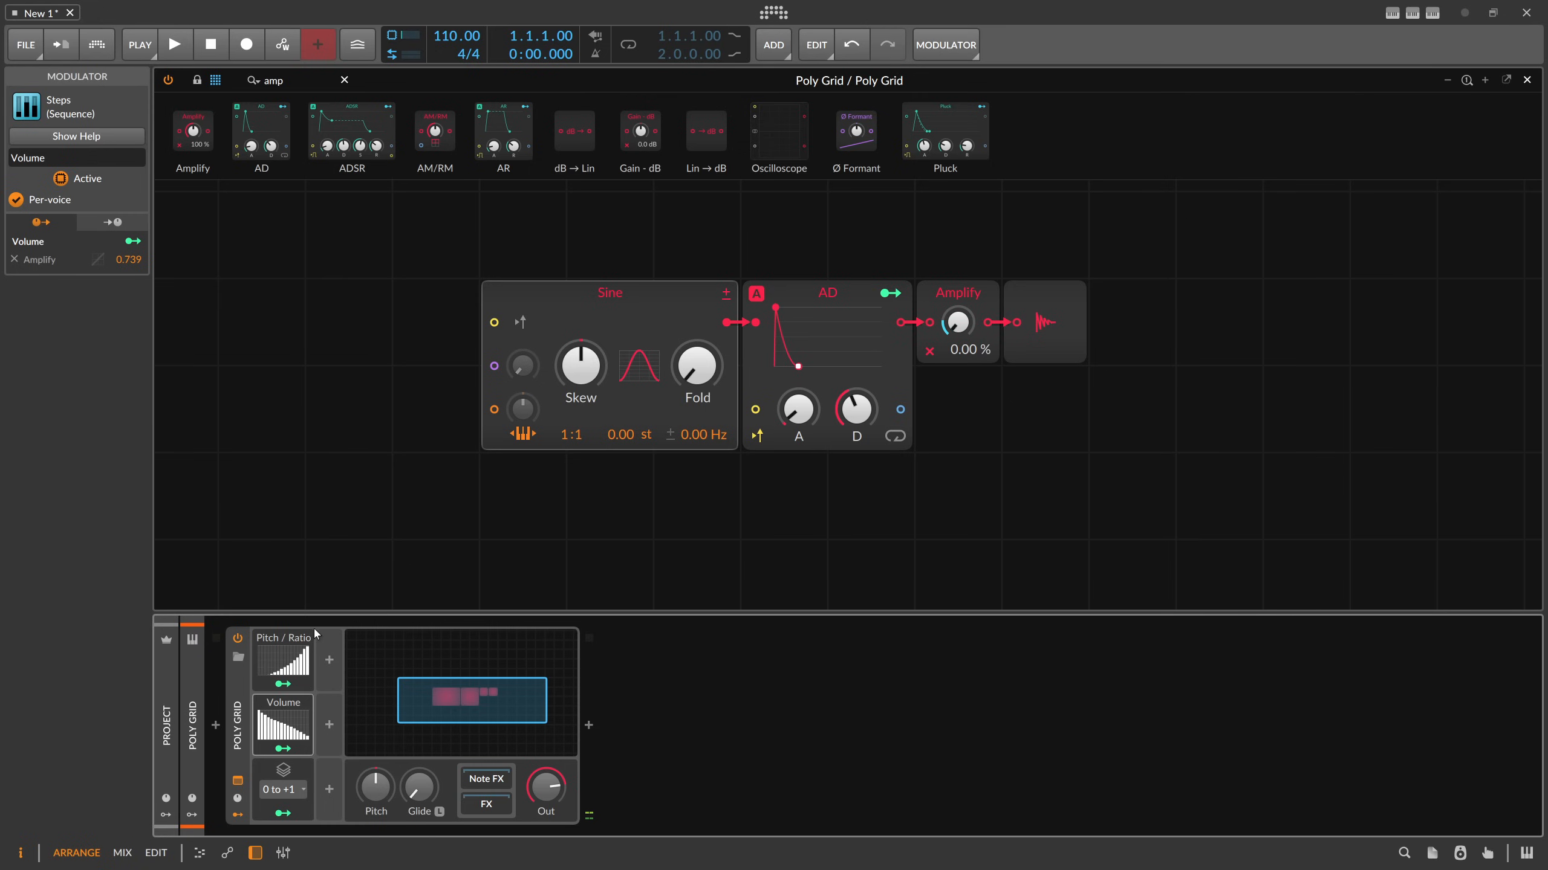
mouse_move(286, 646)
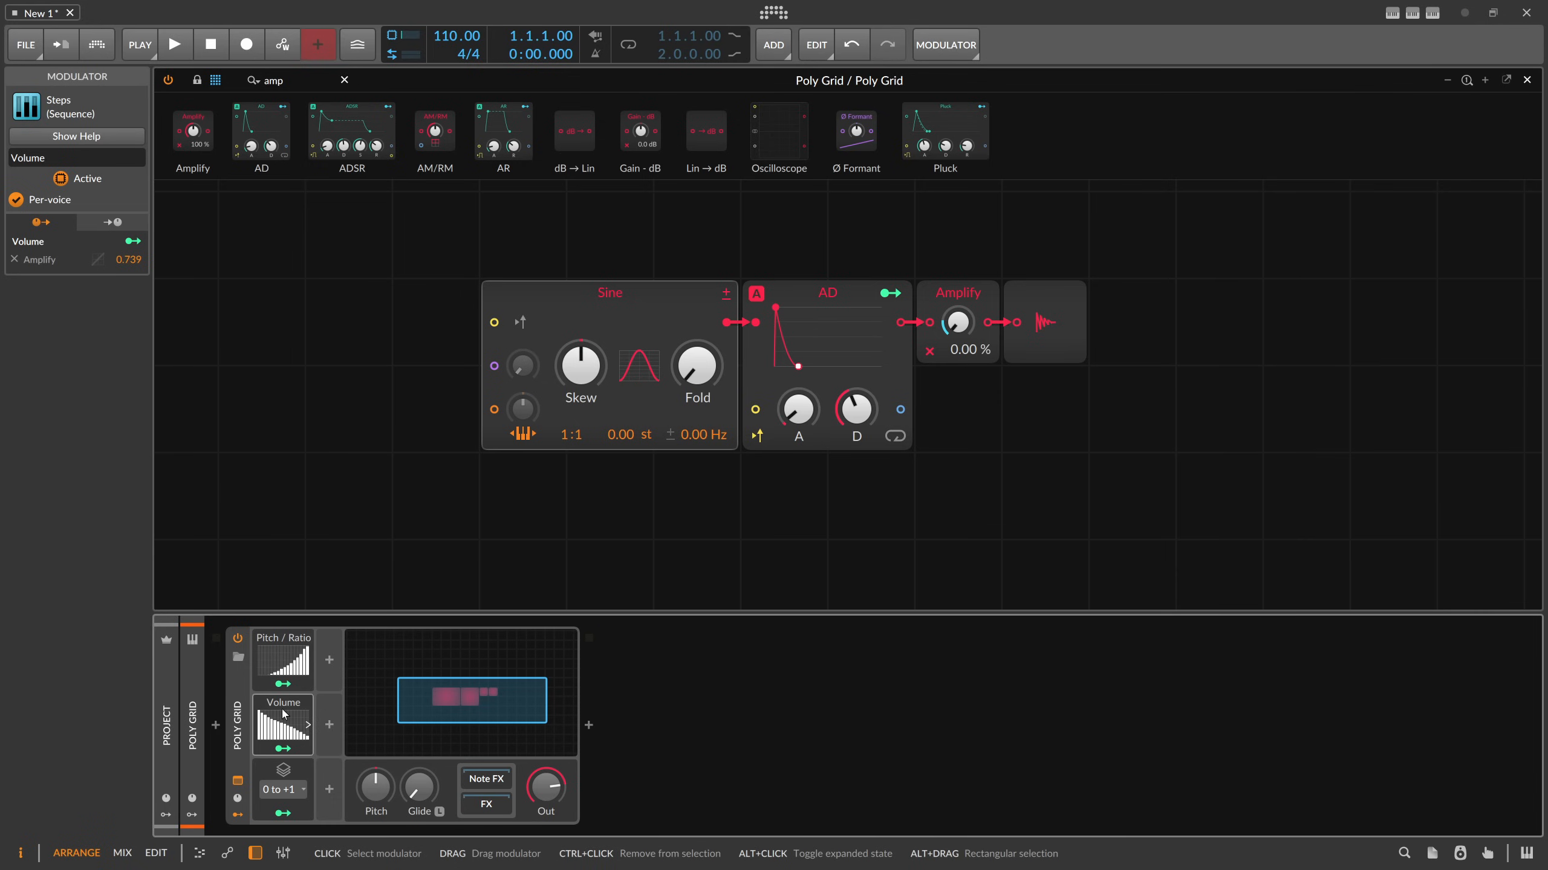
Add a Steps modulator named 'Decay' and draw its decay step pattern
left_click(284, 658)
type("D")
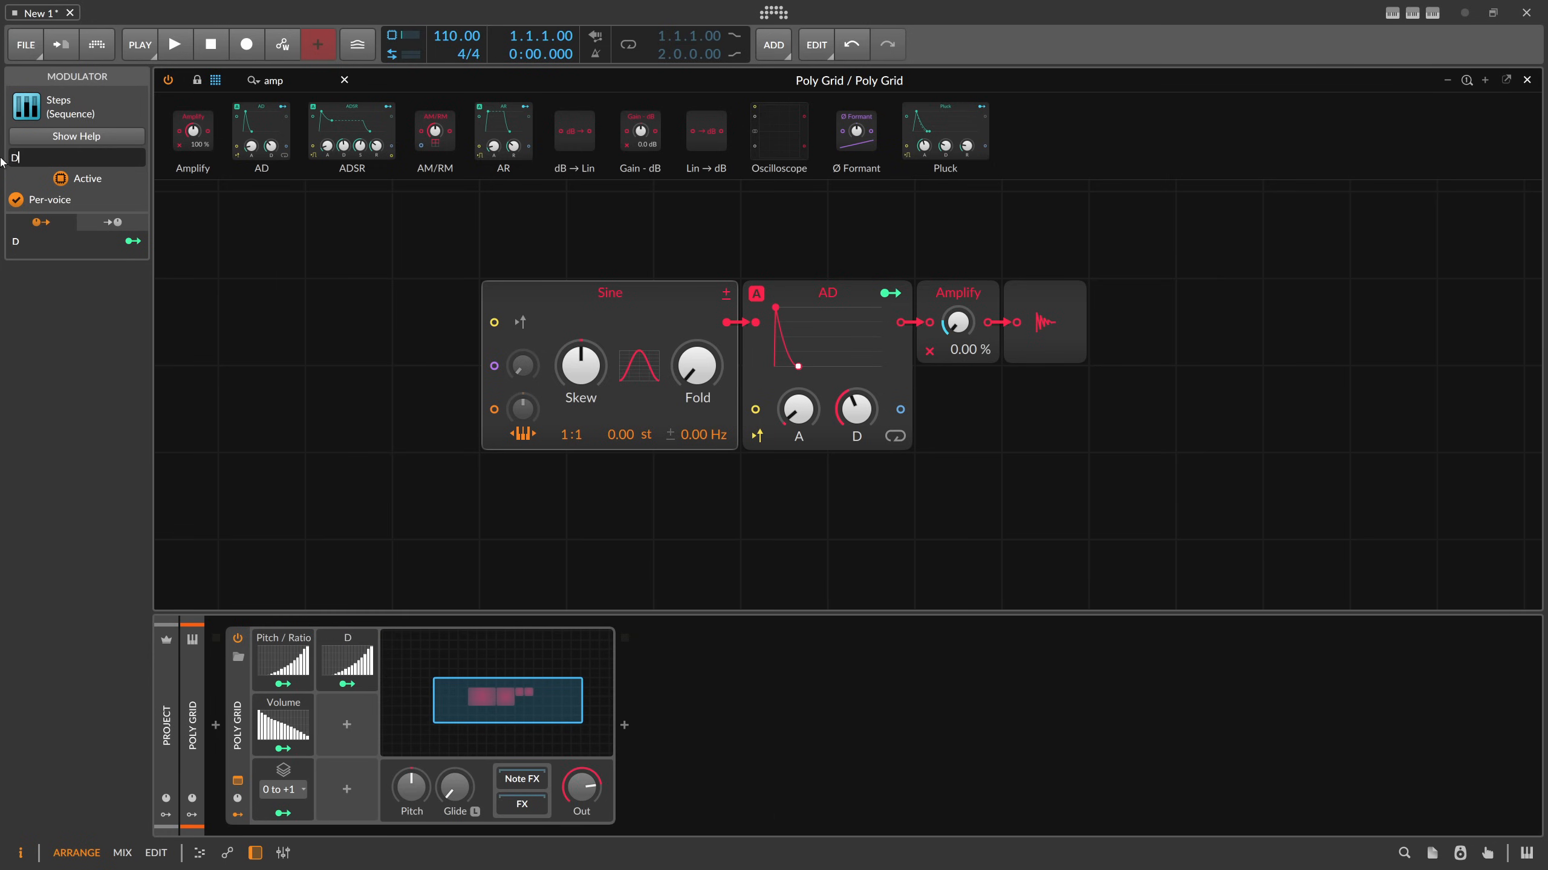
type("ecay")
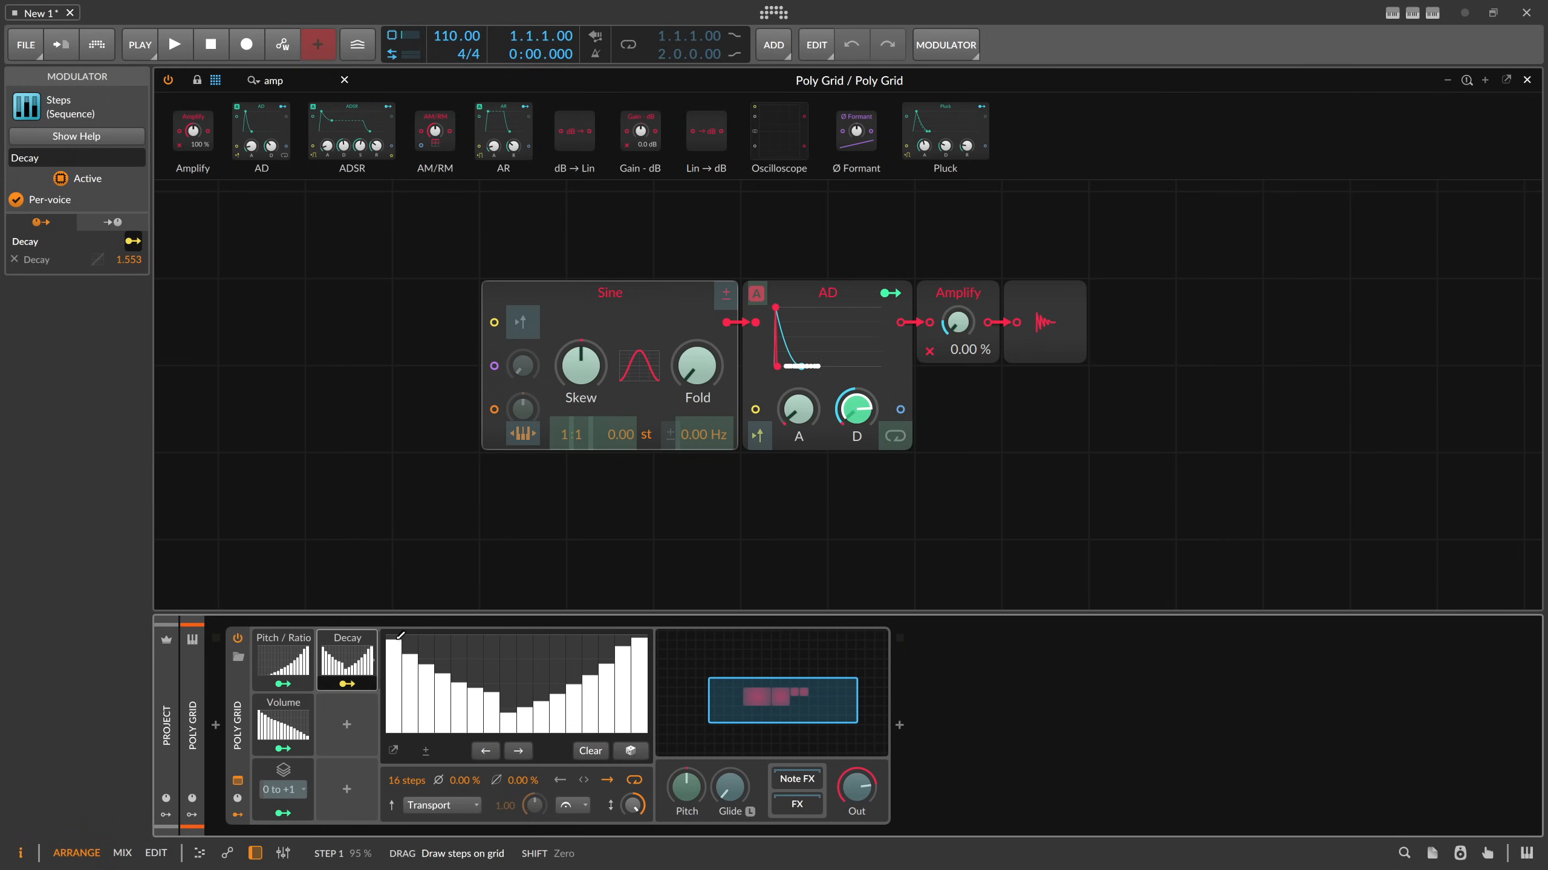
left_click_drag(395, 651, 641, 730)
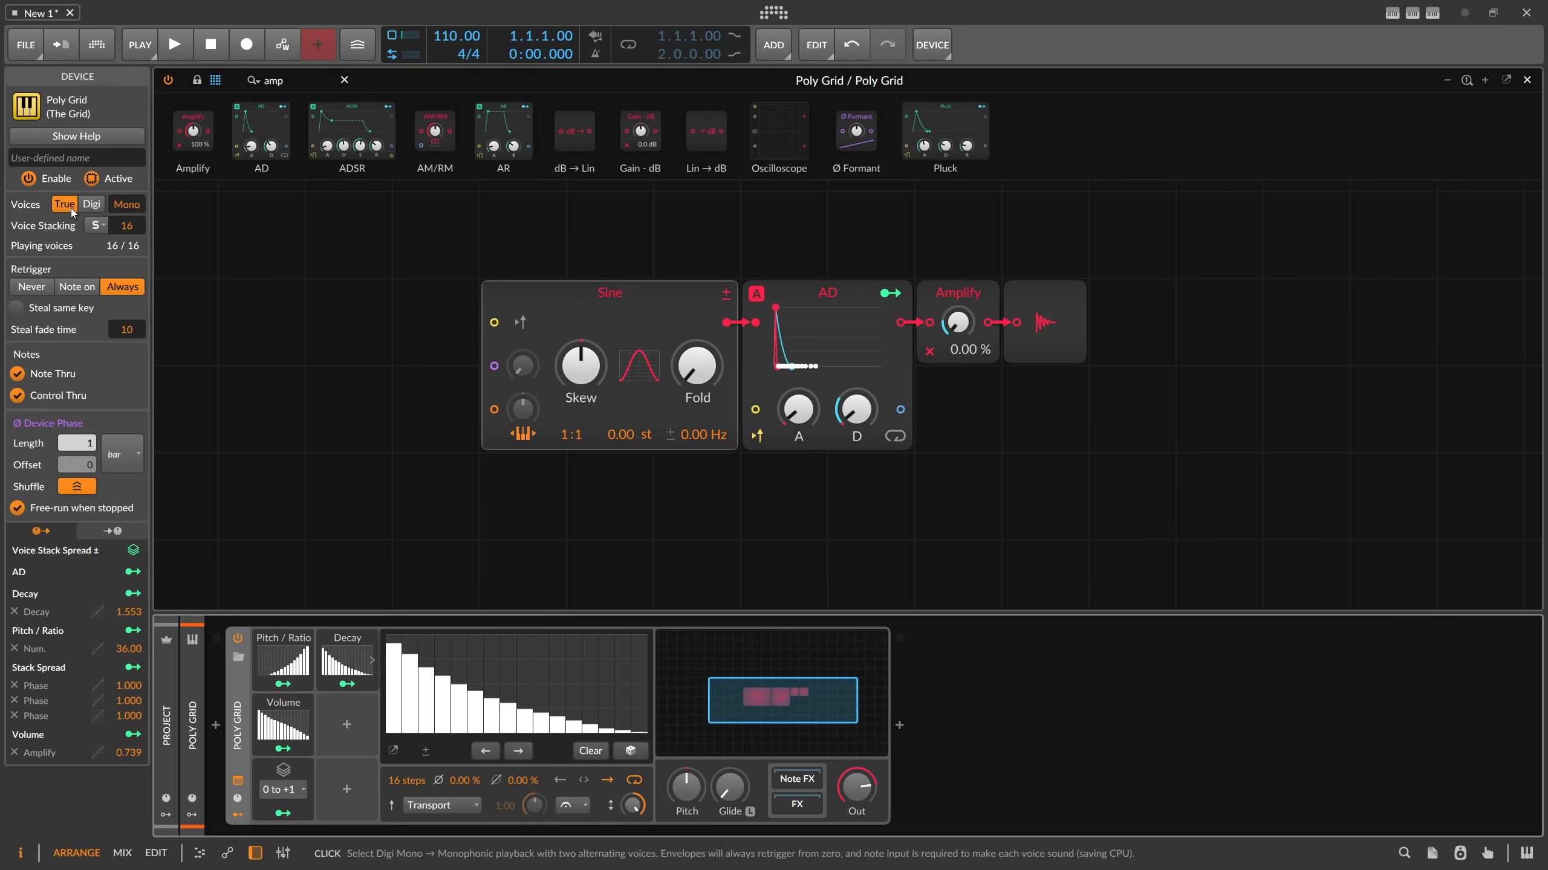
Set the Poly Grid's Voices option to True in the inspector
left_click(125, 205)
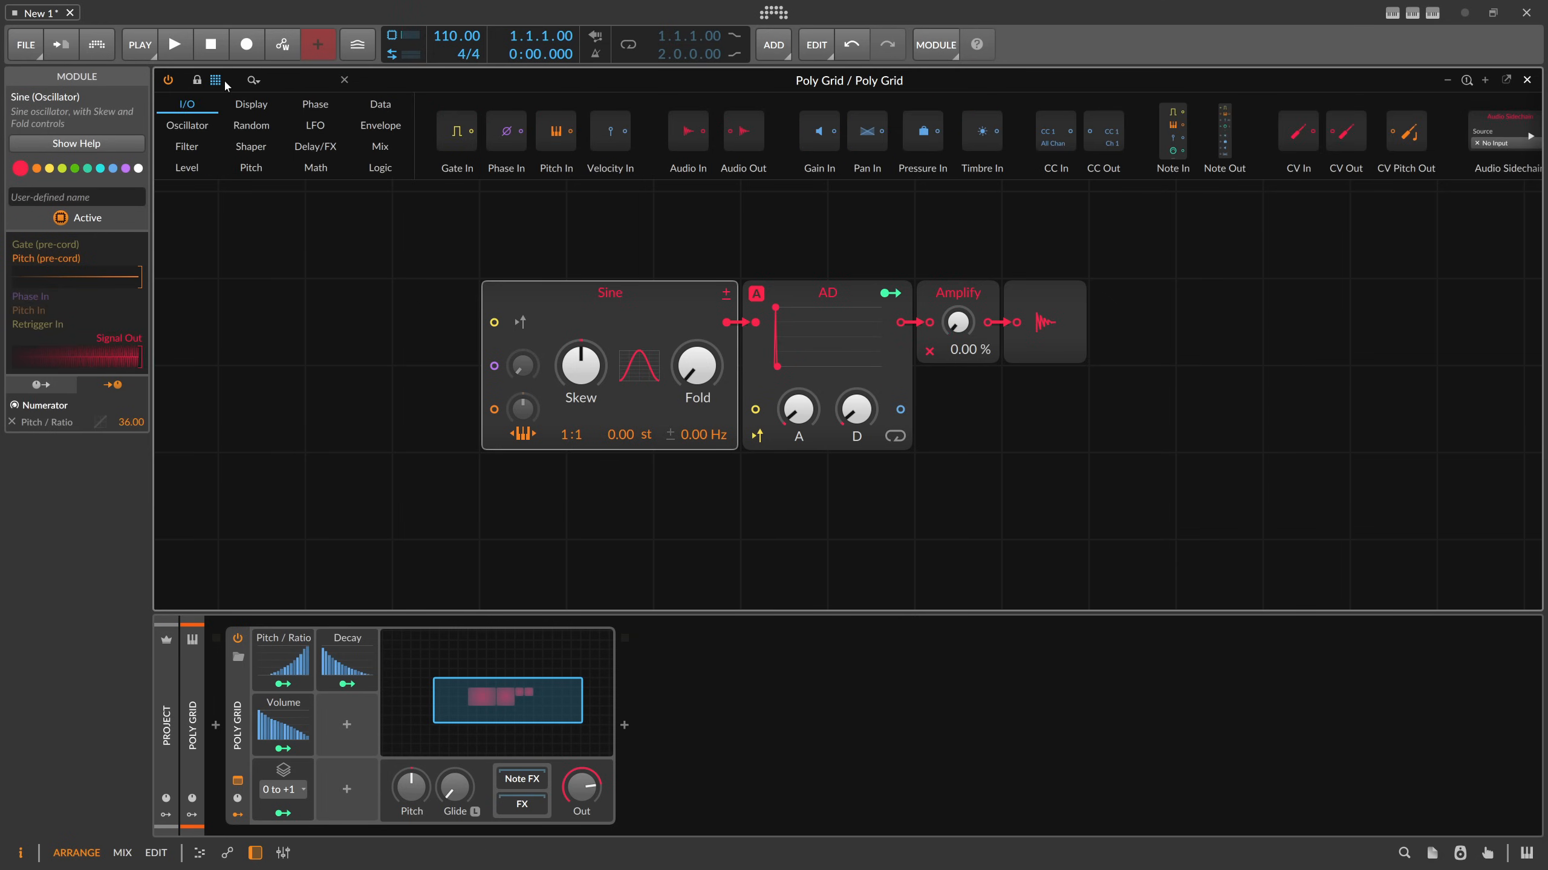
Cable a Constant module into the Sine's phase input and map Phase steps to phase modulation
left_click(262, 80)
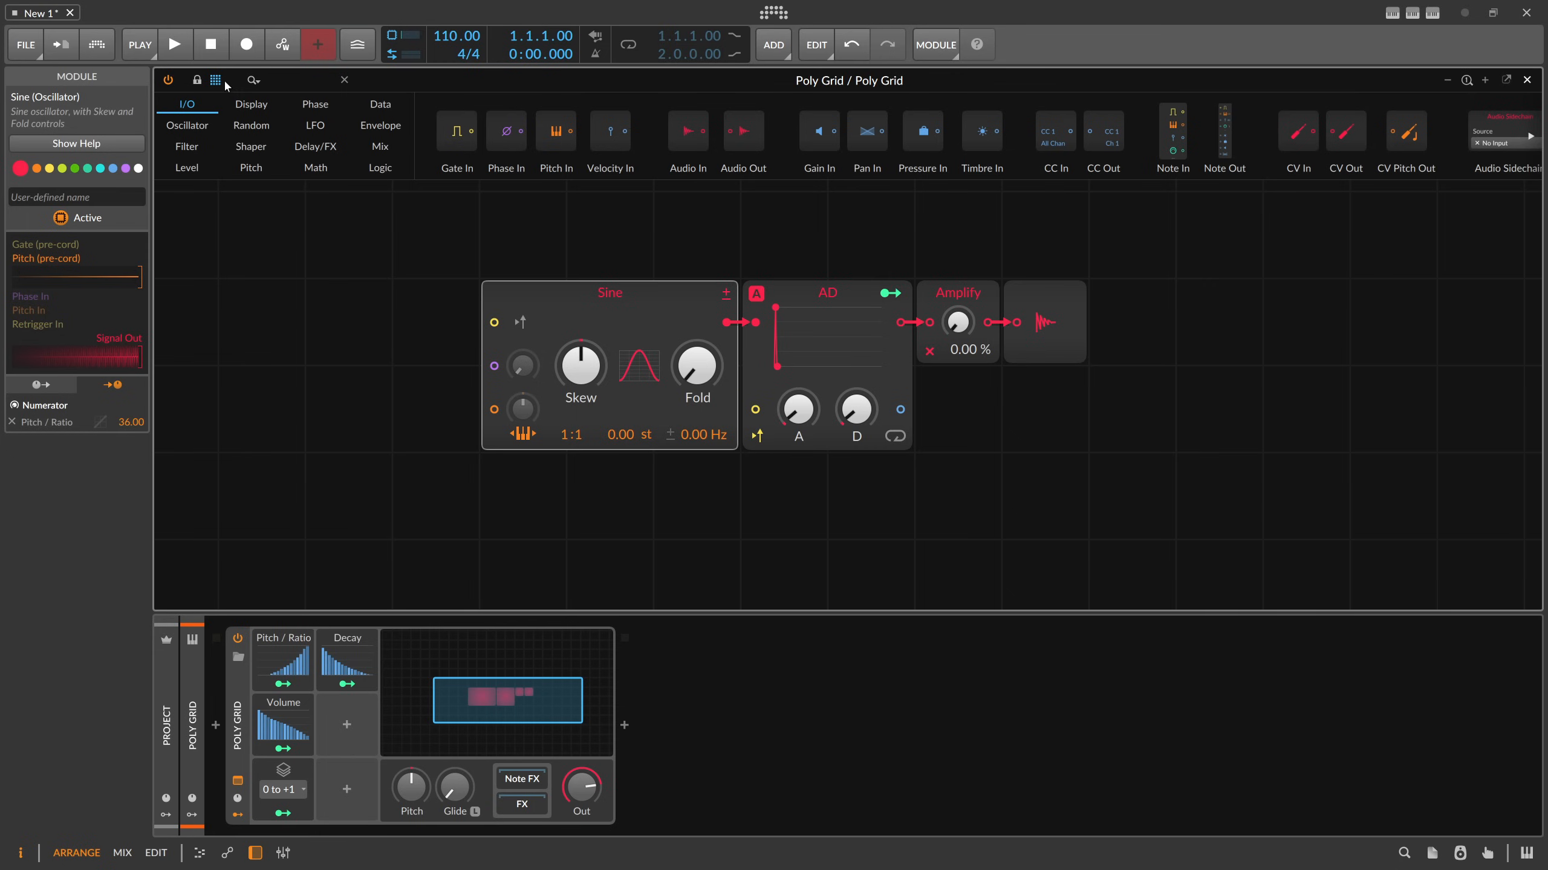
type("const")
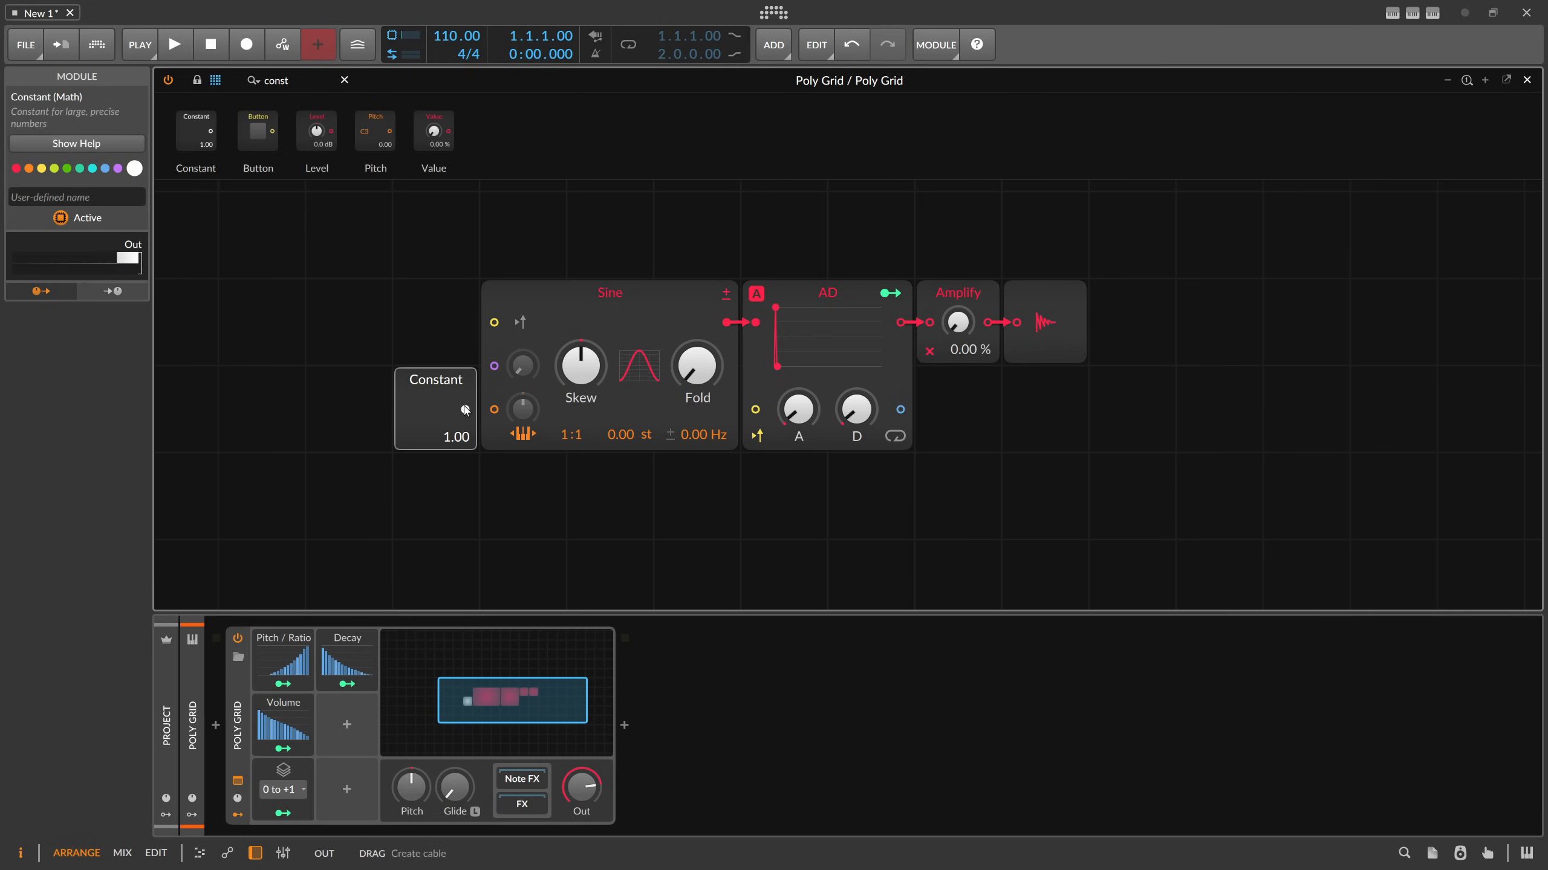
left_click_drag(466, 412, 493, 365)
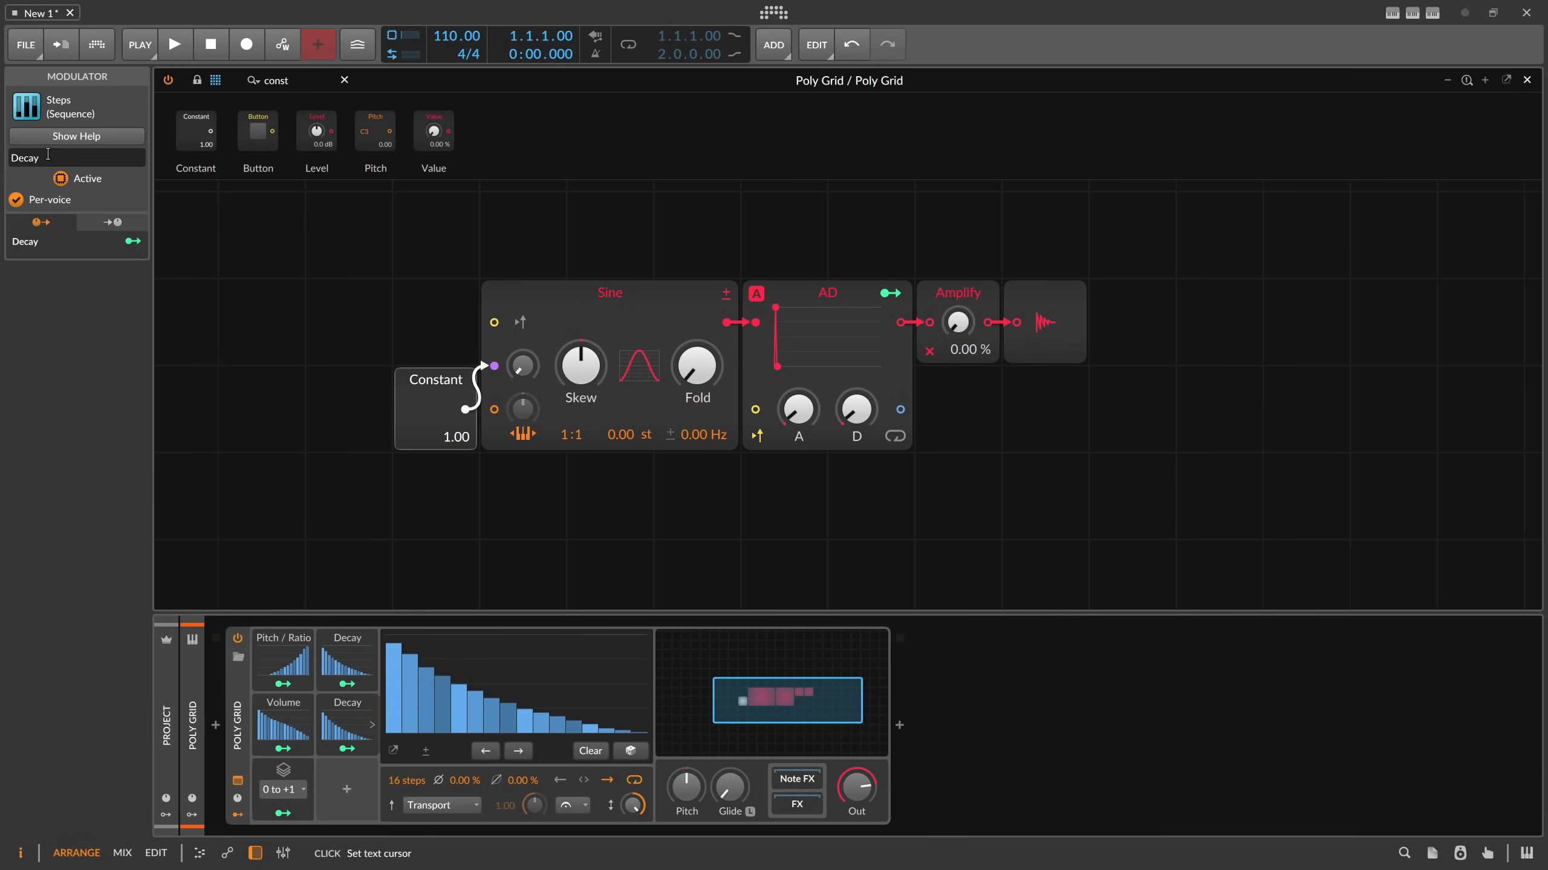
type("Phase")
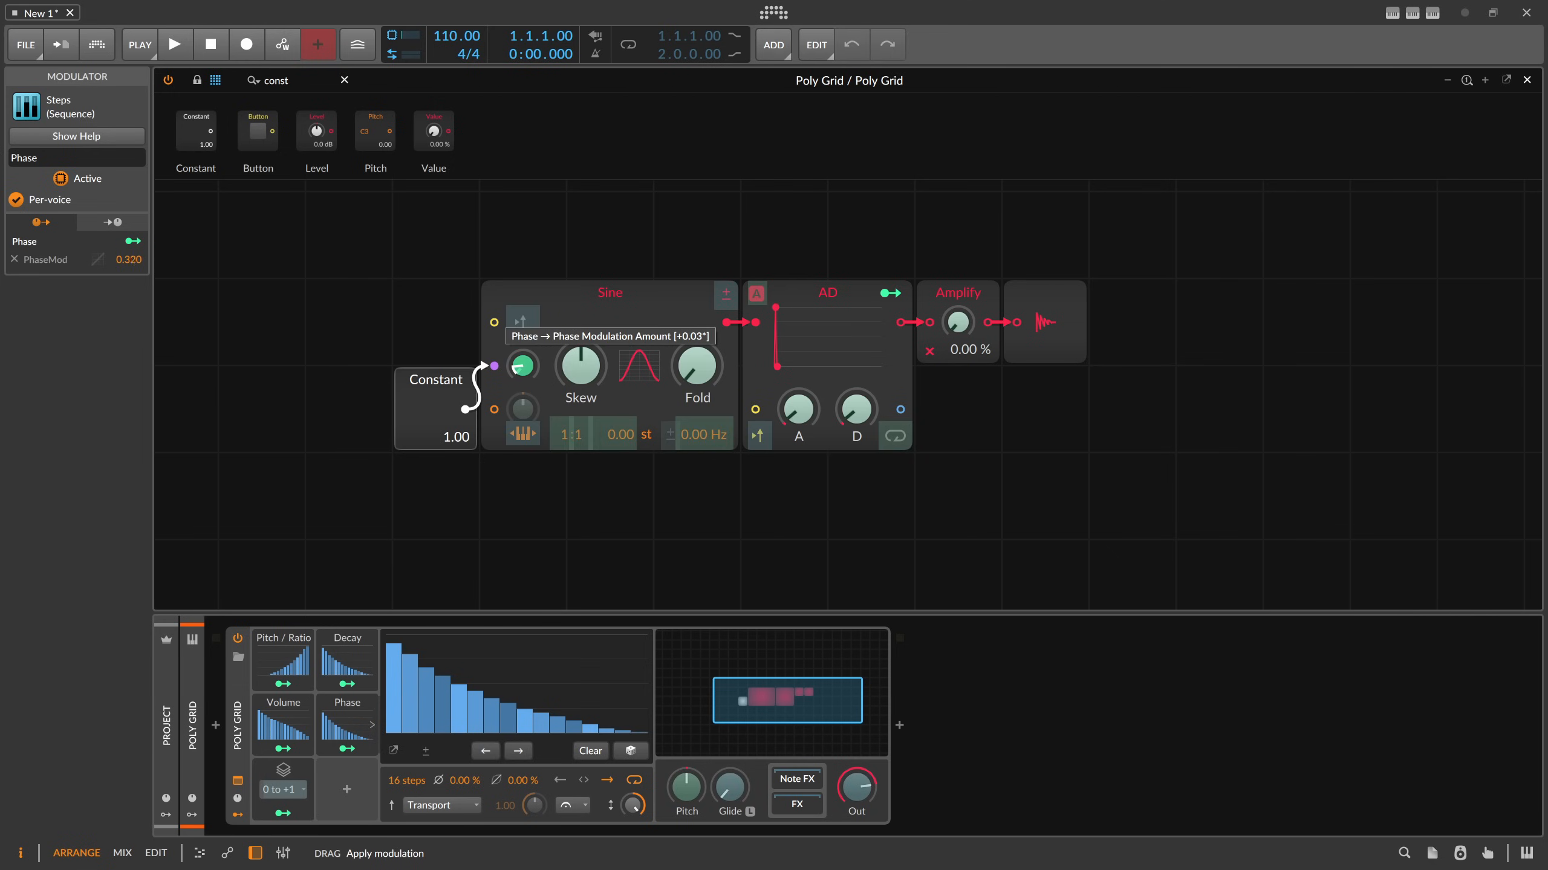
left_click_drag(493, 366, 503, 417)
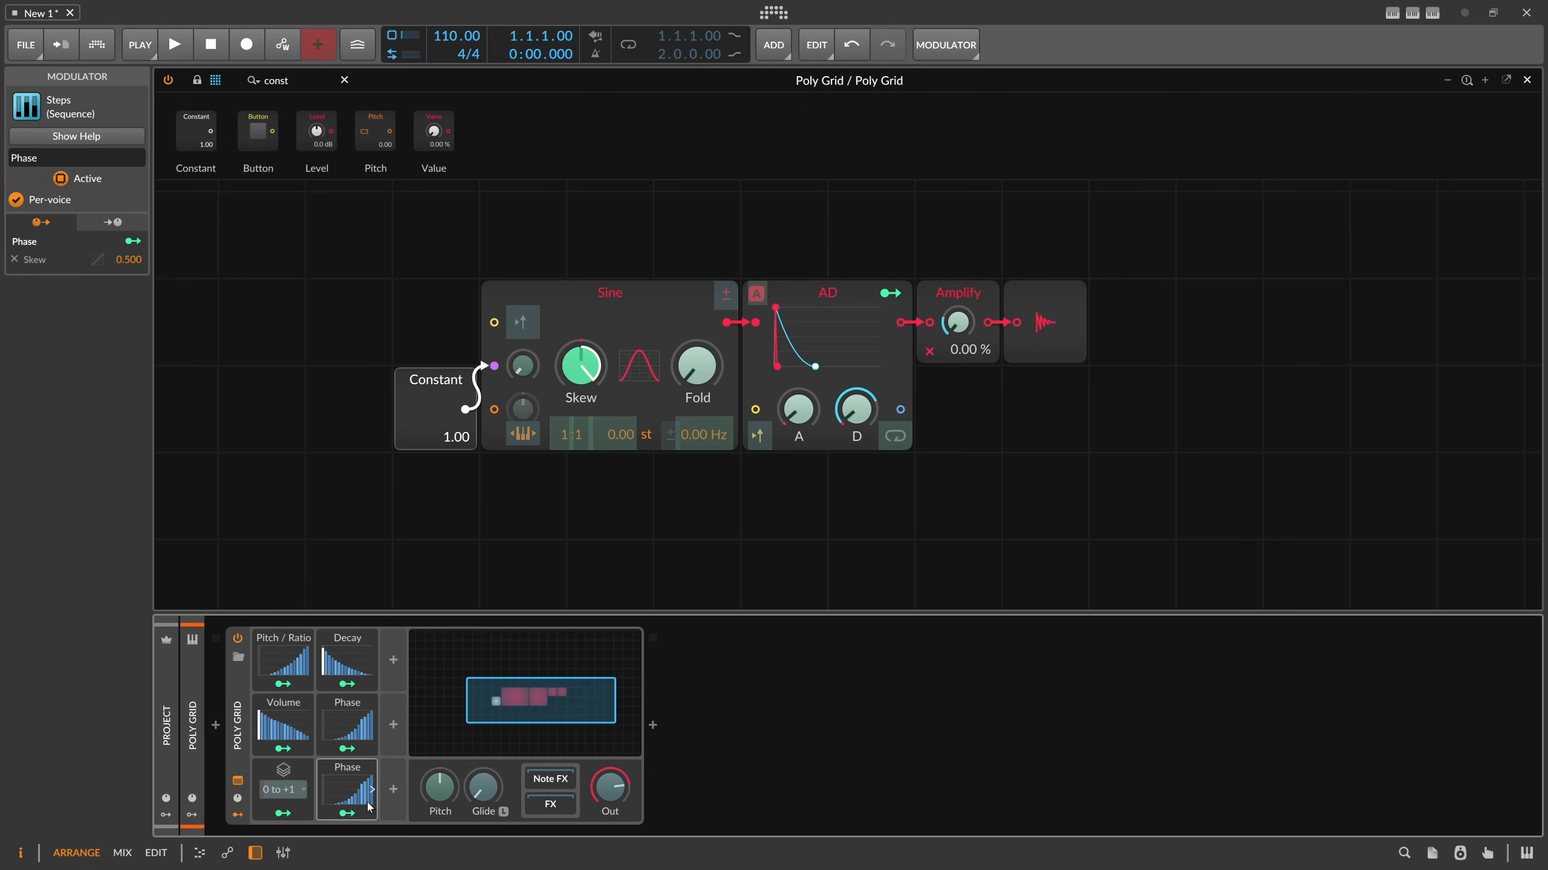
Rename the sixth Steps modulator to Skew and redraw its steps as a rising staircase
left_click(346, 789)
type("Skew")
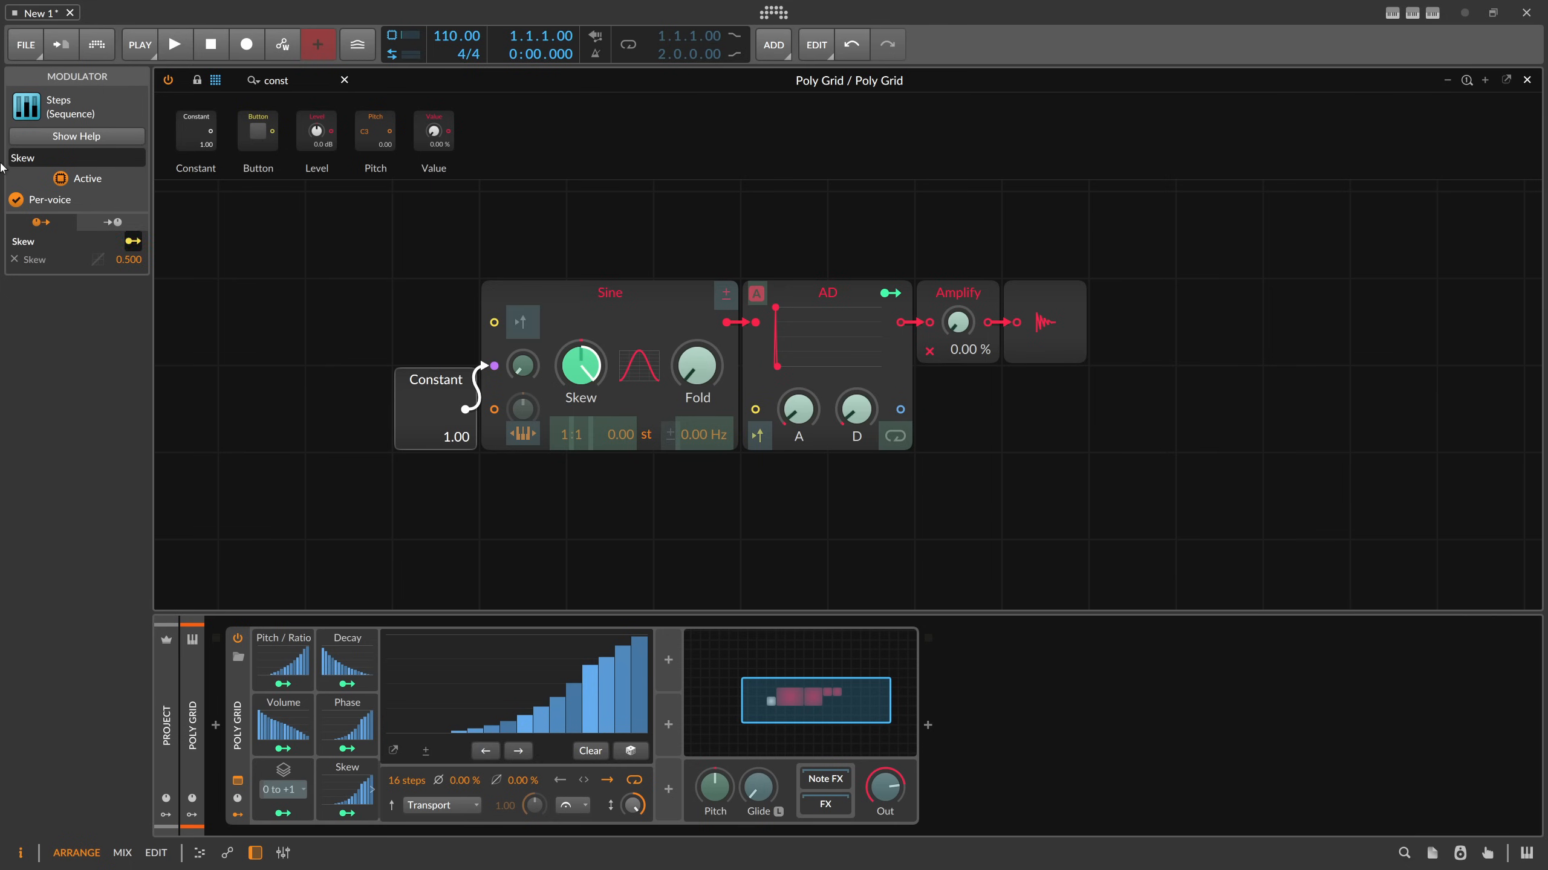
left_click_drag(394, 641, 553, 706)
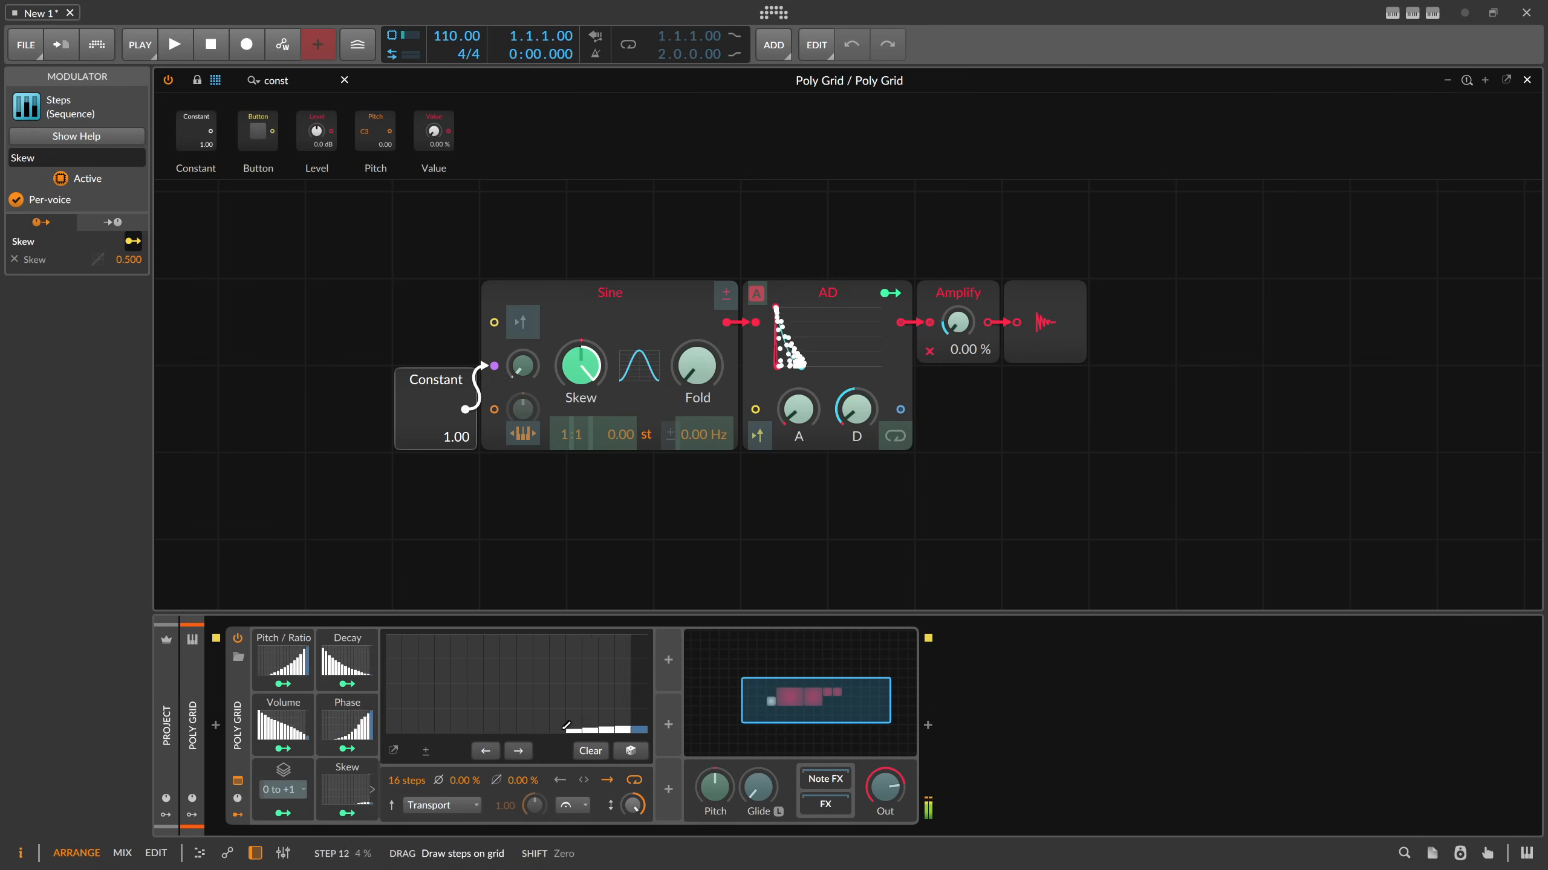
left_click_drag(471, 721, 612, 671)
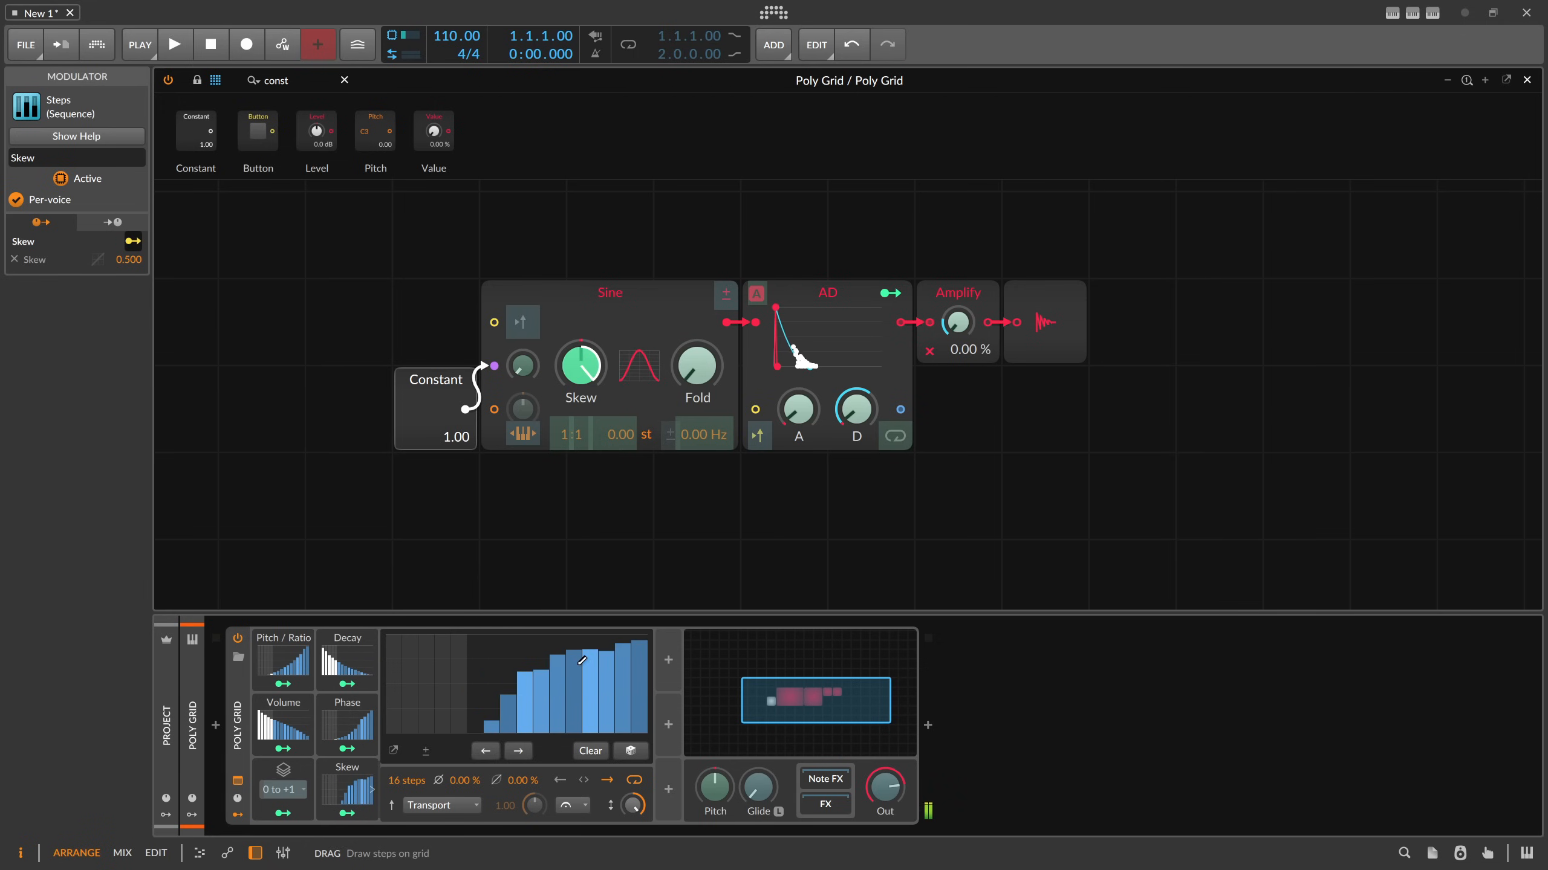
left_click(347, 789)
type("ve")
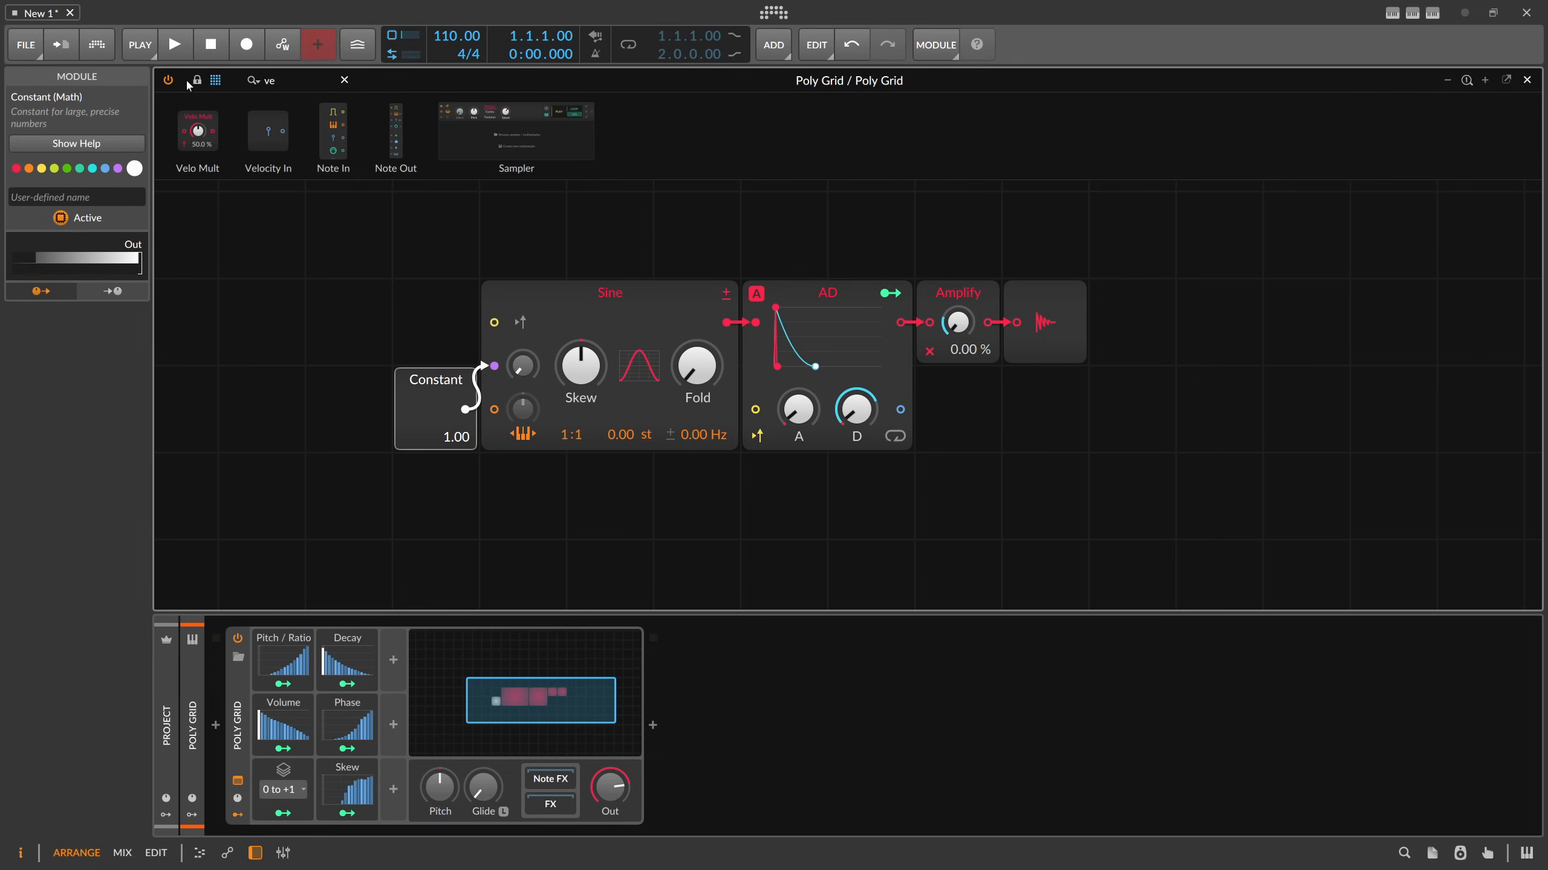
Insert Velo Mult between the AD envelope and Amplify, turning its sensitivity down to 0%
left_click_drag(197, 131, 696, 236)
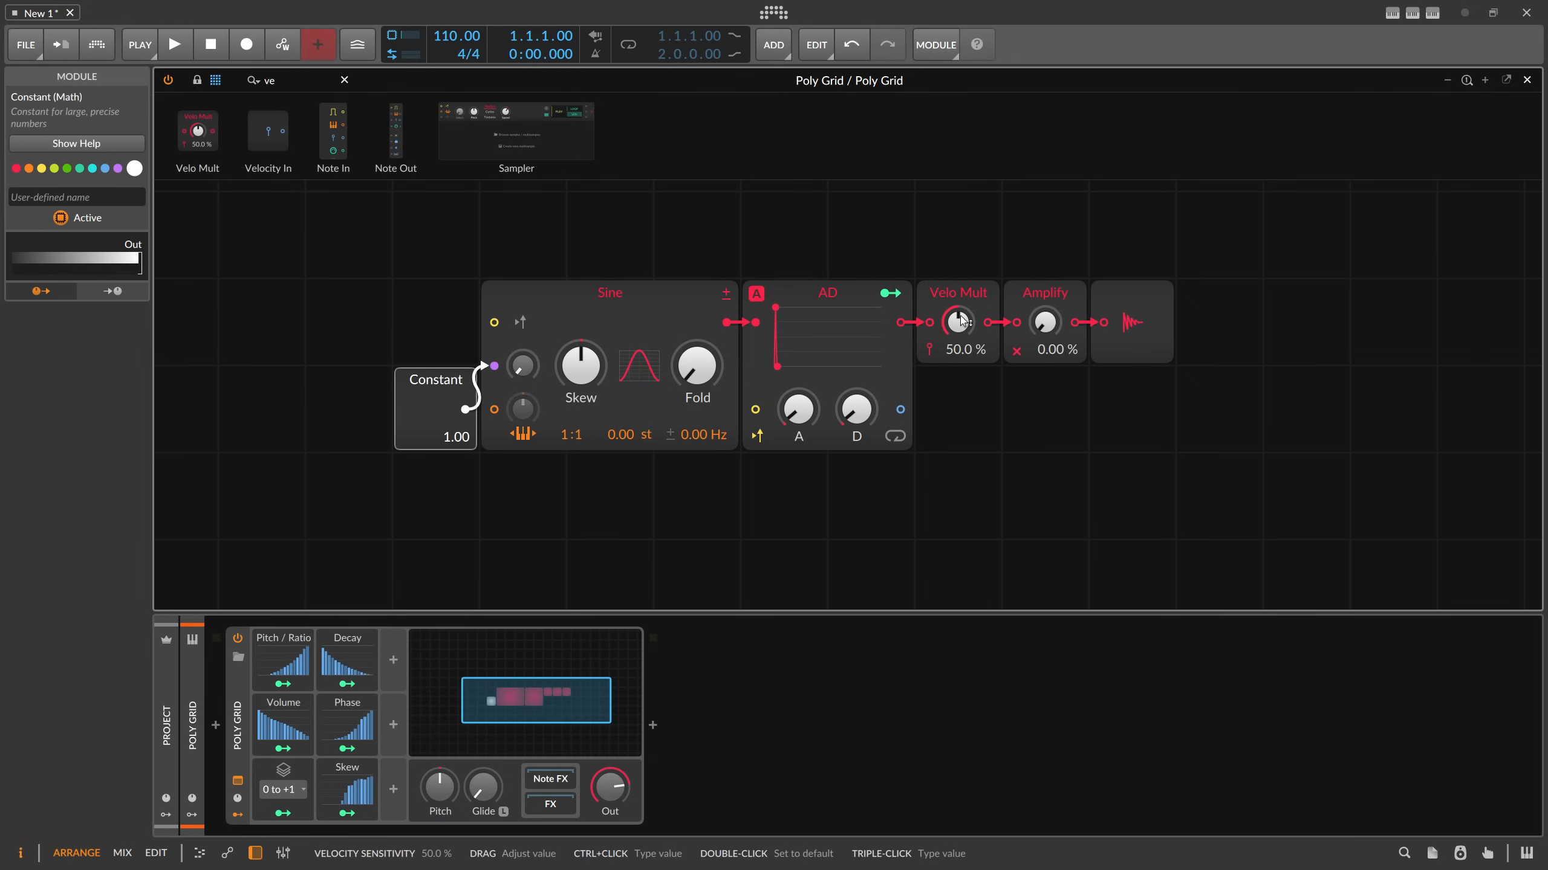
left_click(957, 292)
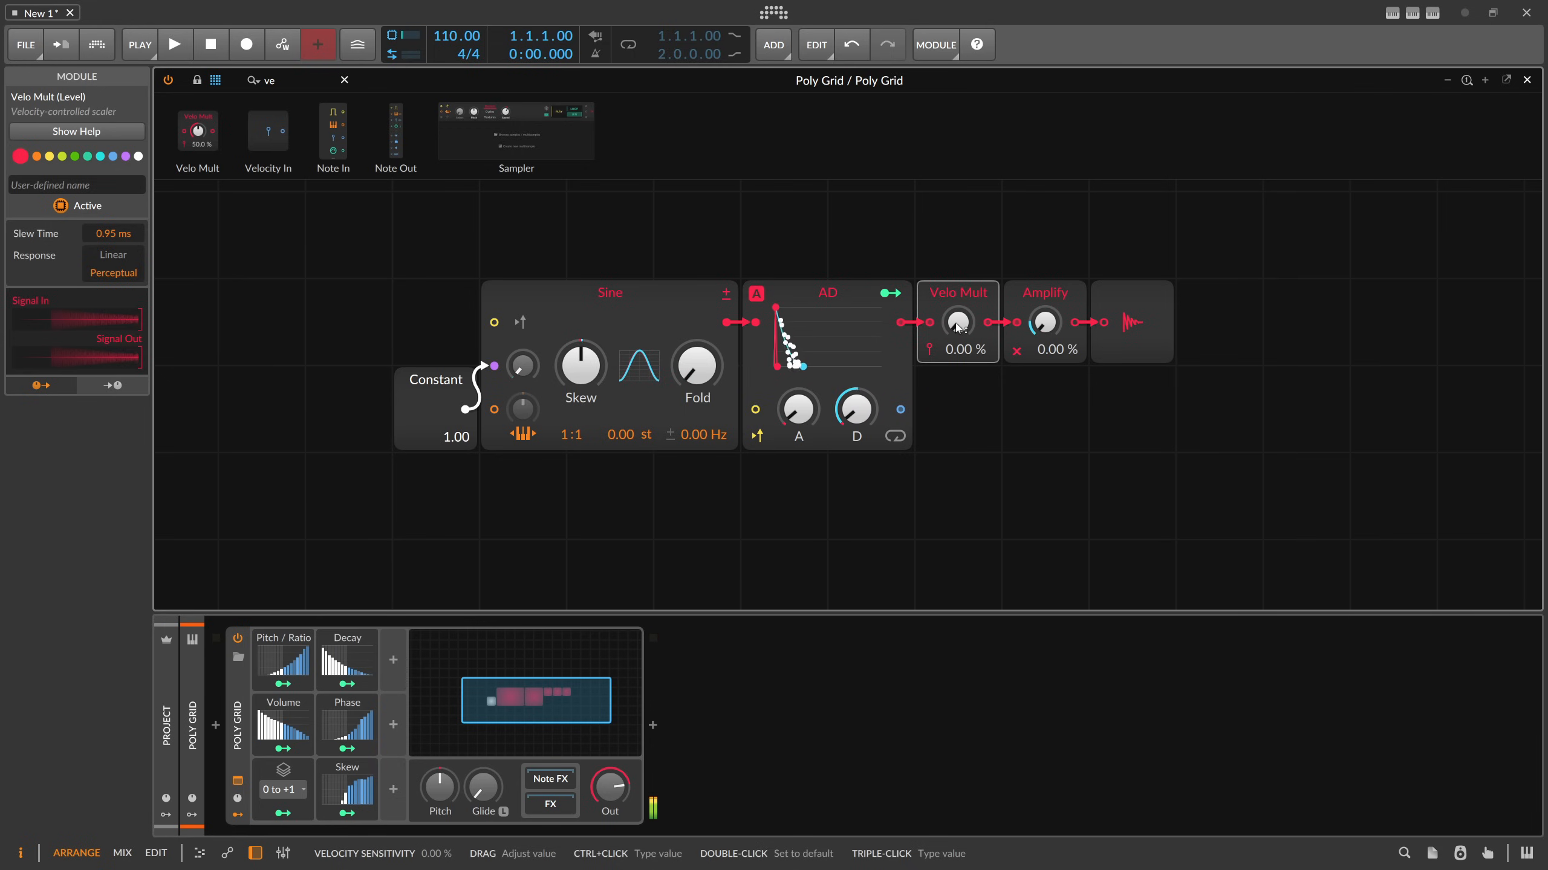
left_click_drag(957, 322, 967, 311)
type("Vel")
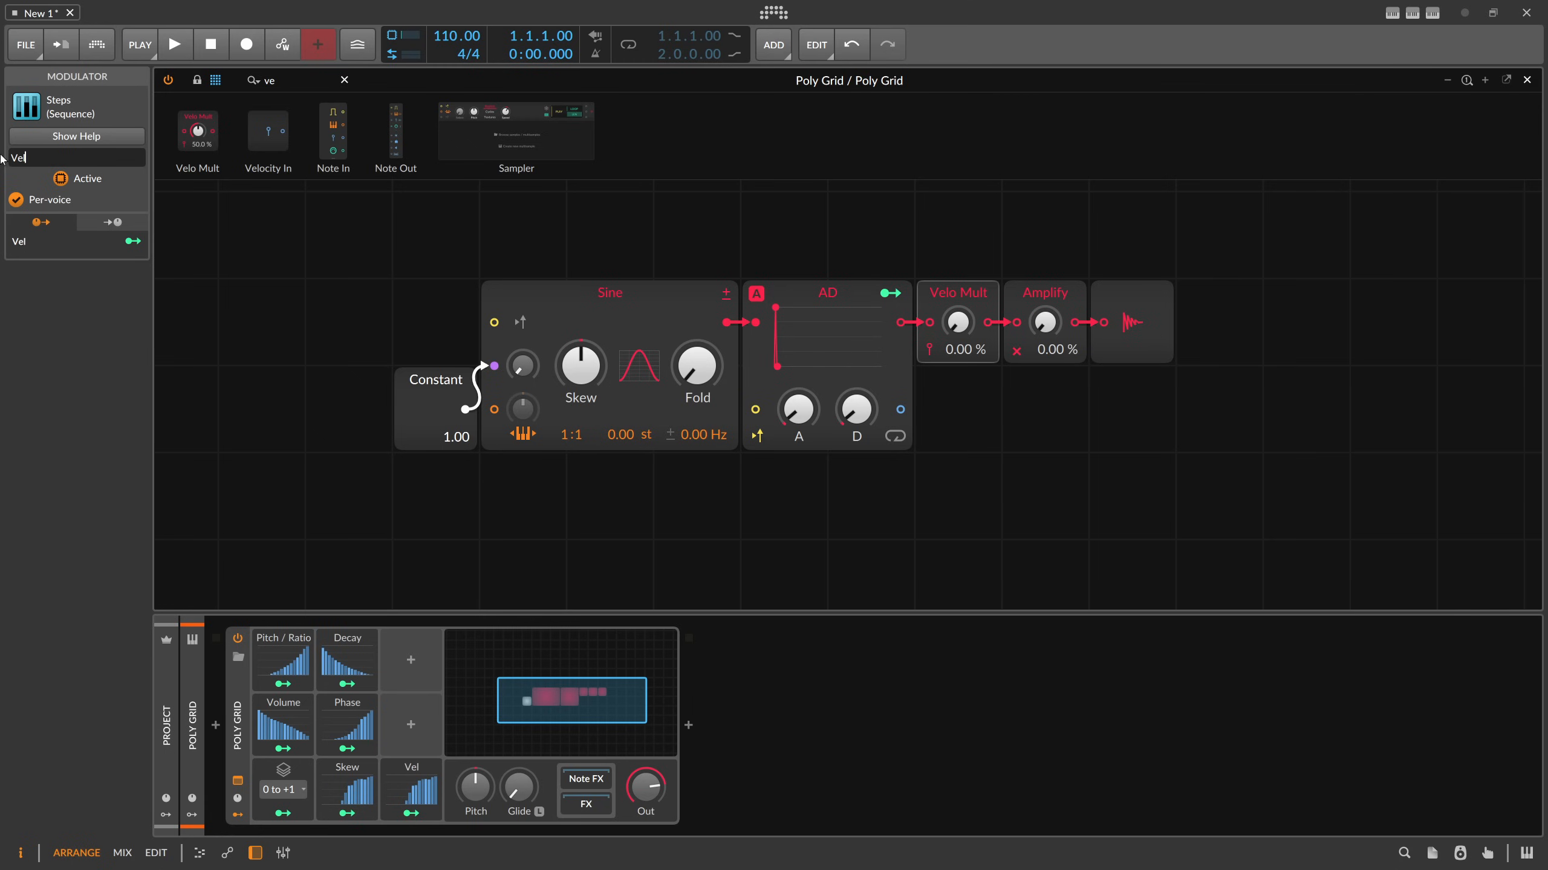
Name the Steps modulator Velocity and draw a gentle rising ramp across its 16 steps
type("ocity")
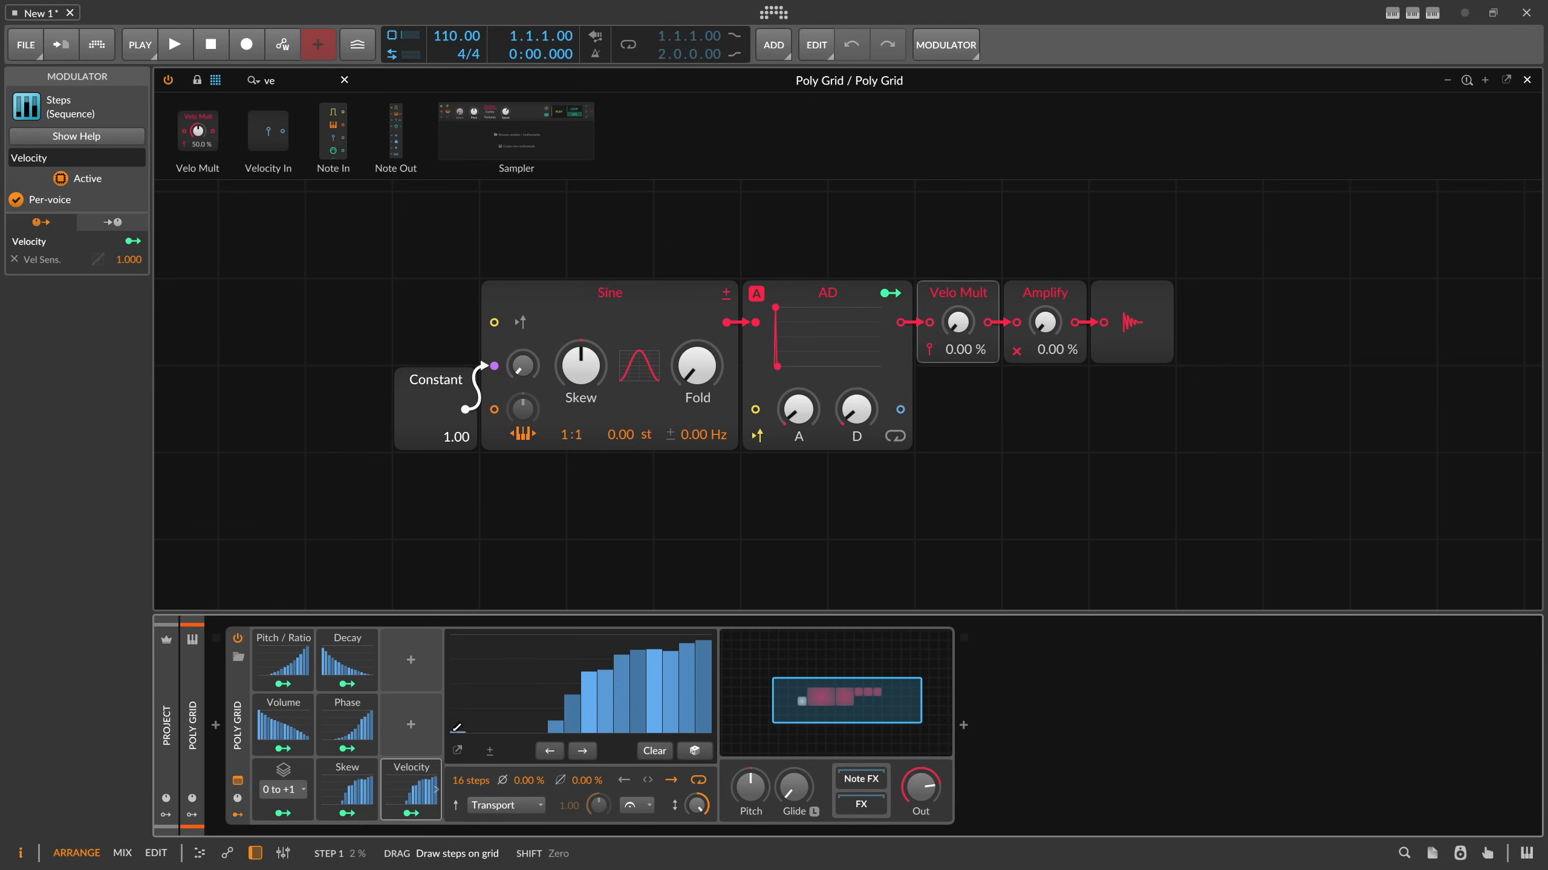
left_click_drag(457, 721, 457, 671)
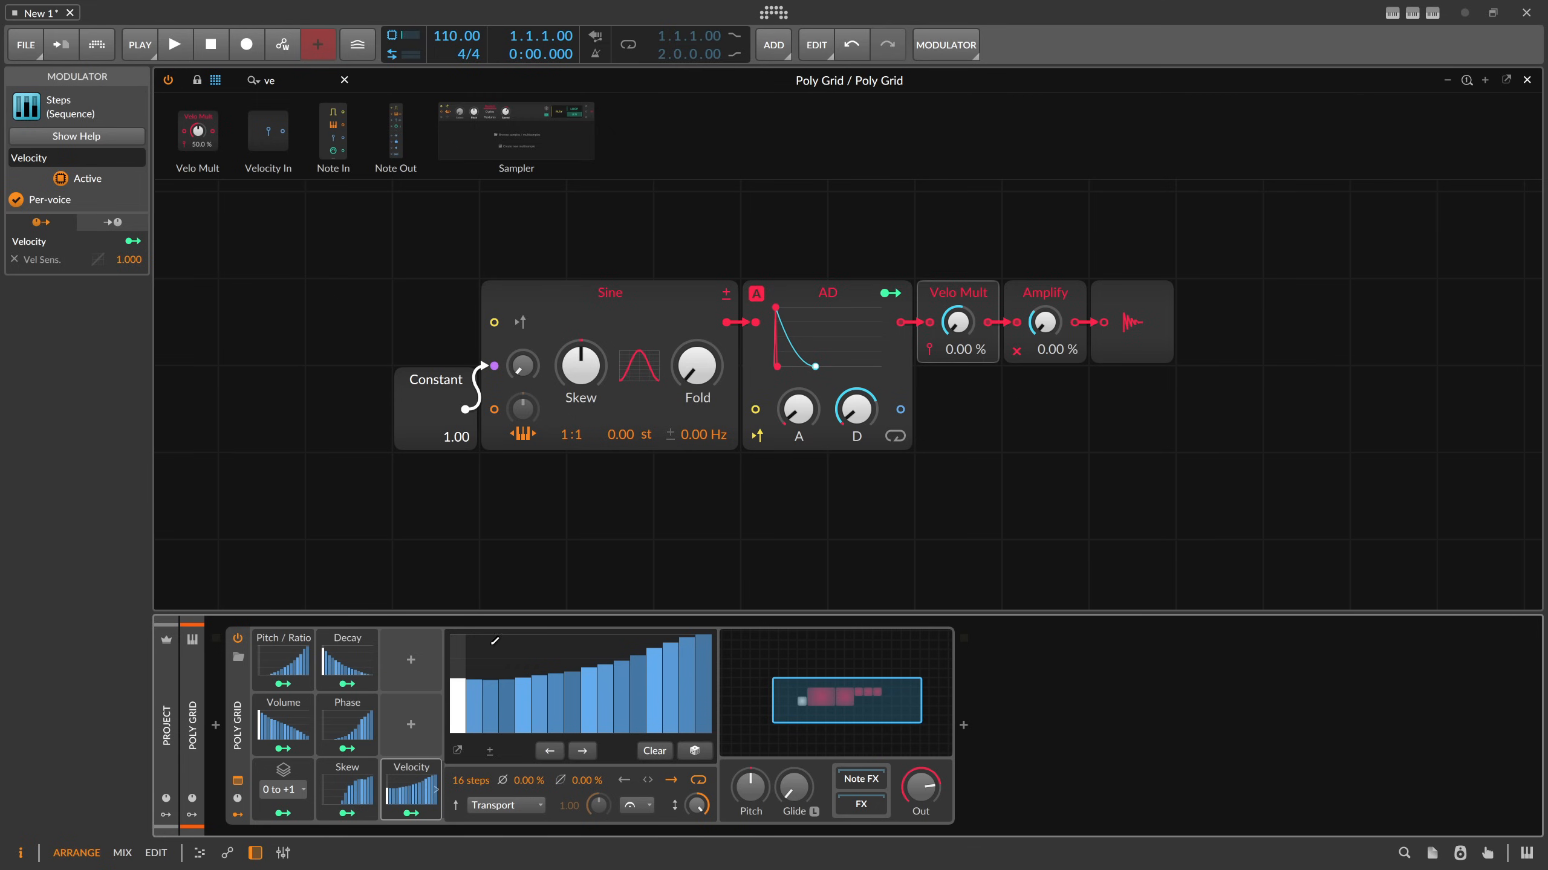
Name a Steps modulator Detune and draw a steep late-rising staircase driving the Sine's detune
left_click(410, 725)
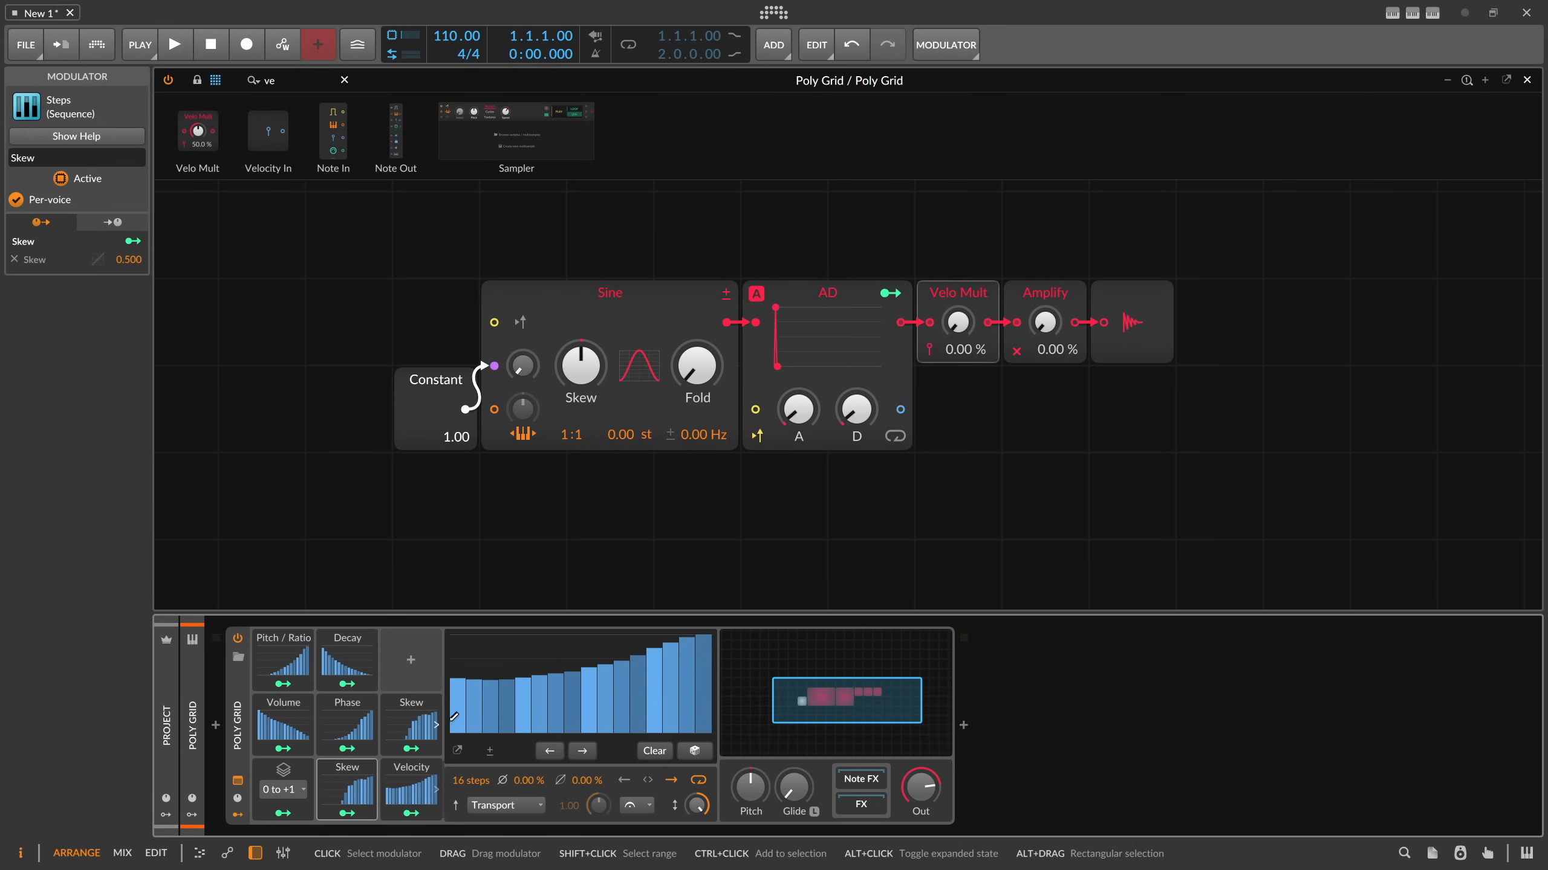
mouse_move(705, 437)
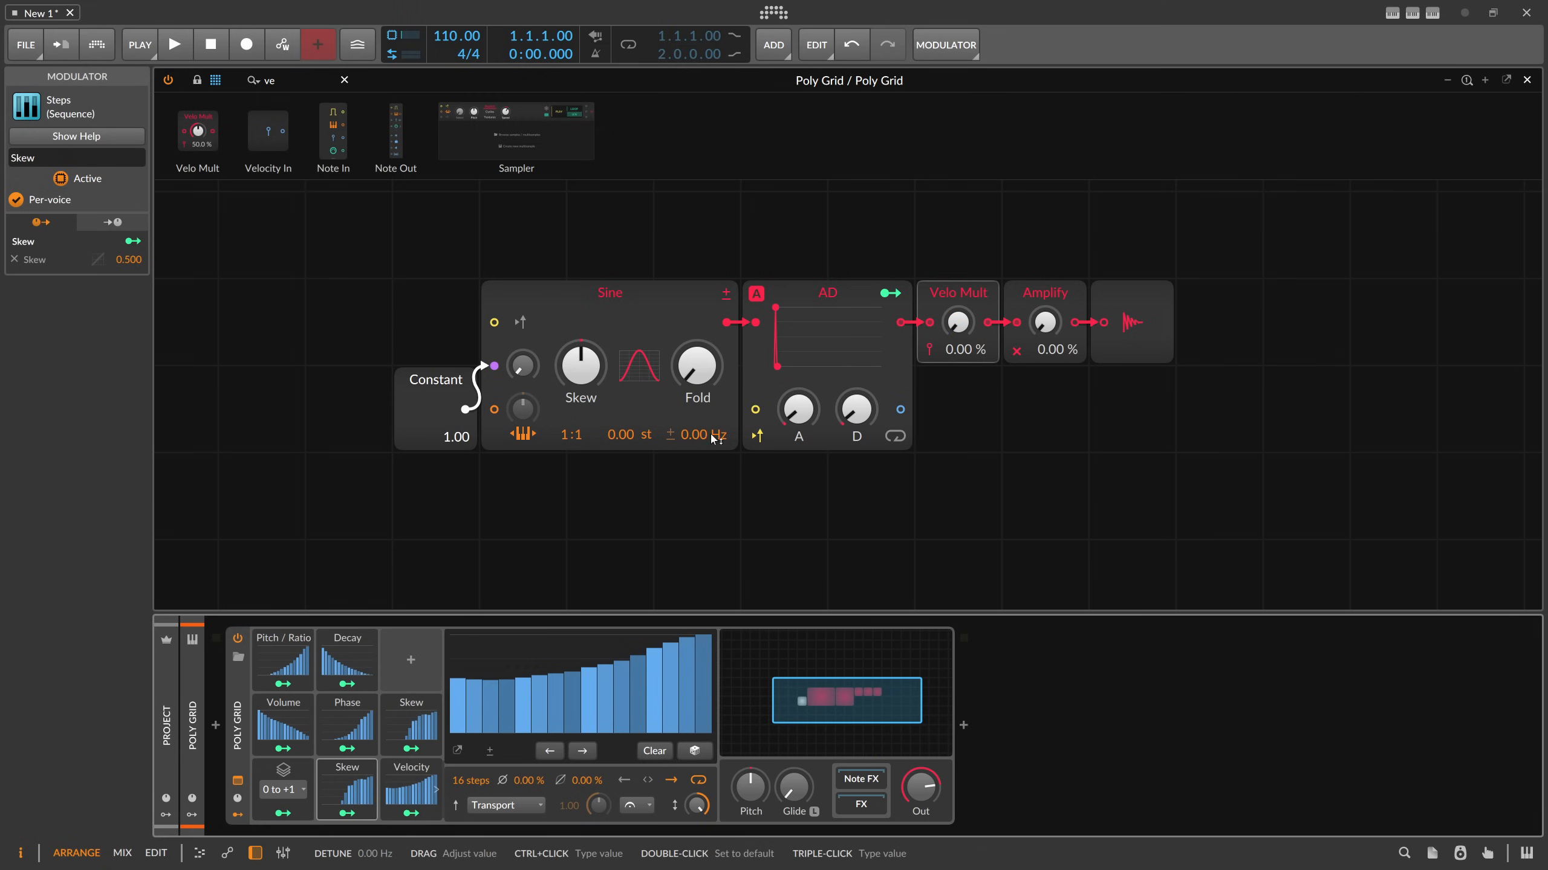
mouse_move(702, 440)
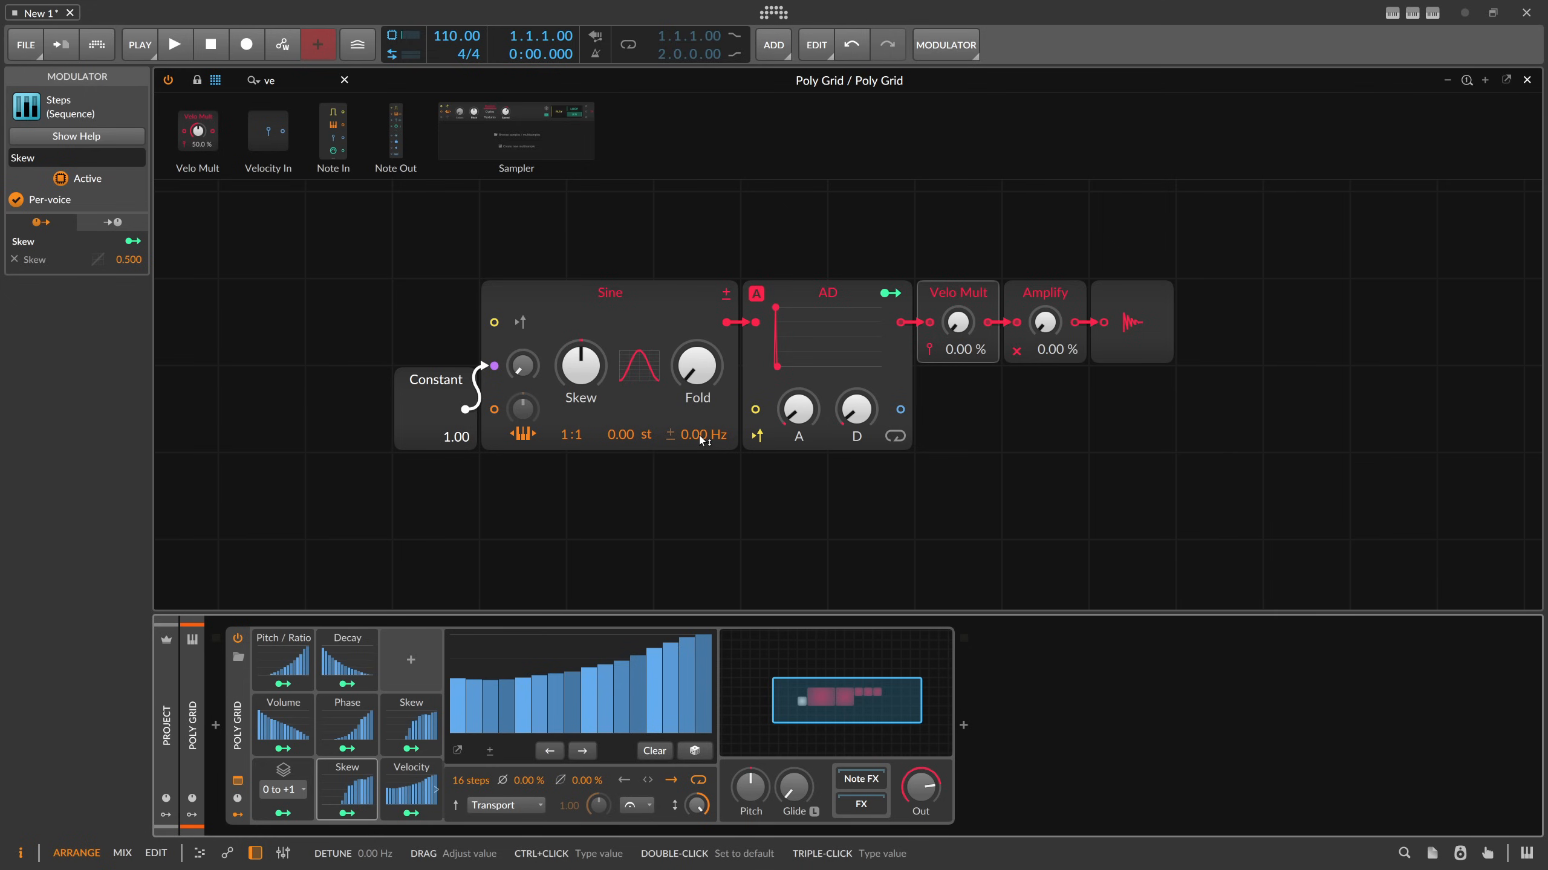
mouse_move(660, 346)
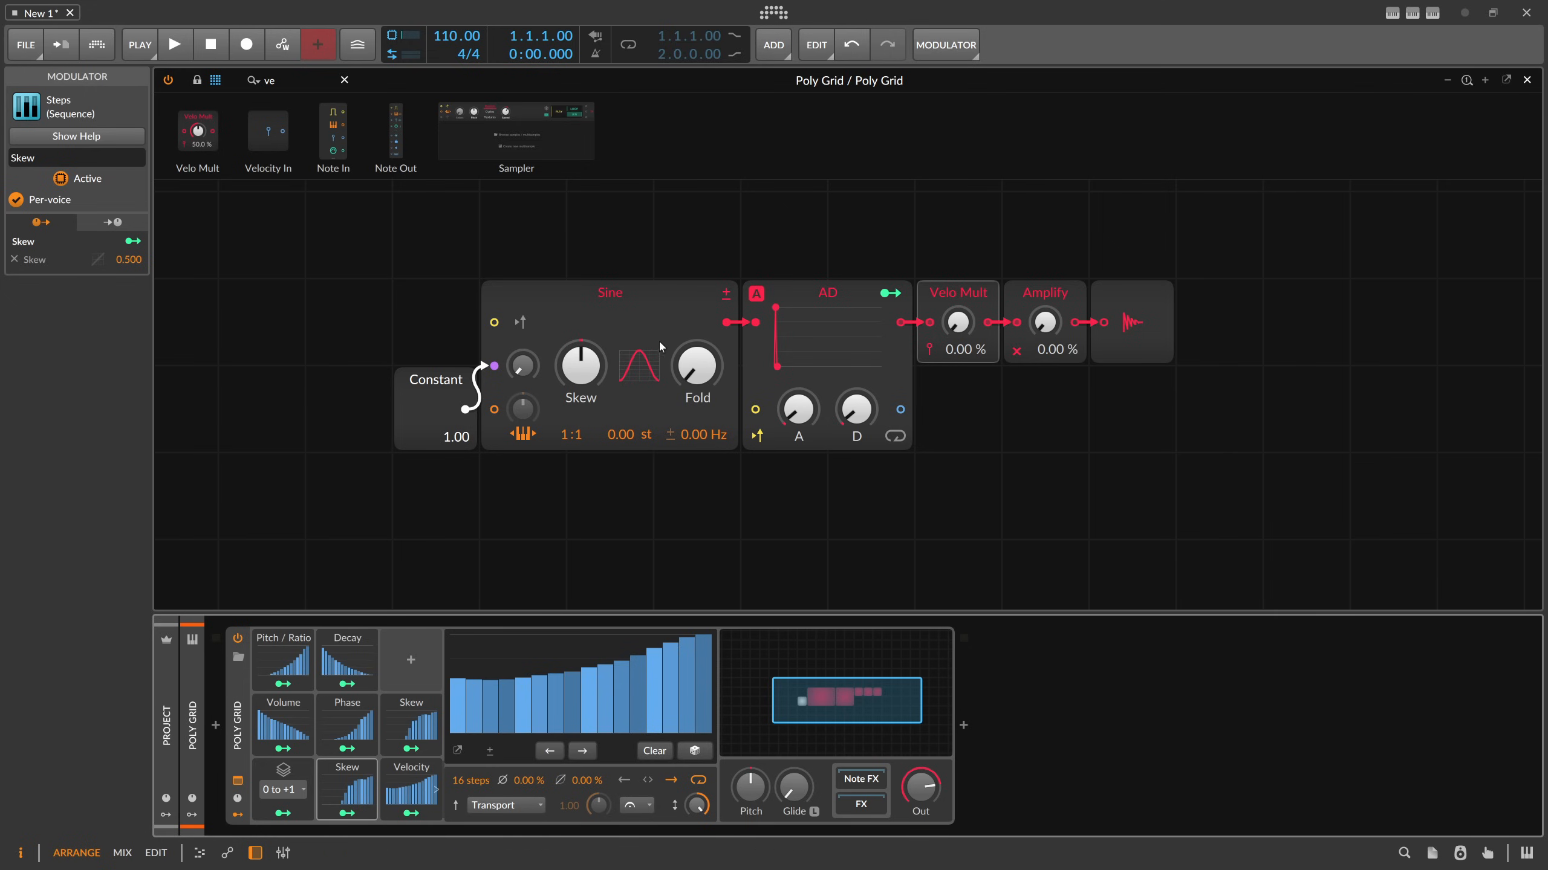
mouse_move(650, 323)
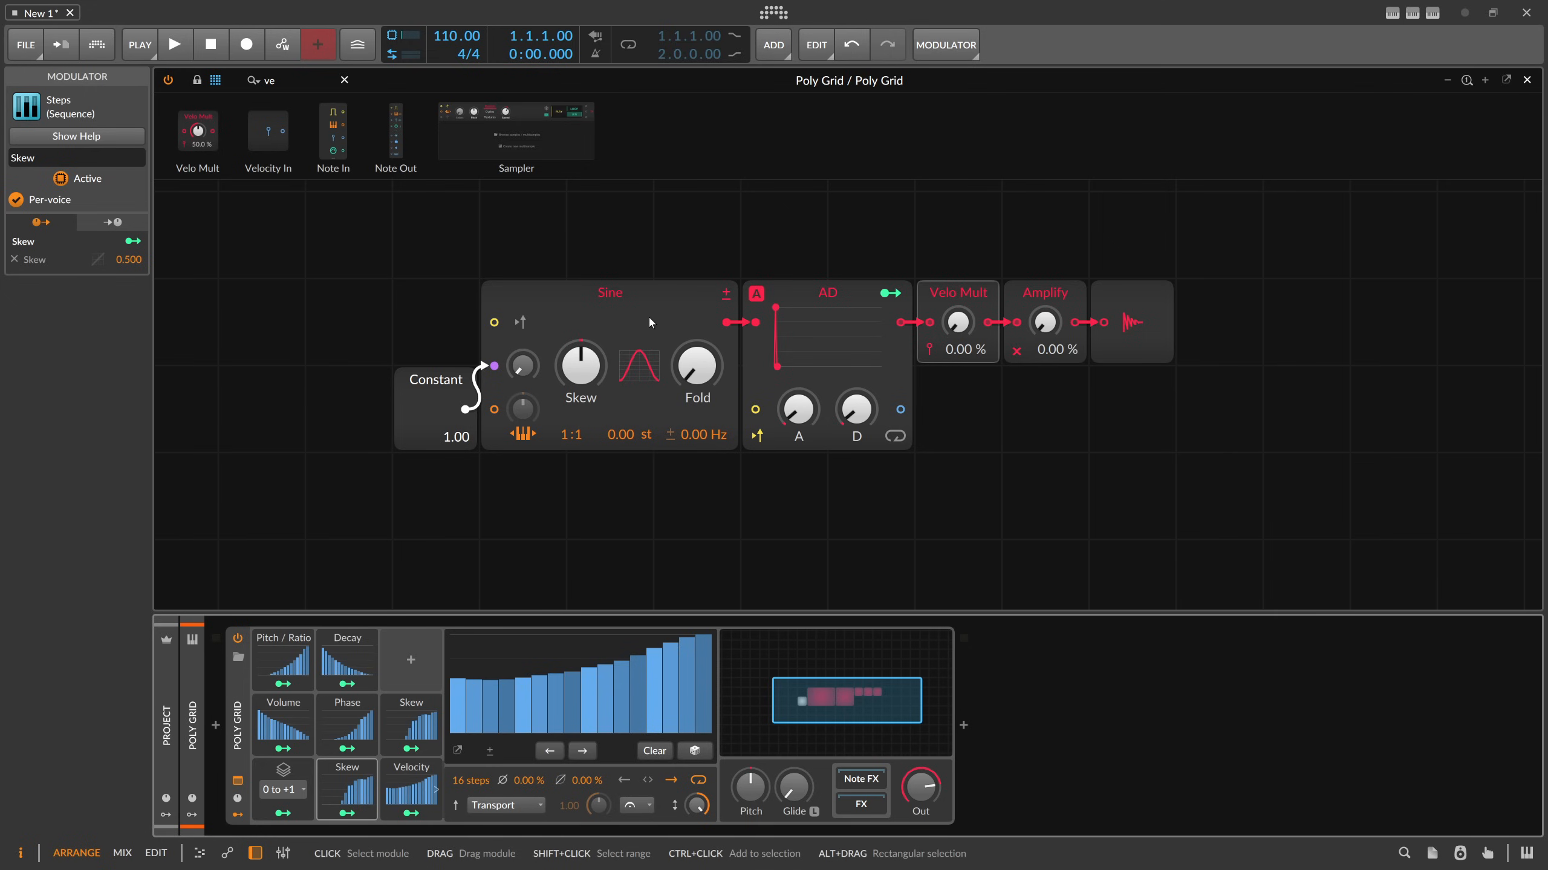
mouse_move(431, 726)
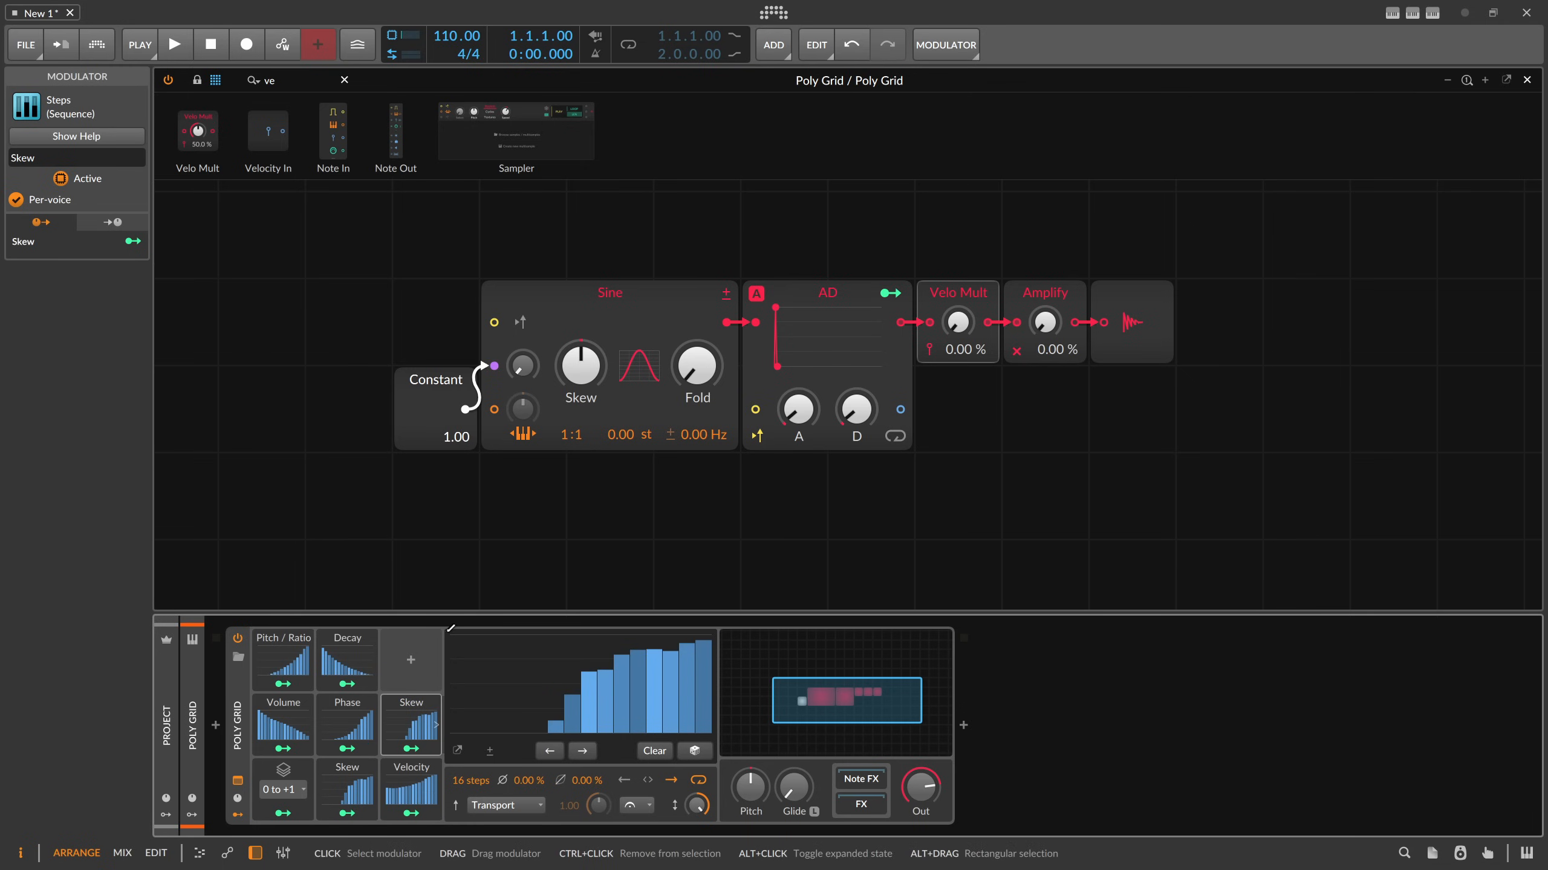
type("Detune")
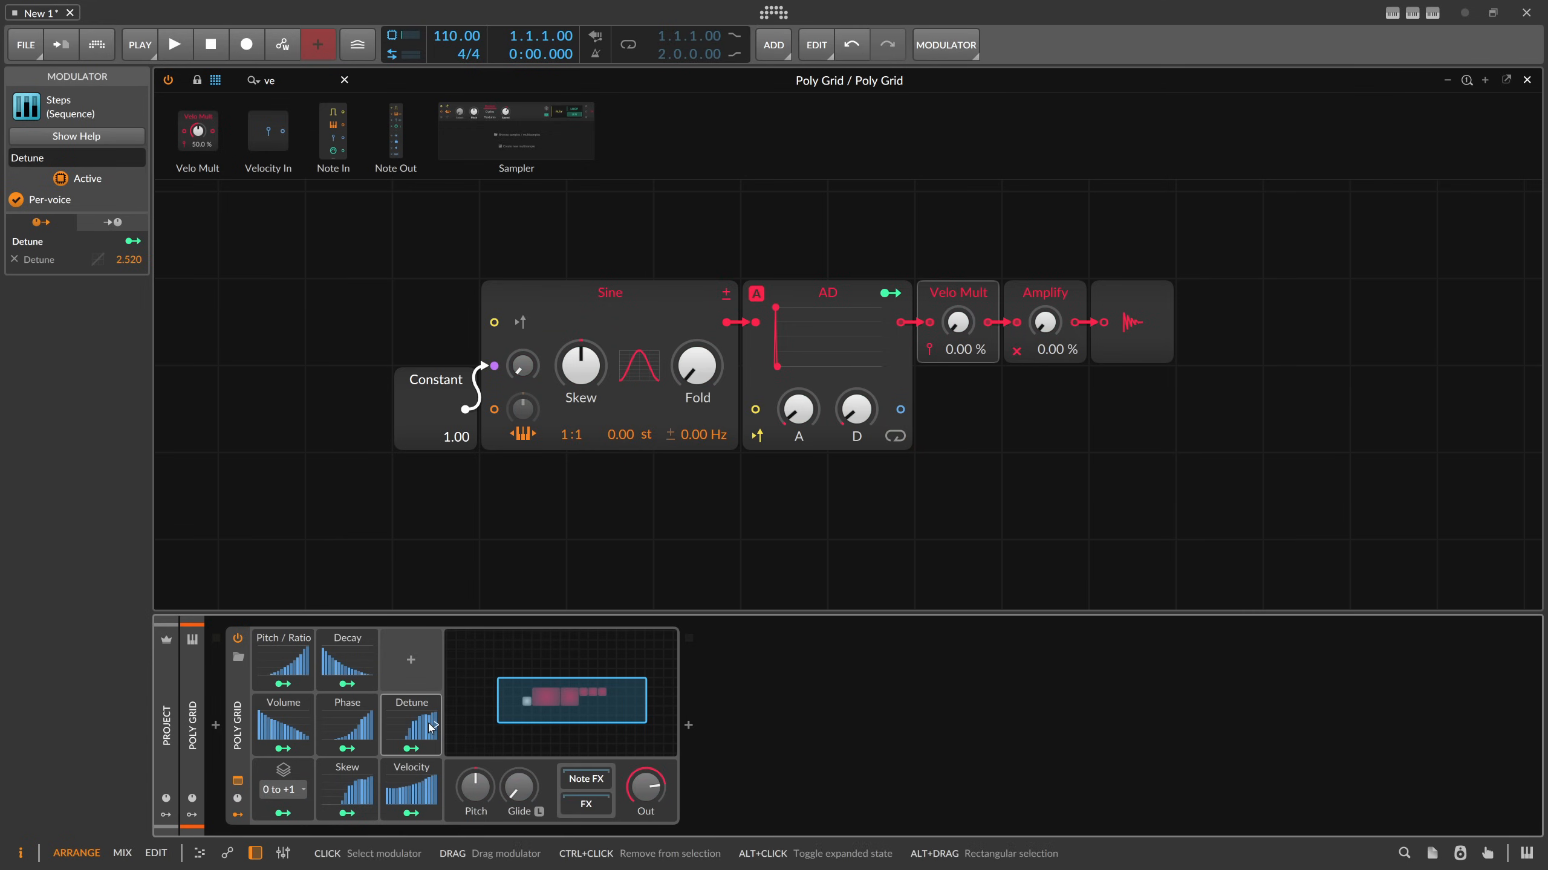
left_click(410, 725)
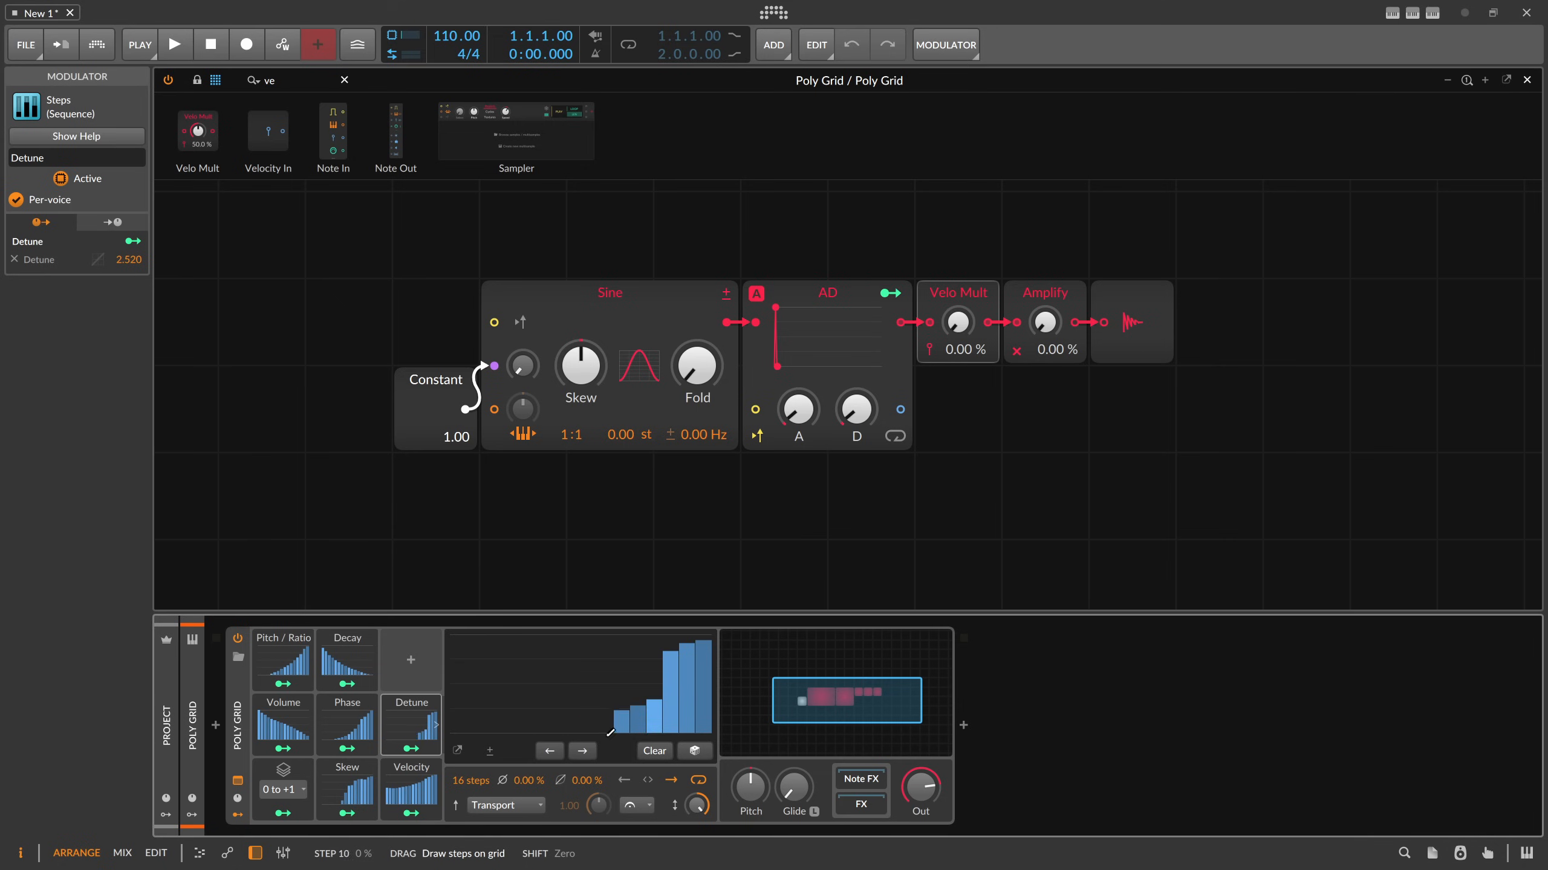
left_click(653, 750)
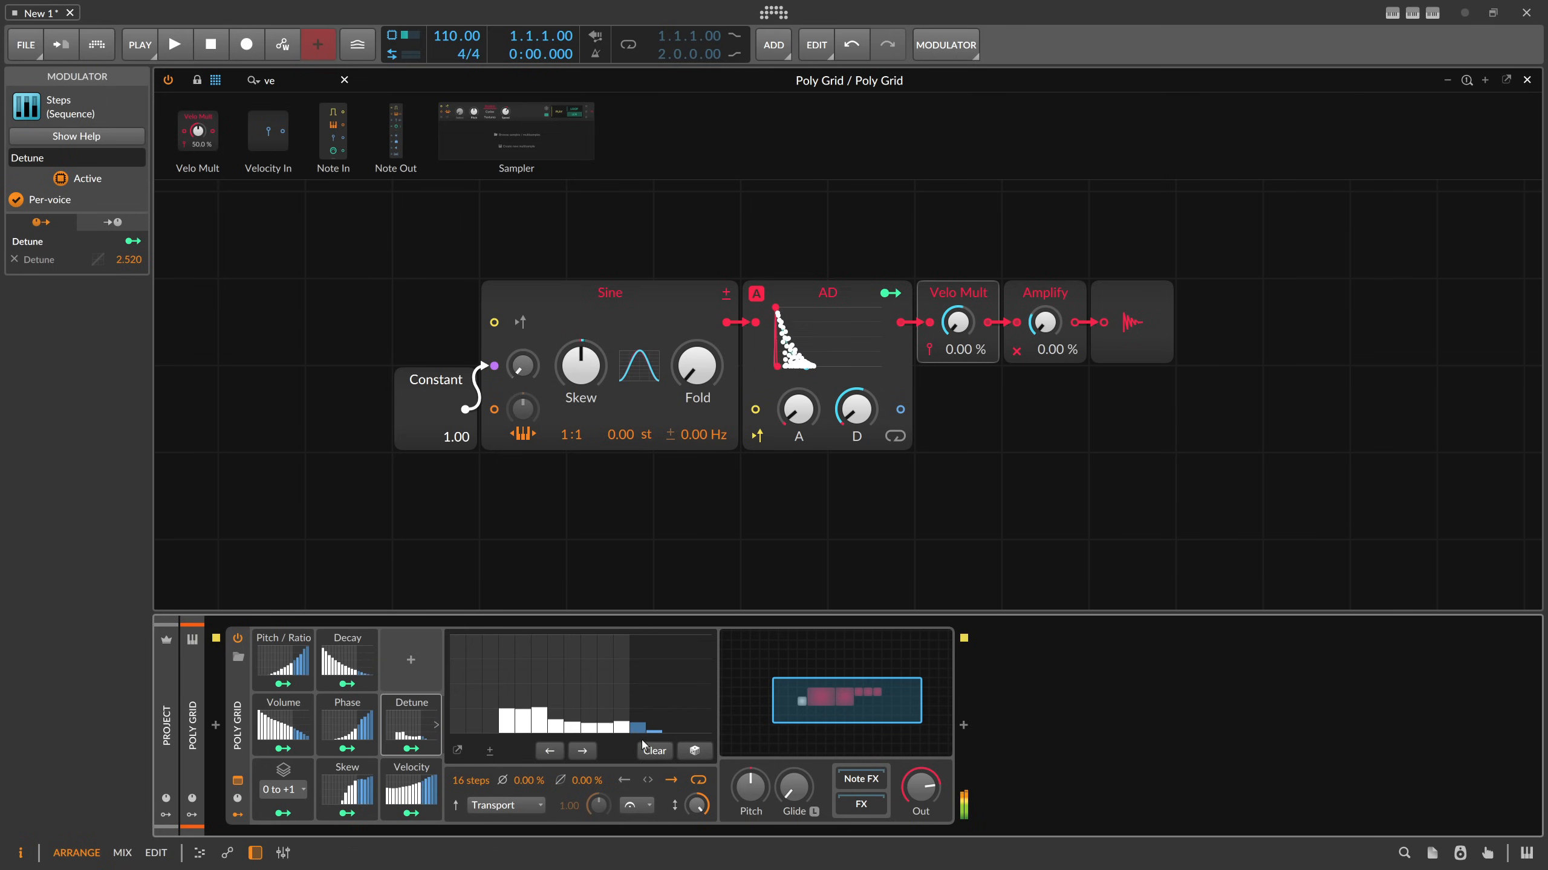
left_click_drag(515, 720, 637, 676)
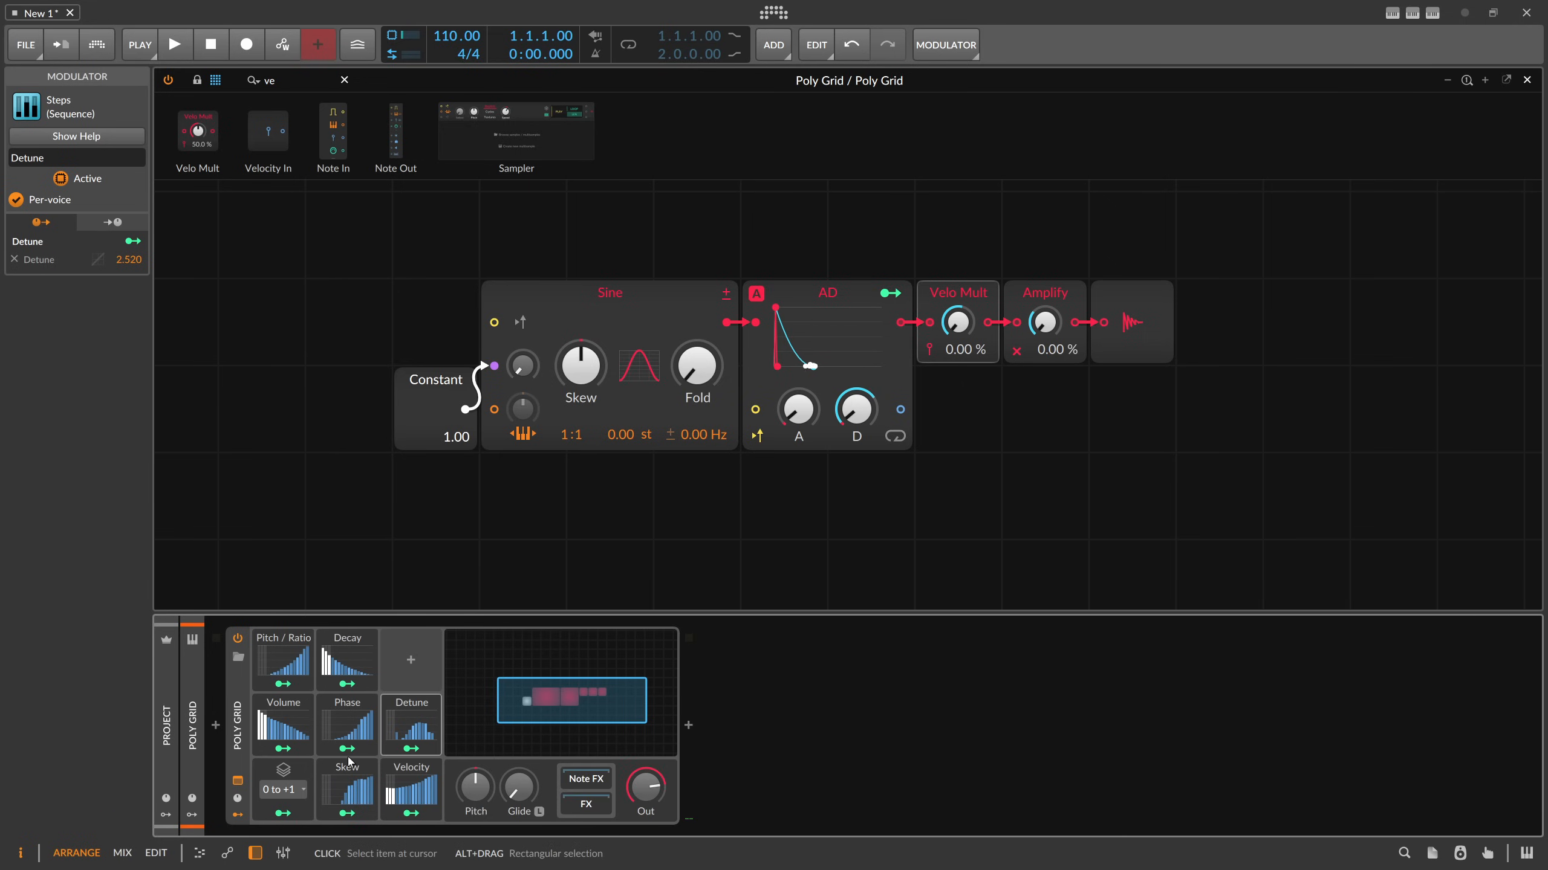
Select the Volume and Pitch / Ratio modulators to redraw their steps as irregular patterns
left_click(284, 725)
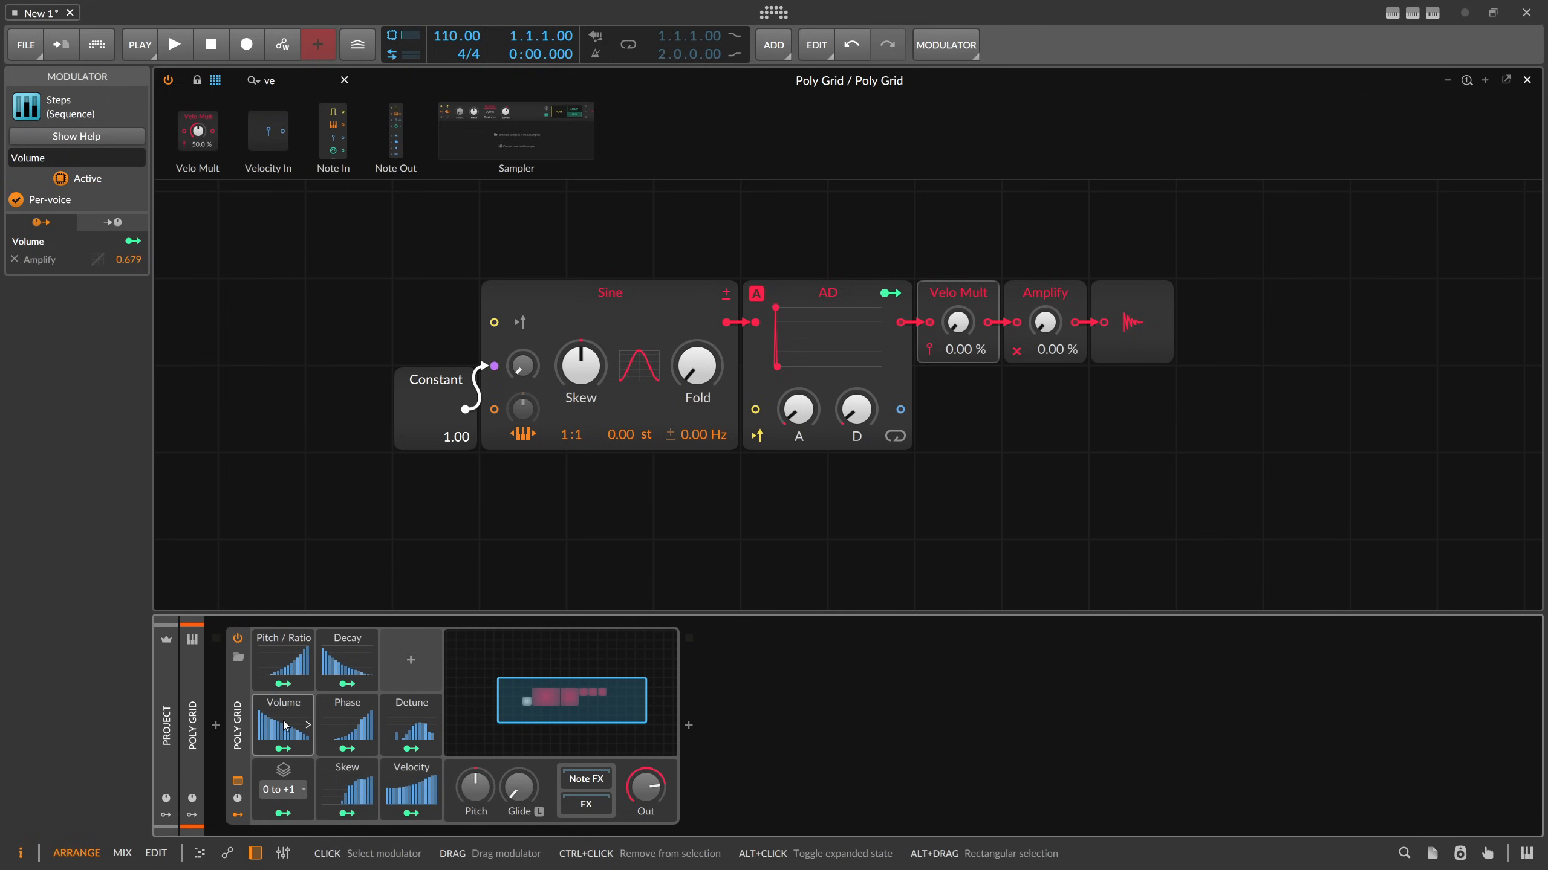
left_click(283, 659)
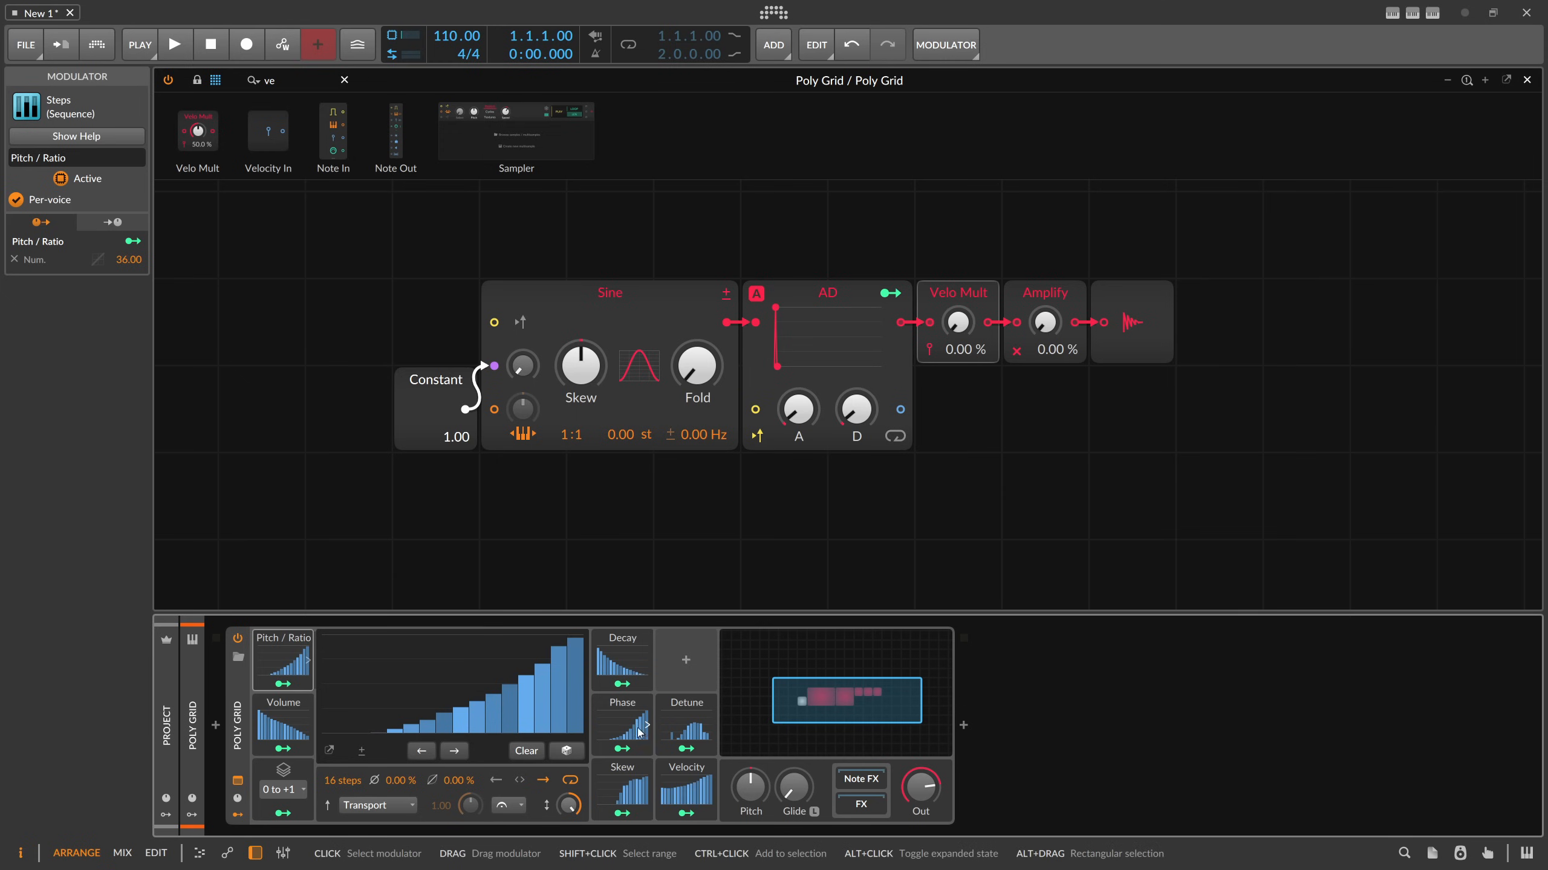
mouse_move(596, 728)
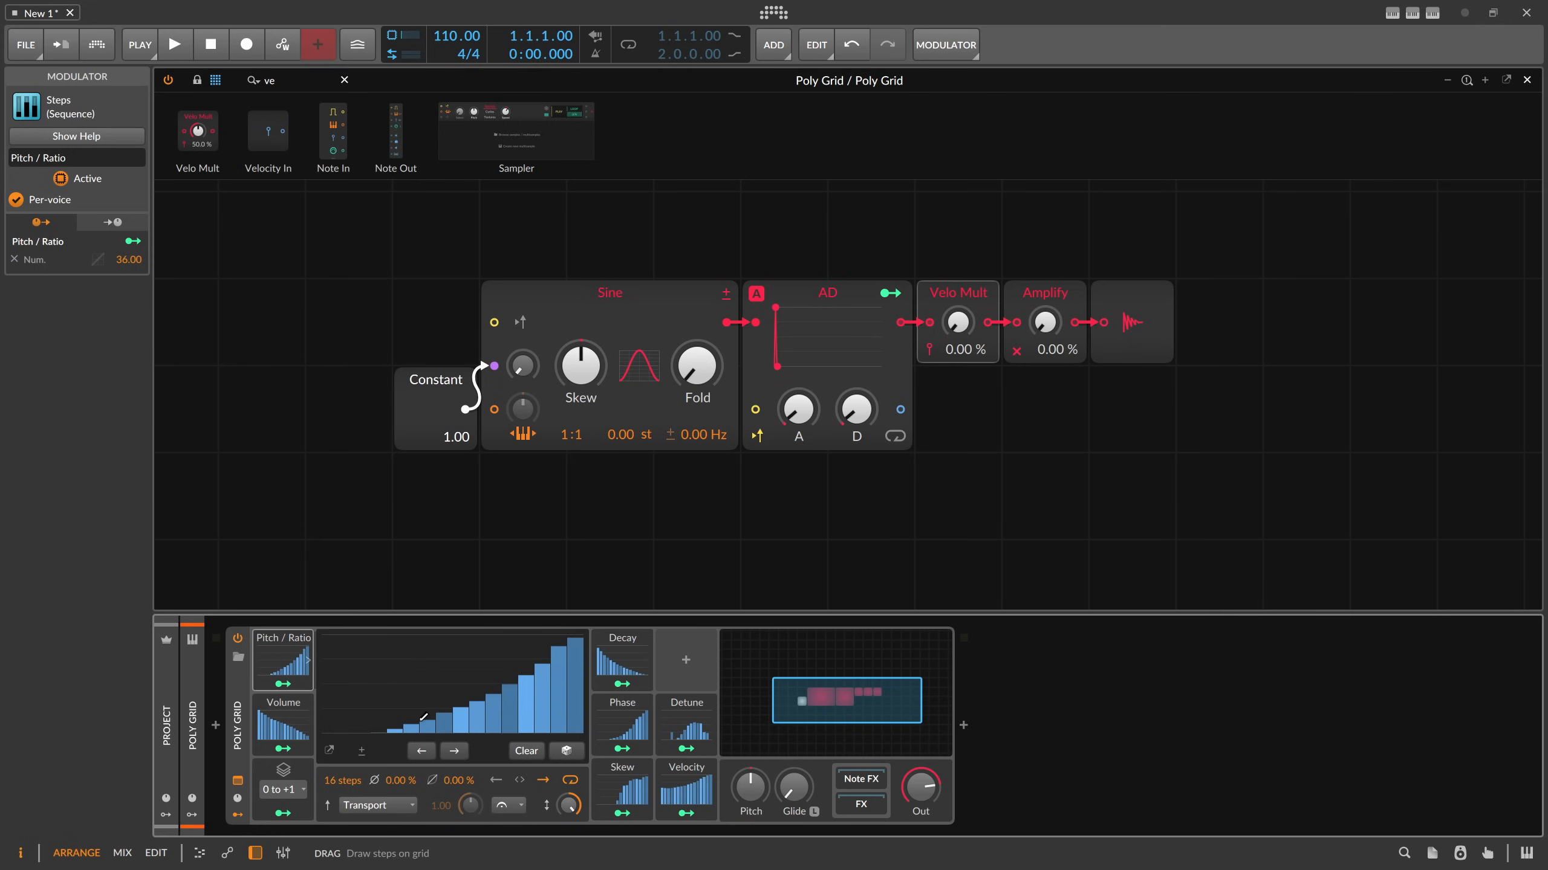
mouse_move(607, 712)
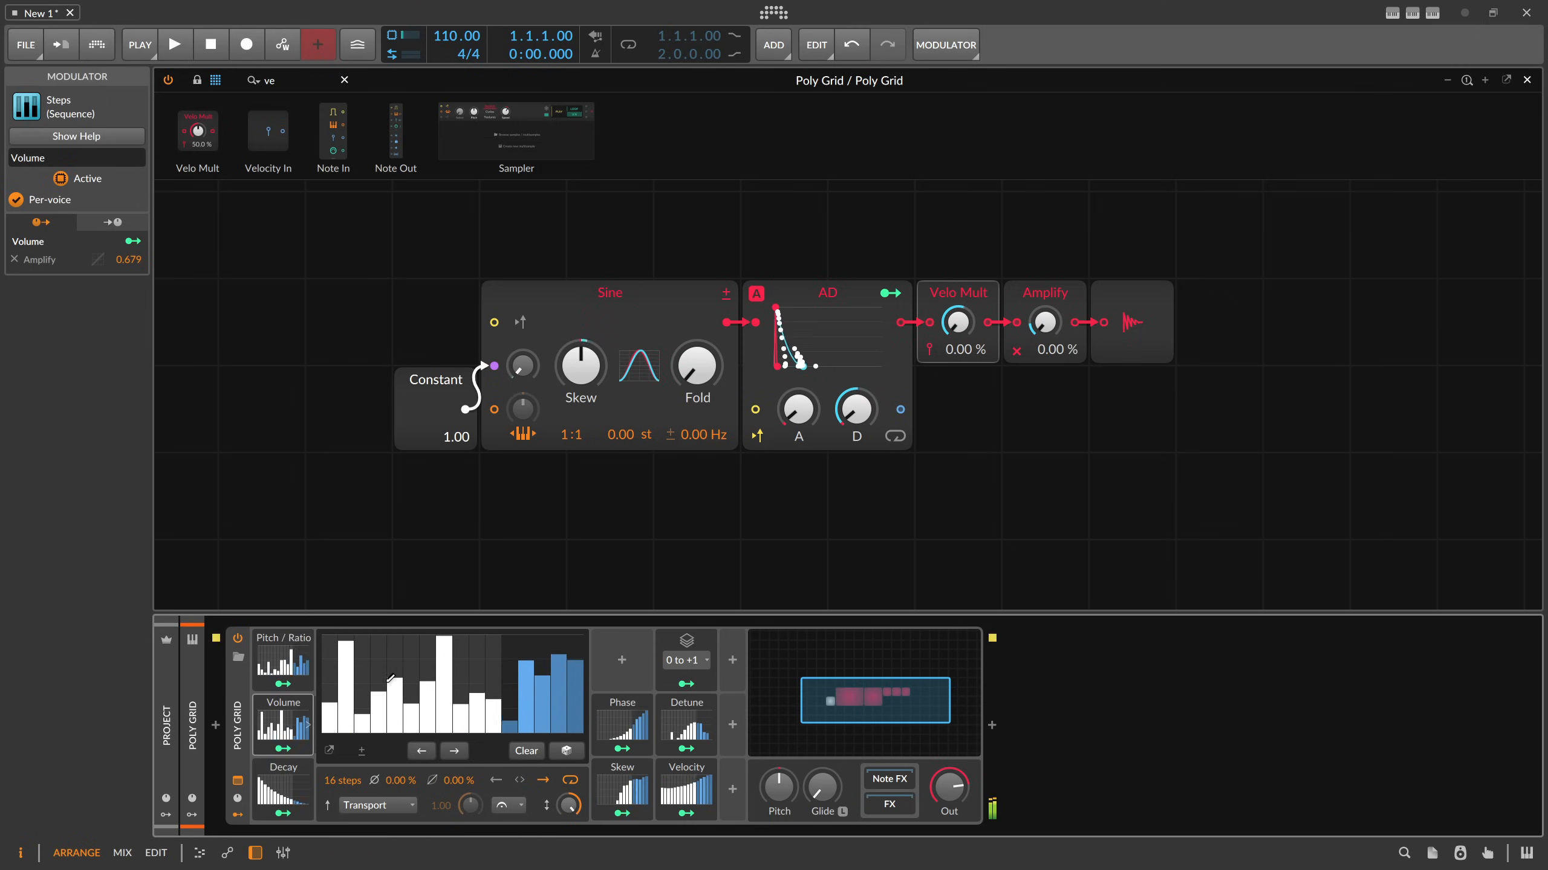
left_click(282, 638)
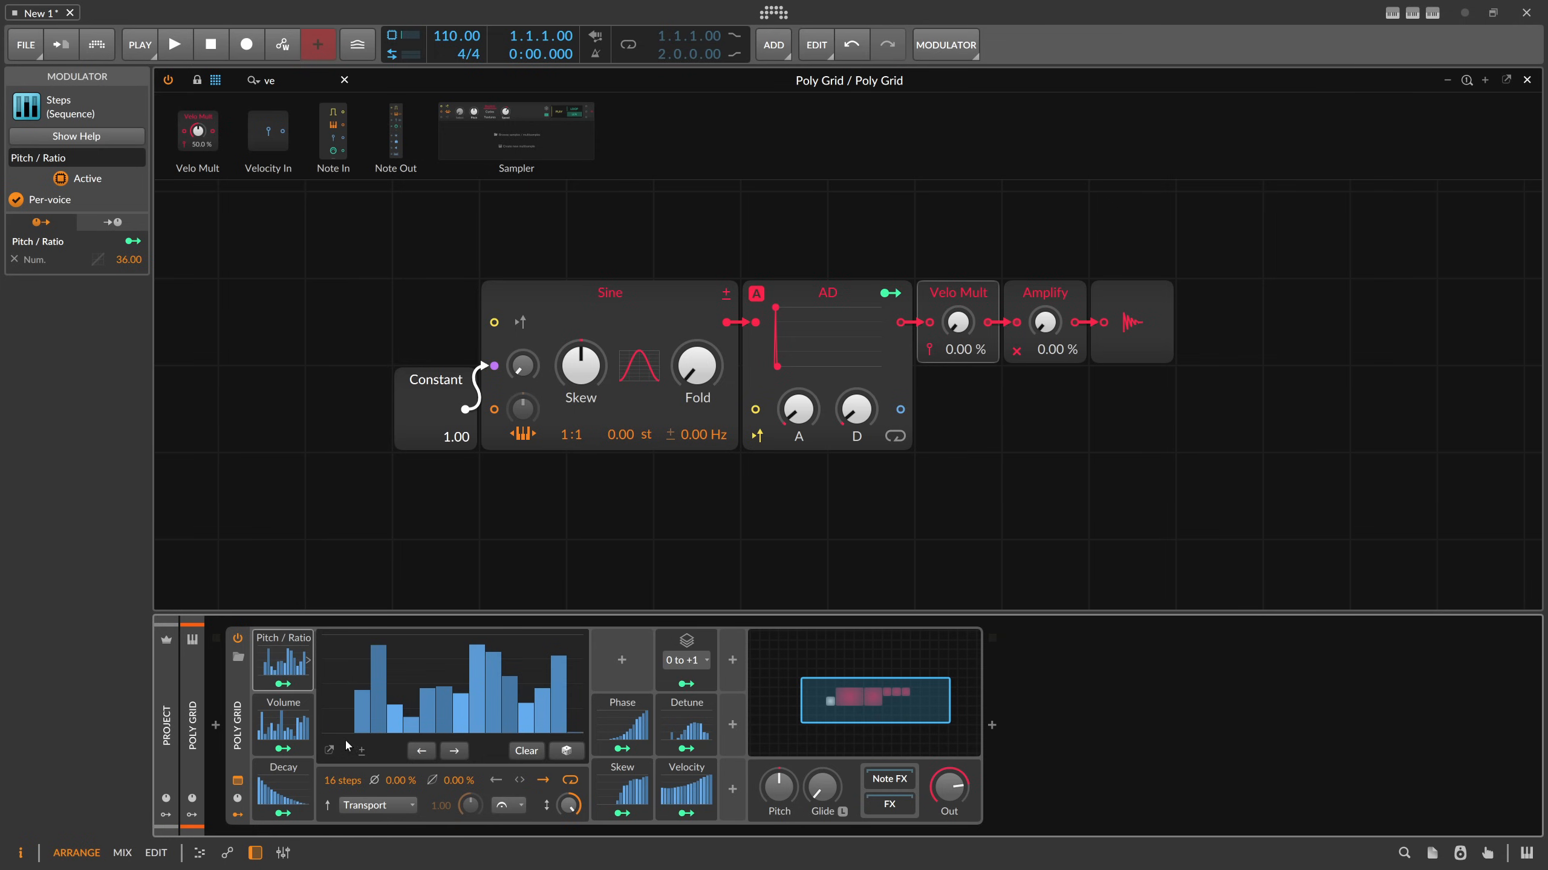
mouse_move(351, 723)
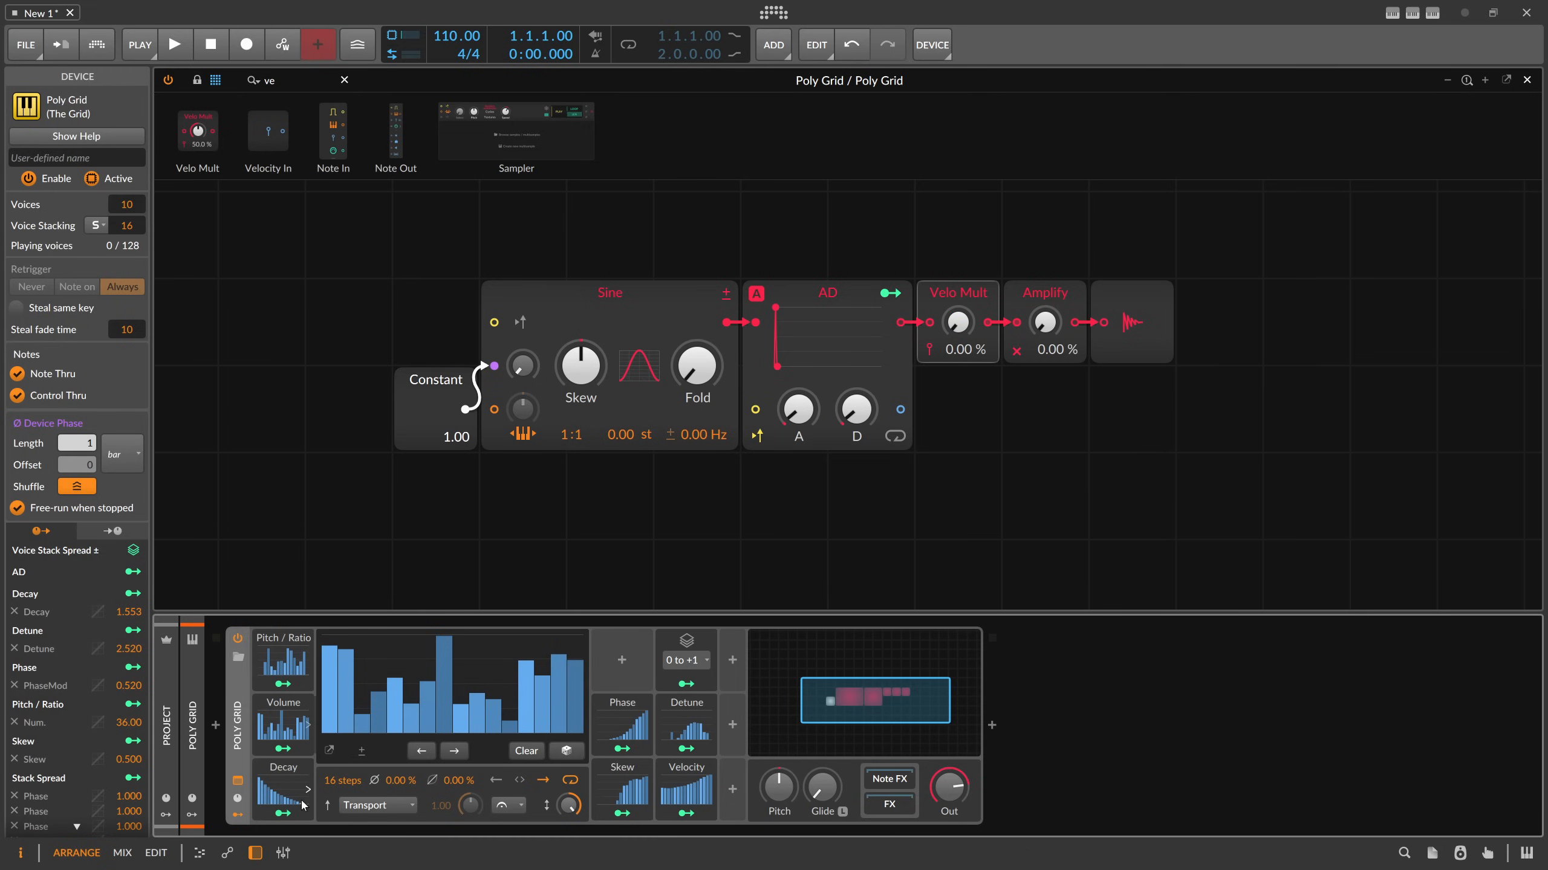
Lower the Decay modulator's depth on the AD decay from 1.553 to 1.160
left_click_drag(855, 409, 855, 415)
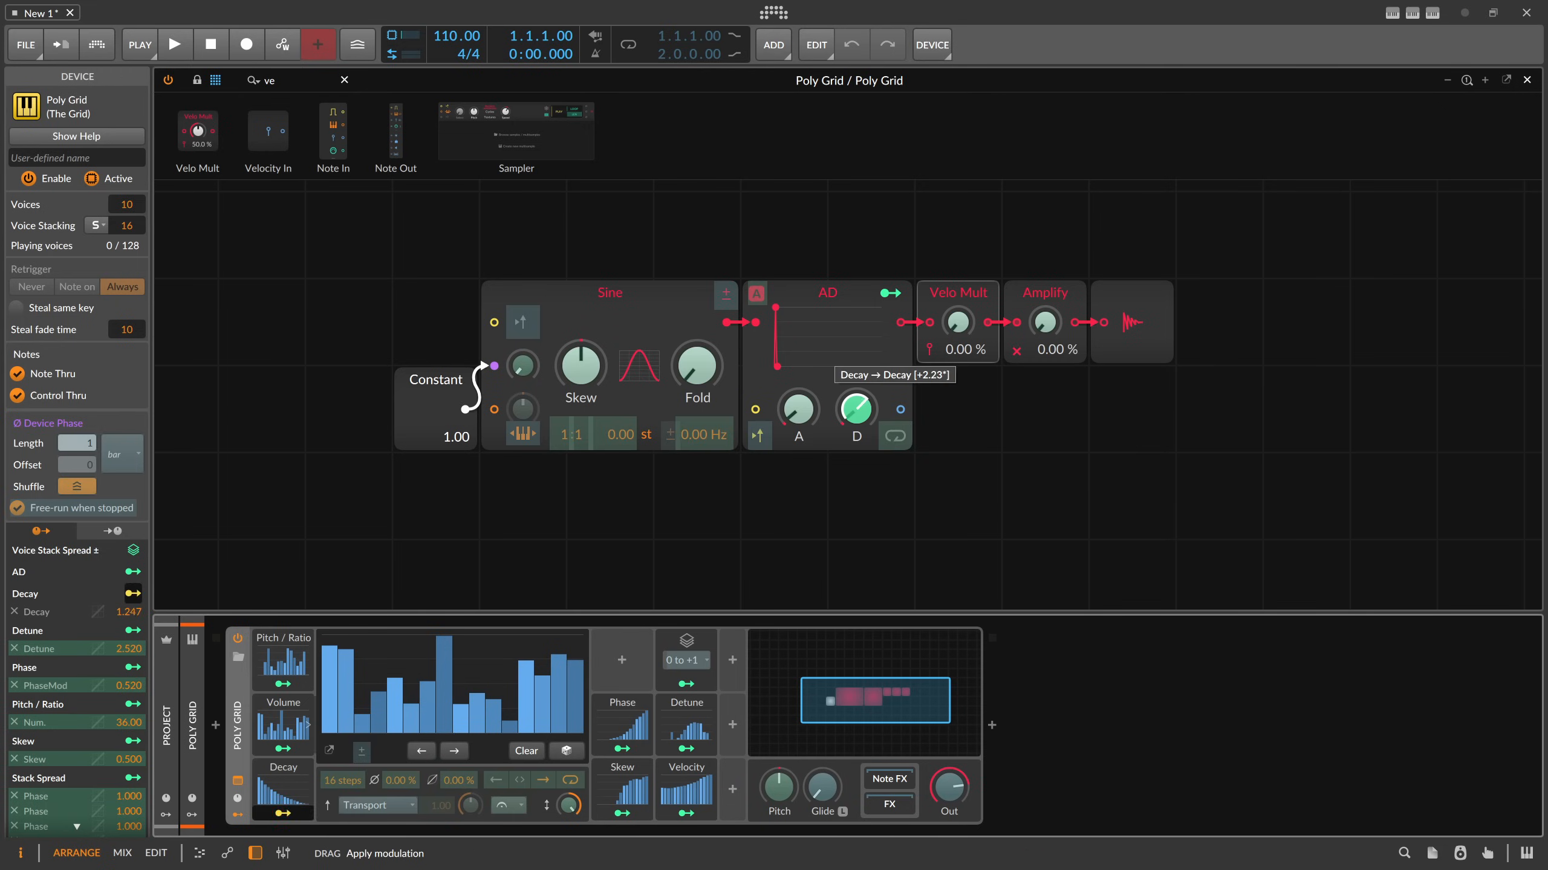
left_click_drag(856, 409, 856, 419)
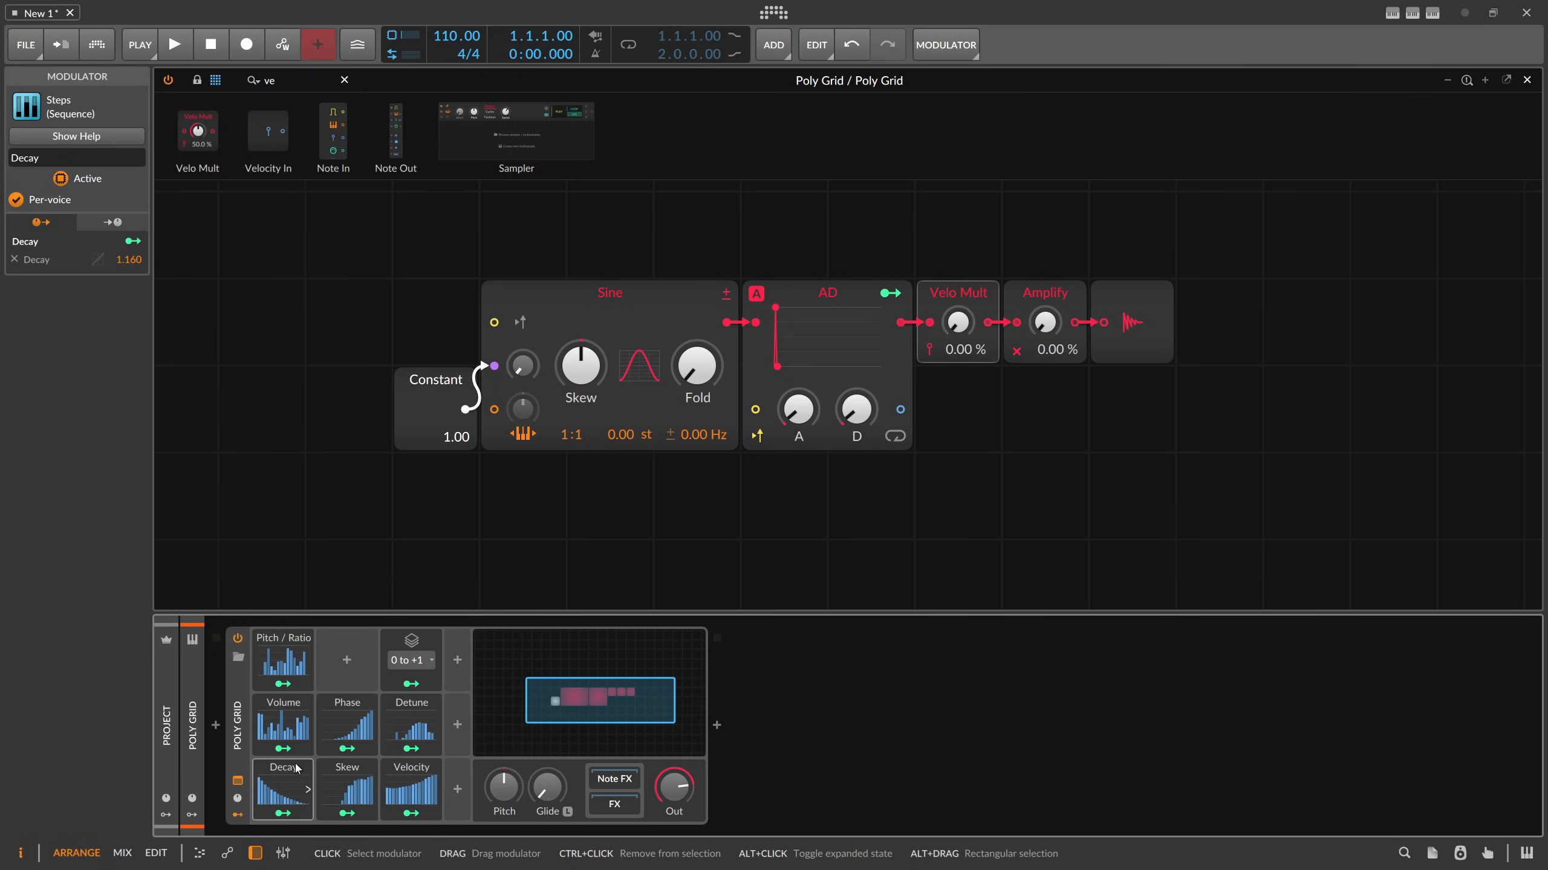
left_click(827, 292)
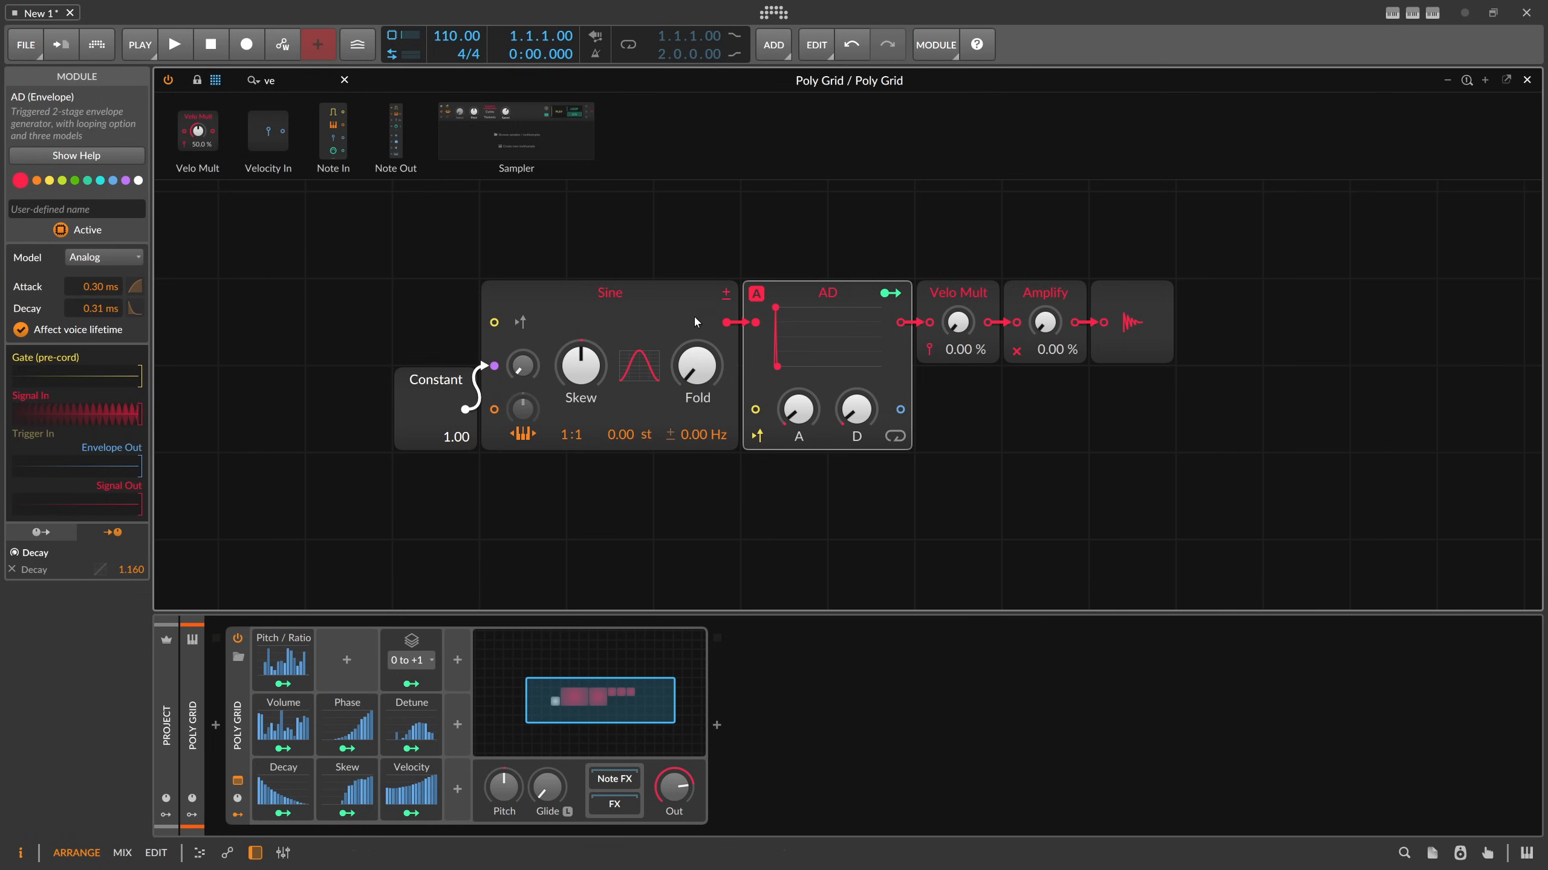
Select the Sine module to view its Skew, Phase, Detune and Pitch / Ratio modulations
left_click(609, 292)
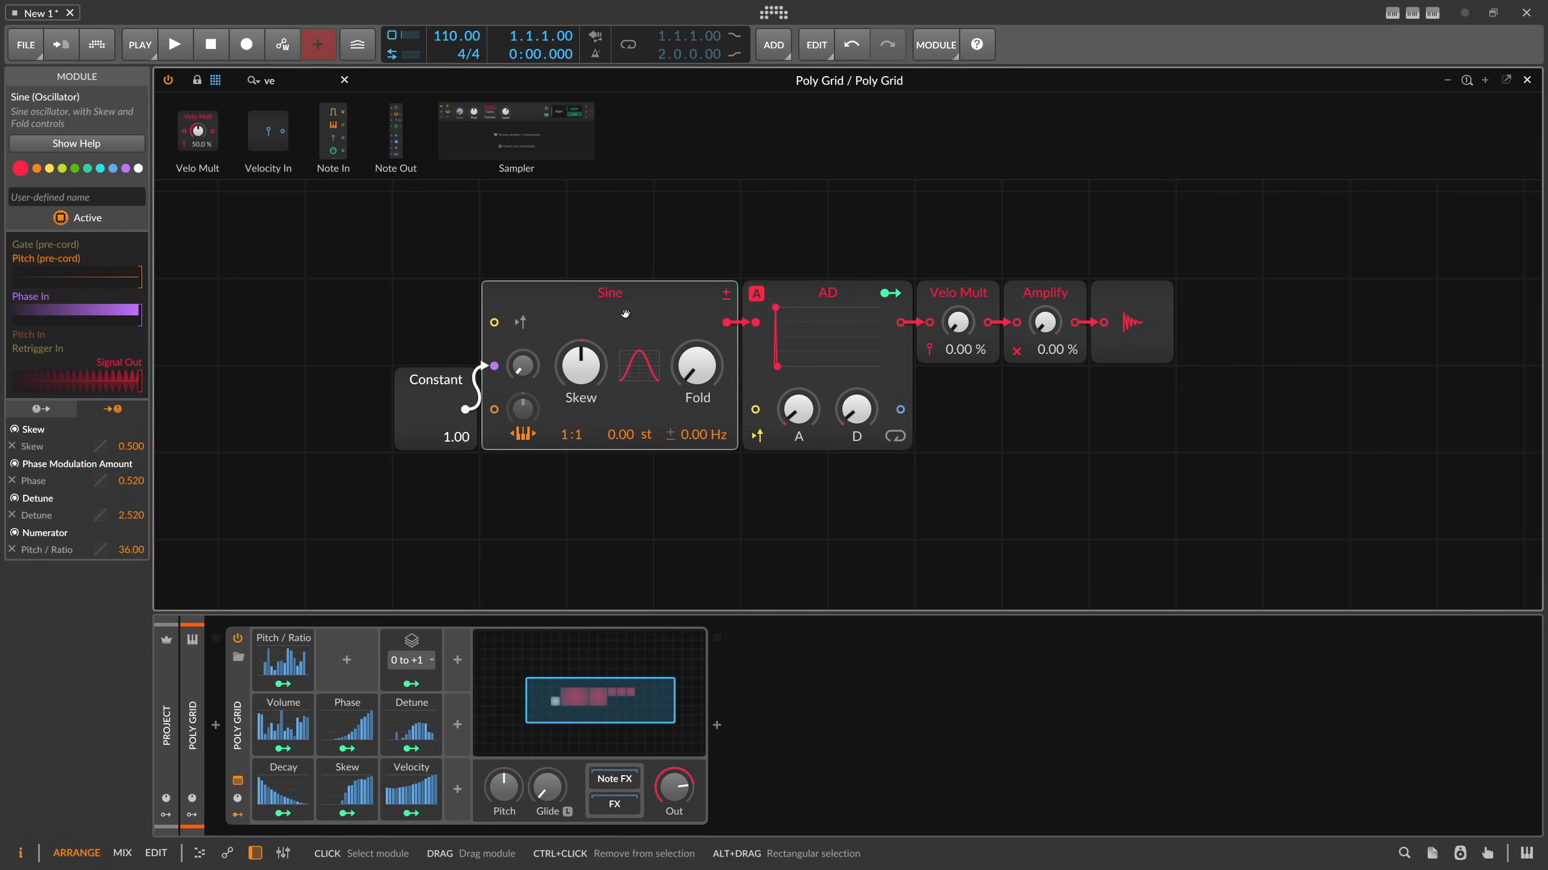
mouse_move(654, 346)
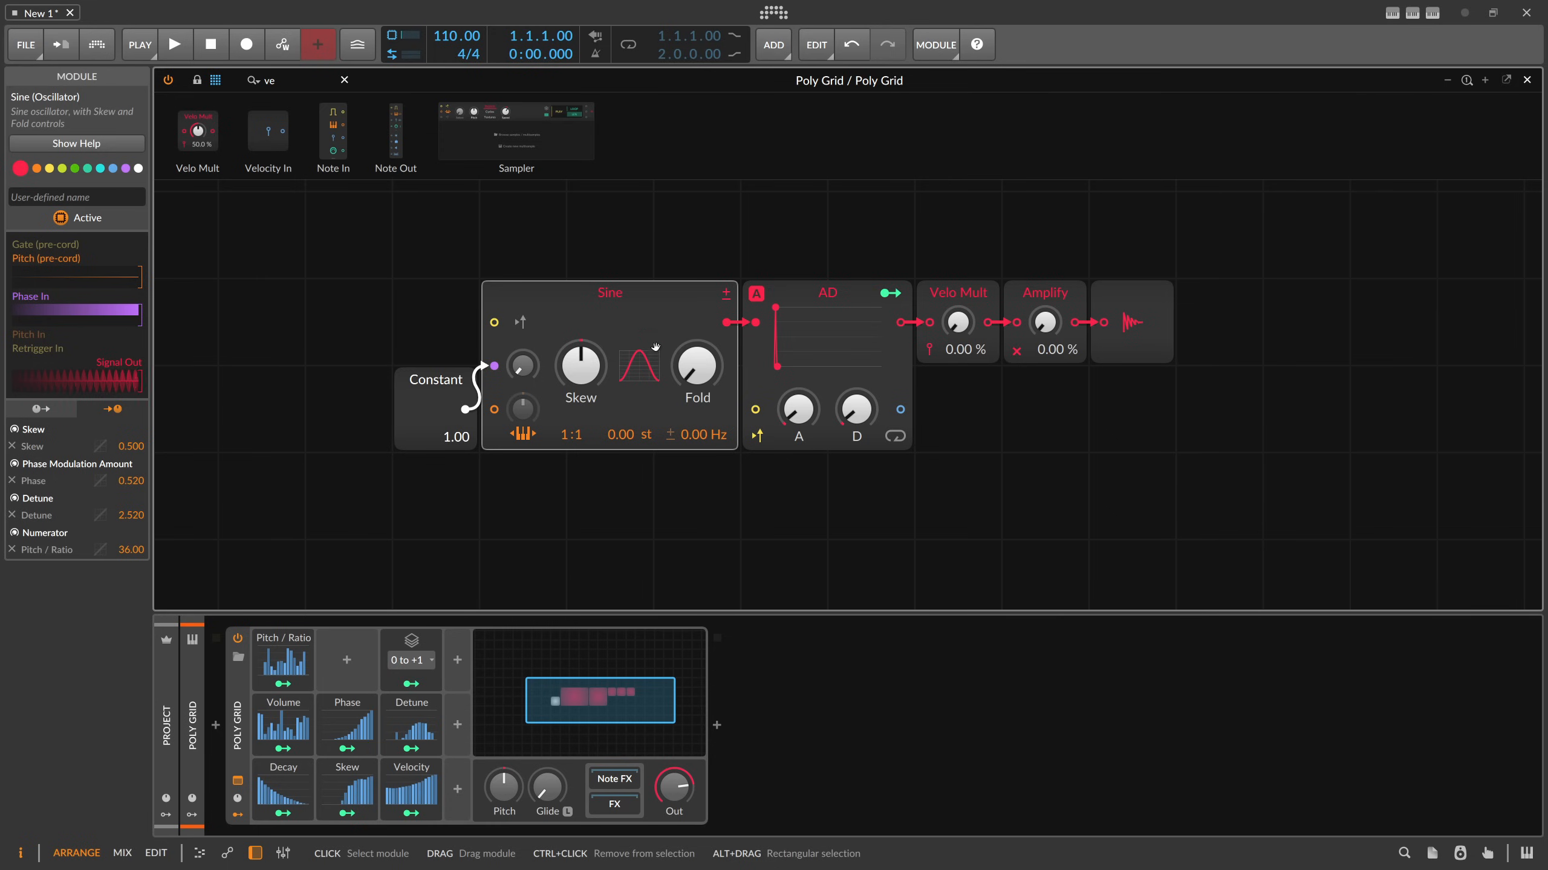
mouse_move(577, 643)
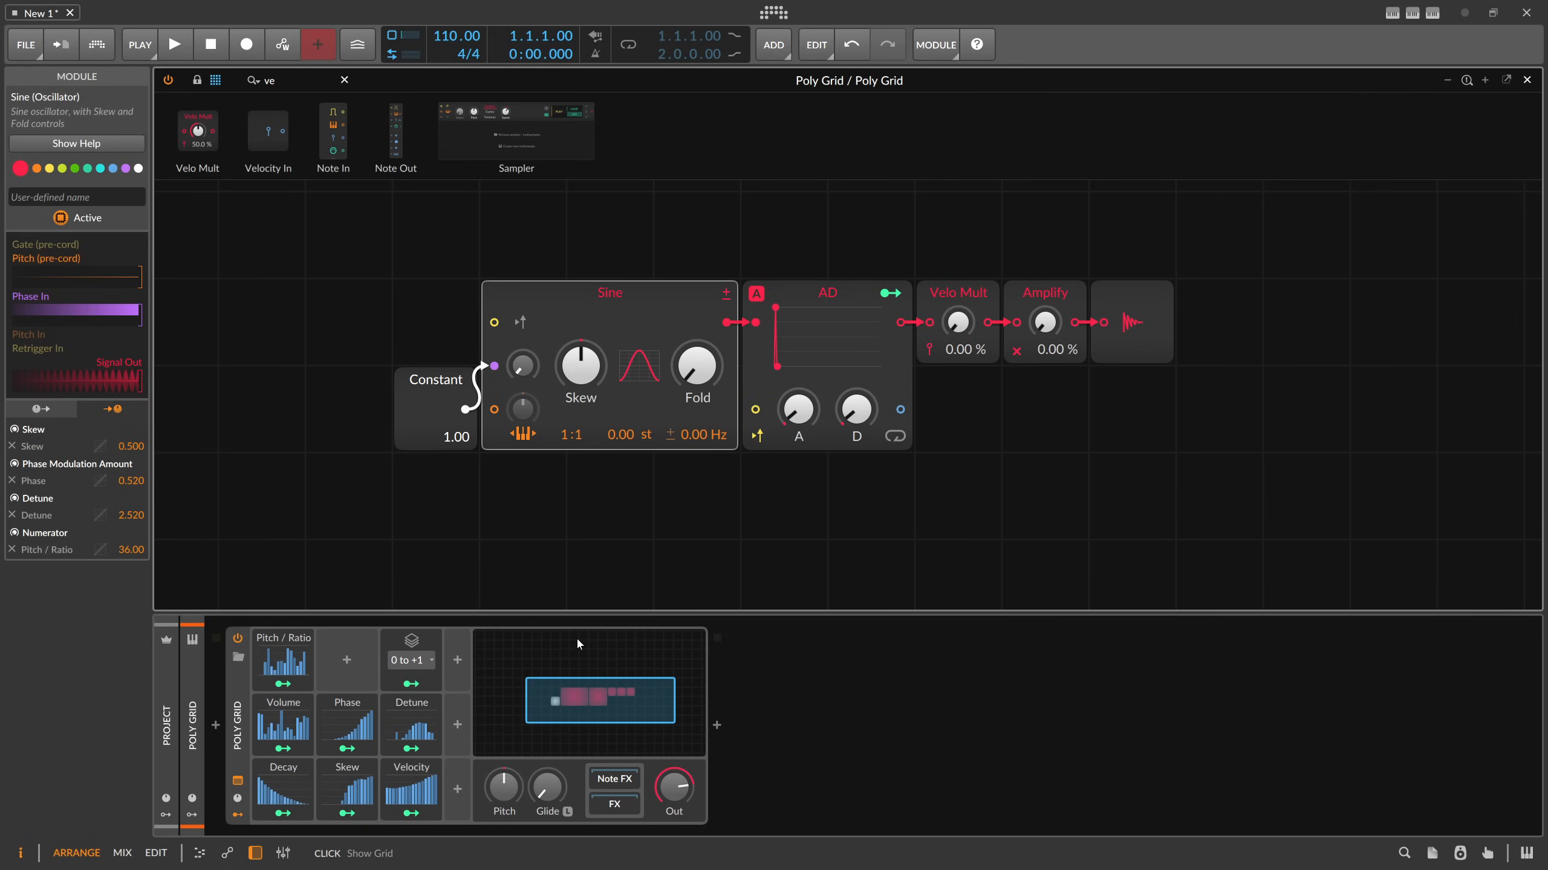
mouse_move(711, 504)
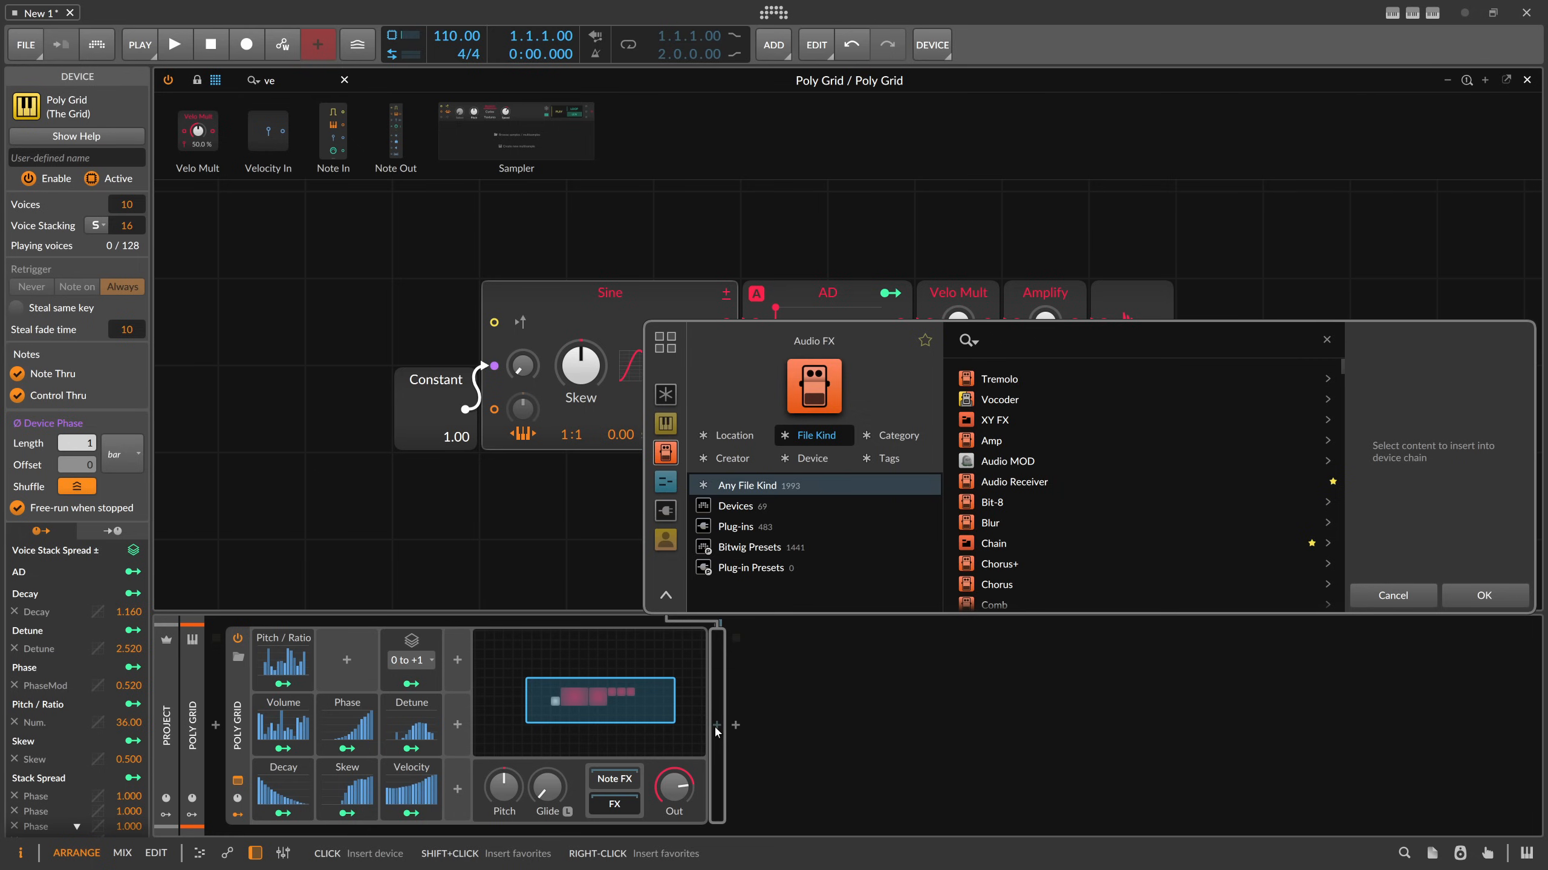
Add Supermassive with the Leo Maximalism preset and set Amplify to 0.04 %
type("val")
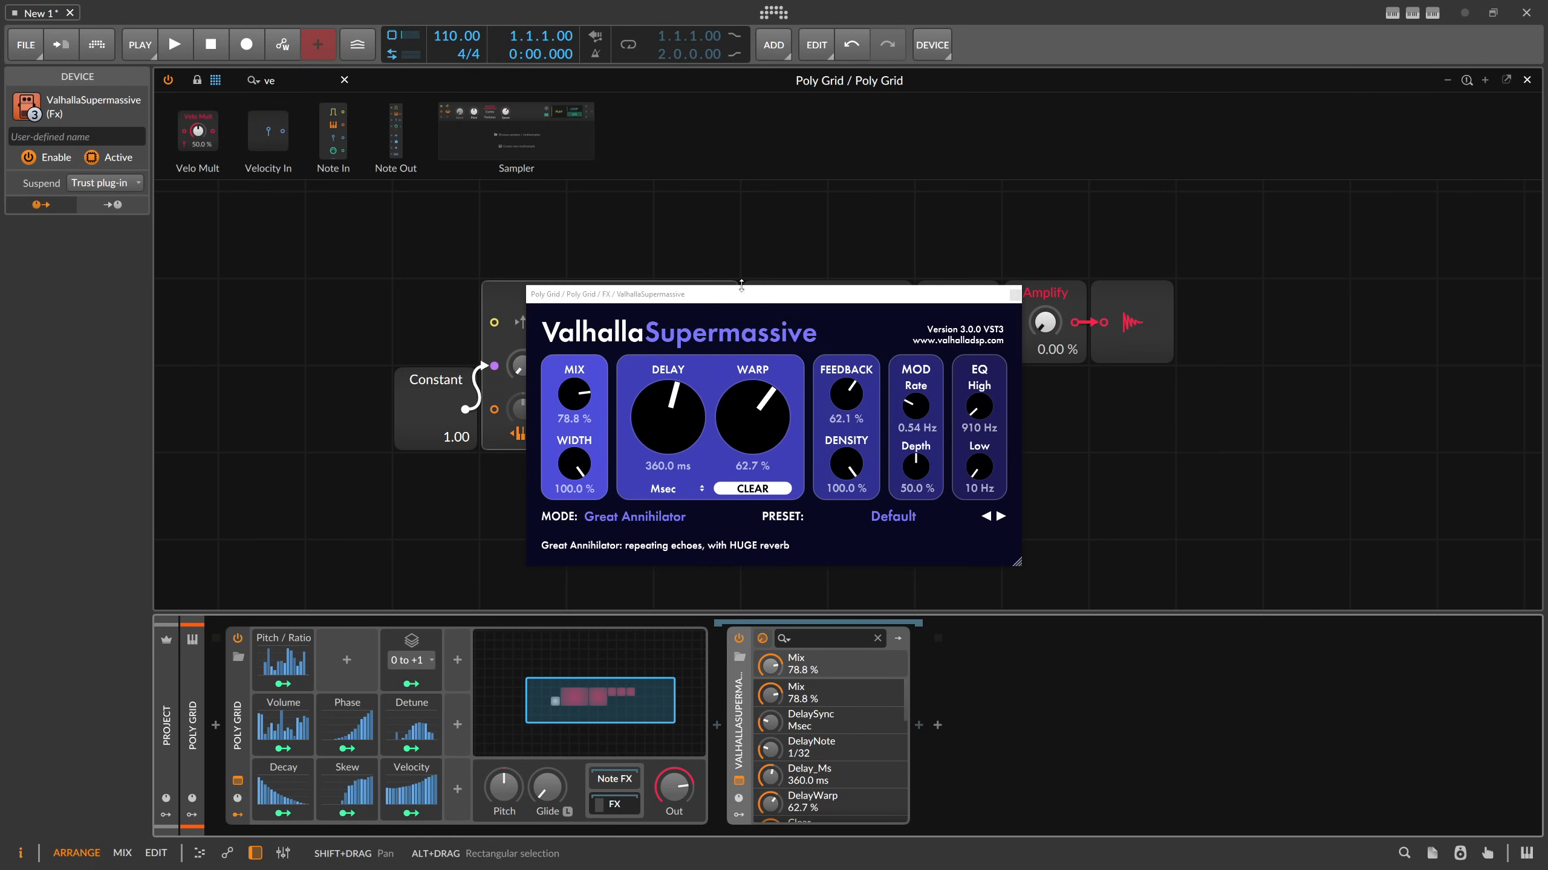
left_click_drag(740, 293, 1145, 257)
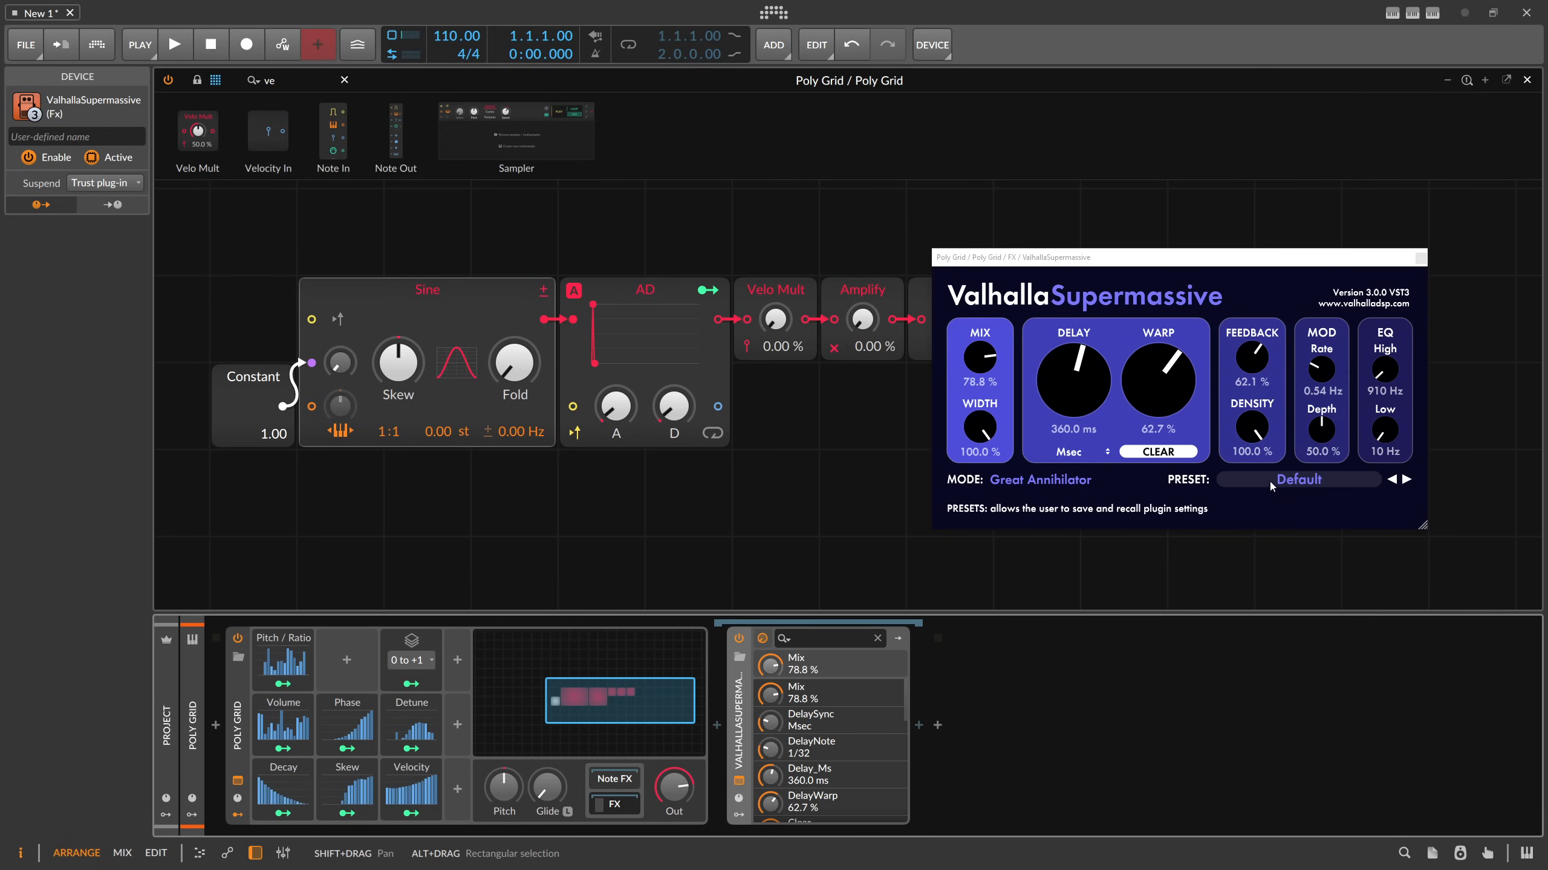
left_click(1296, 479)
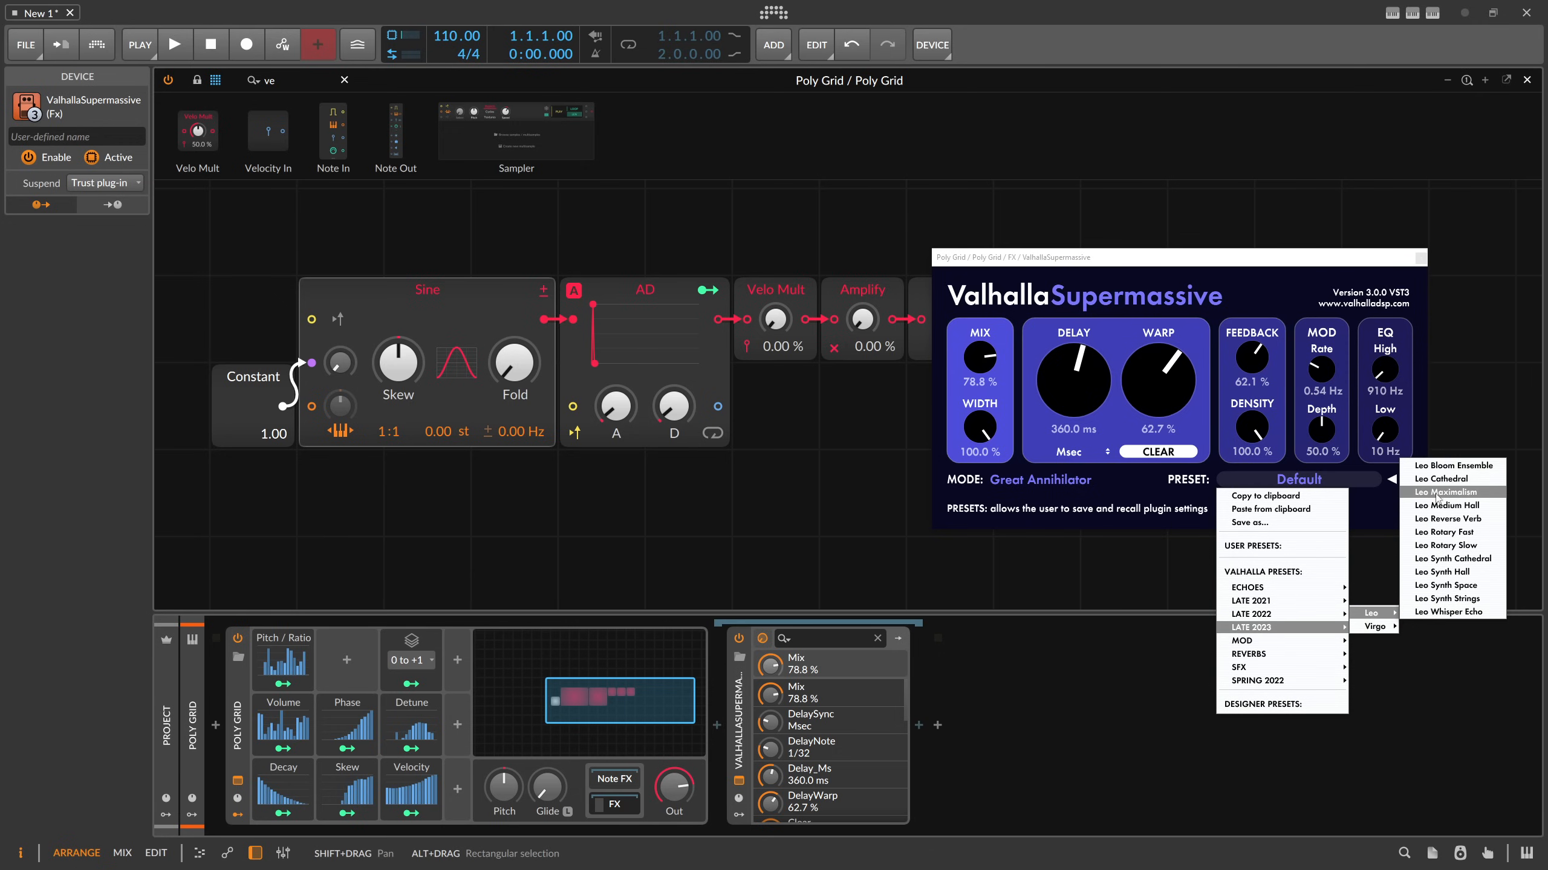
left_click(1449, 492)
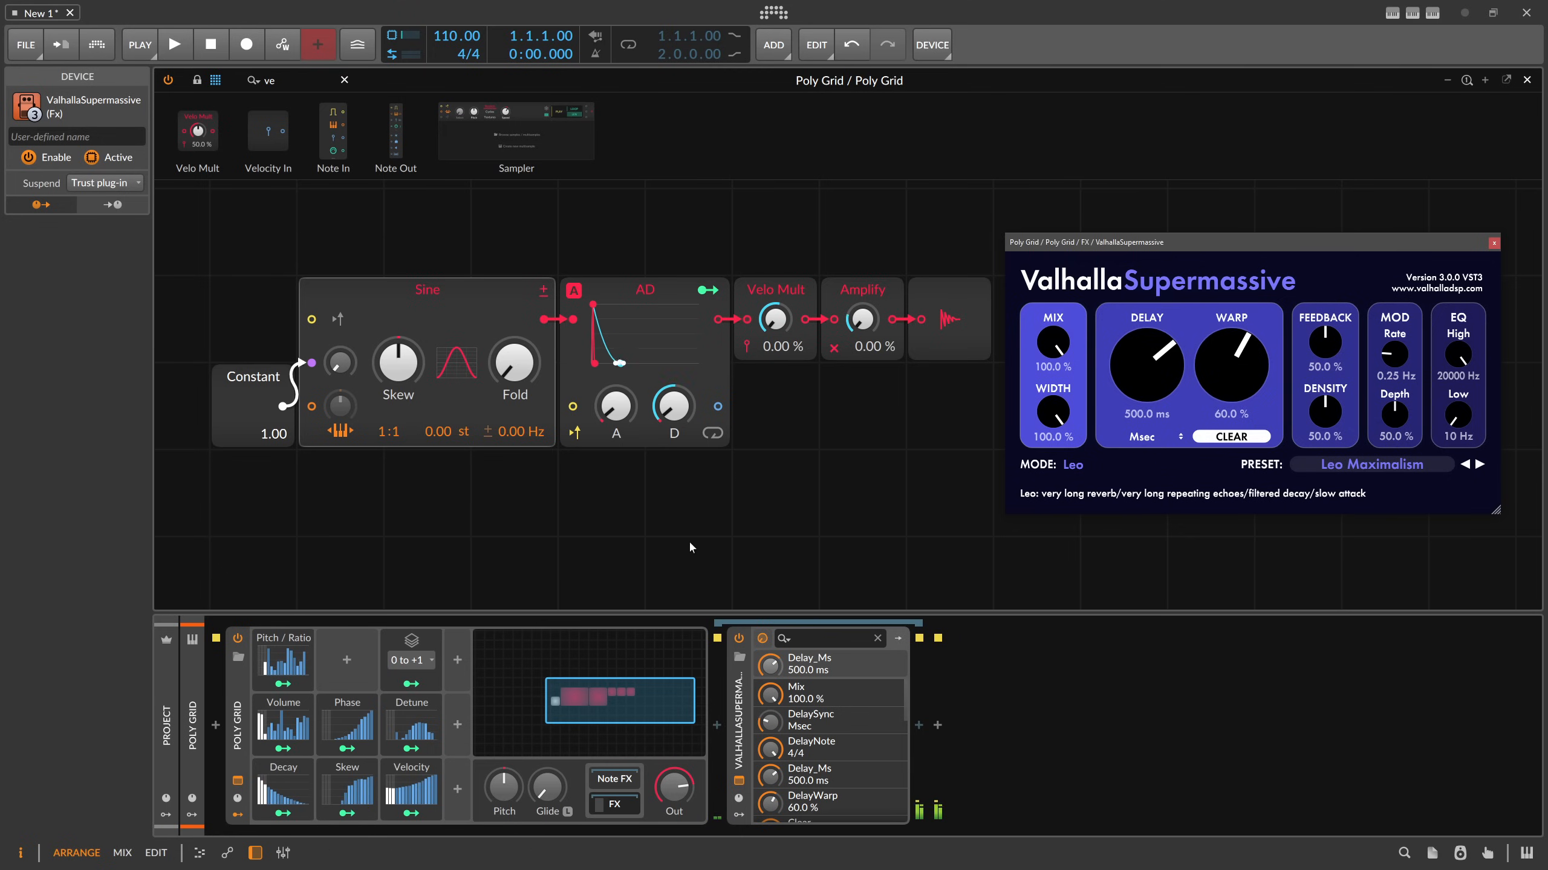
left_click_drag(861, 319, 861, 316)
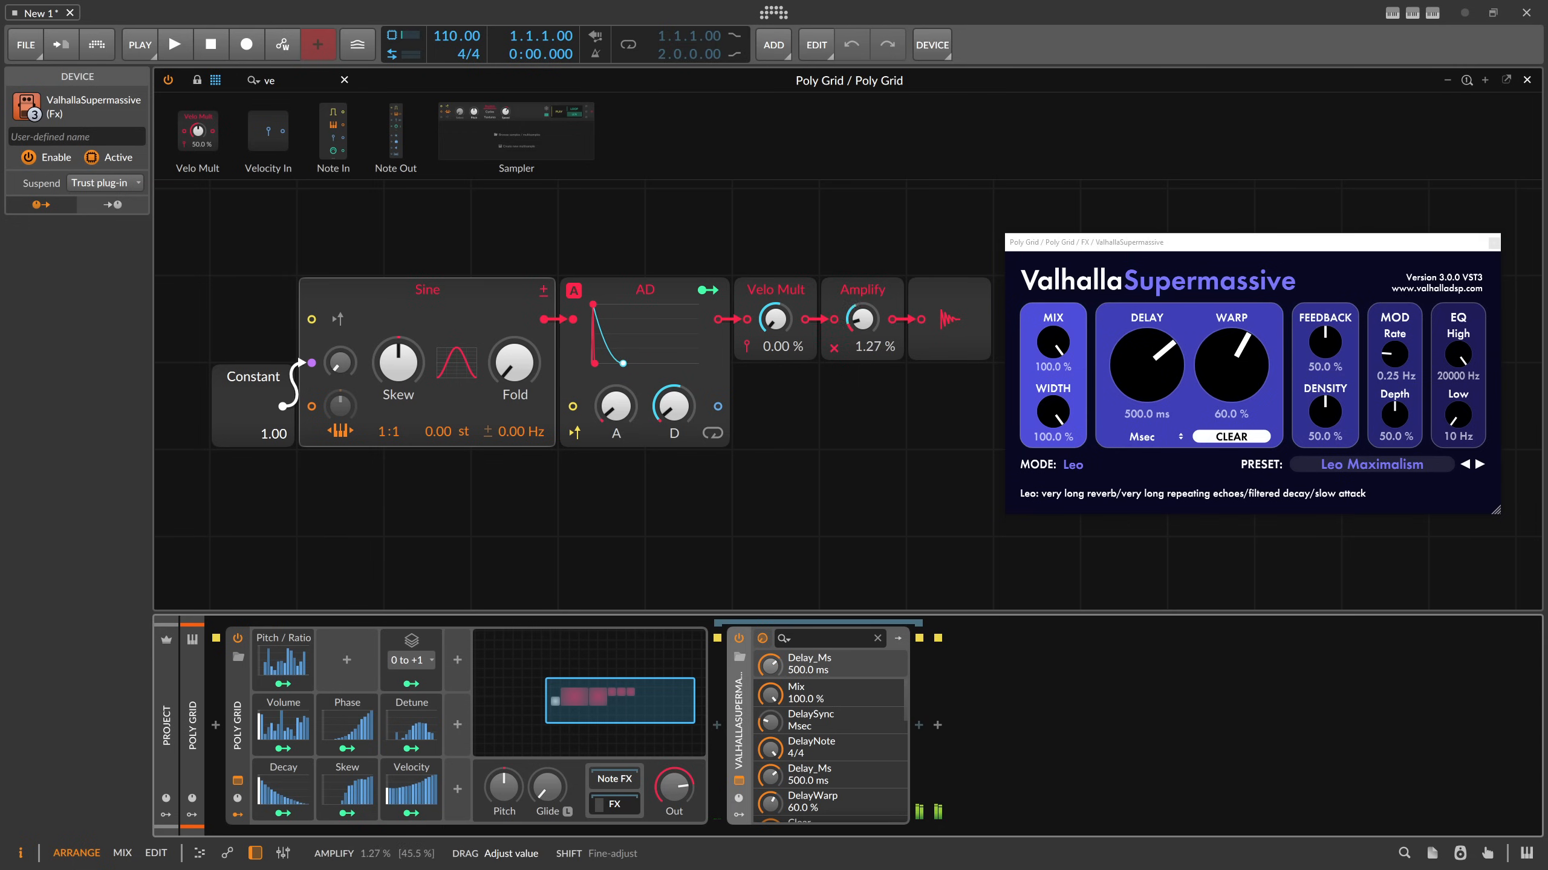
left_click_drag(862, 318, 862, 355)
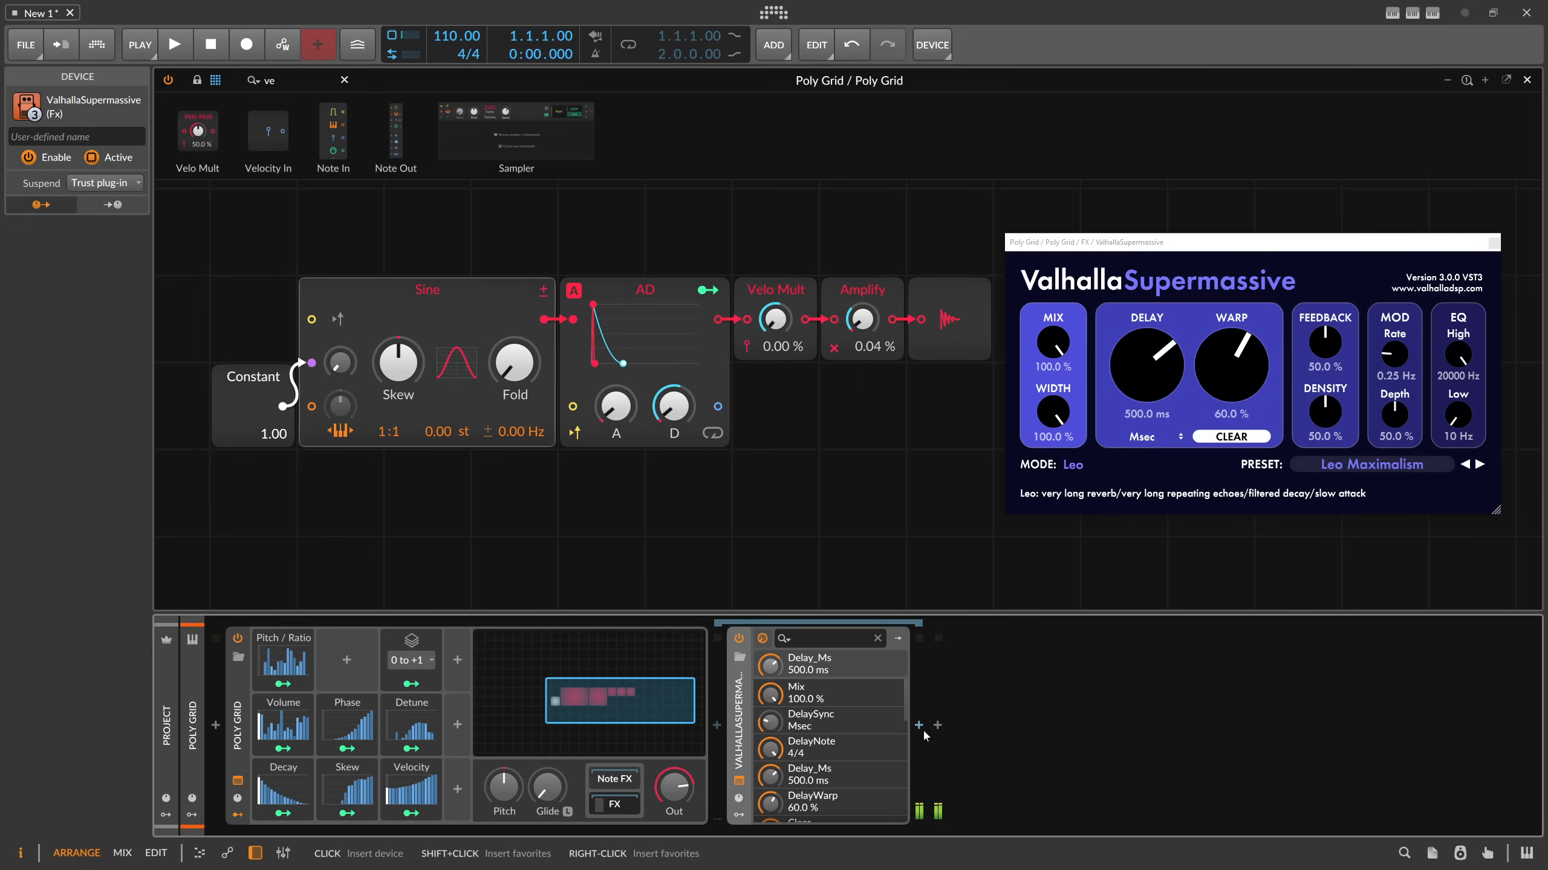
Insert PaulXStretch after Supermassive and capture incoming audio into it
left_click(936, 726)
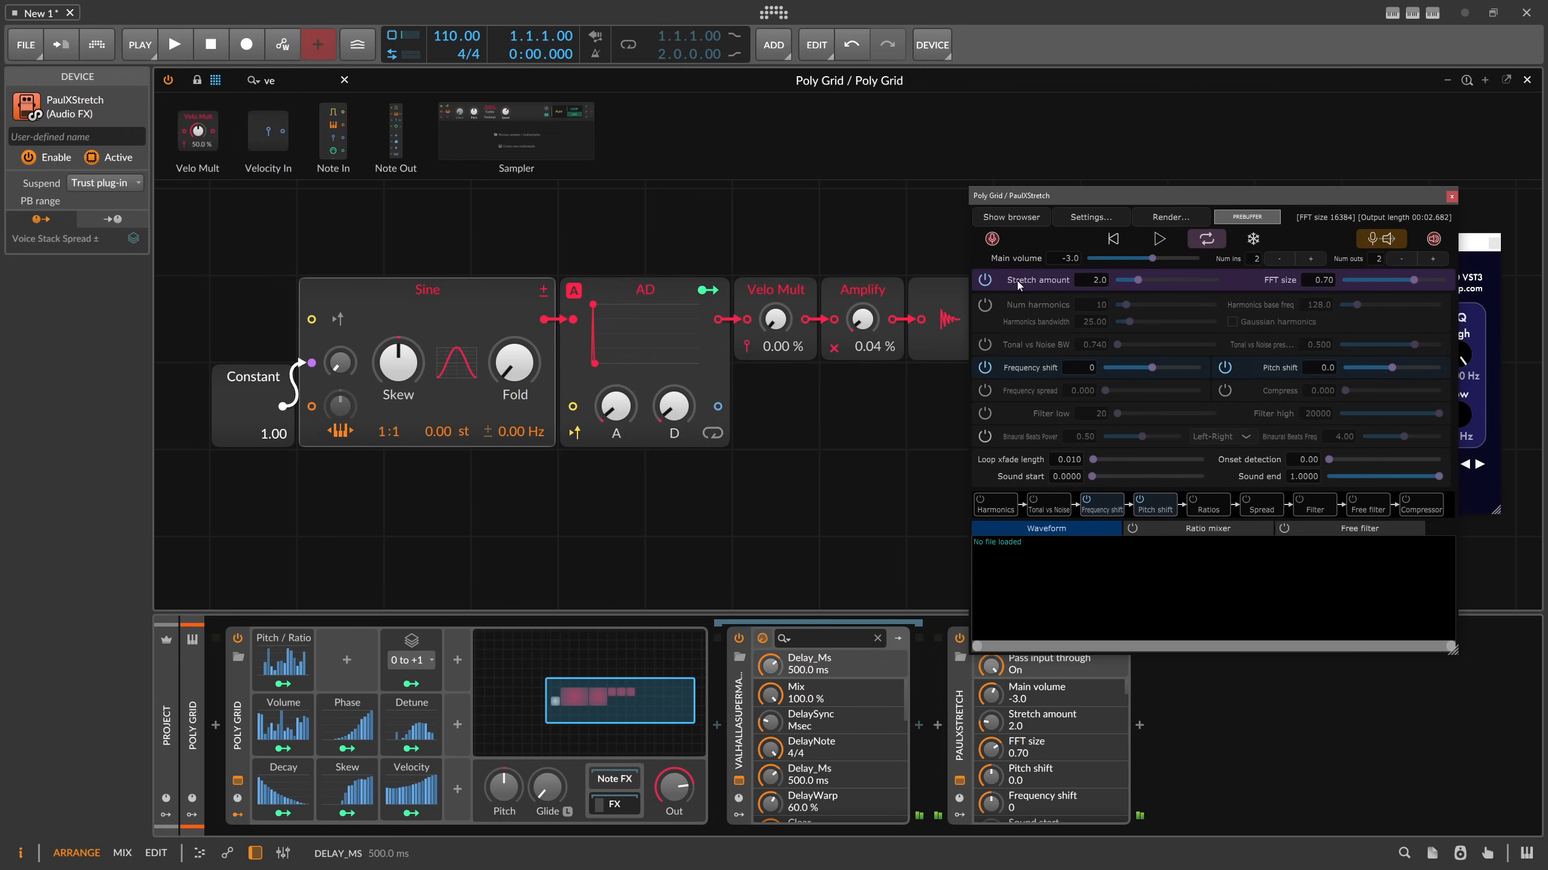
mouse_move(933, 357)
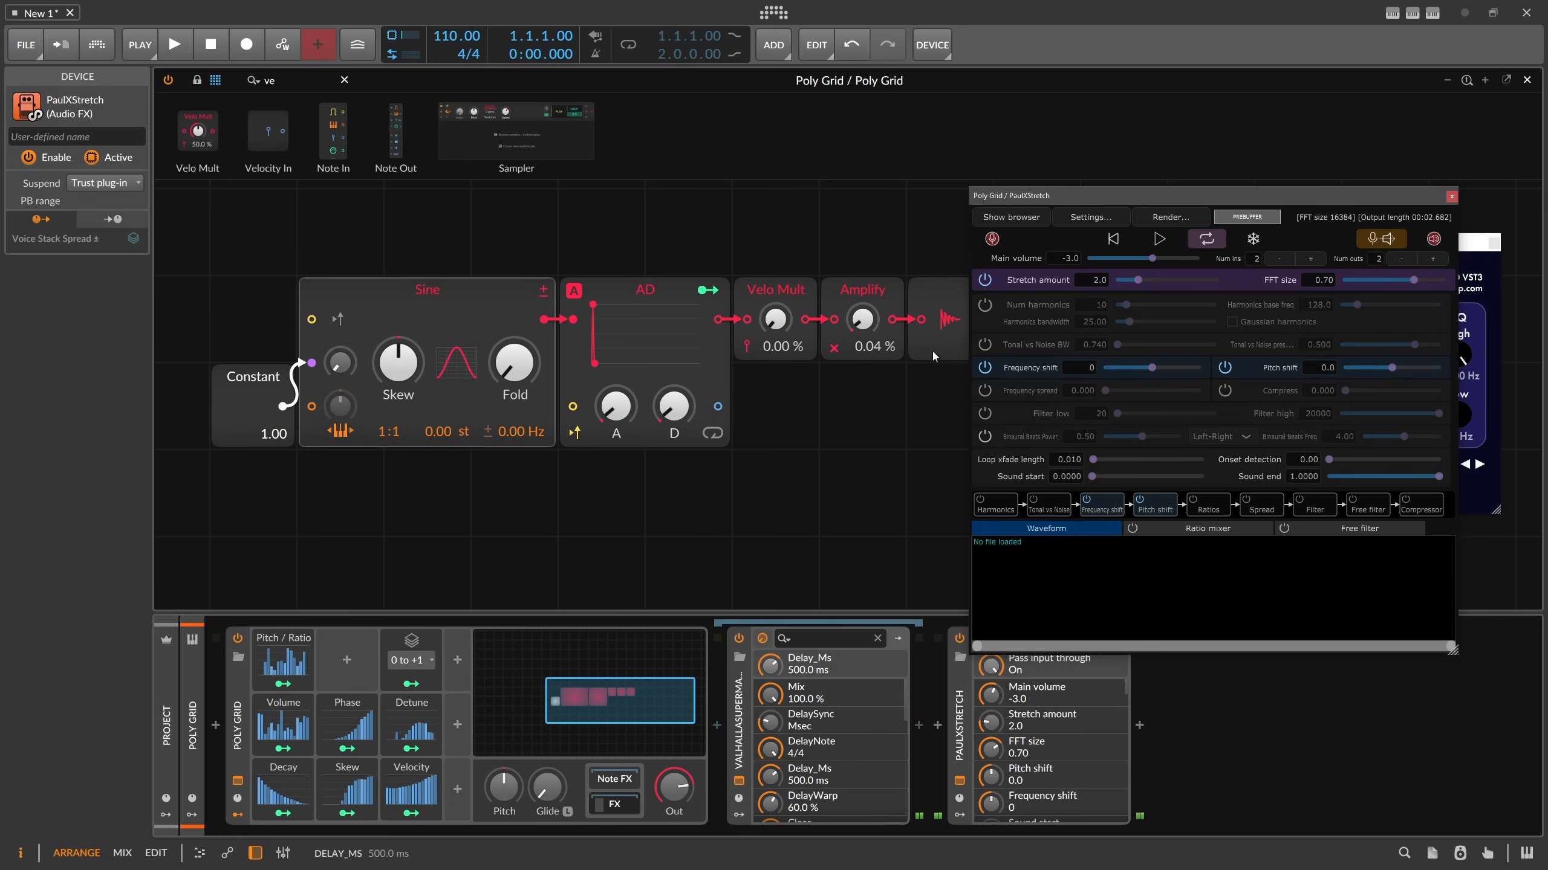
left_click(282, 638)
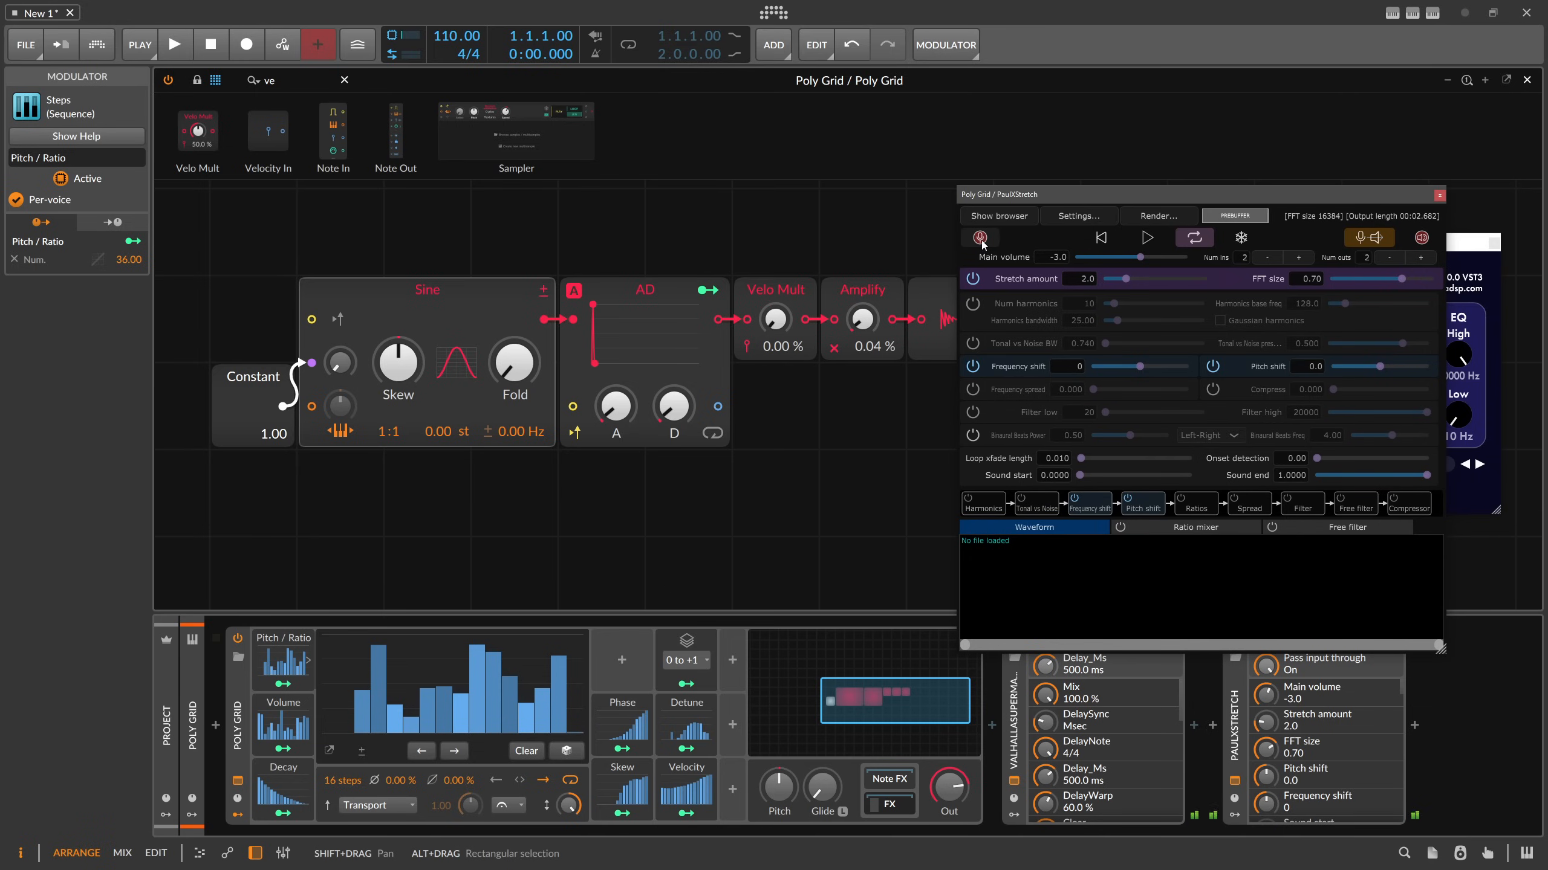
left_click(980, 238)
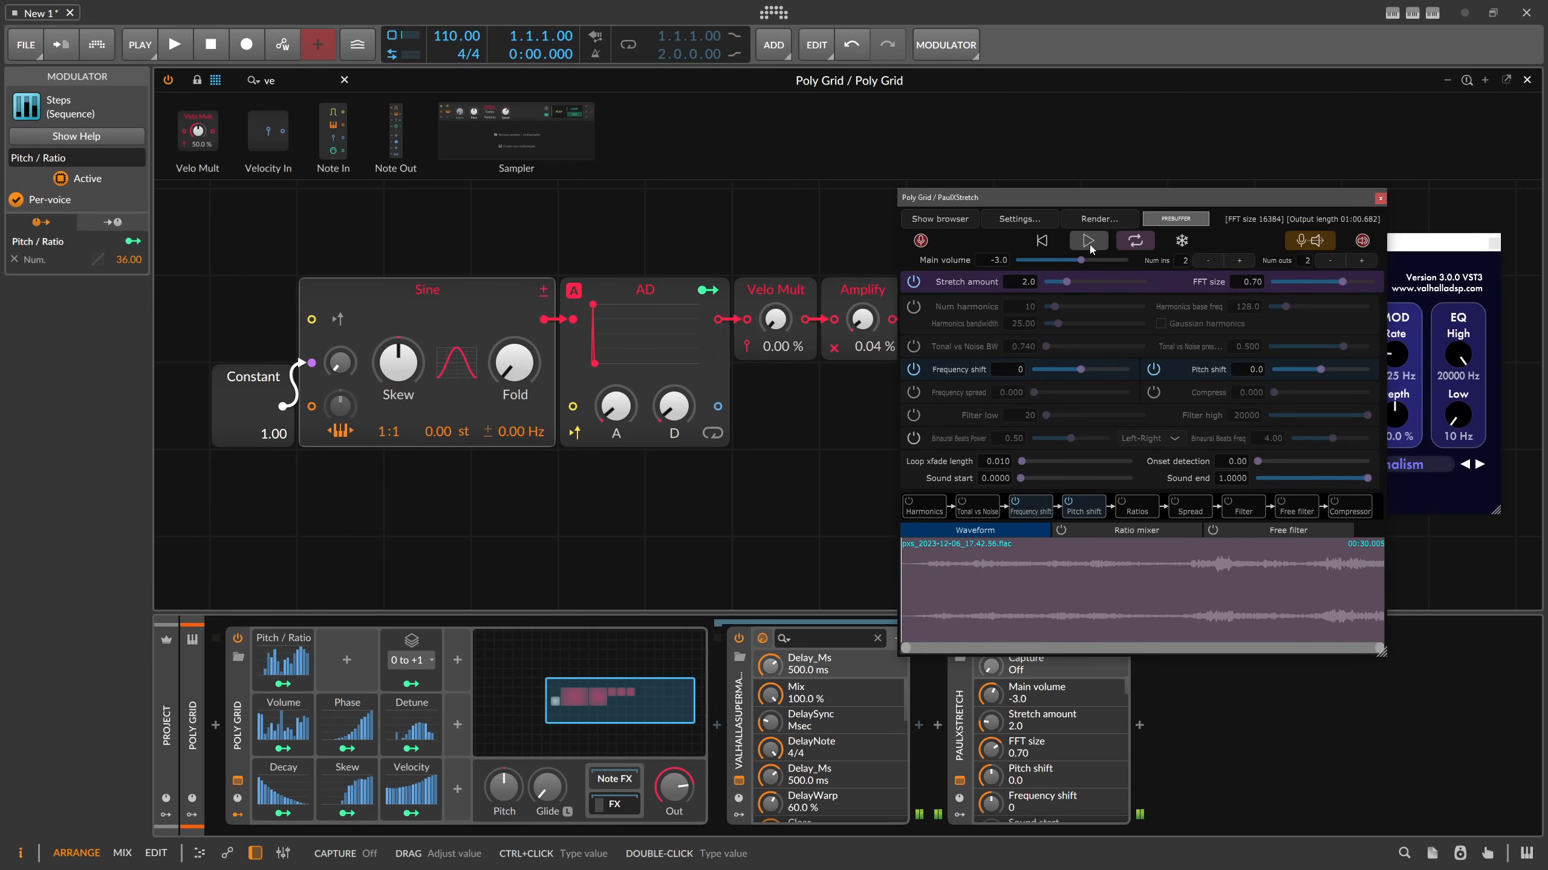
Play PaulXStretch with stretch 5.3 and volume -4.4, and change Supermassive's preset
left_click(1086, 240)
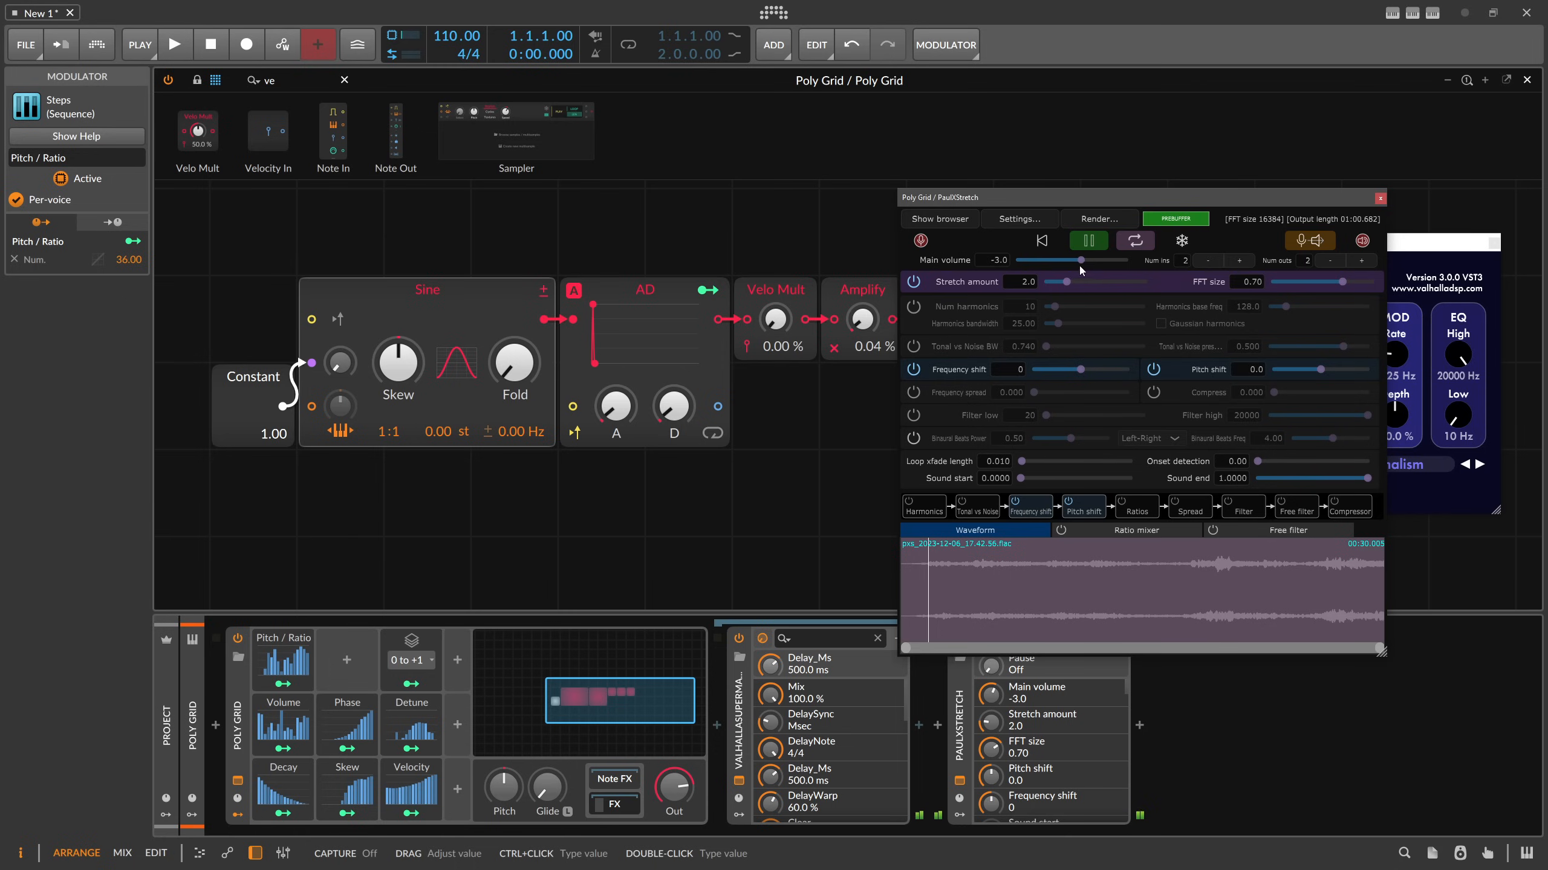
left_click_drag(1051, 281, 1071, 281)
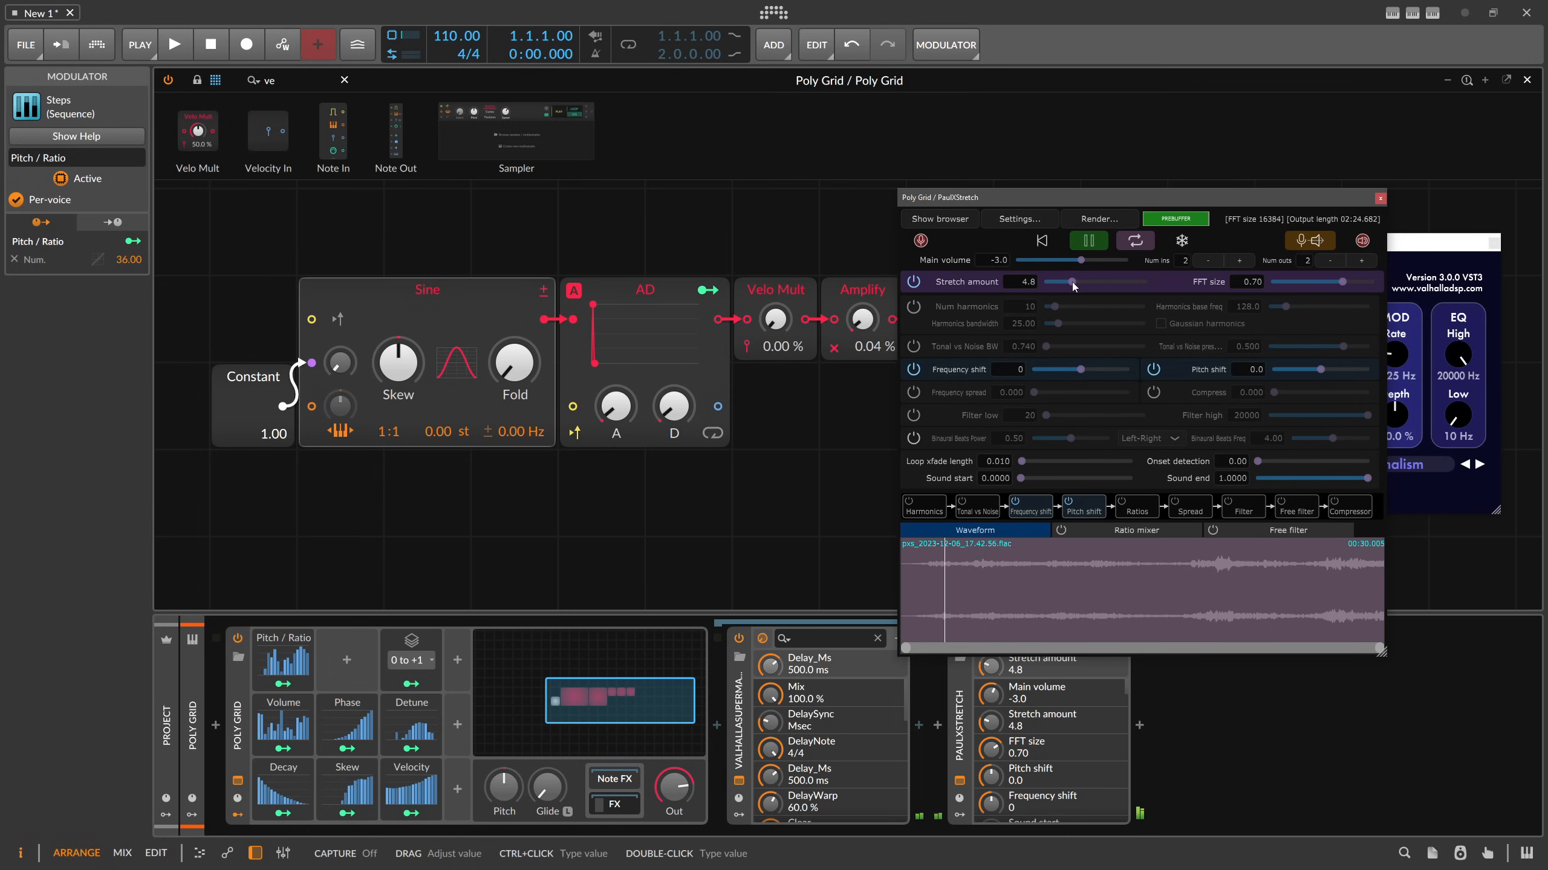
left_click_drag(1066, 282, 1076, 283)
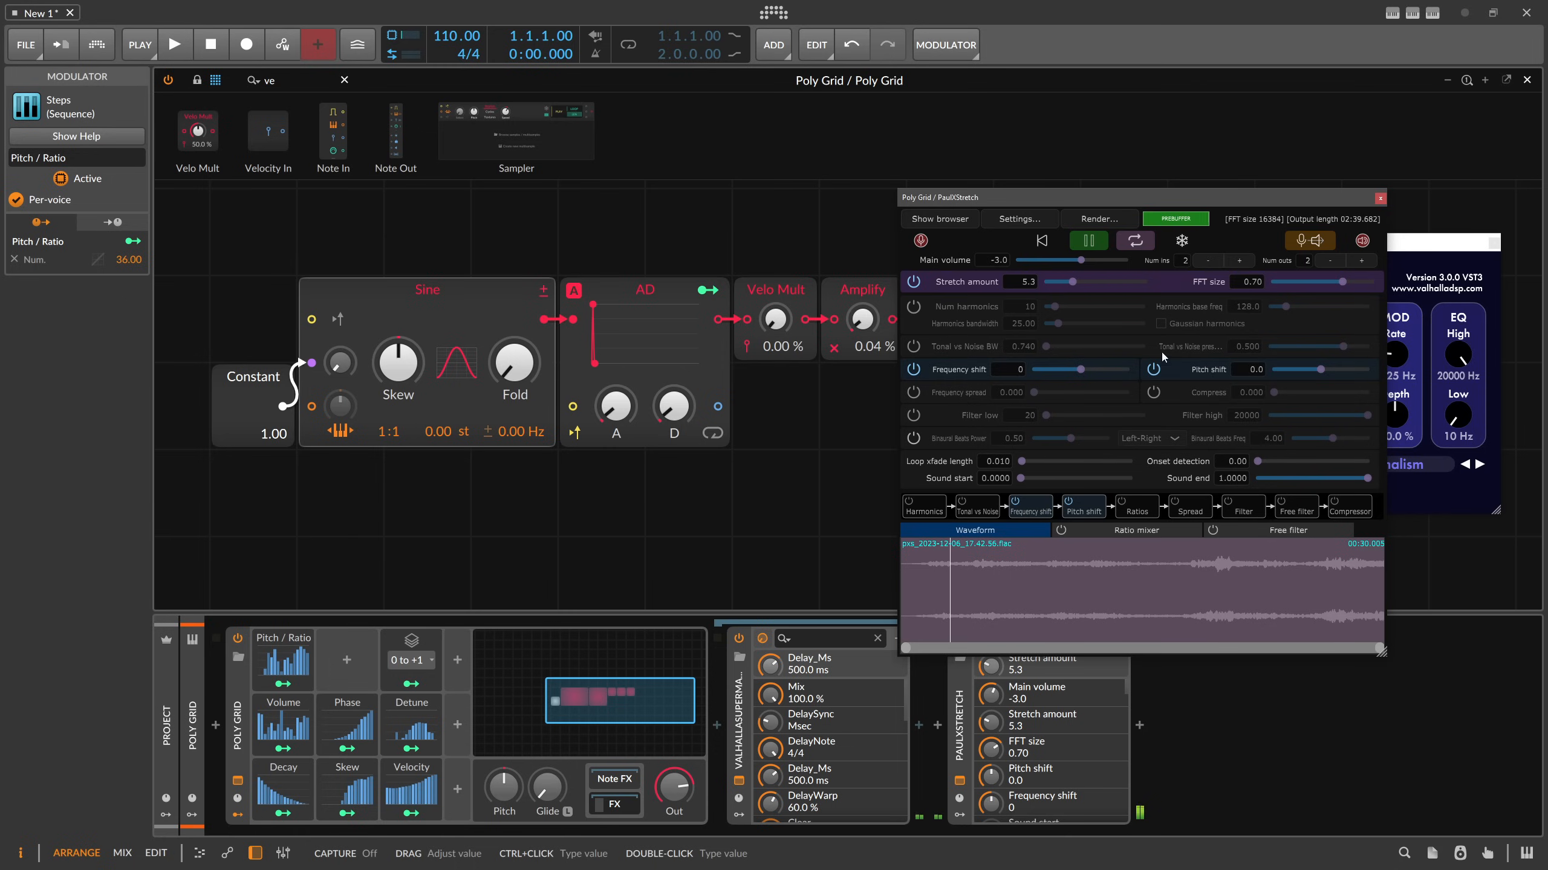
left_click_drag(1084, 260, 1079, 260)
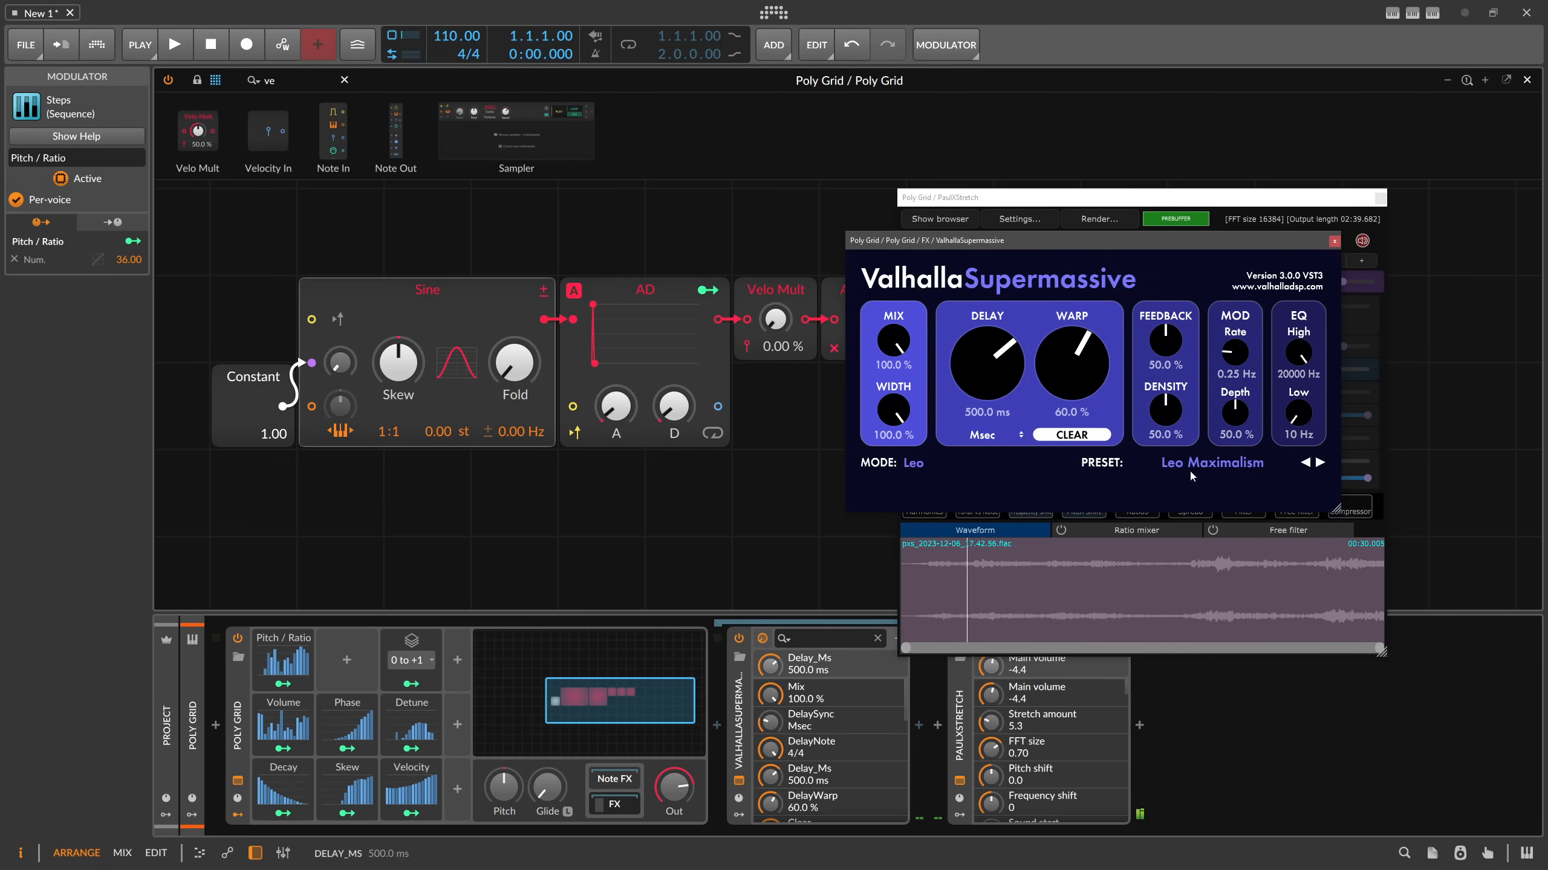
left_click(1212, 463)
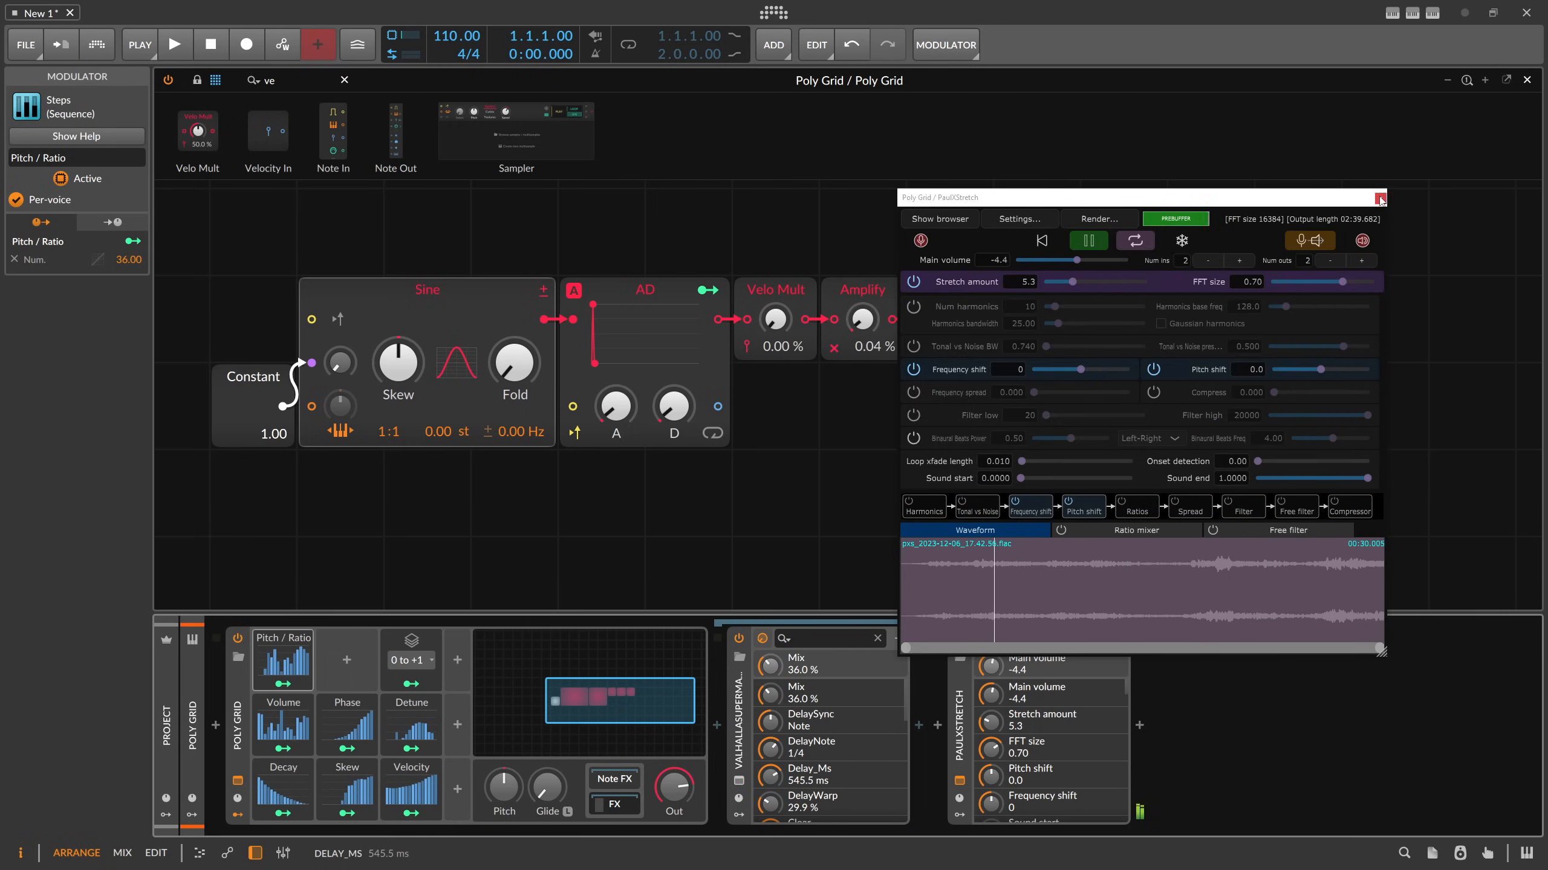
Load Virgo Quarter Echo in Supermassive, ramp Detune steps upward, set PaulXStretch pitch to -12
left_click(1379, 198)
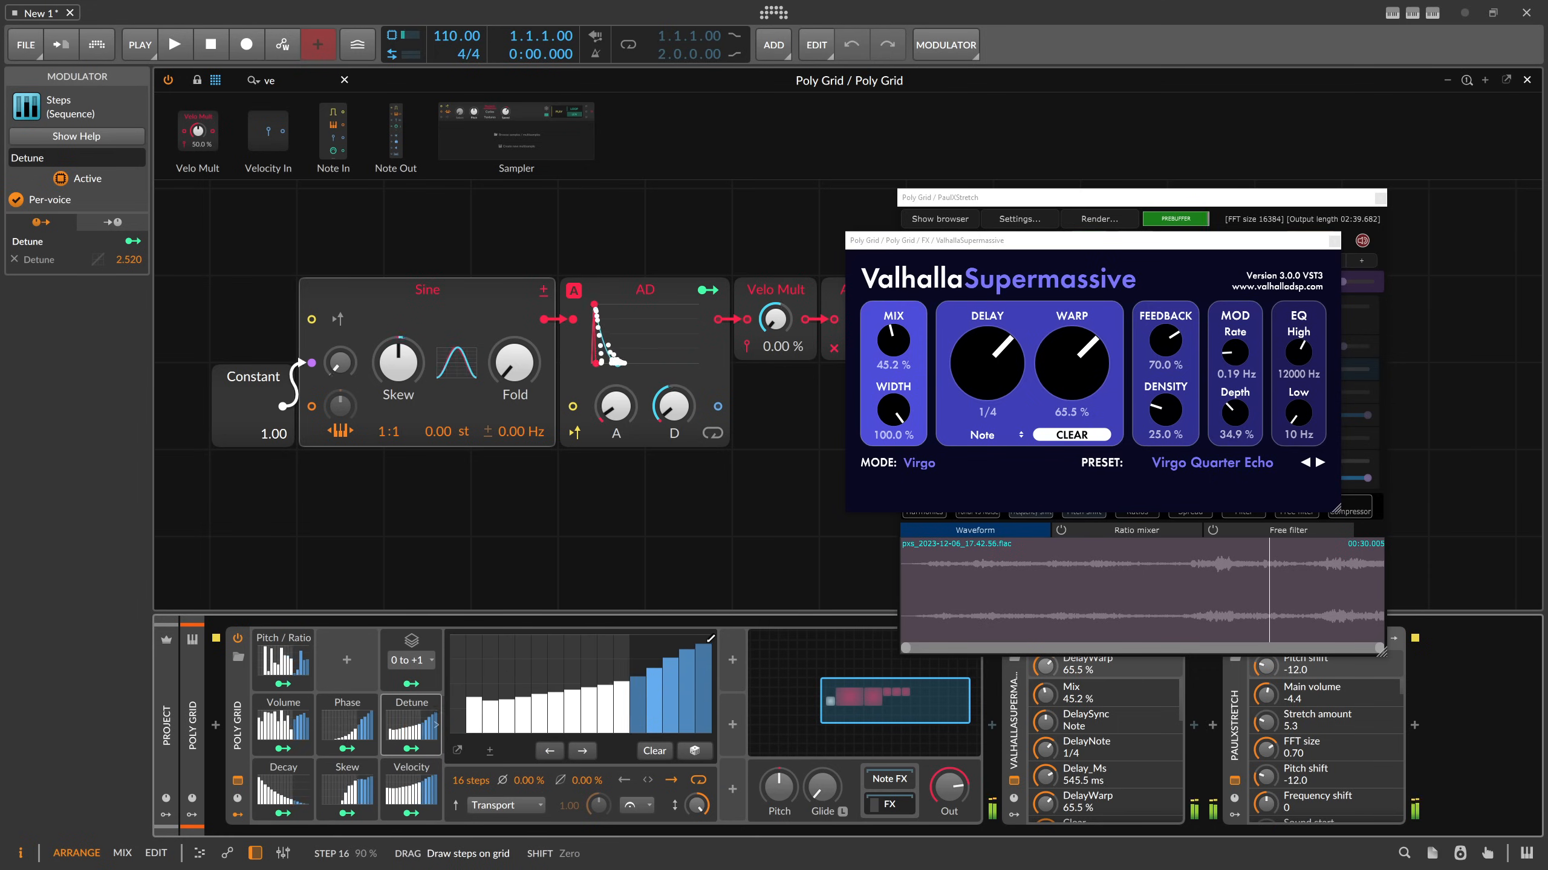
Delete the Supermassive device so Poly Grid feeds PaulXStretch directly
left_click(347, 790)
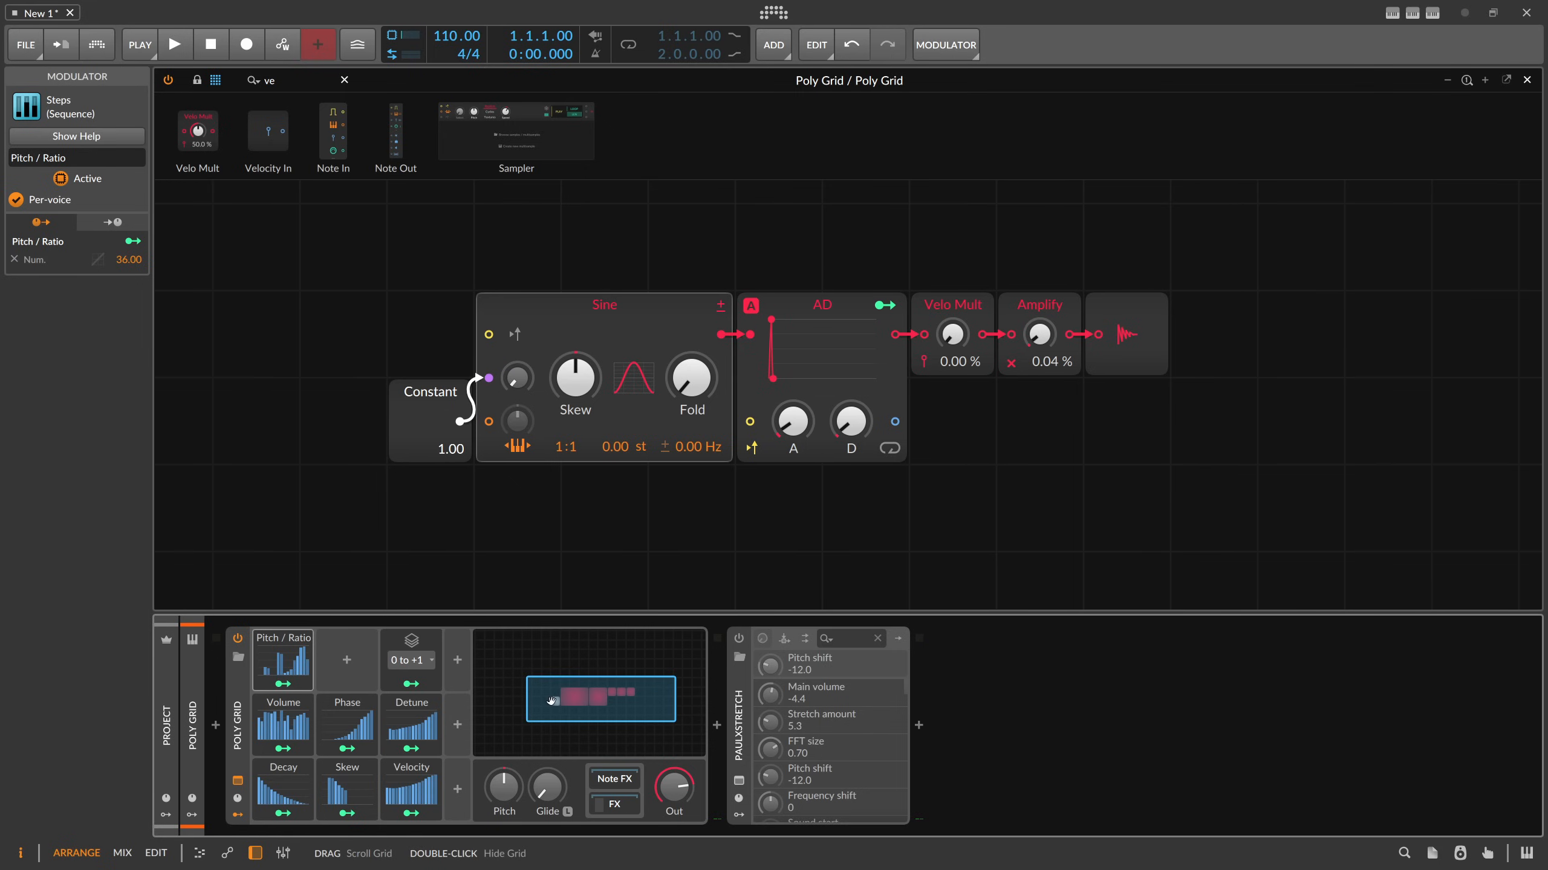
mouse_move(532, 696)
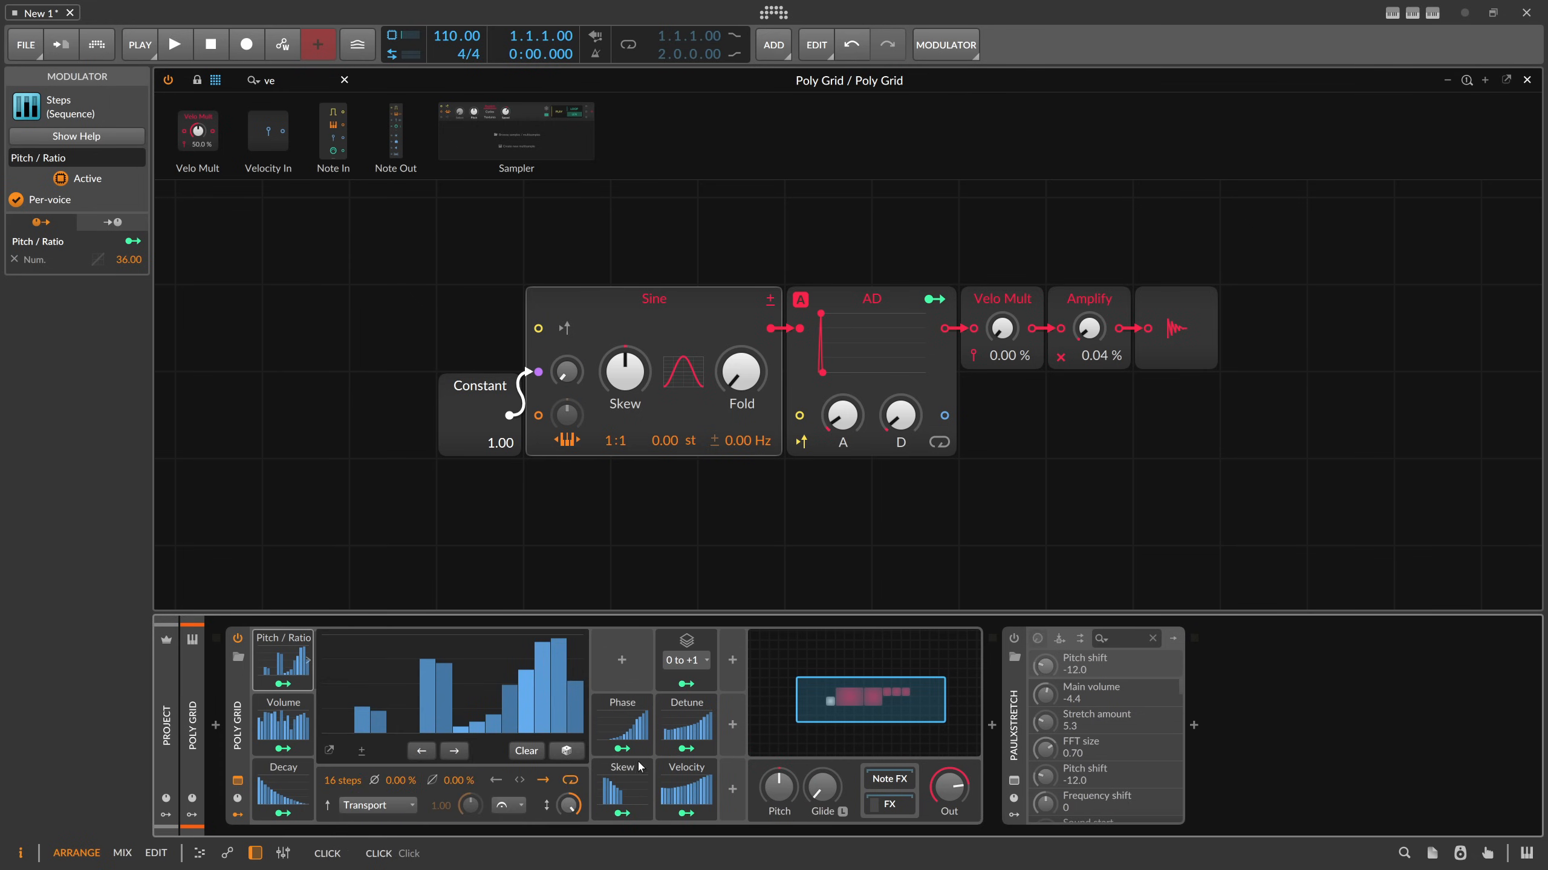
Add a Button modulator named 'RND' to the Poly Grid and randomize the Volume steps
left_click(732, 793)
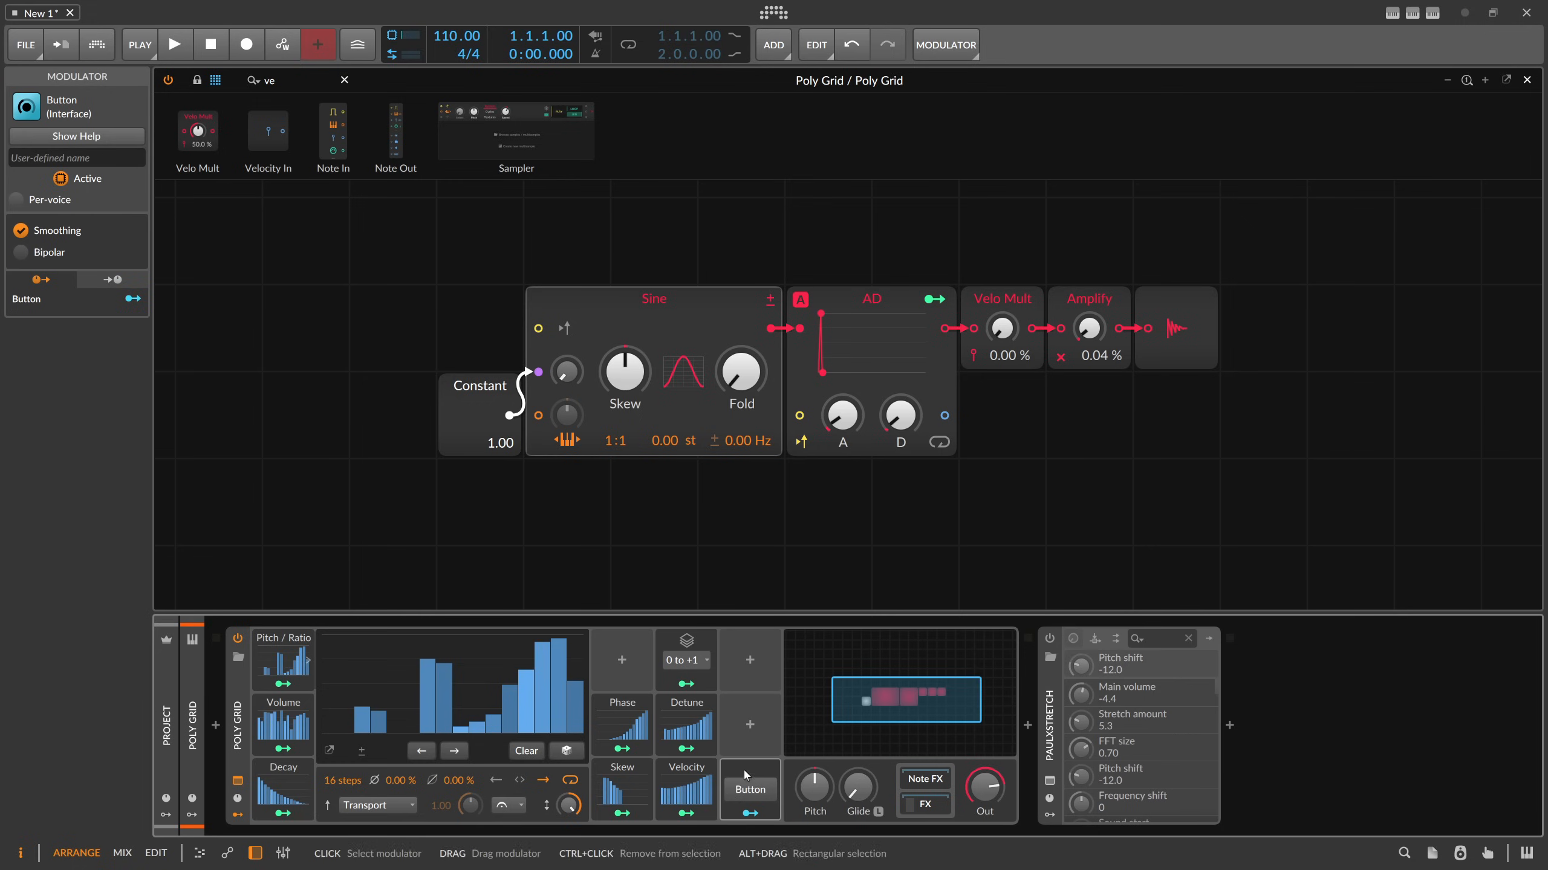
type("RND")
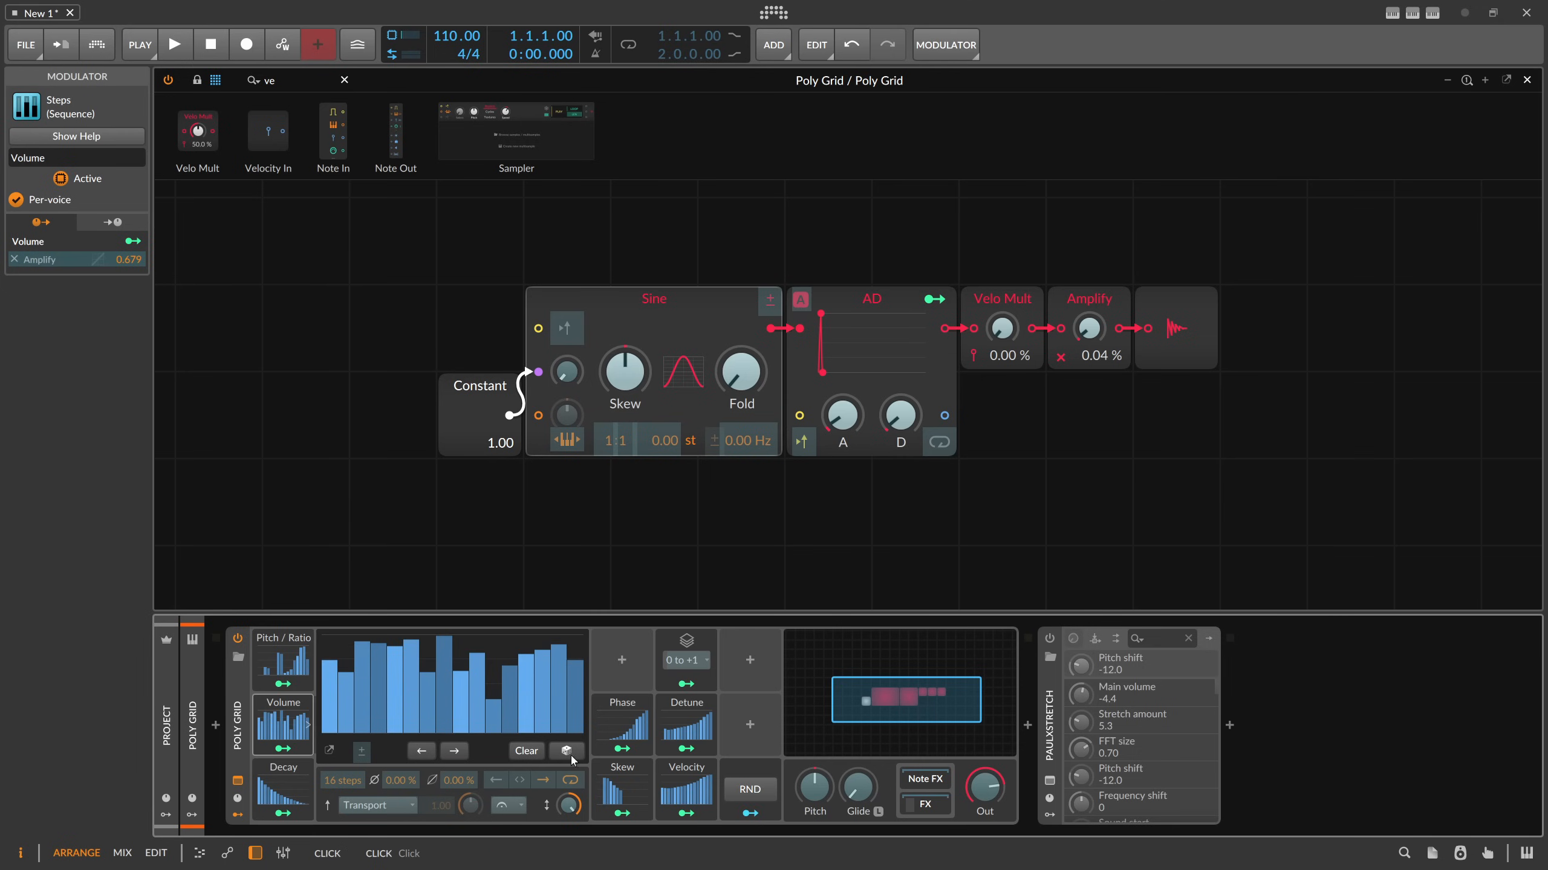
mouse_move(624, 767)
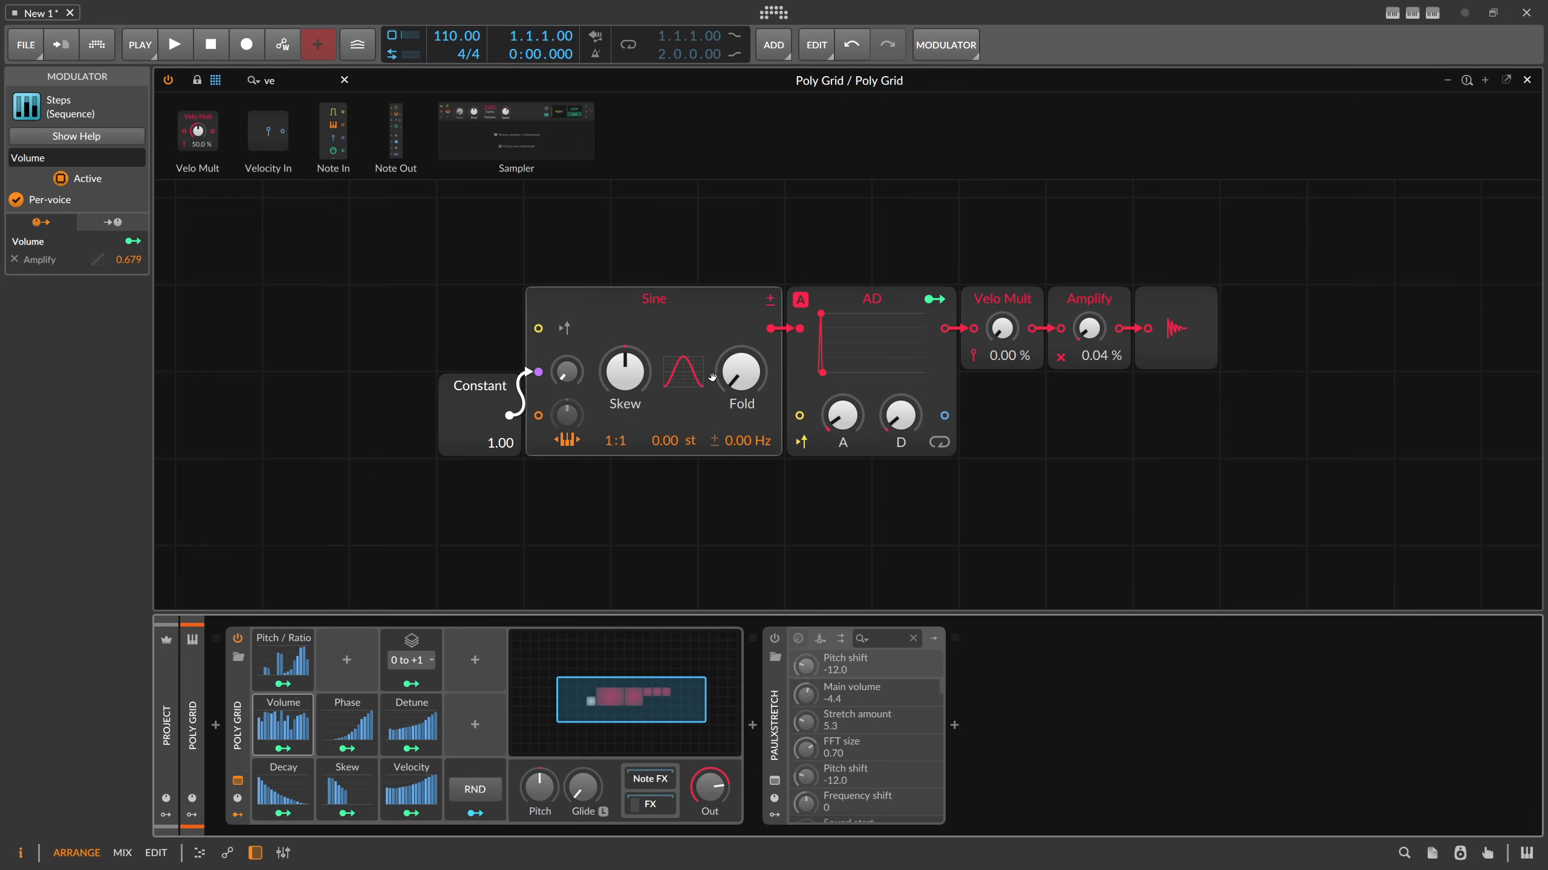
Swap the Sine module for an SVF filter at 262 Hz, fed by an Audio In module
left_click(652, 298)
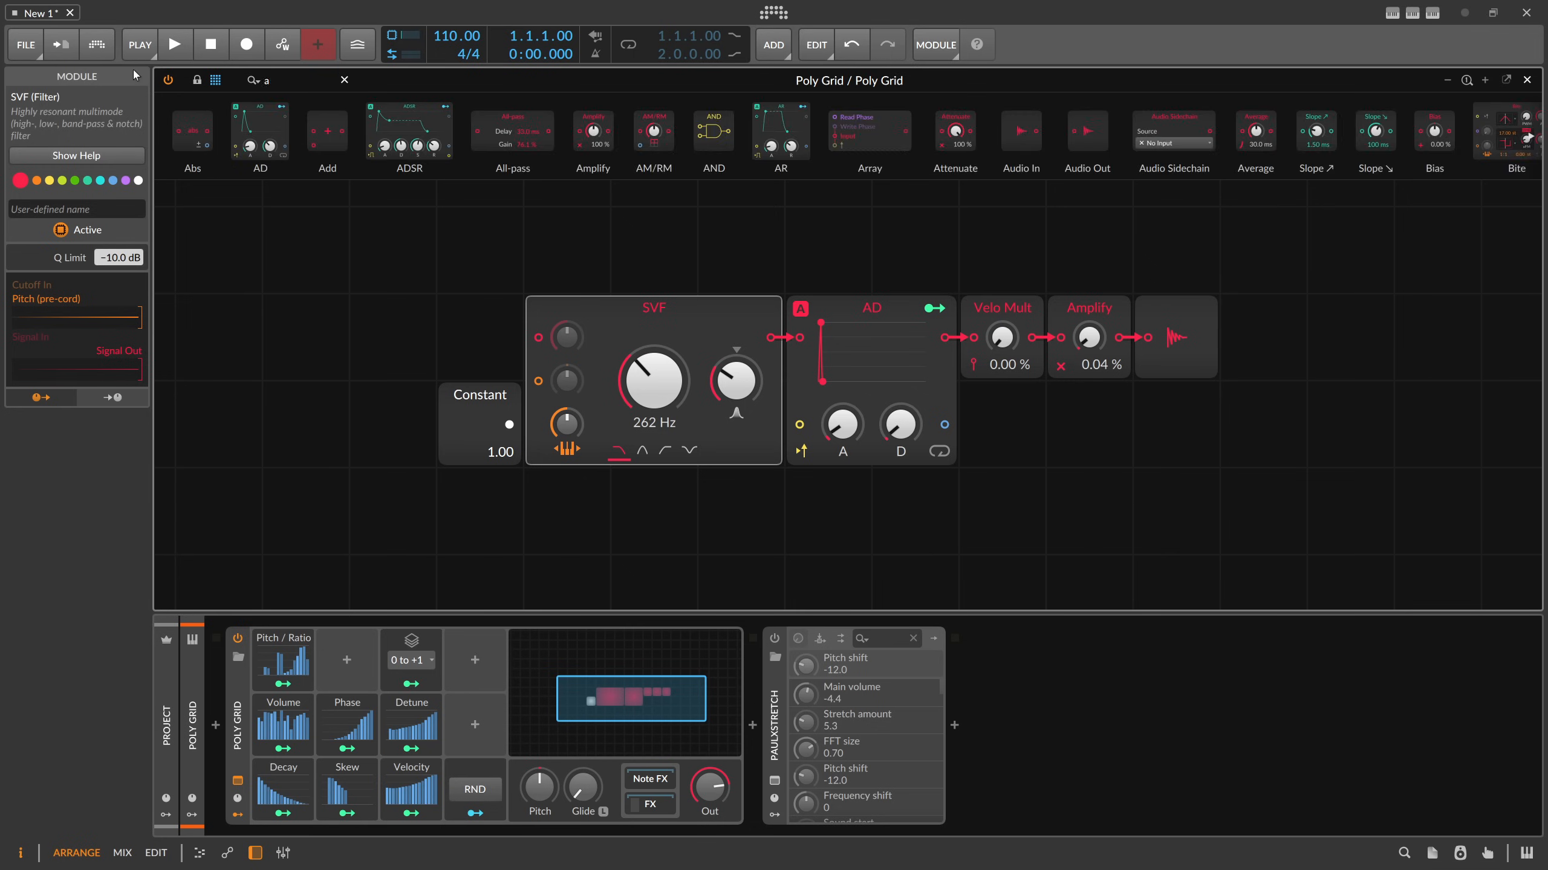
type("audio")
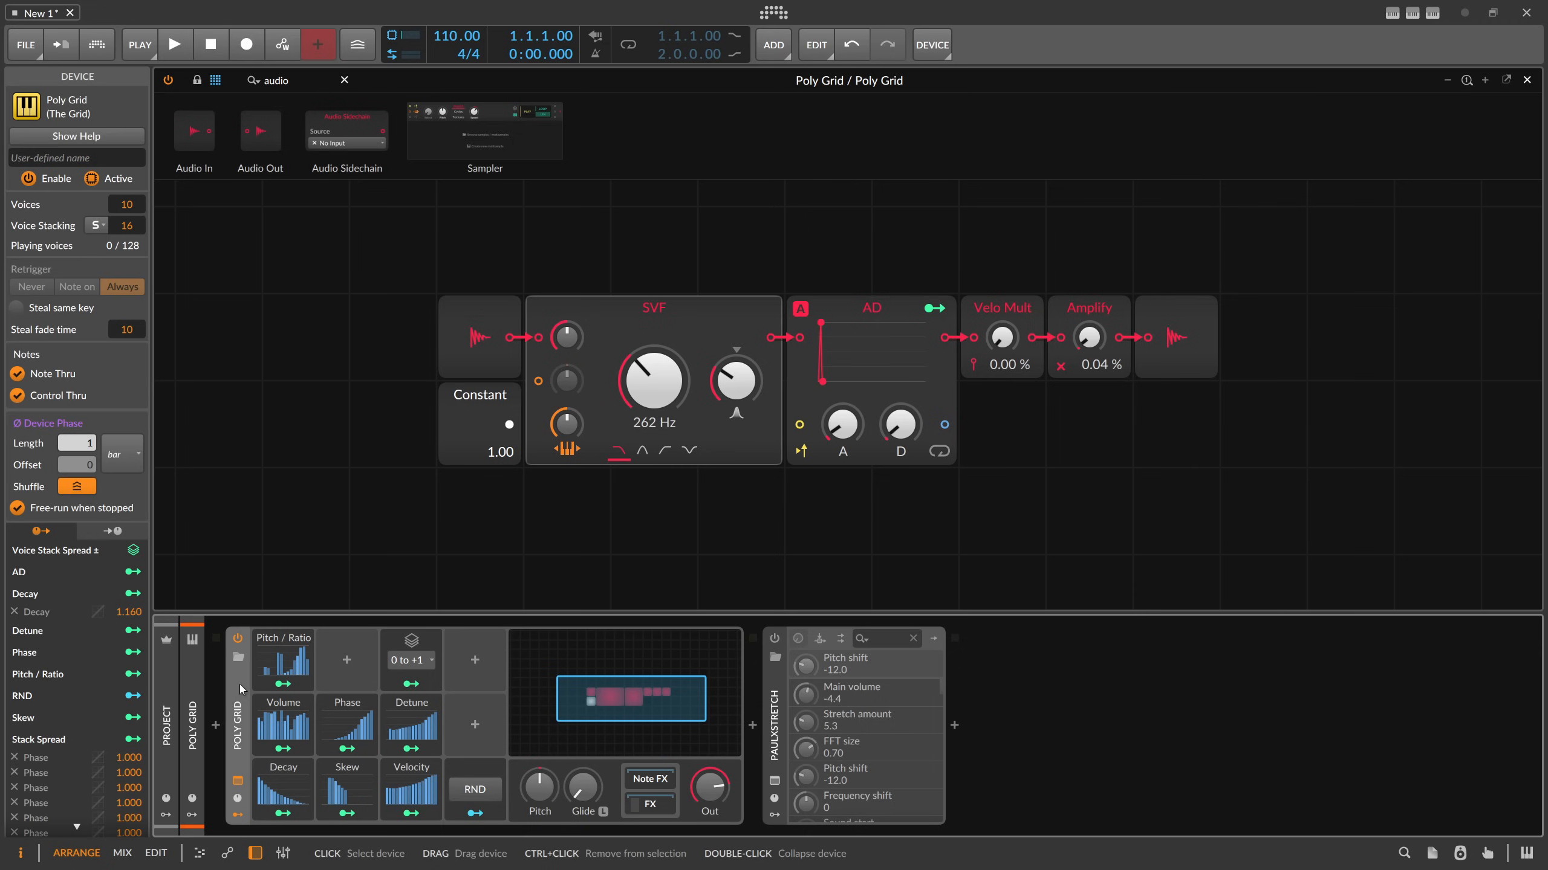
Convert the Poly Grid device into an FX Grid, keeping the SVF patch
right_click(237, 688)
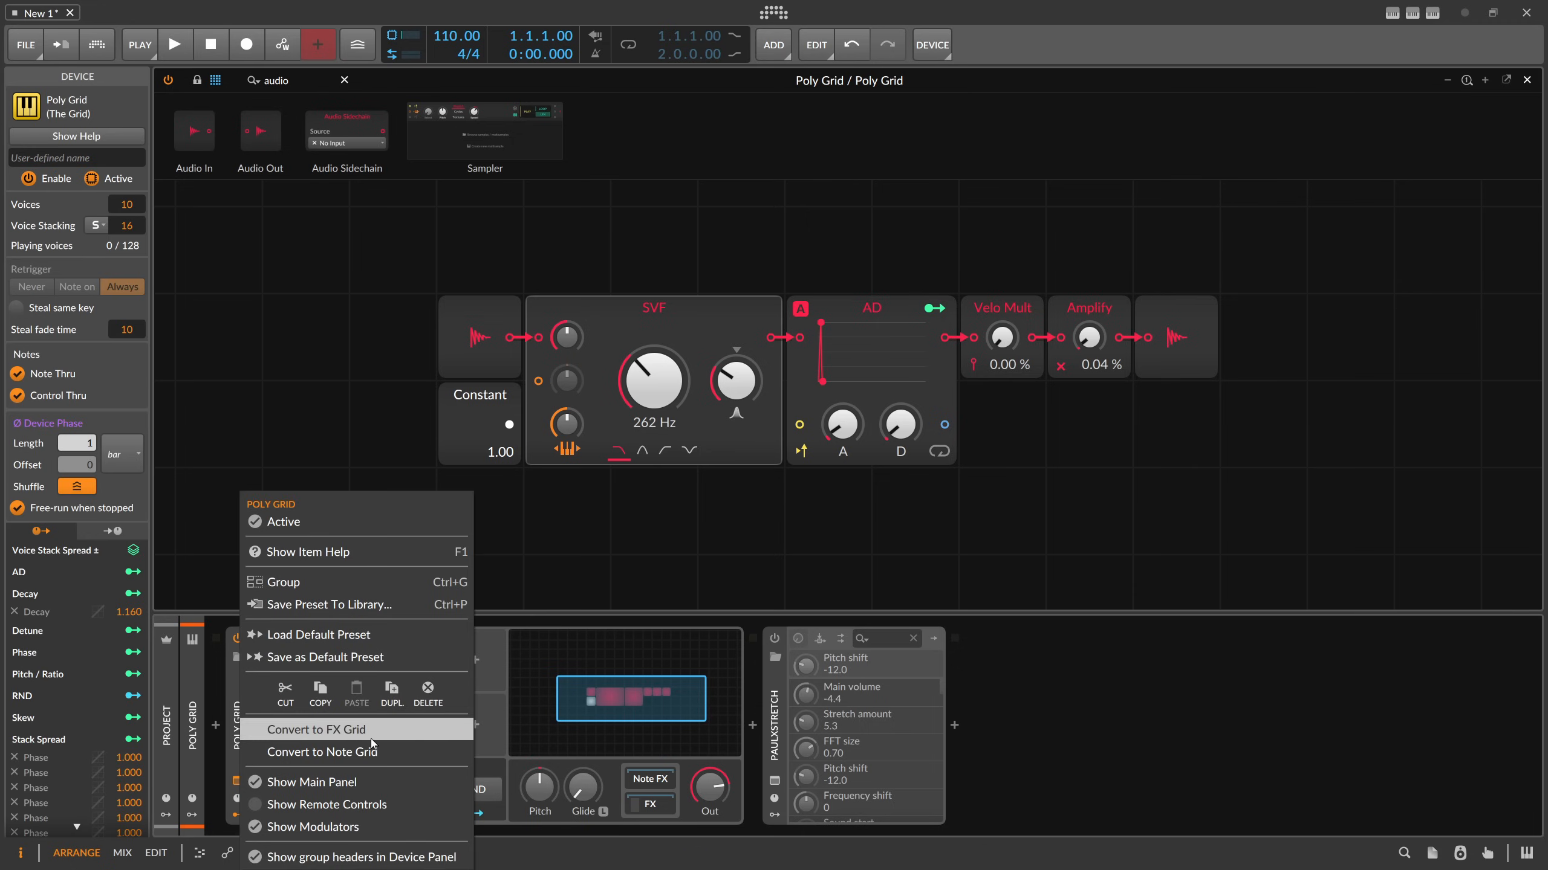
left_click(316, 730)
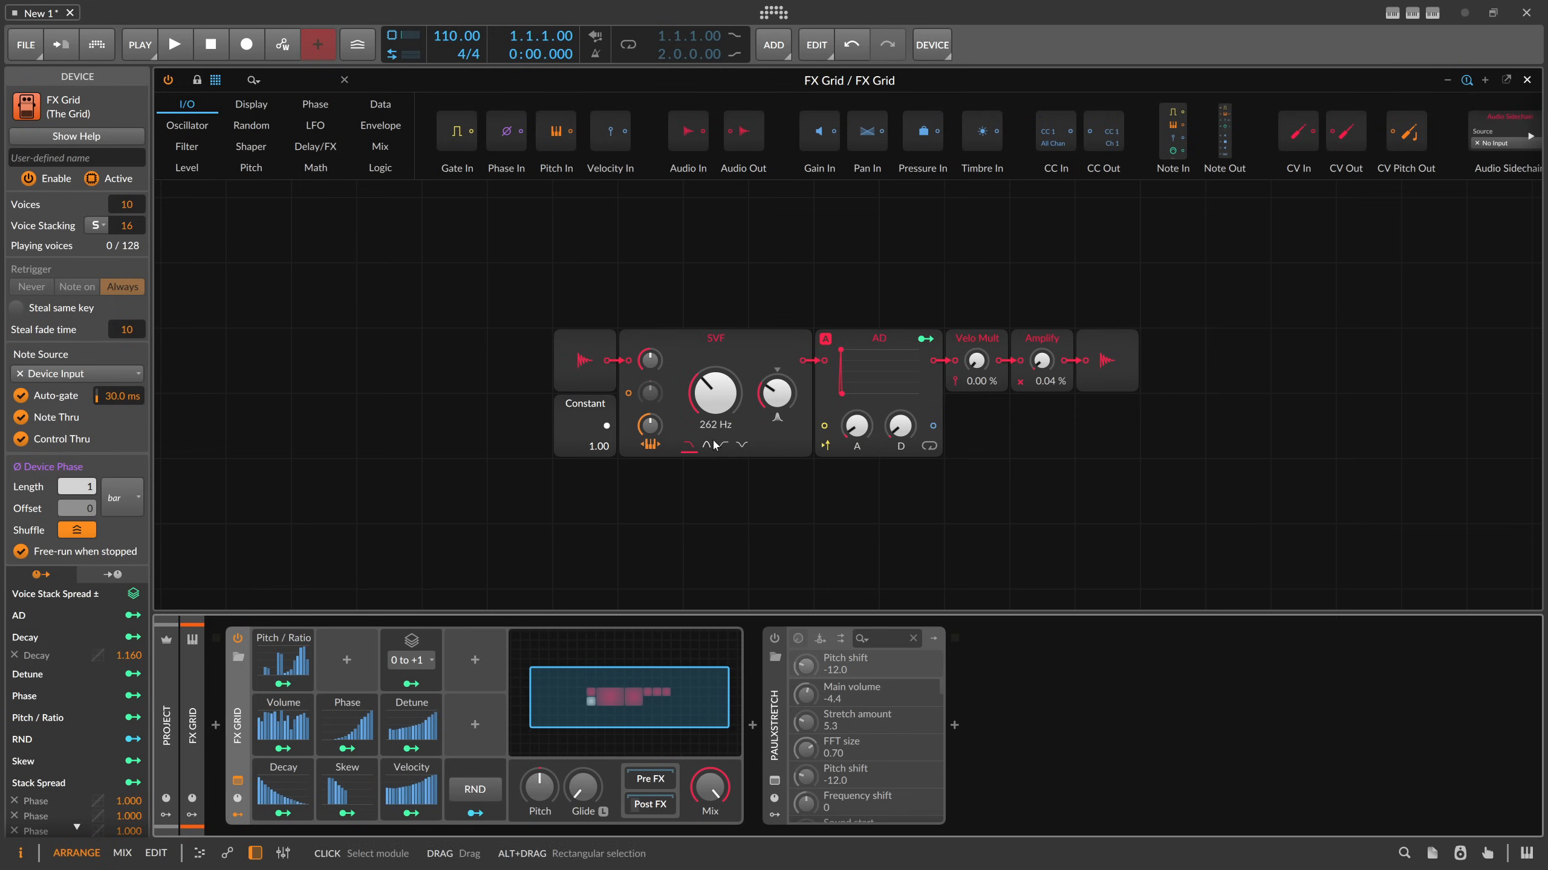
Set the SVF filter to band-pass with resonance at 99.3 %
left_click_drag(778, 394, 778, 380)
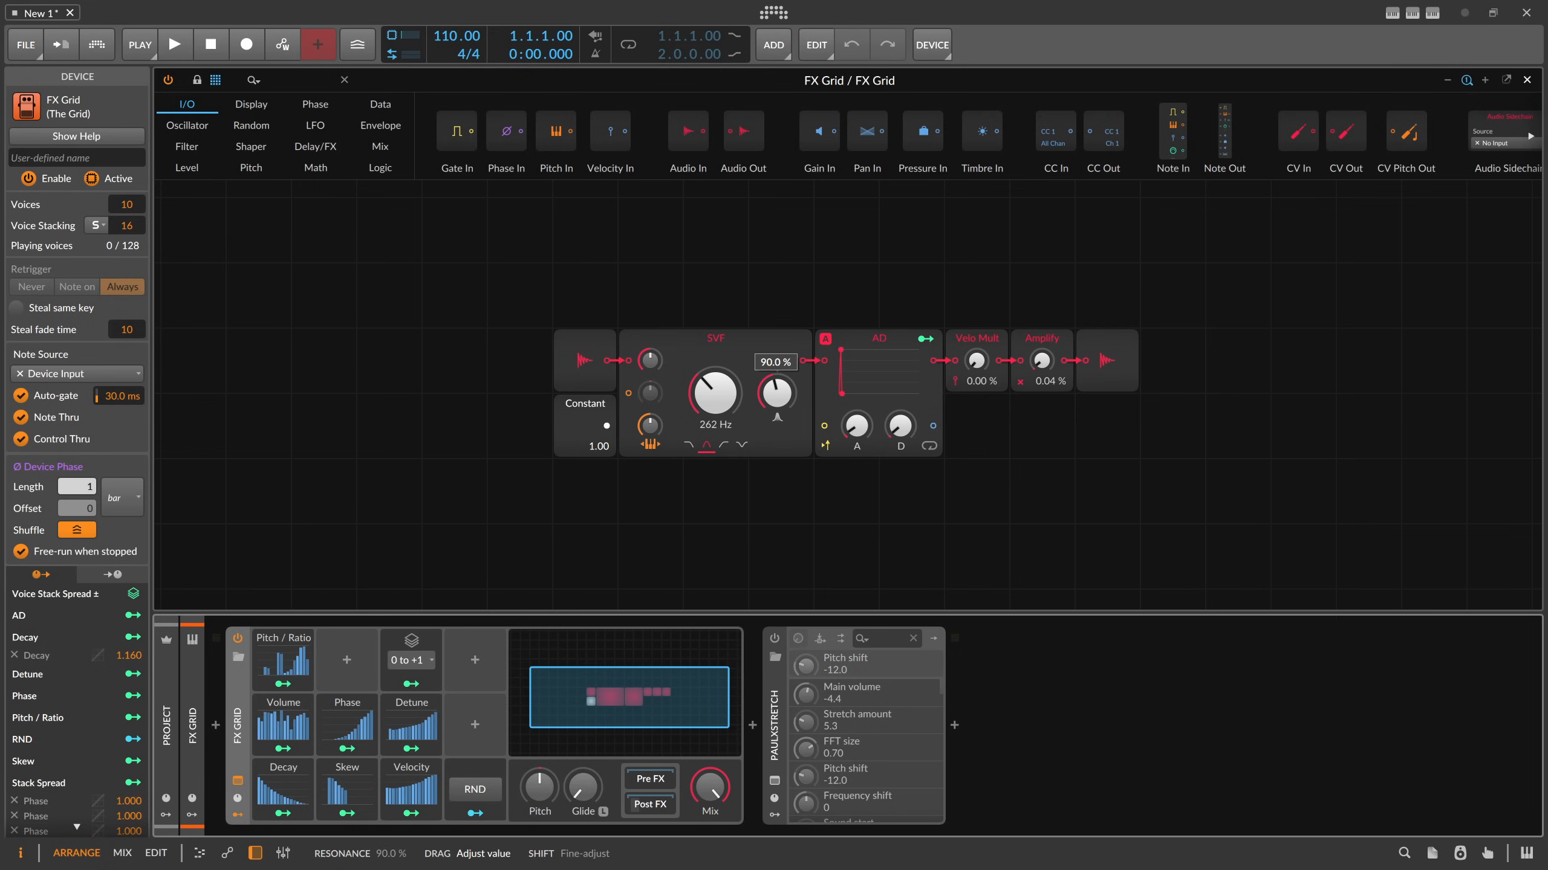
left_click_drag(775, 395, 779, 381)
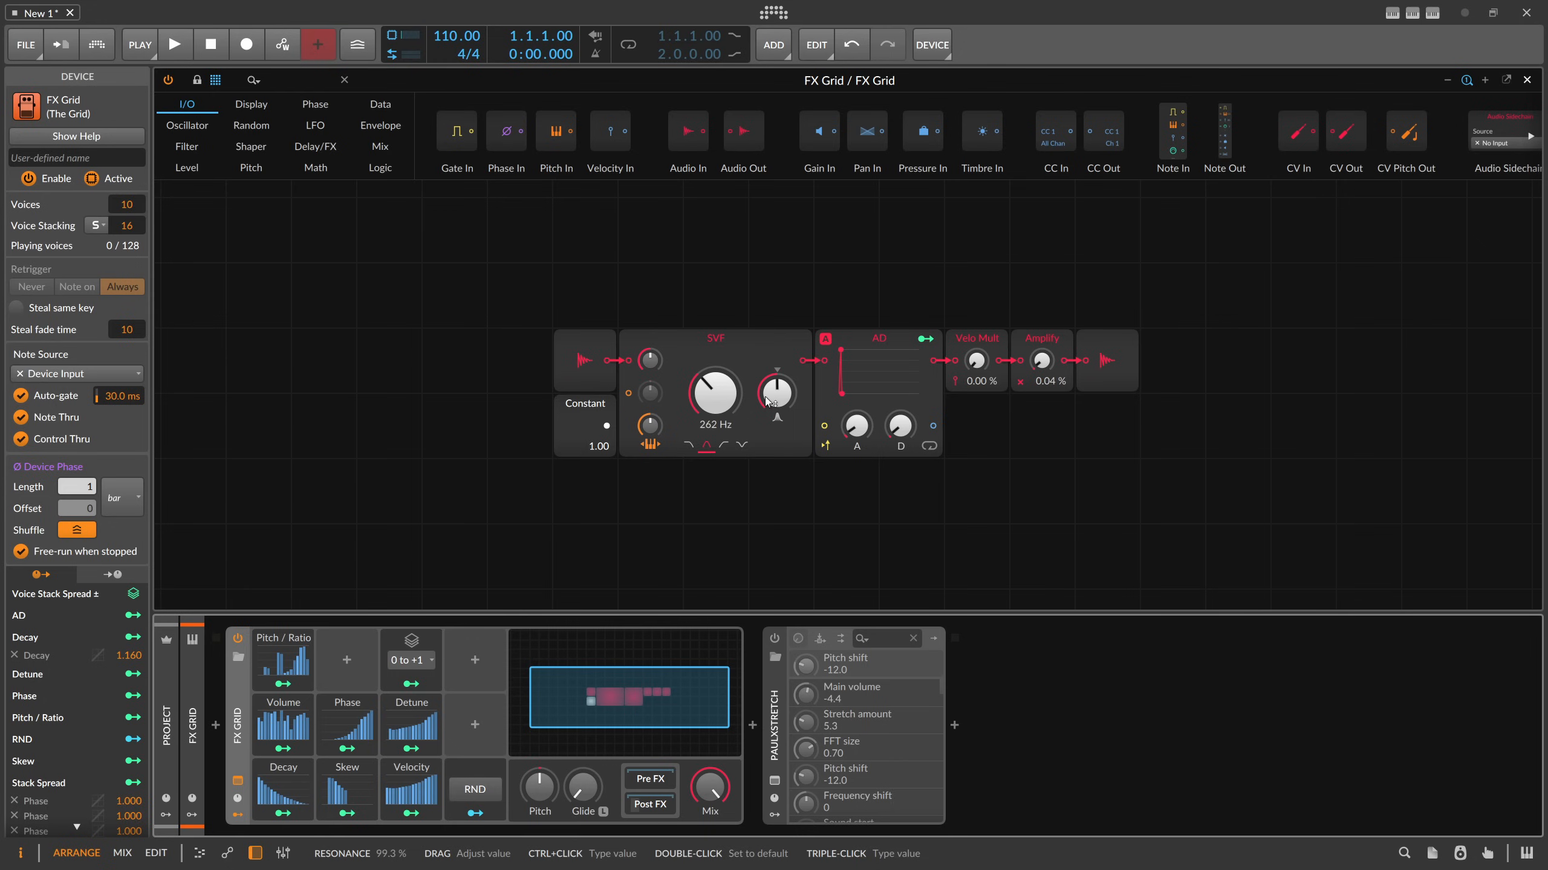
mouse_move(358, 735)
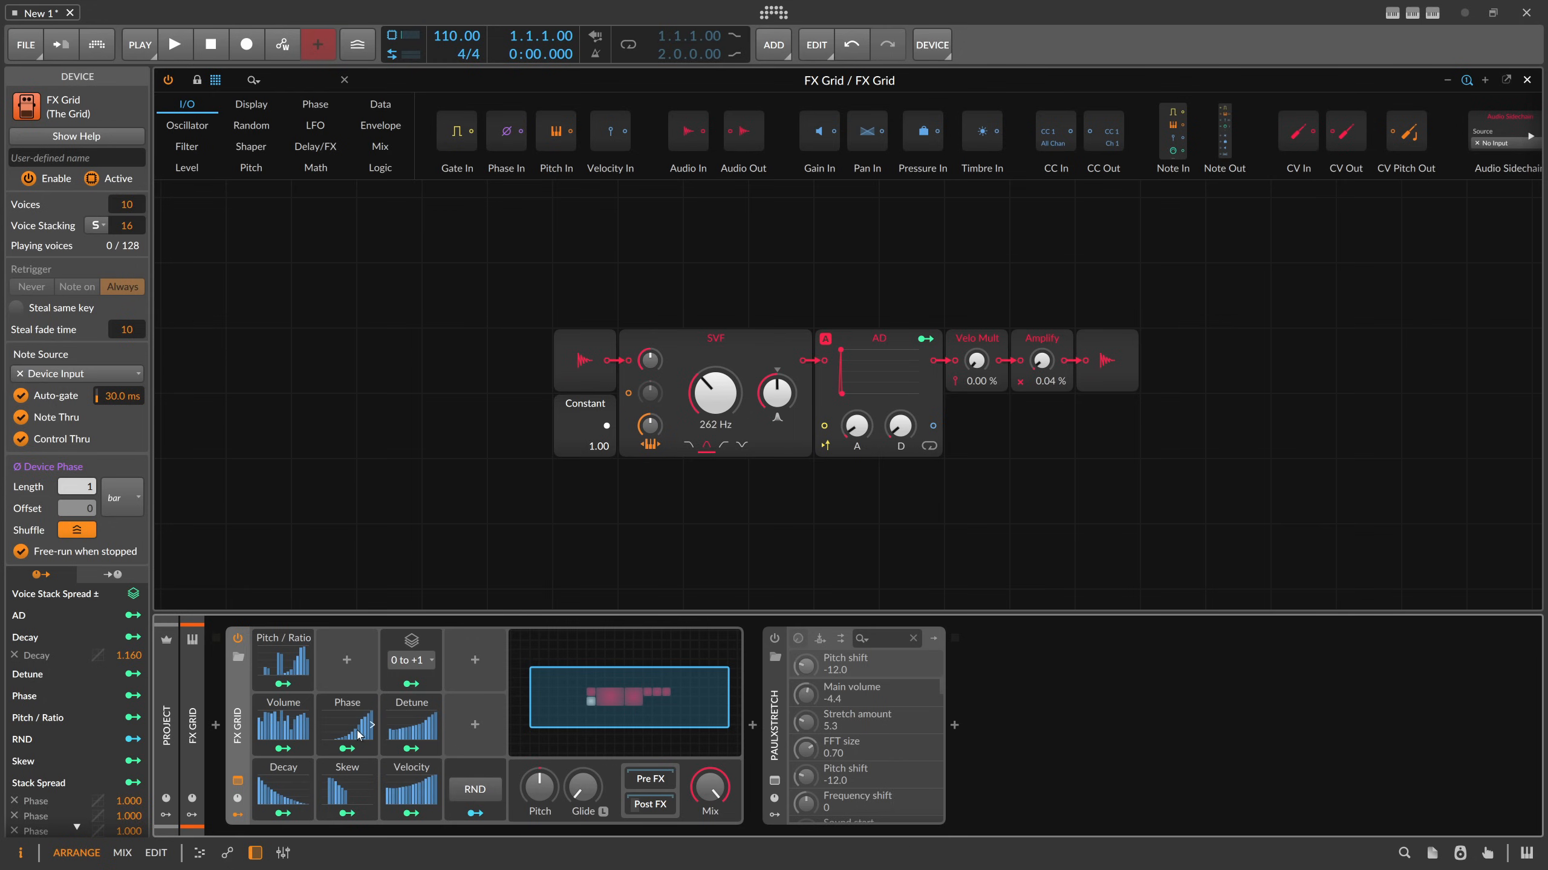